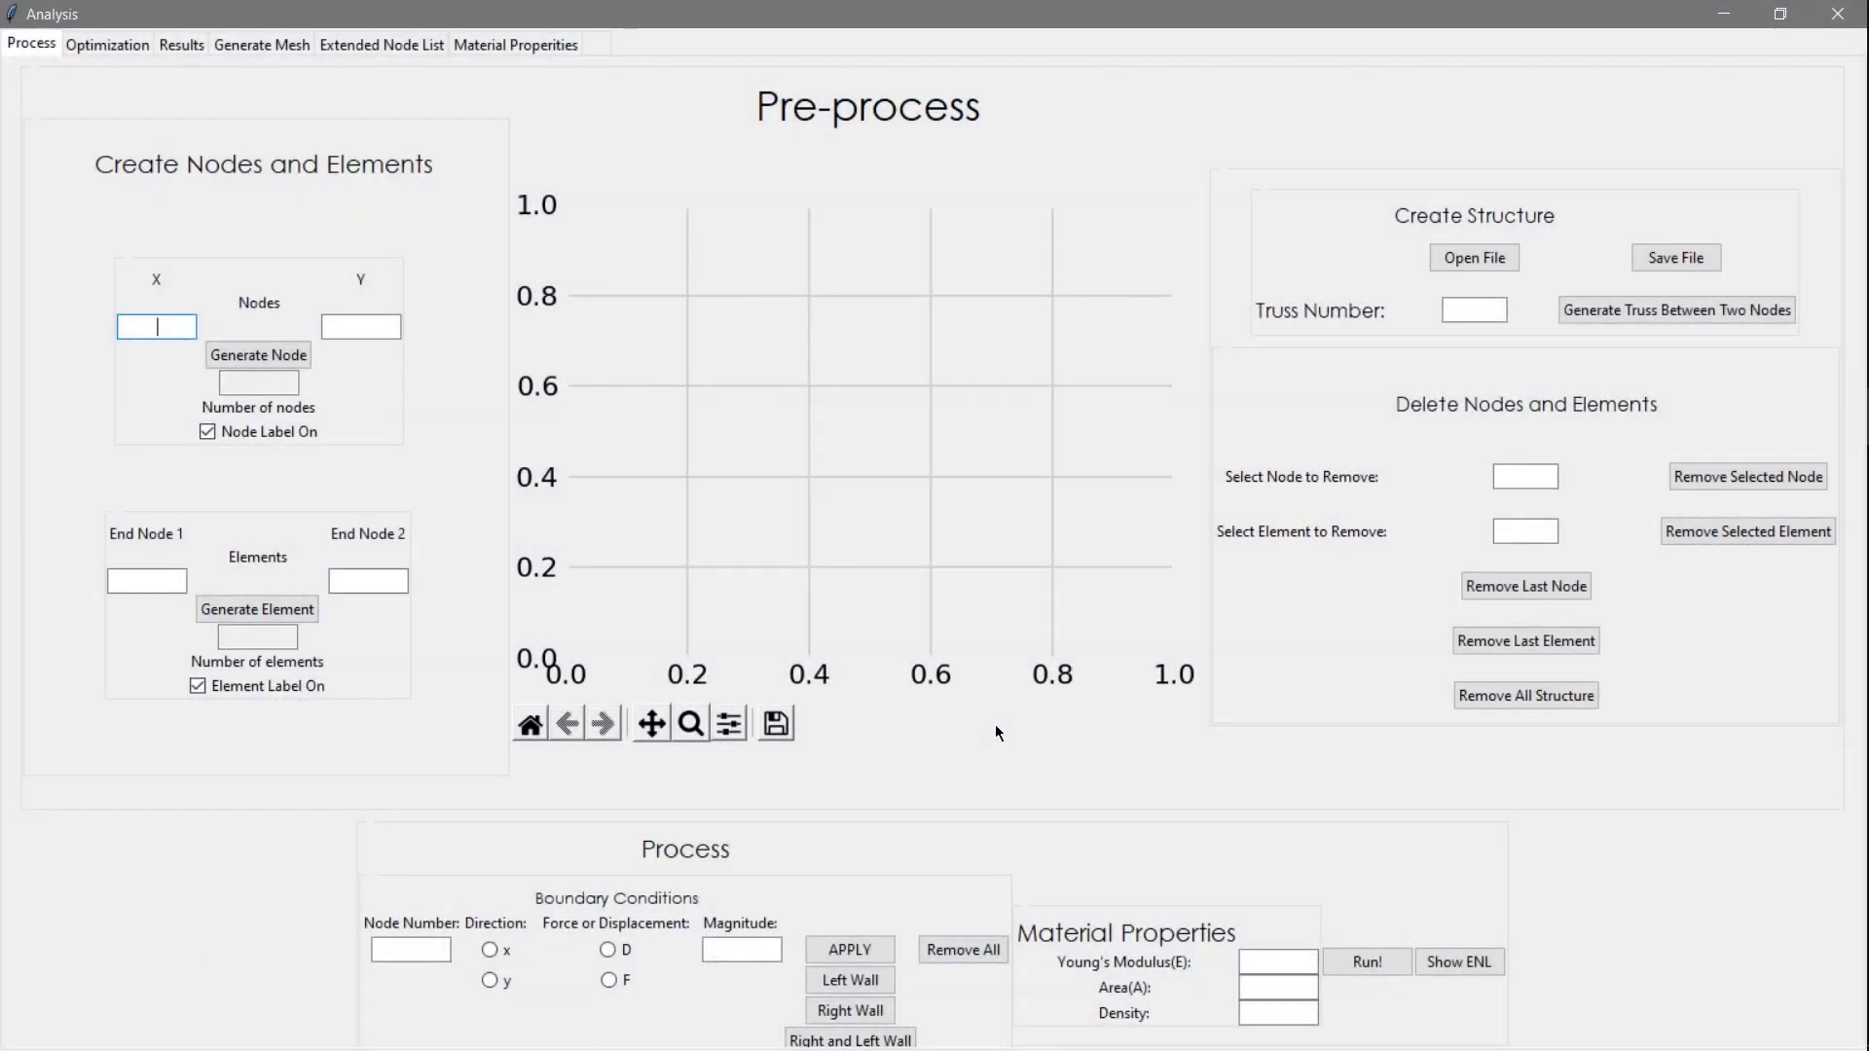
Add the first two nodes at (1,0) and (2,0)
{"action": "type", "text": "1"}
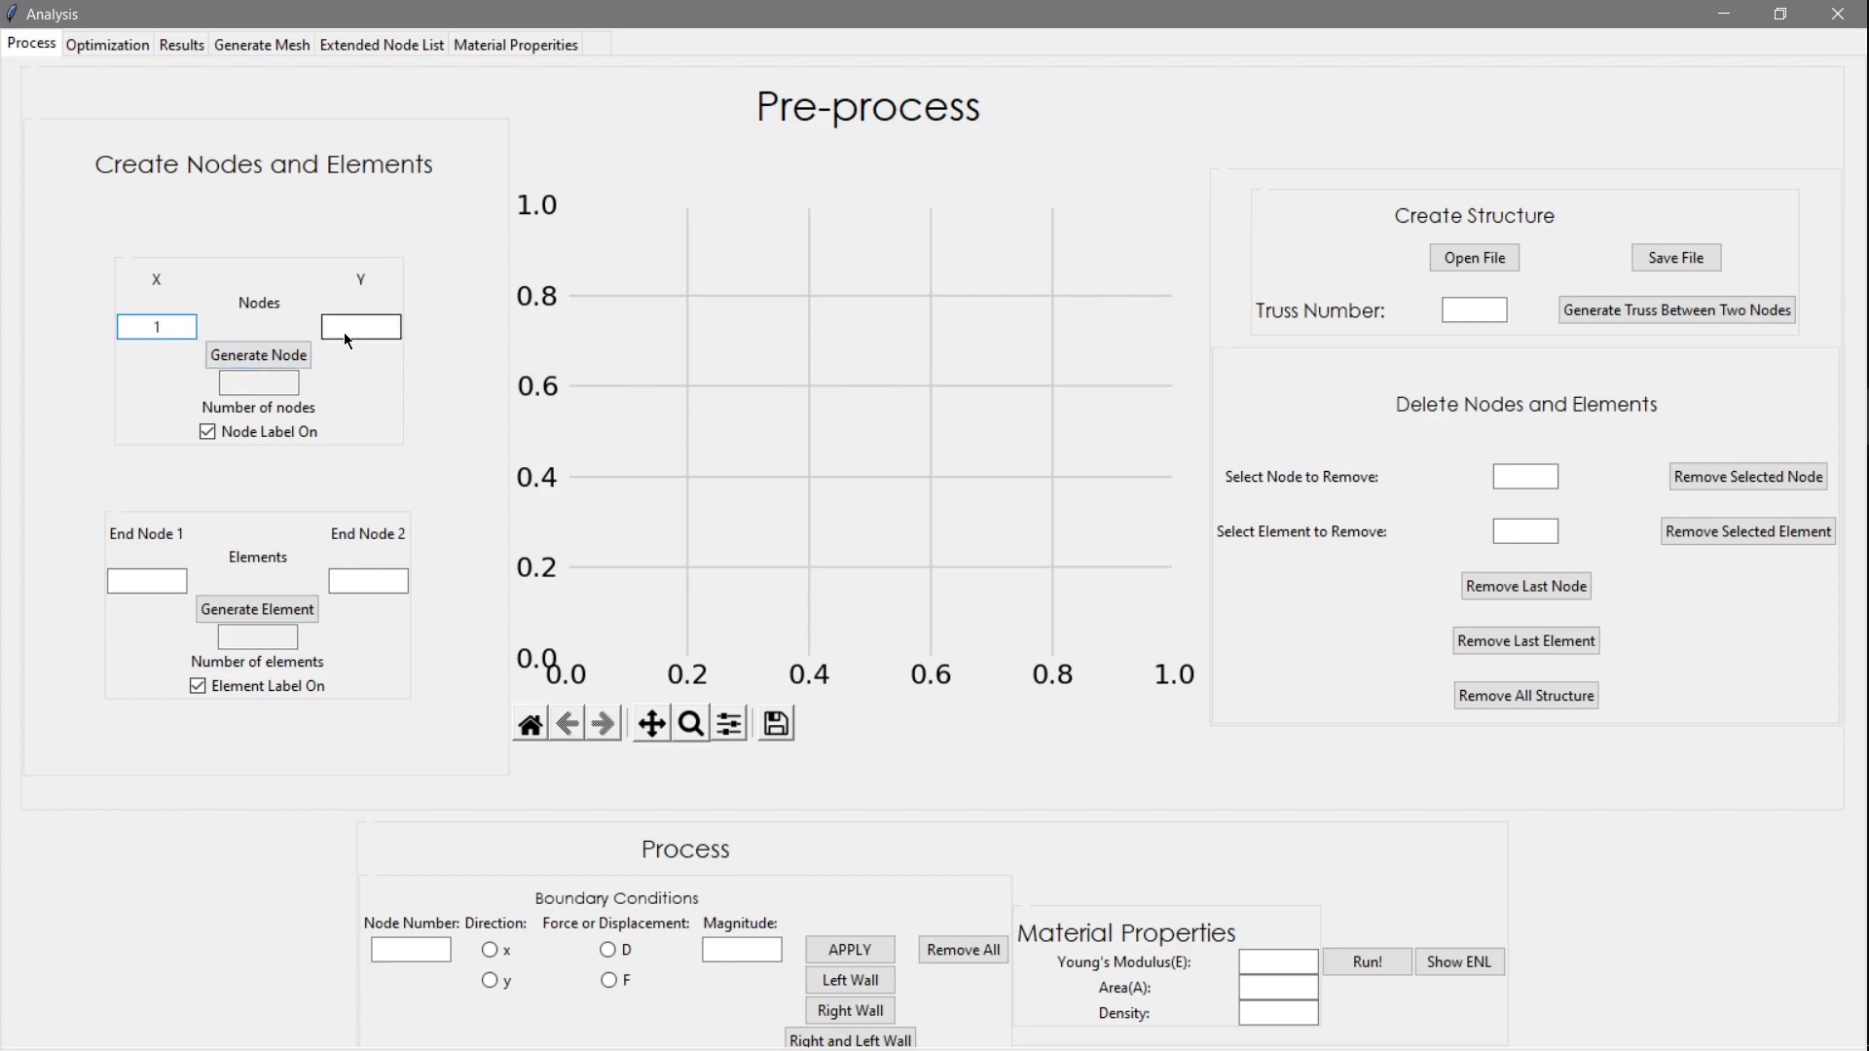
{"action": "left_click", "coordinate": [256, 356]}
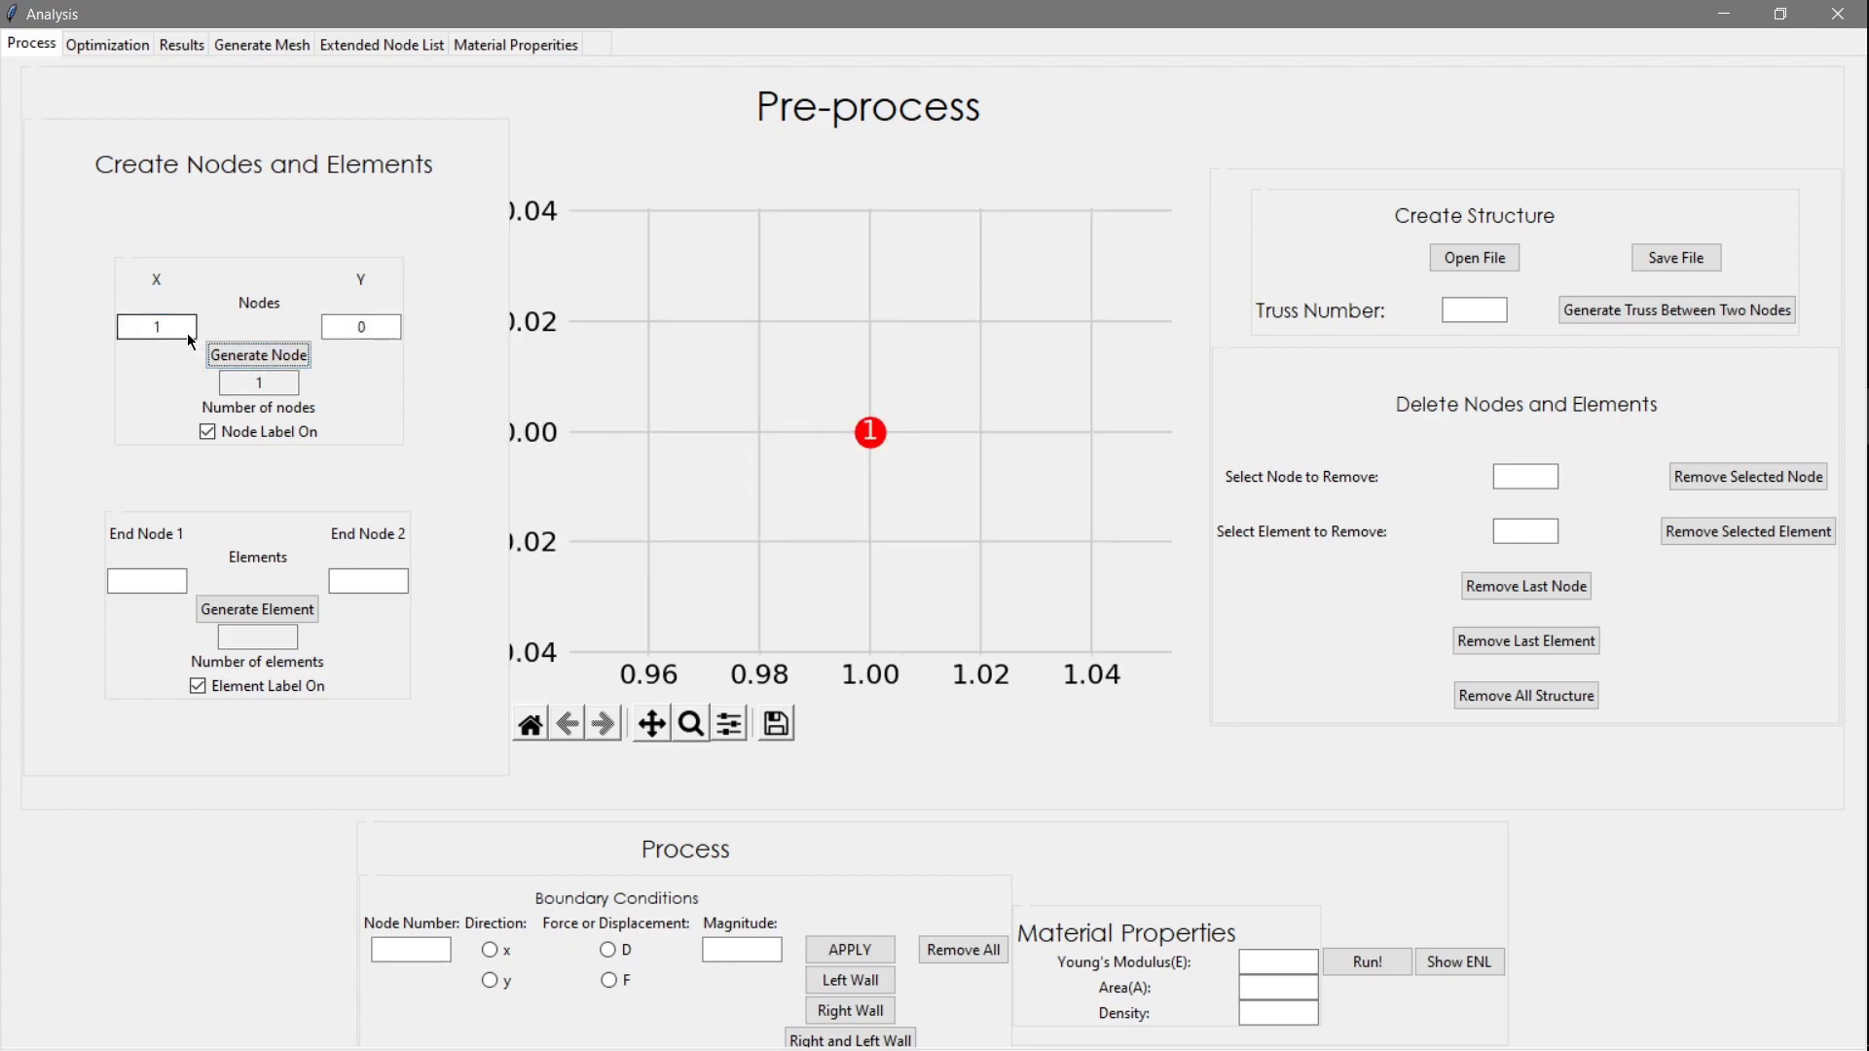
{"action": "left_click", "coordinate": [256, 356]}
{"action": "type", "text": "1"}
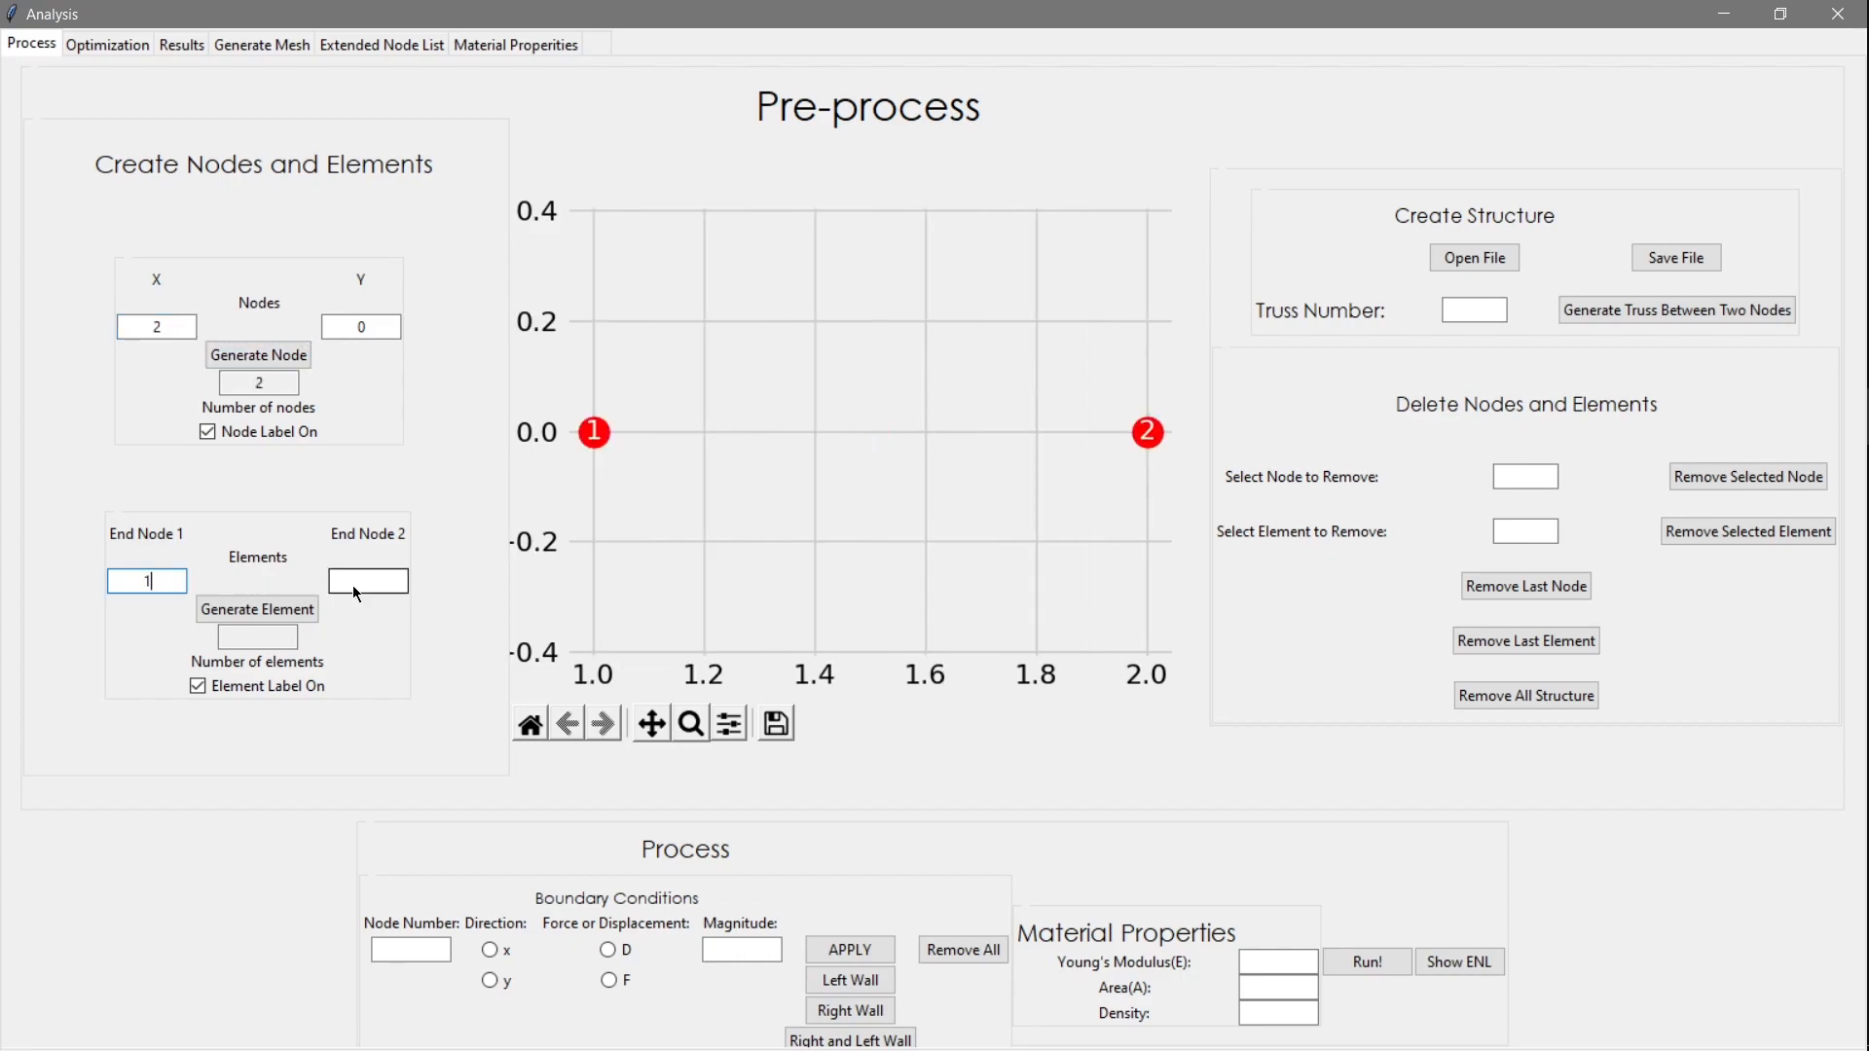
{"action": "type", "text": "2"}
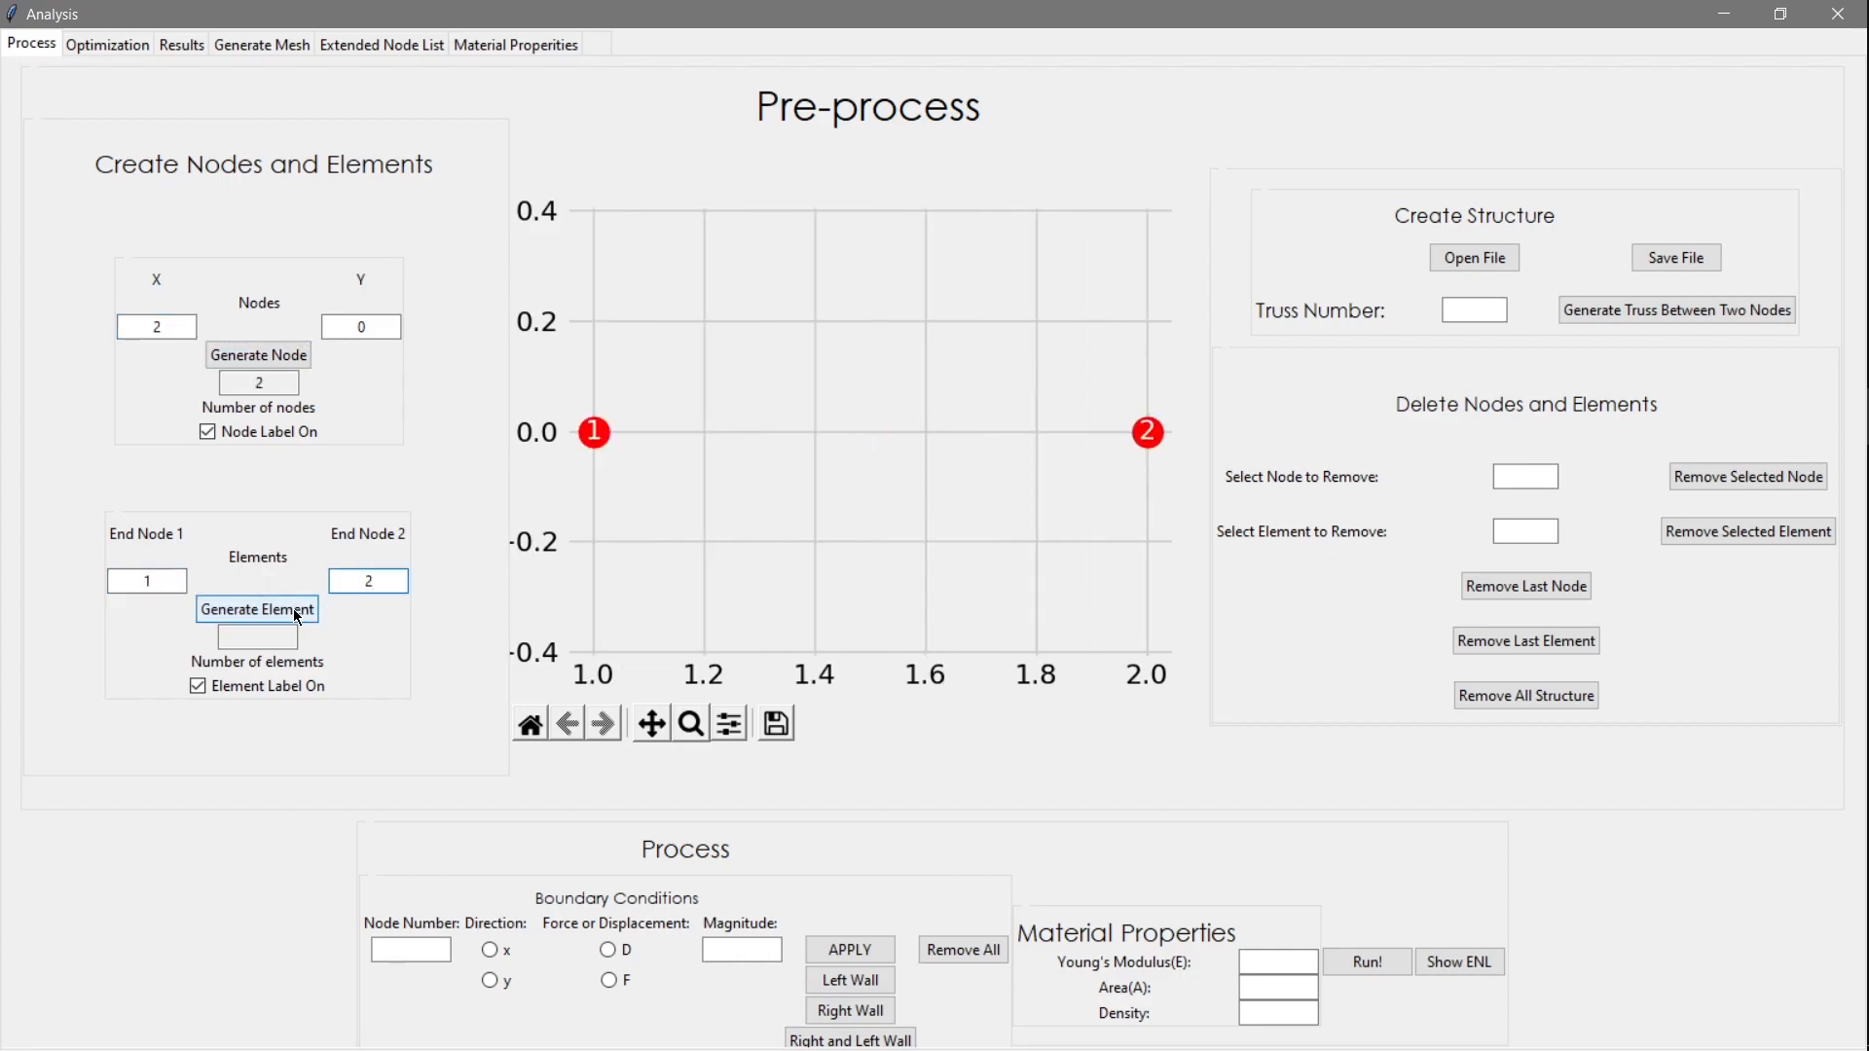
Join nodes 1 and 2 with an element, then toggle node and element labels
{"action": "left_click", "coordinate": [256, 610]}
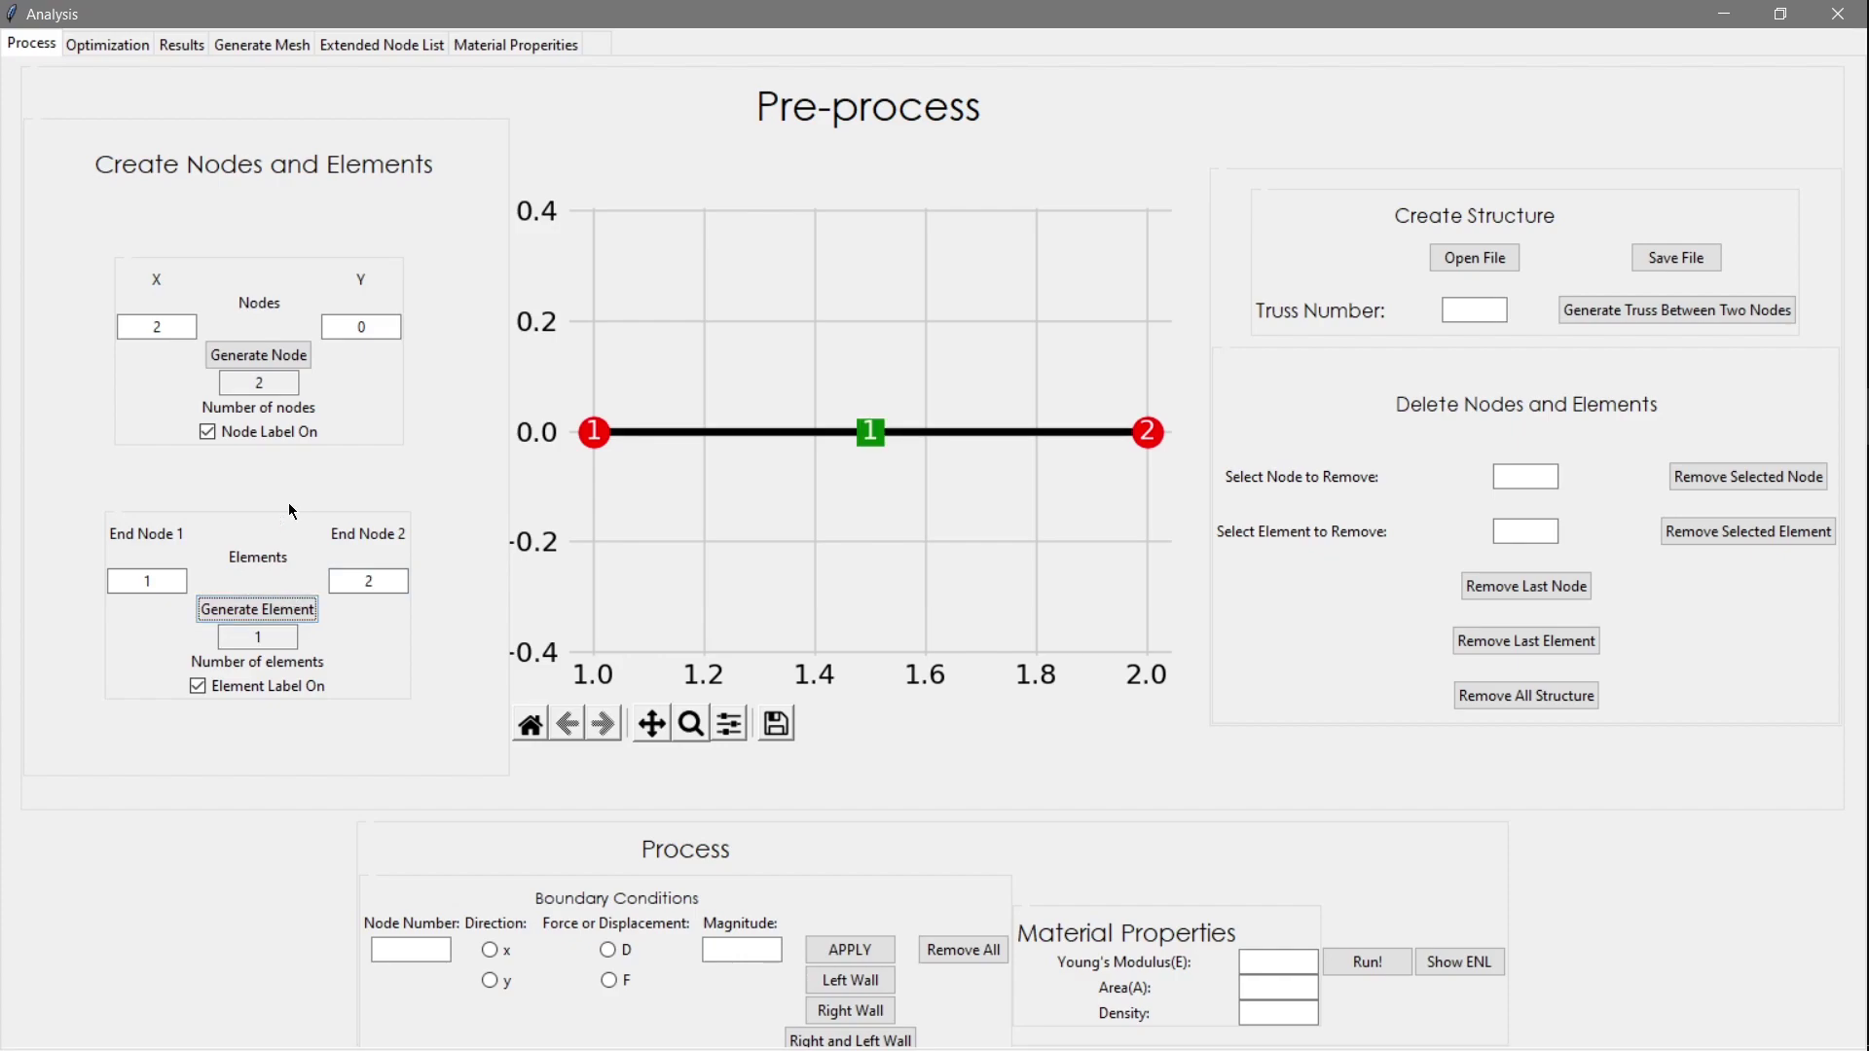
{"action": "left_click", "coordinate": [206, 431]}
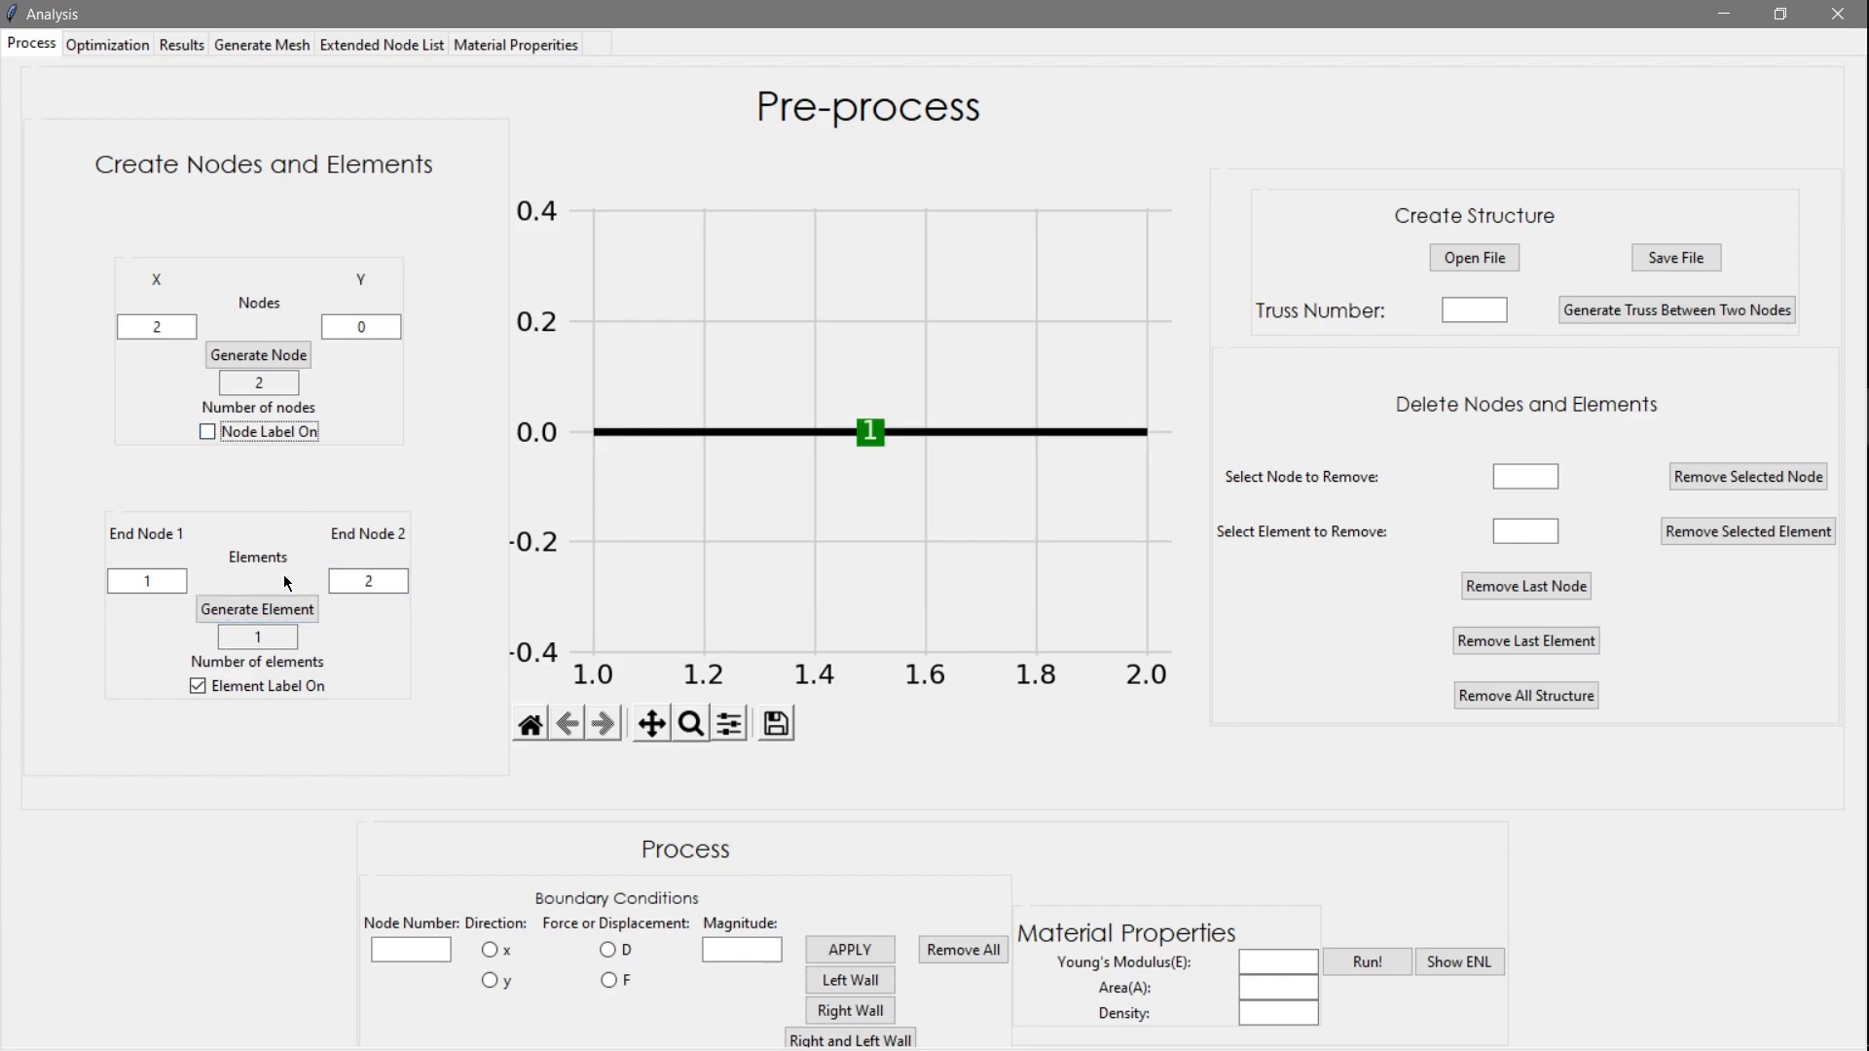
{"action": "left_click", "coordinate": [197, 685]}
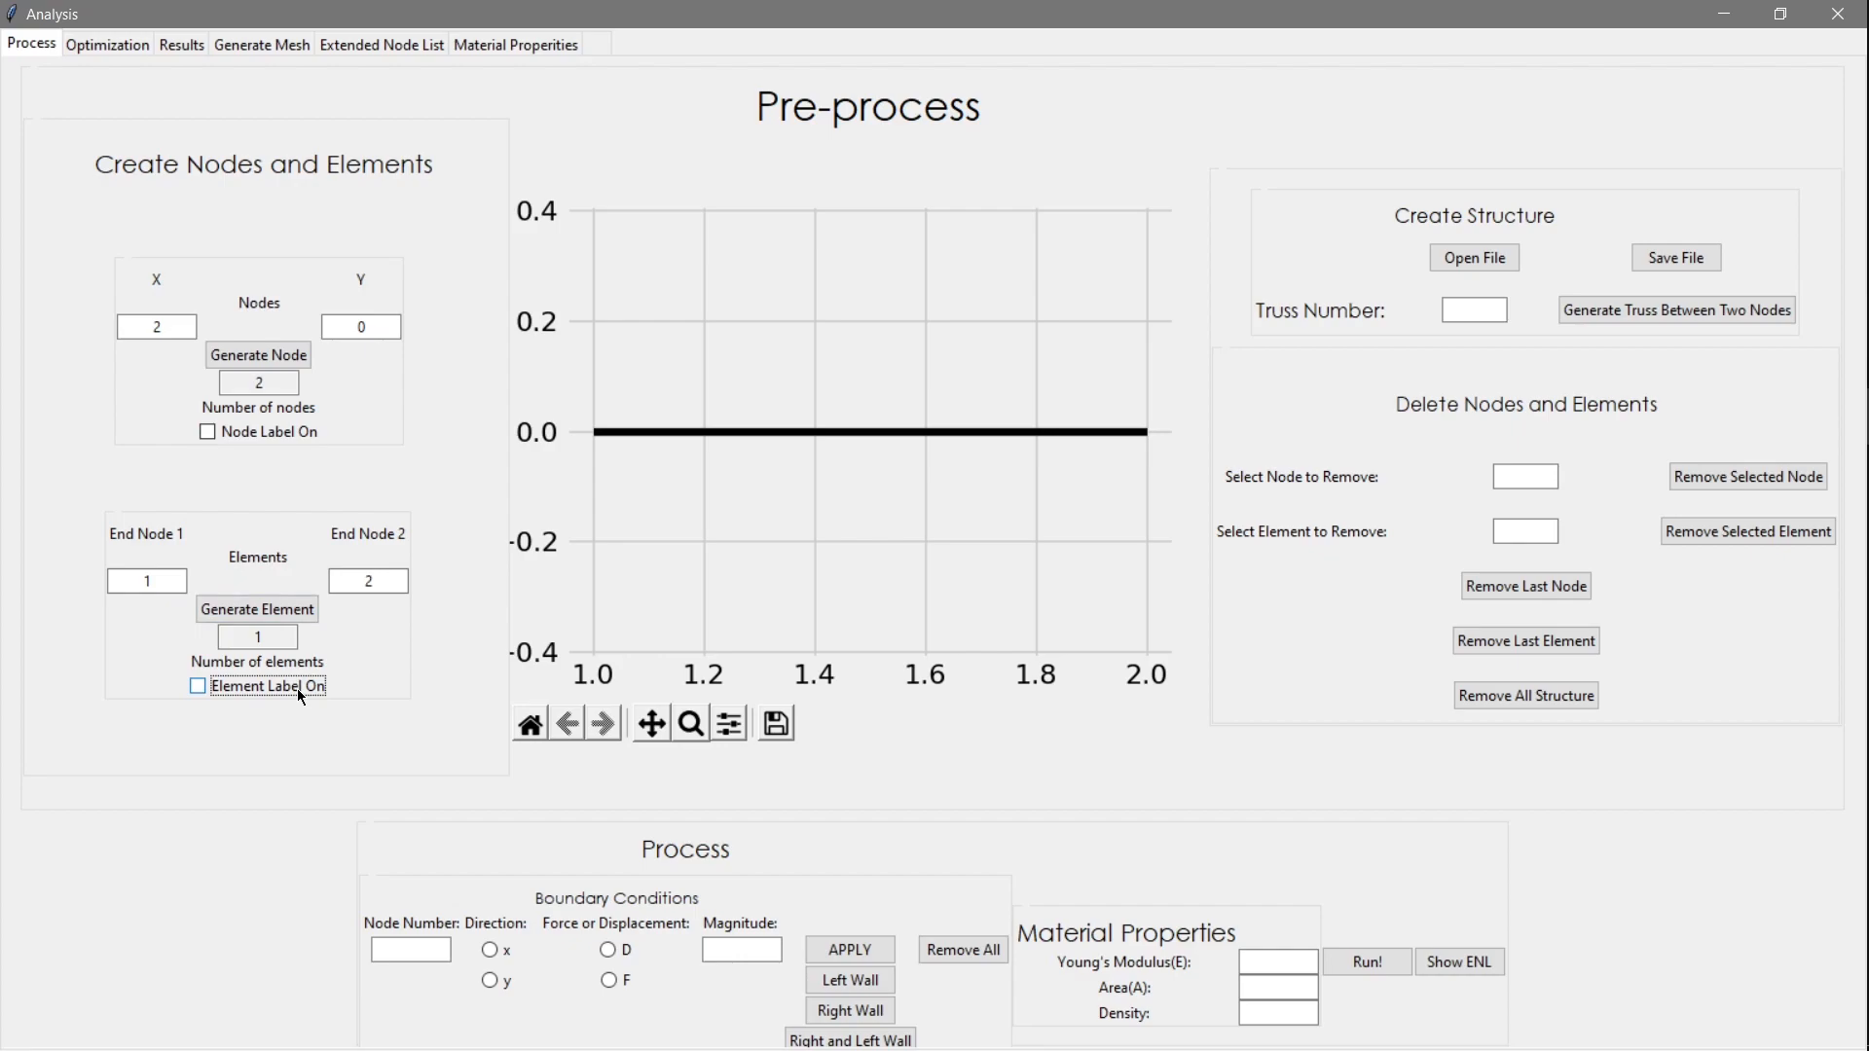
{"action": "left_click", "coordinate": [206, 431]}
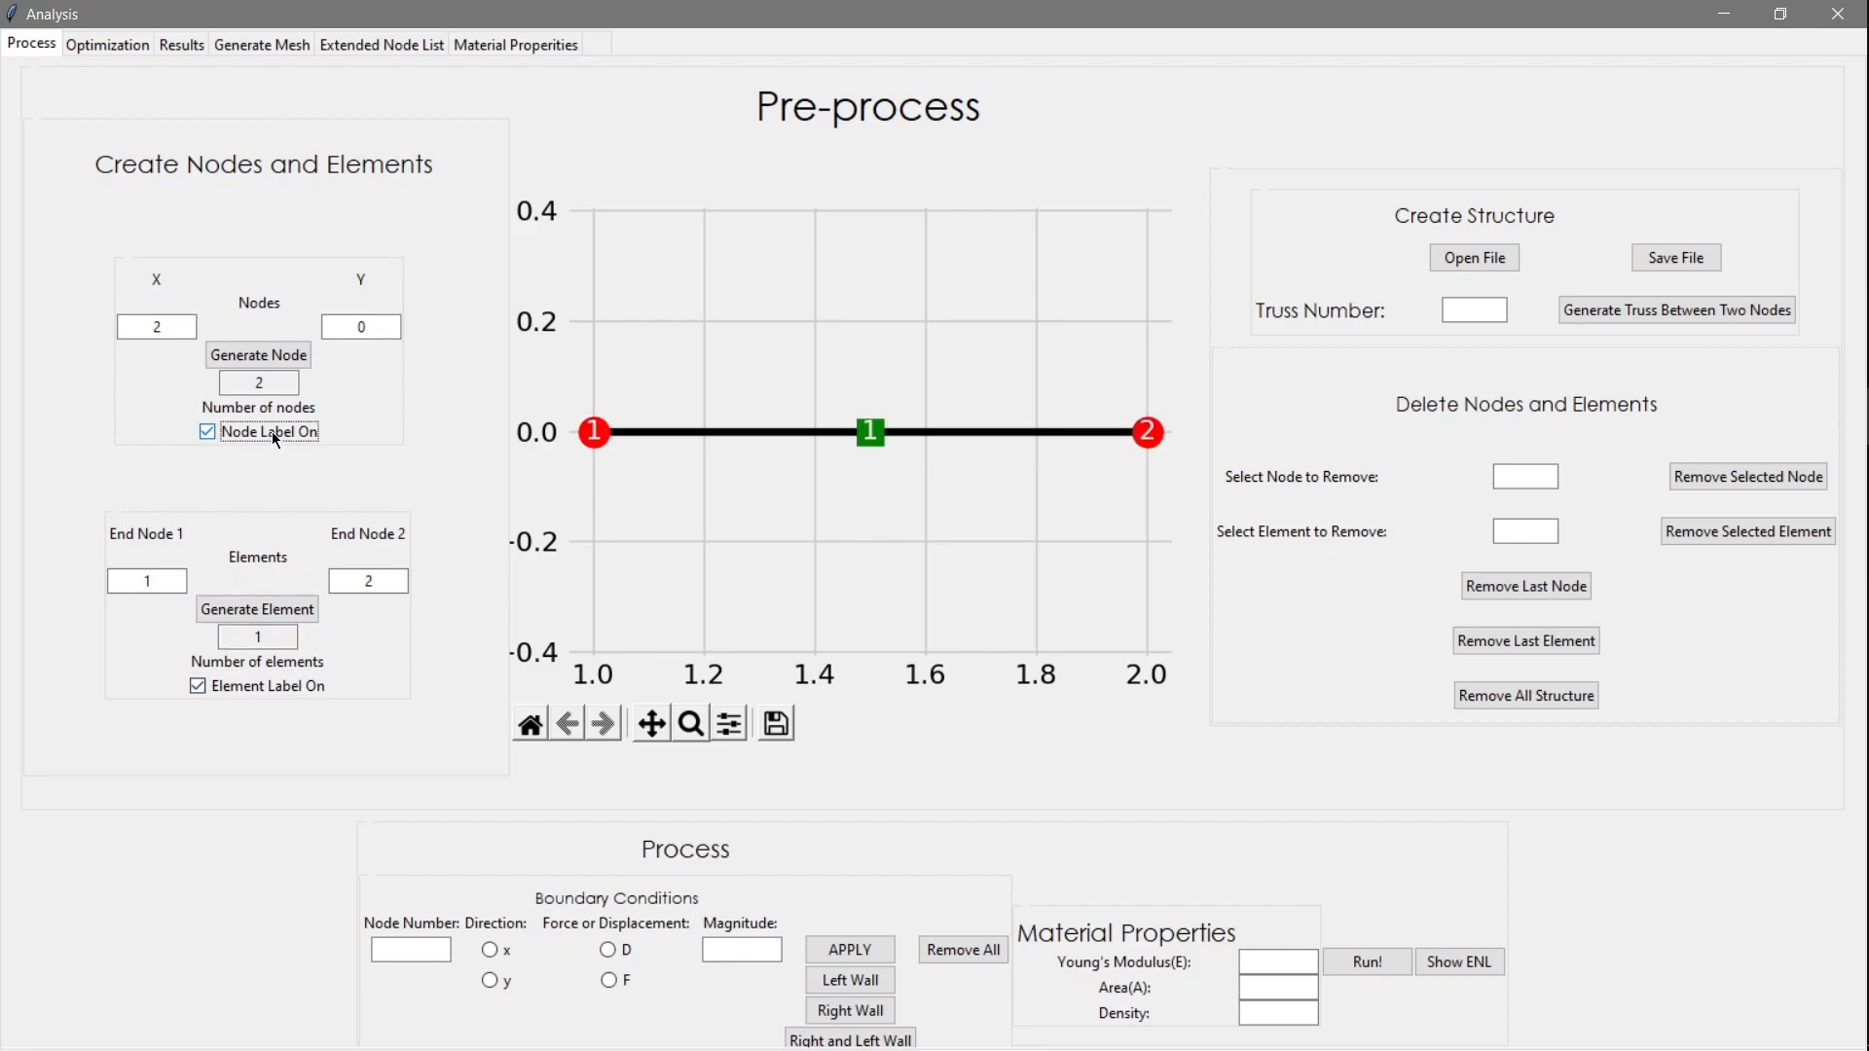
Add the apex node at (1.5,1) and close the triangle with elements 2–3 and 3–1
{"action": "left_click", "coordinate": [257, 355]}
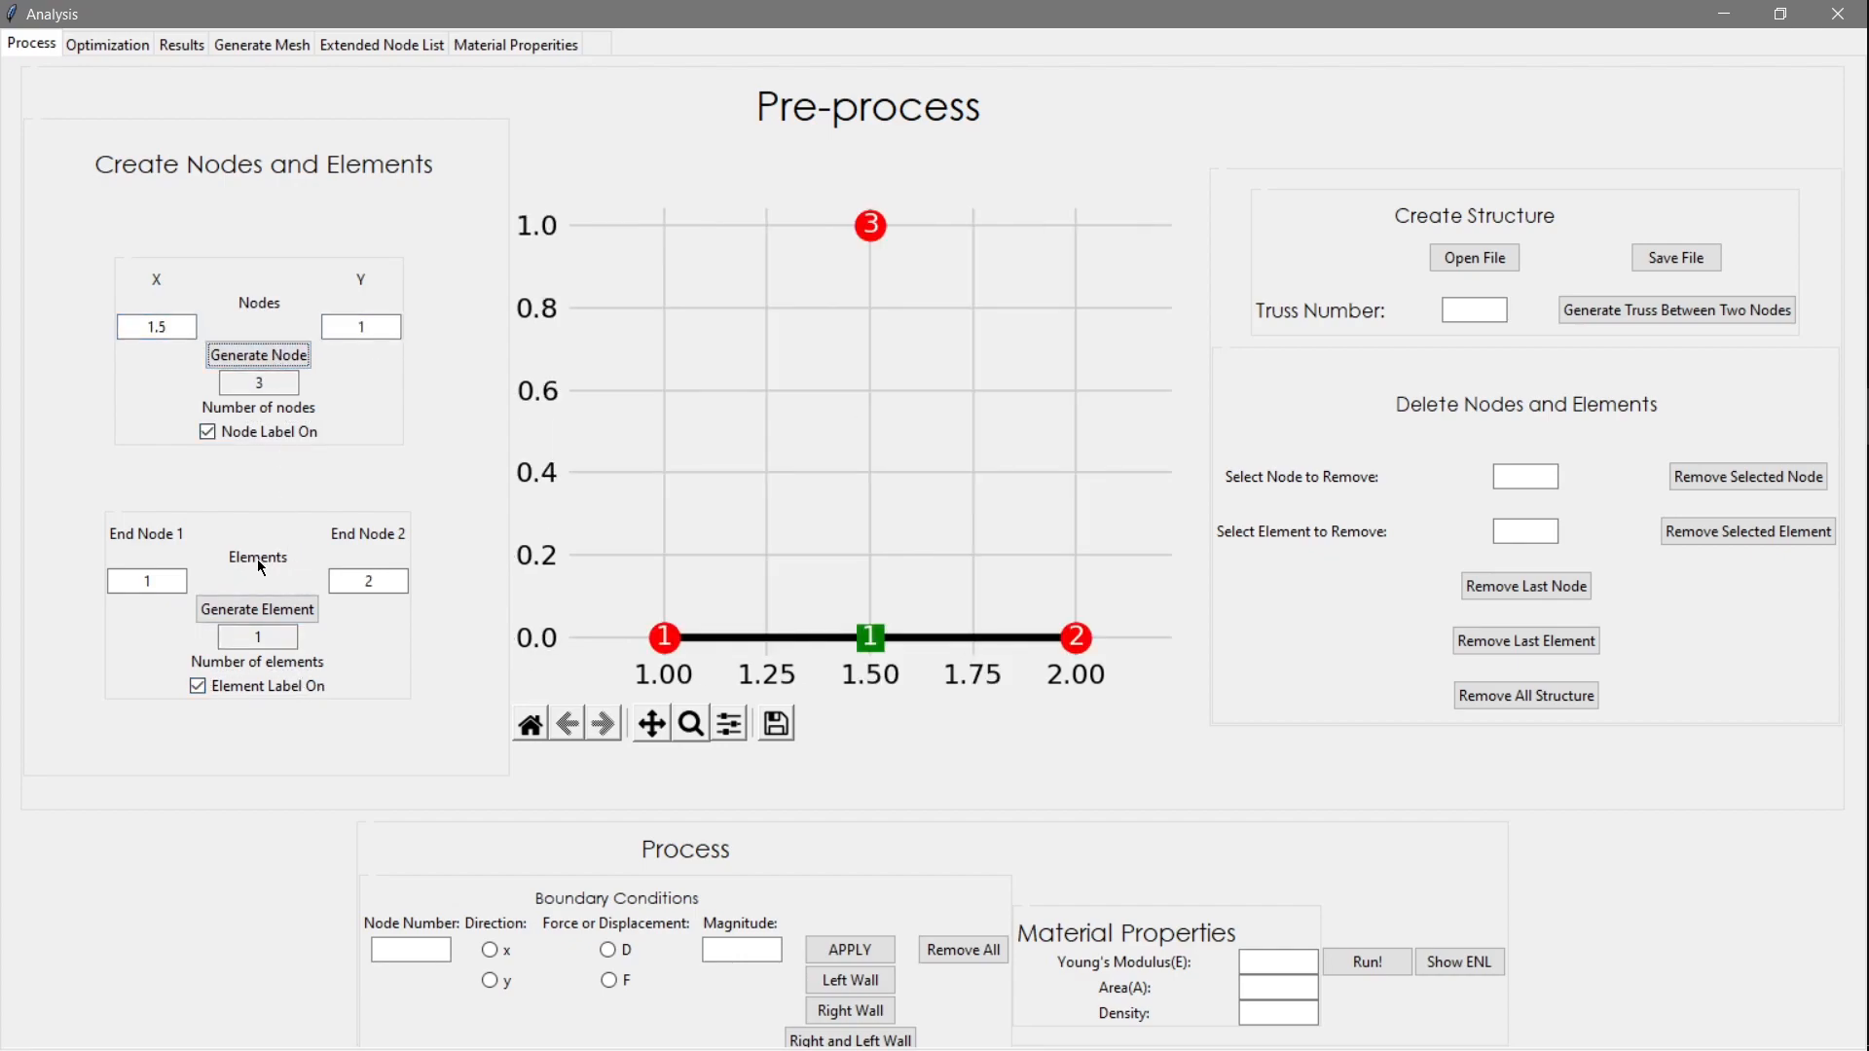
{"action": "left_click", "coordinate": [256, 609]}
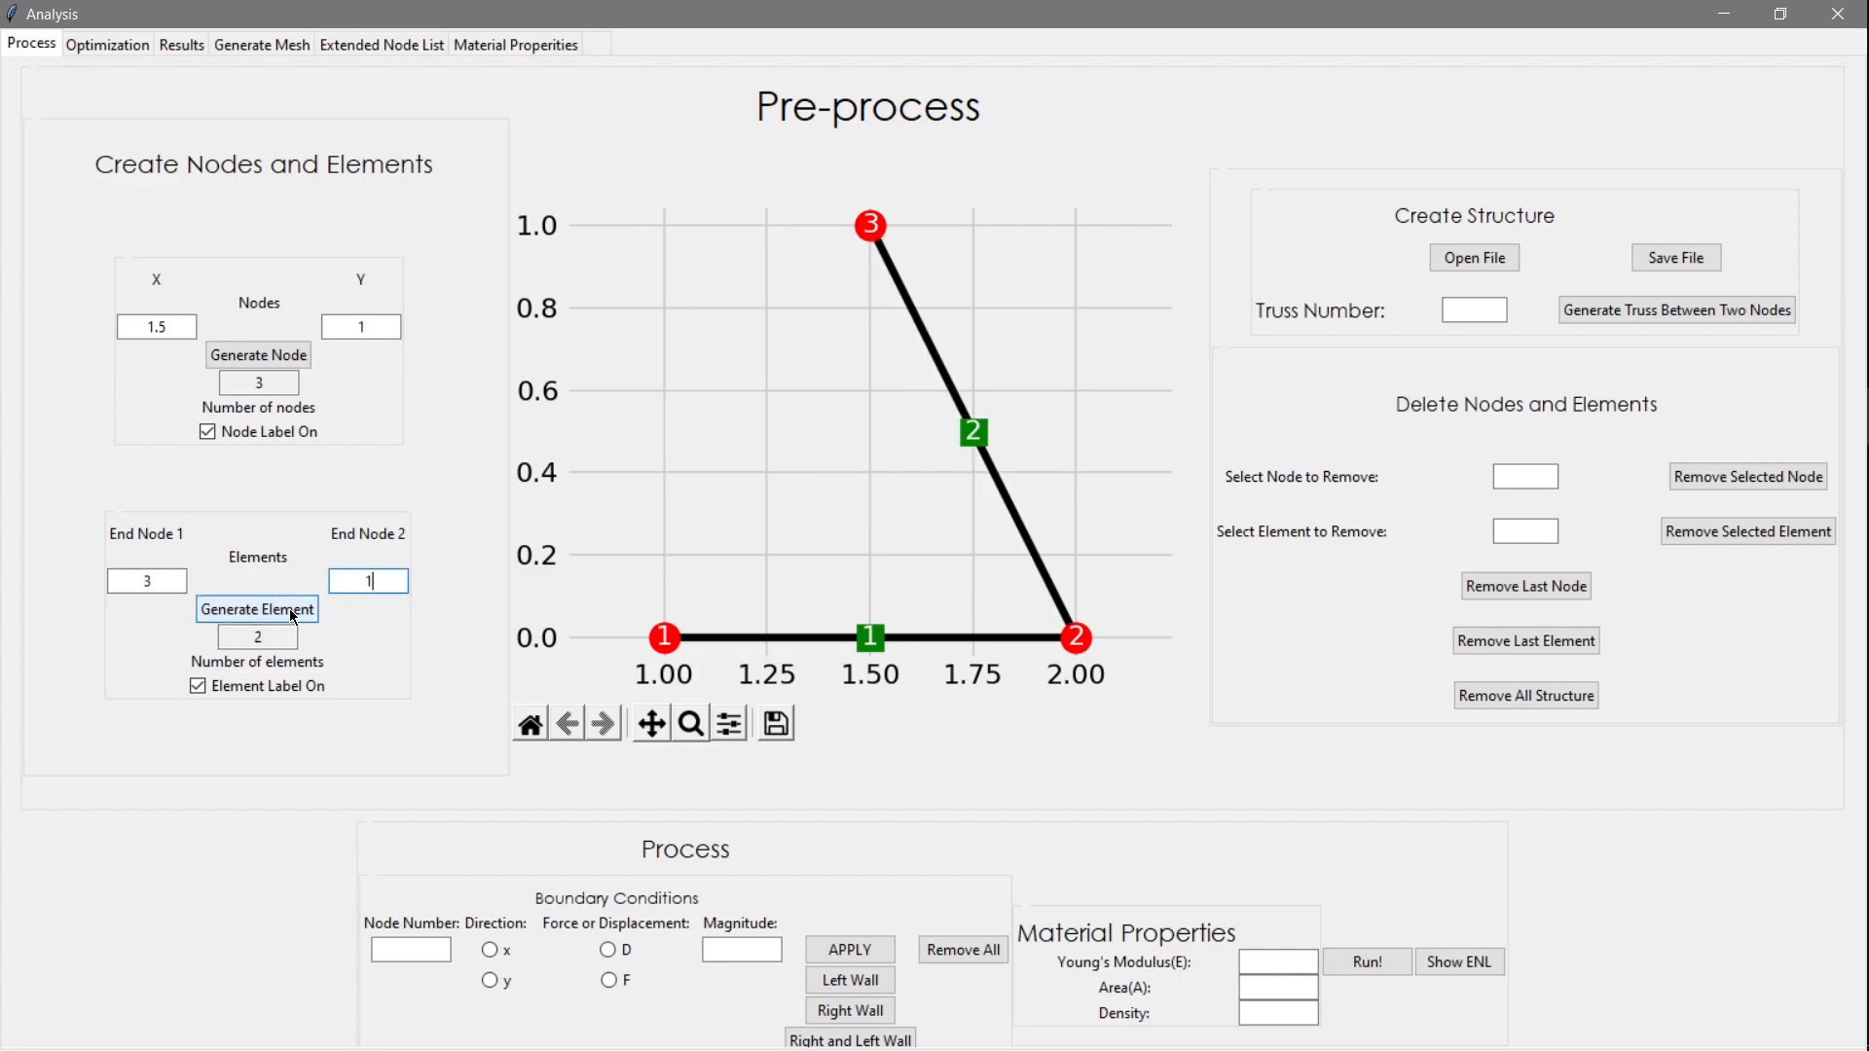
{"action": "left_click", "coordinate": [256, 609]}
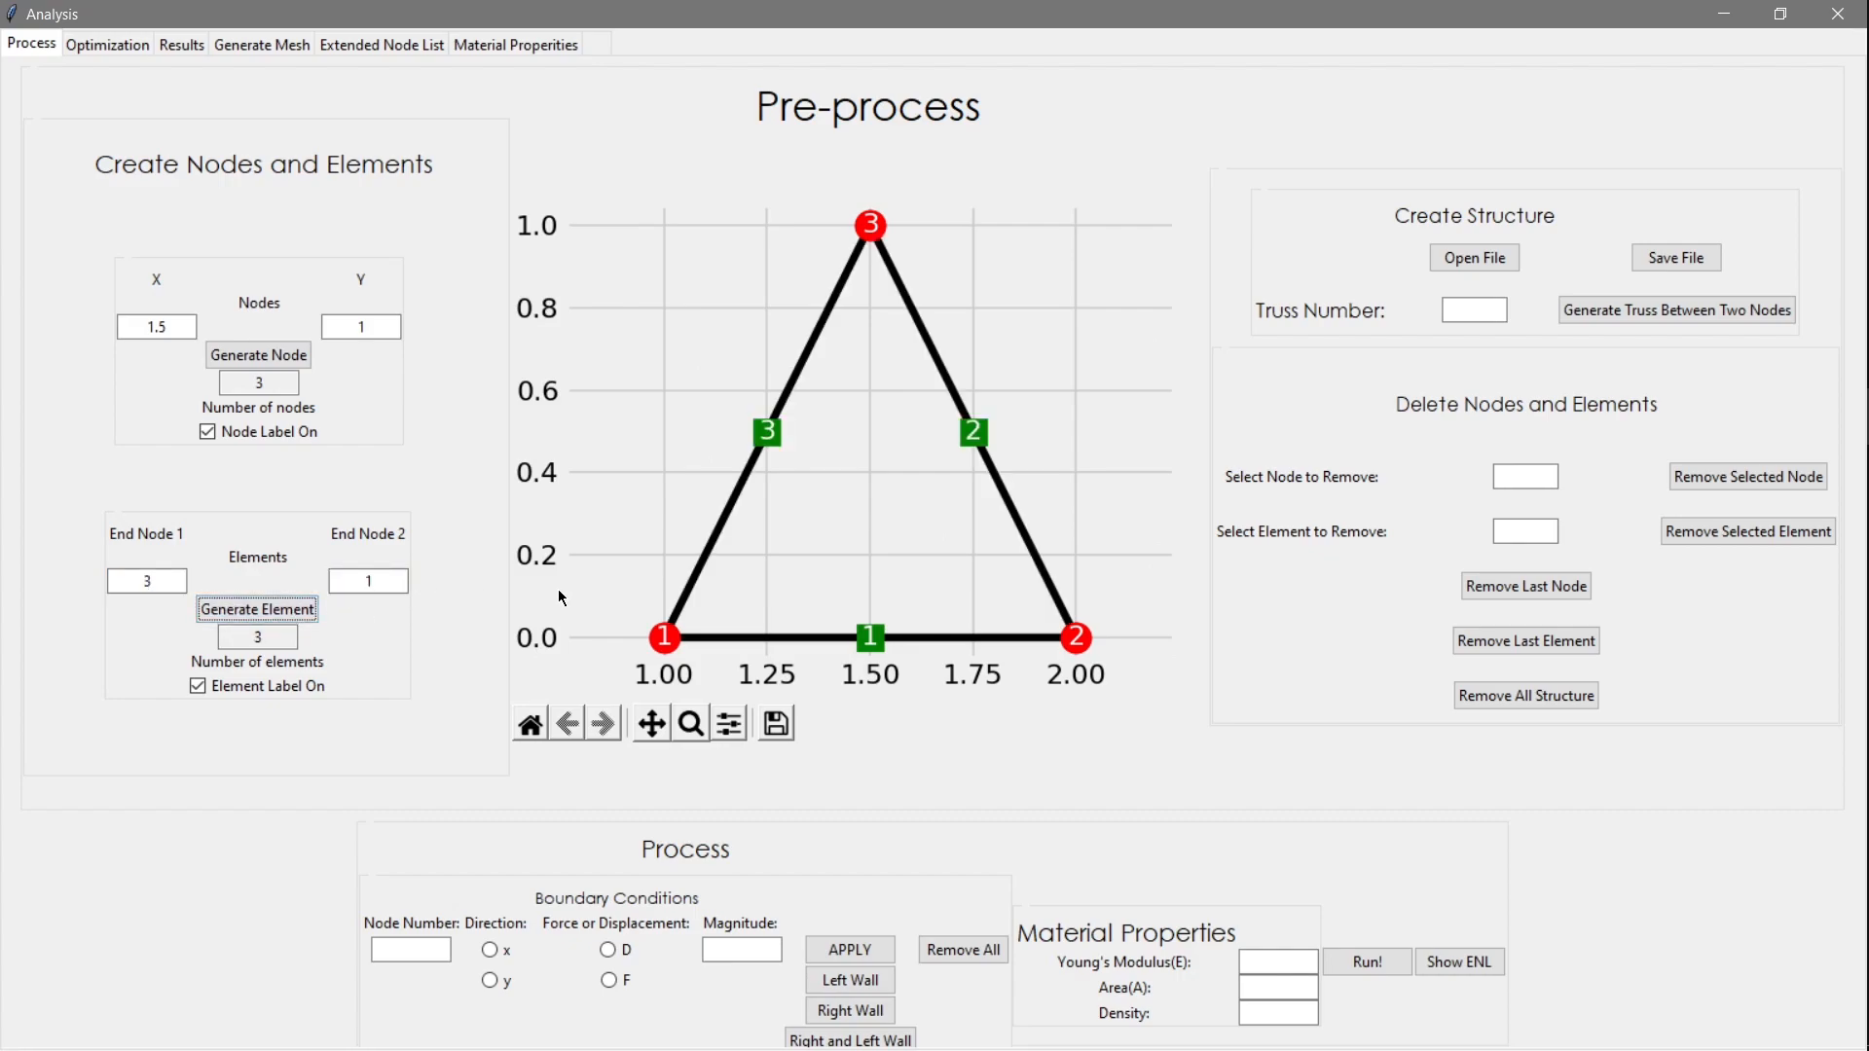
Save the triangular truss to a text file named 'structure'
{"action": "left_click", "coordinate": [1673, 257]}
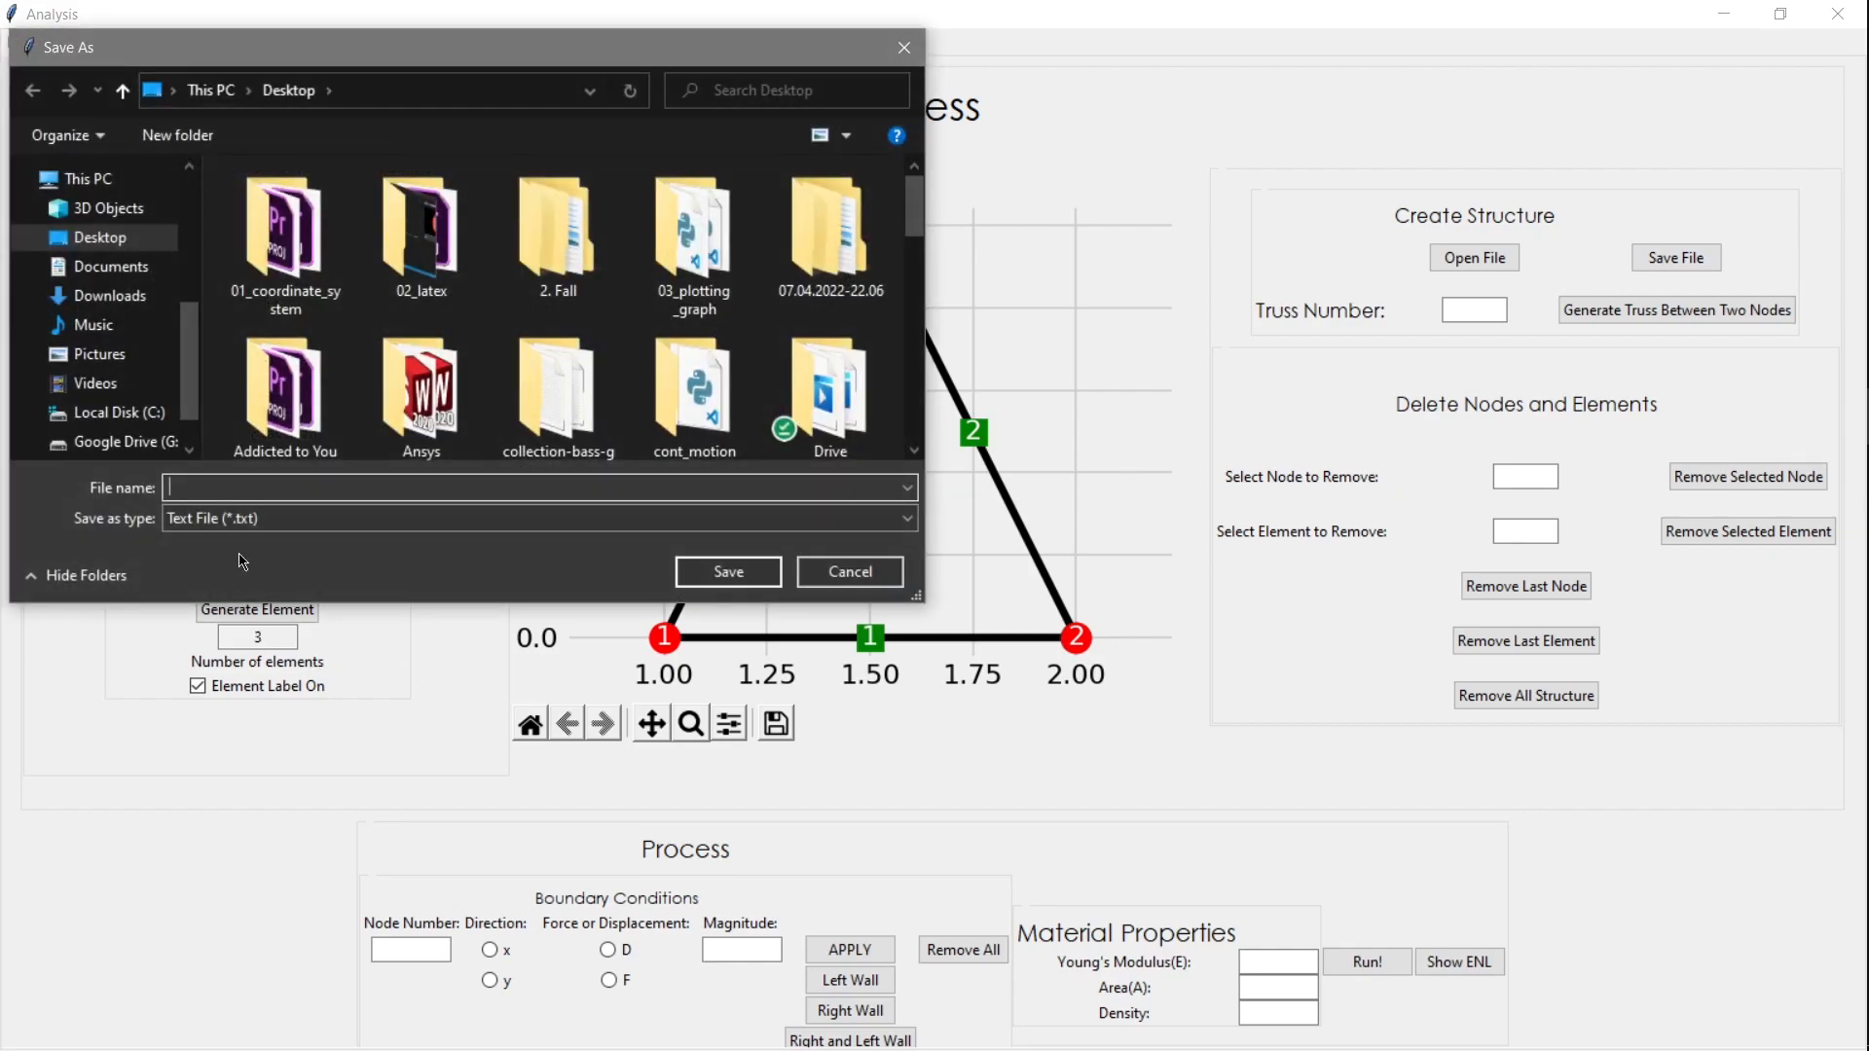
{"action": "type", "text": "structure"}
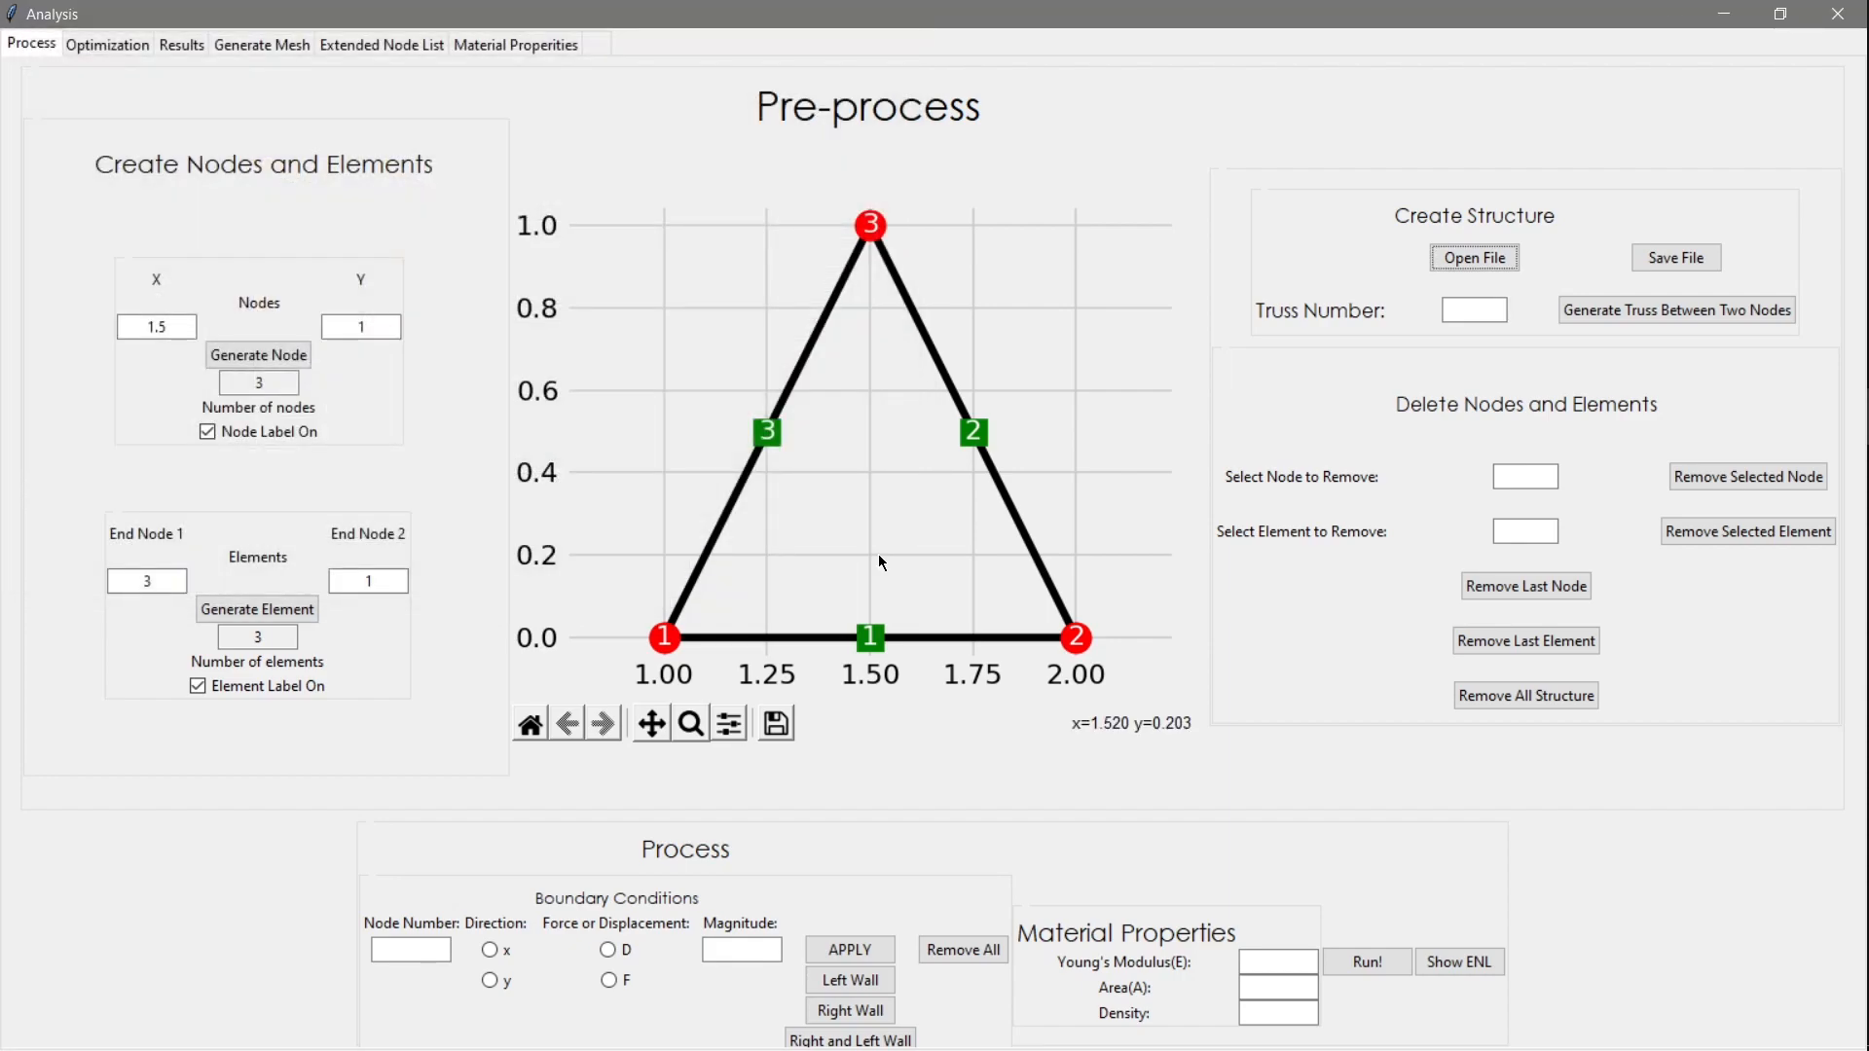
{"action": "mouse_move", "coordinate": [1450, 691]}
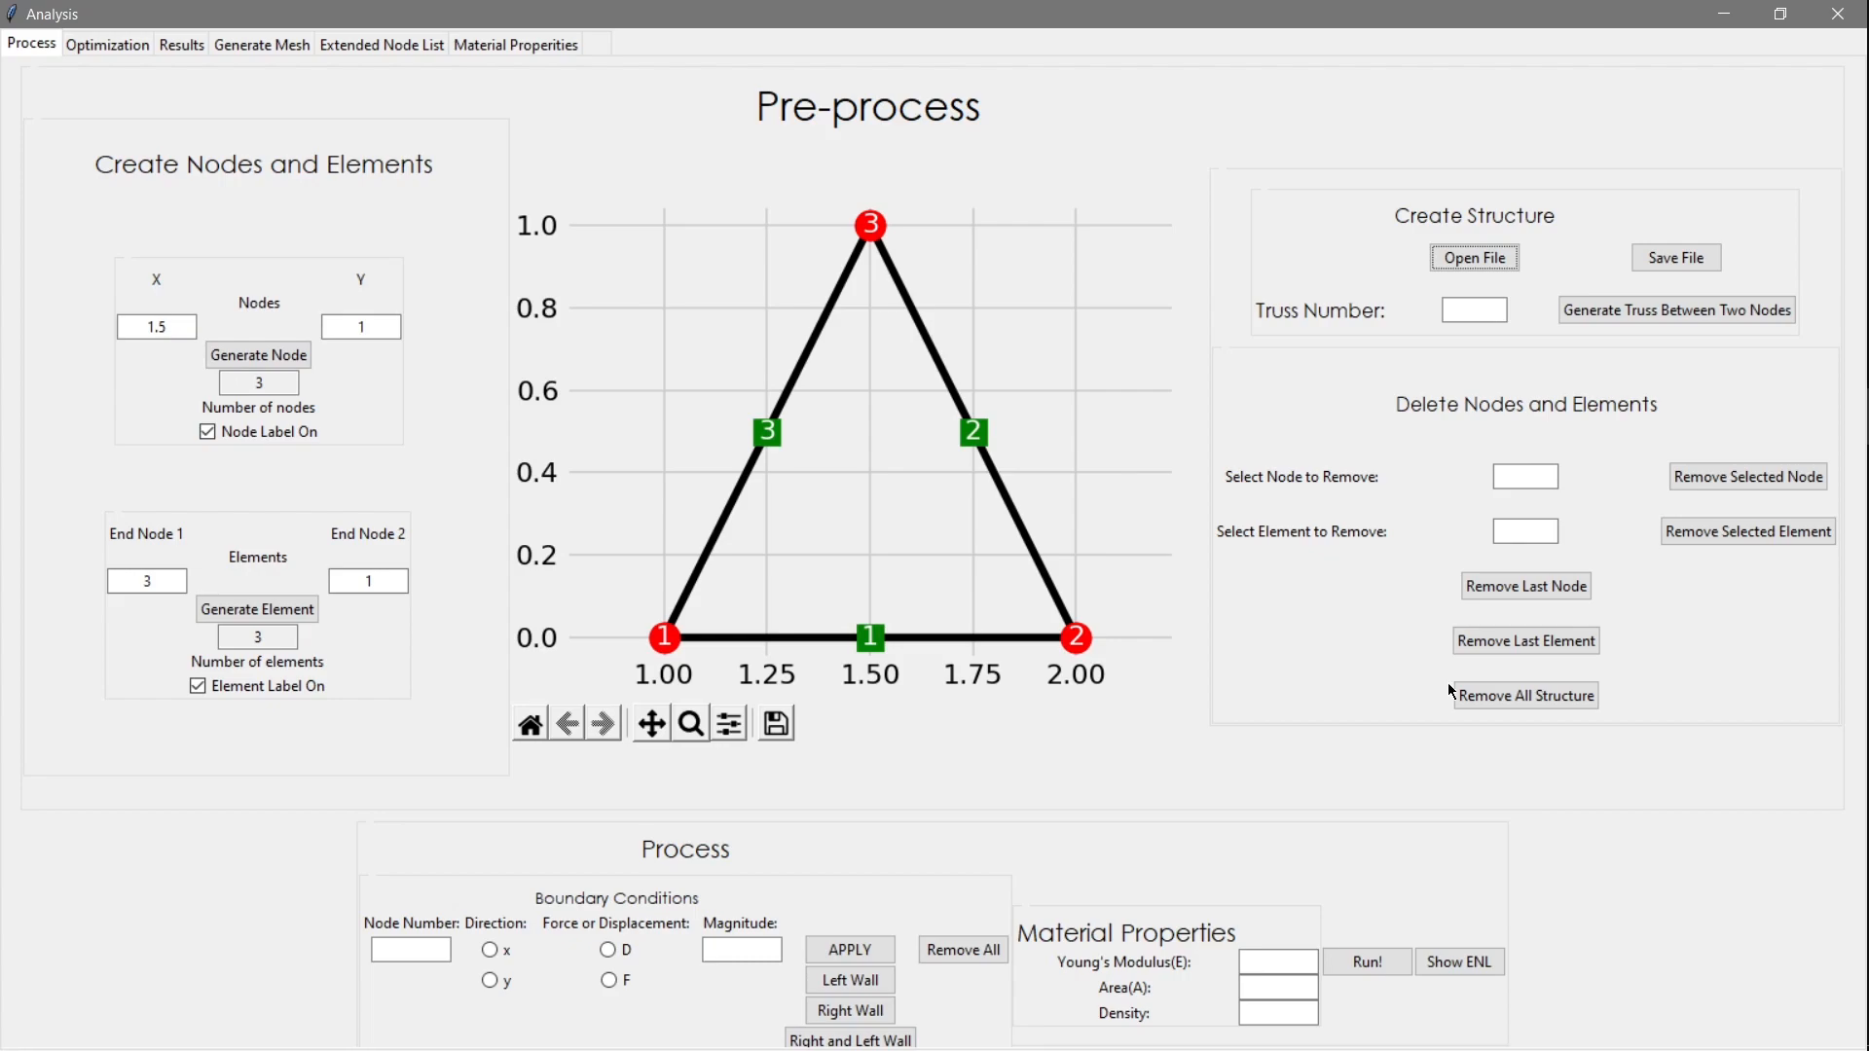
Clear the triangle, add nodes at (0,0) and (10,0), and set 5 truss bays
{"action": "left_click", "coordinate": [1525, 695]}
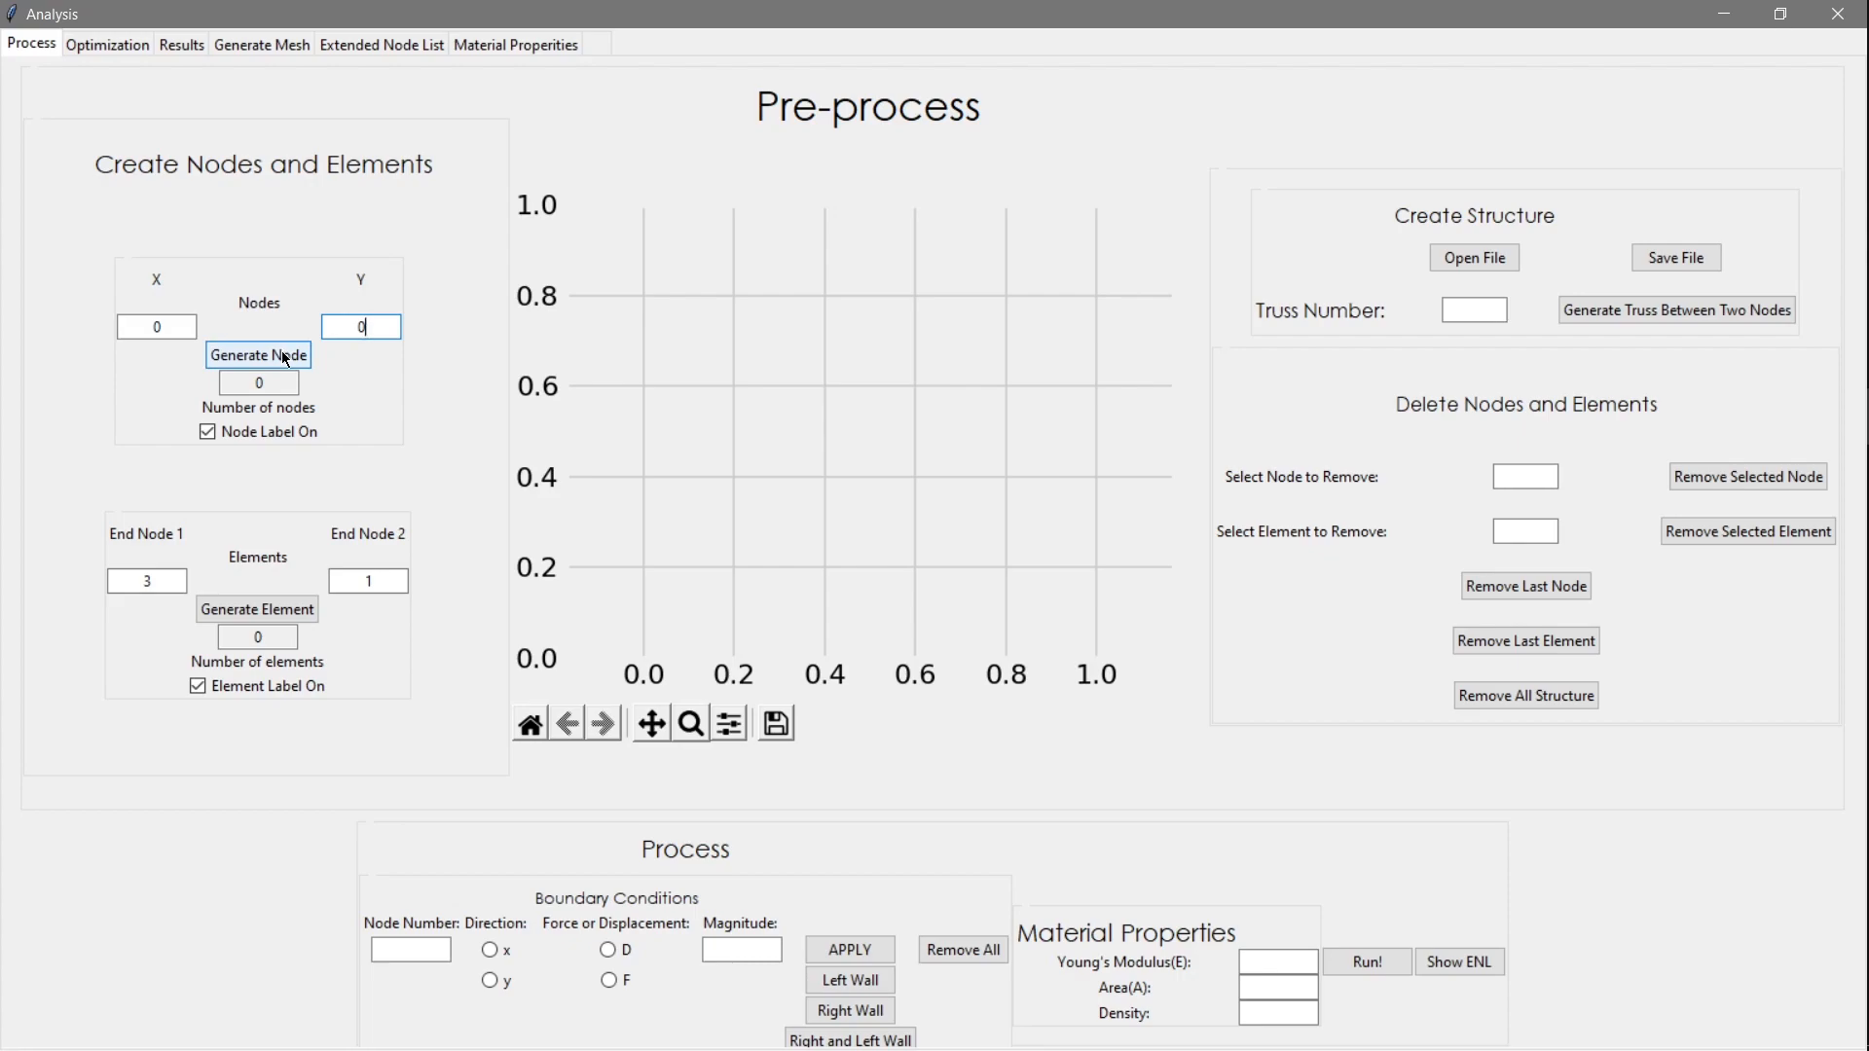
{"action": "left_click", "coordinate": [257, 355]}
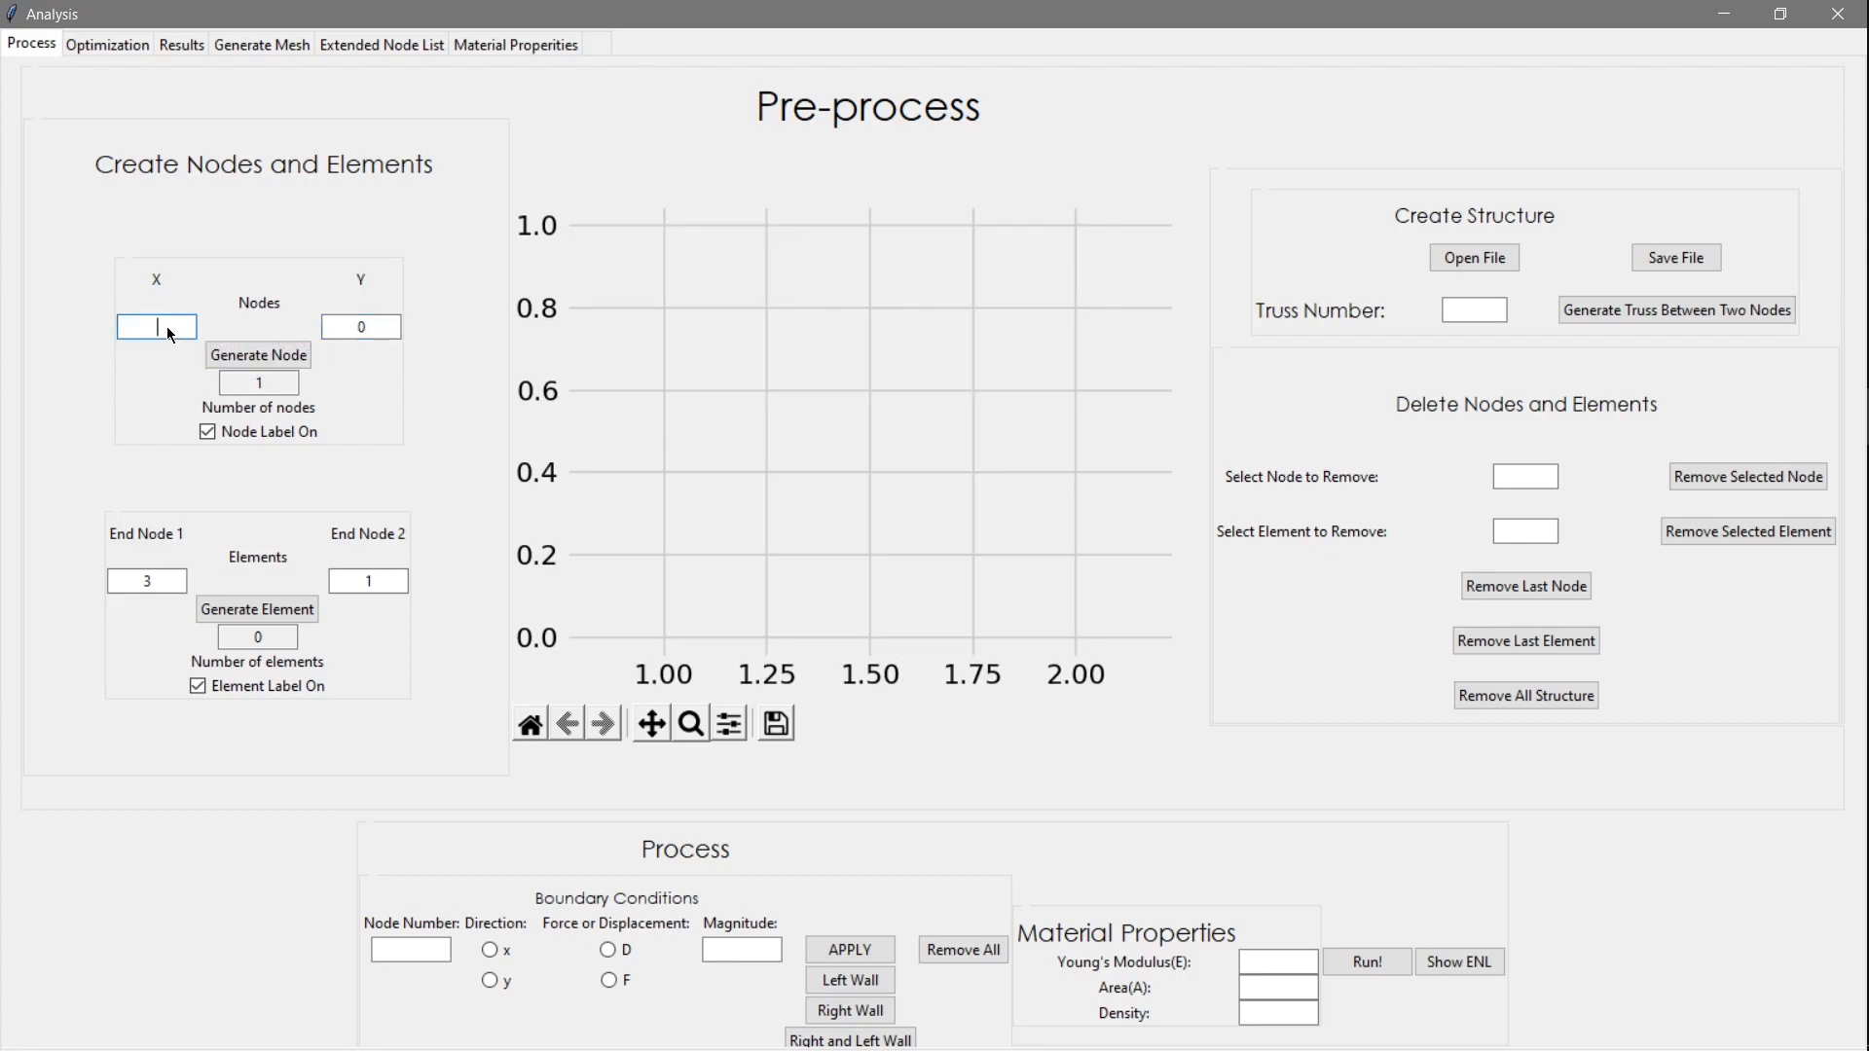
{"action": "left_click", "coordinate": [256, 356]}
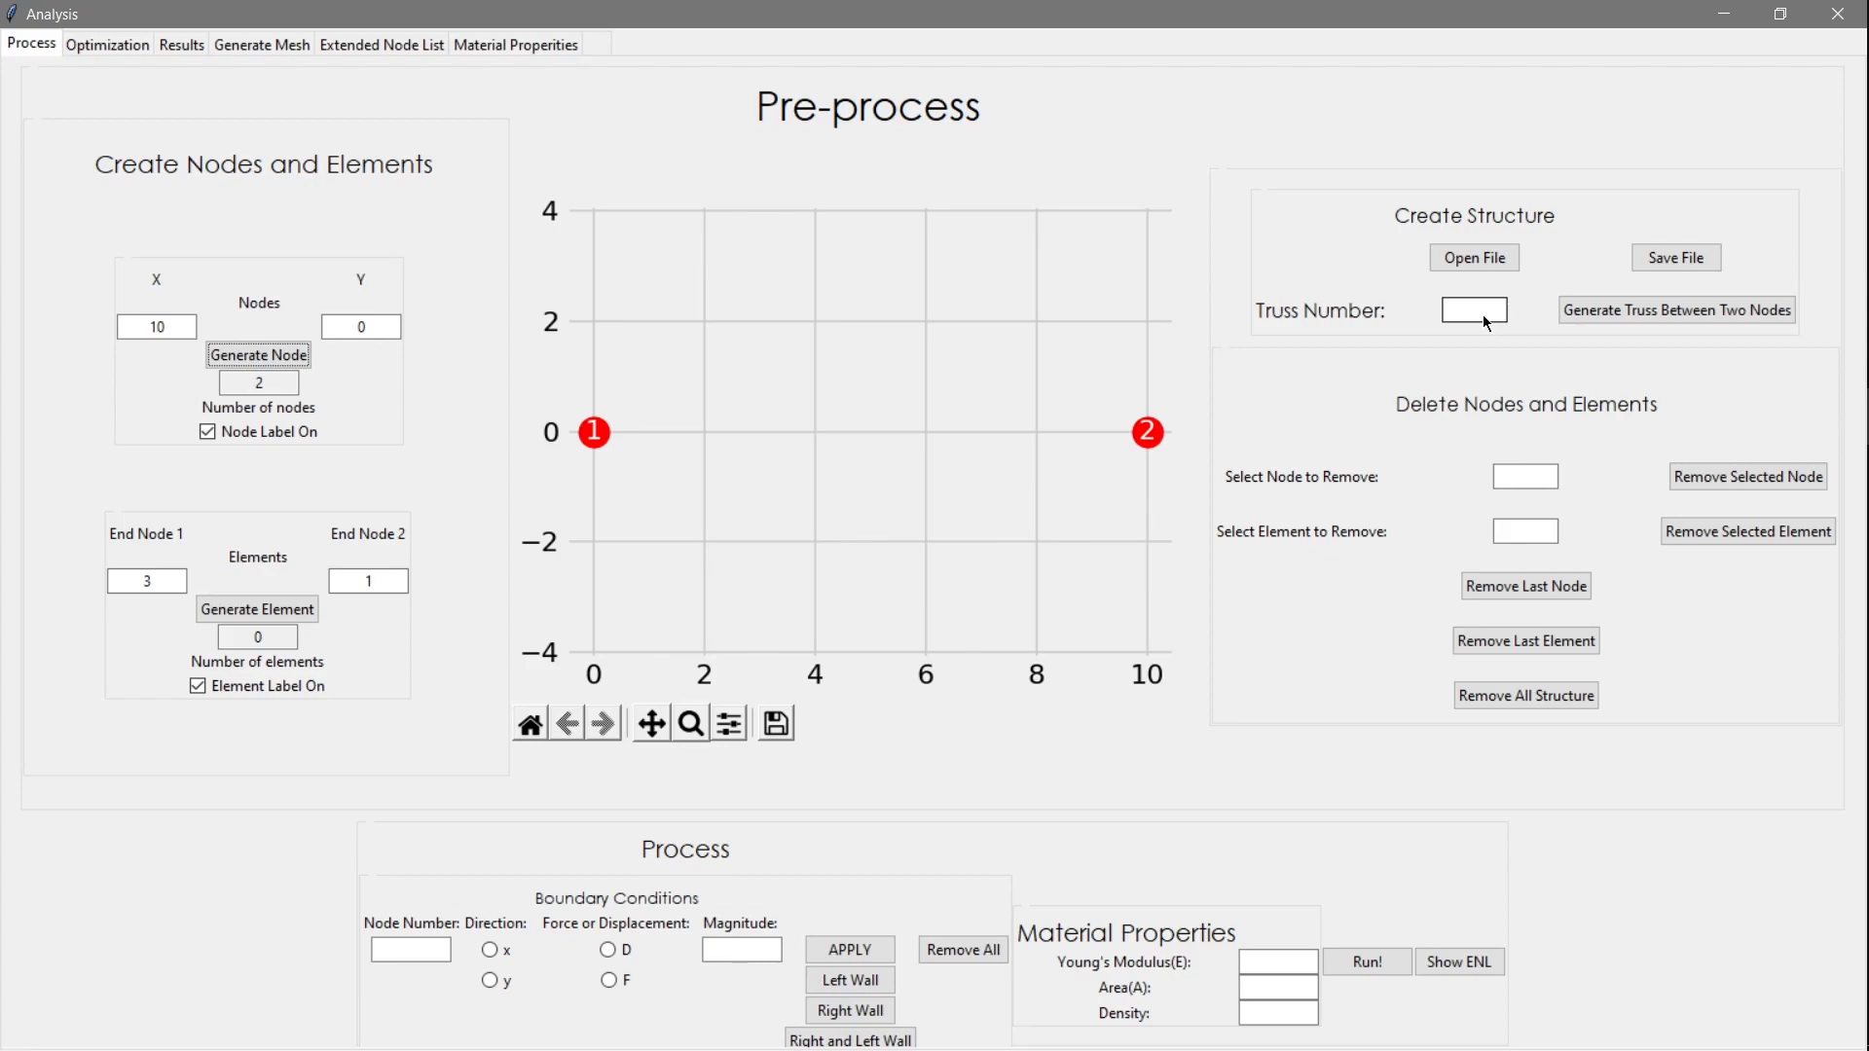
{"action": "left_click", "coordinate": [1473, 310]}
{"action": "type", "text": "5"}
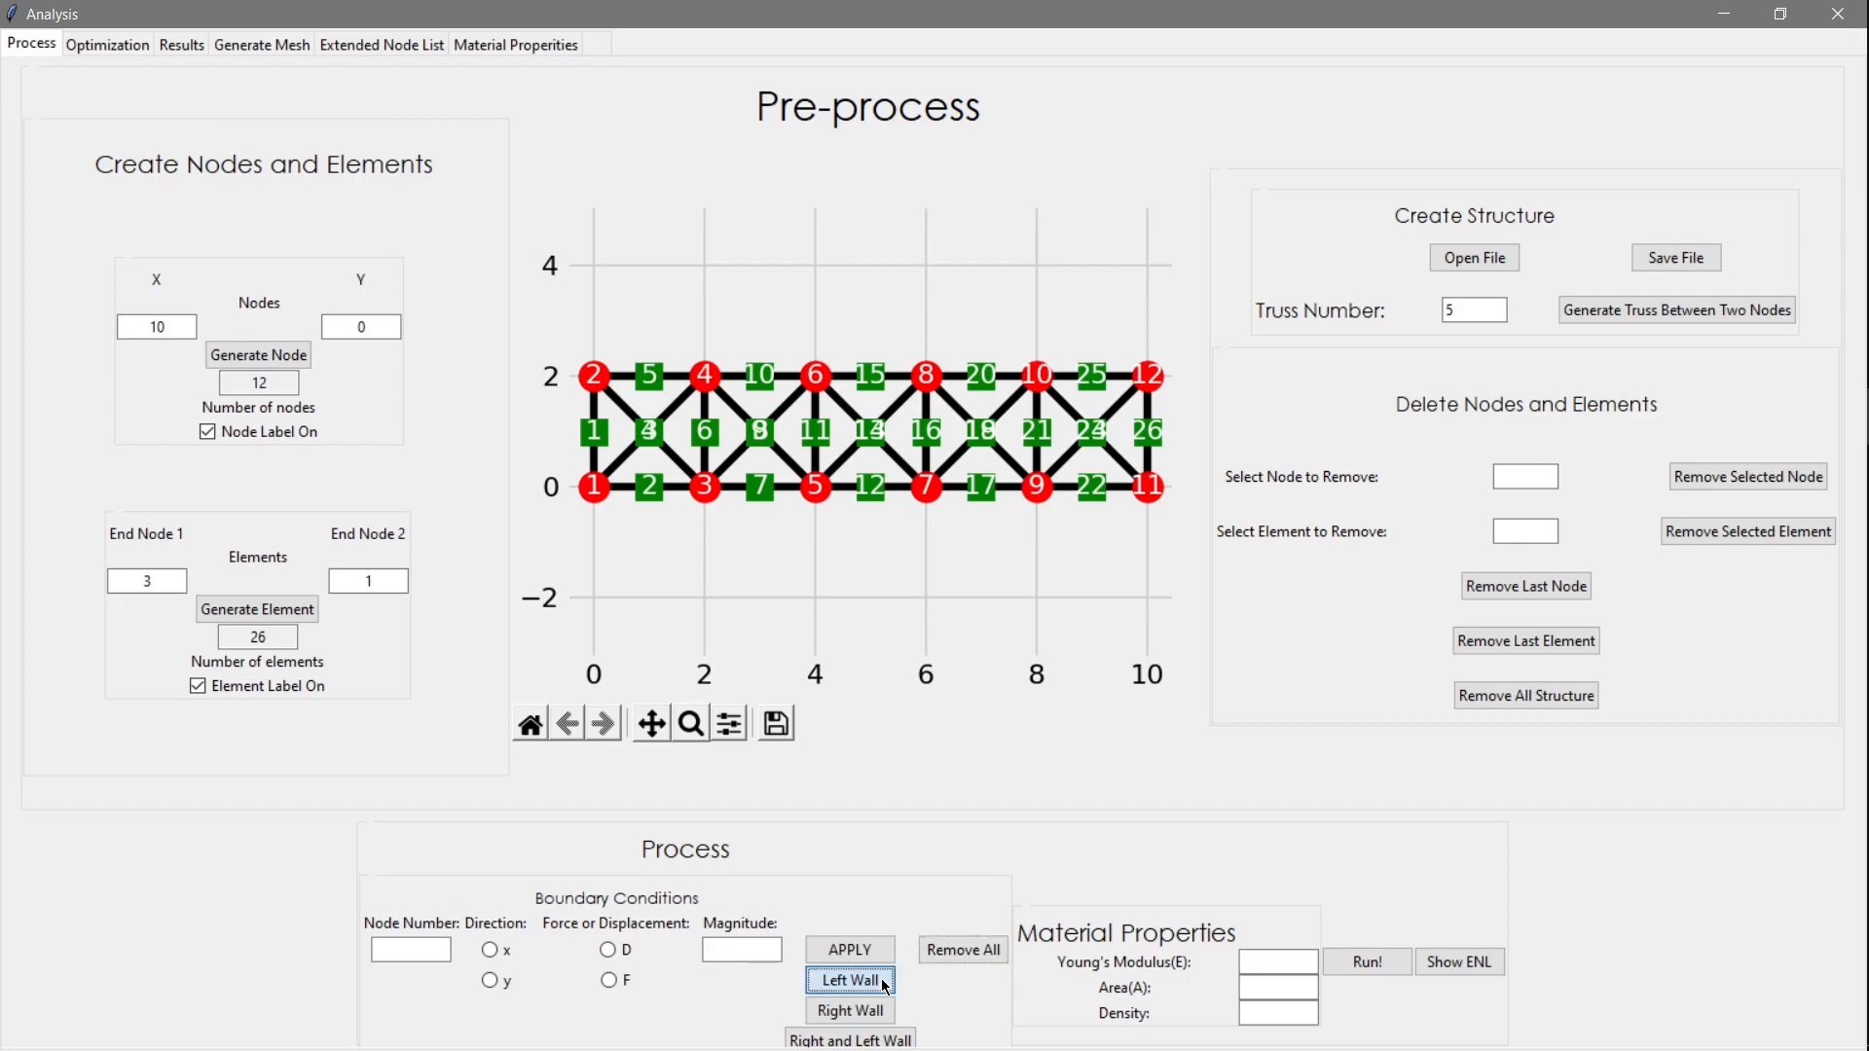
Try left-wall, remove-all and left-and-right wall supports, then load a different truss file
{"action": "left_click", "coordinate": [849, 981]}
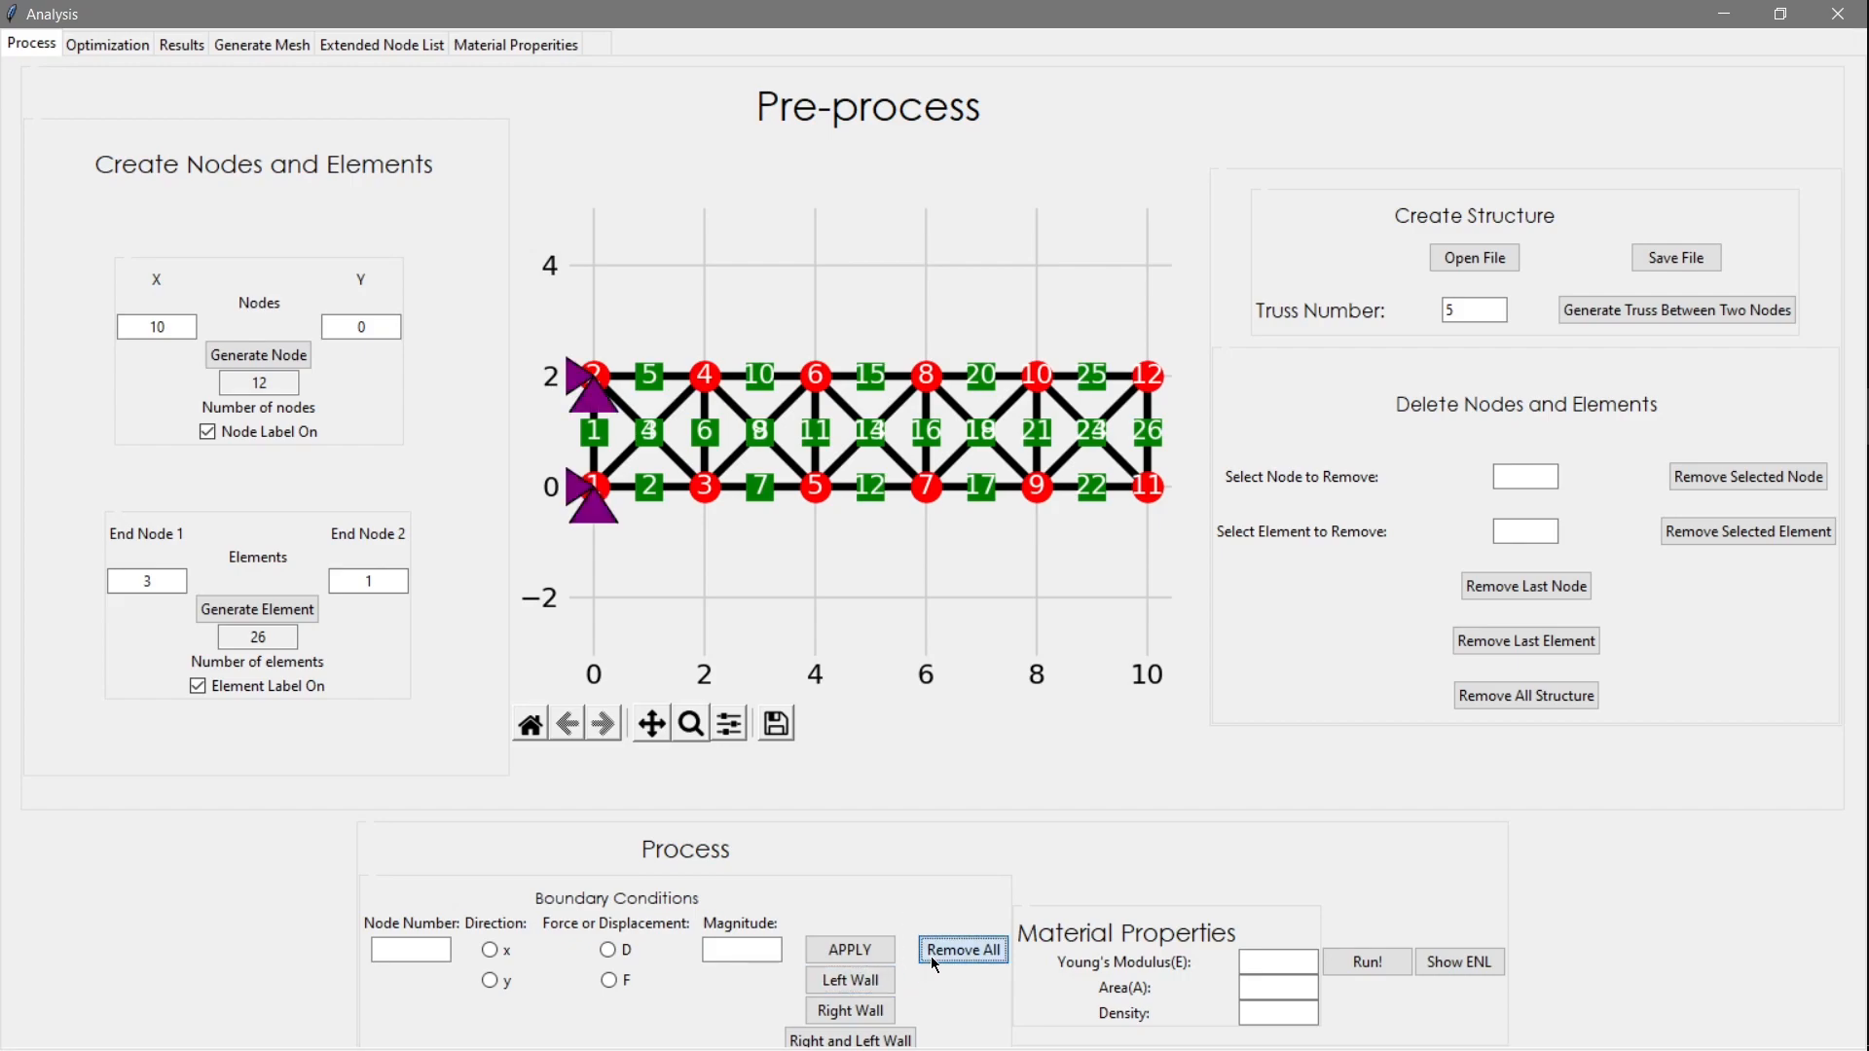
{"action": "left_click", "coordinate": [849, 1010]}
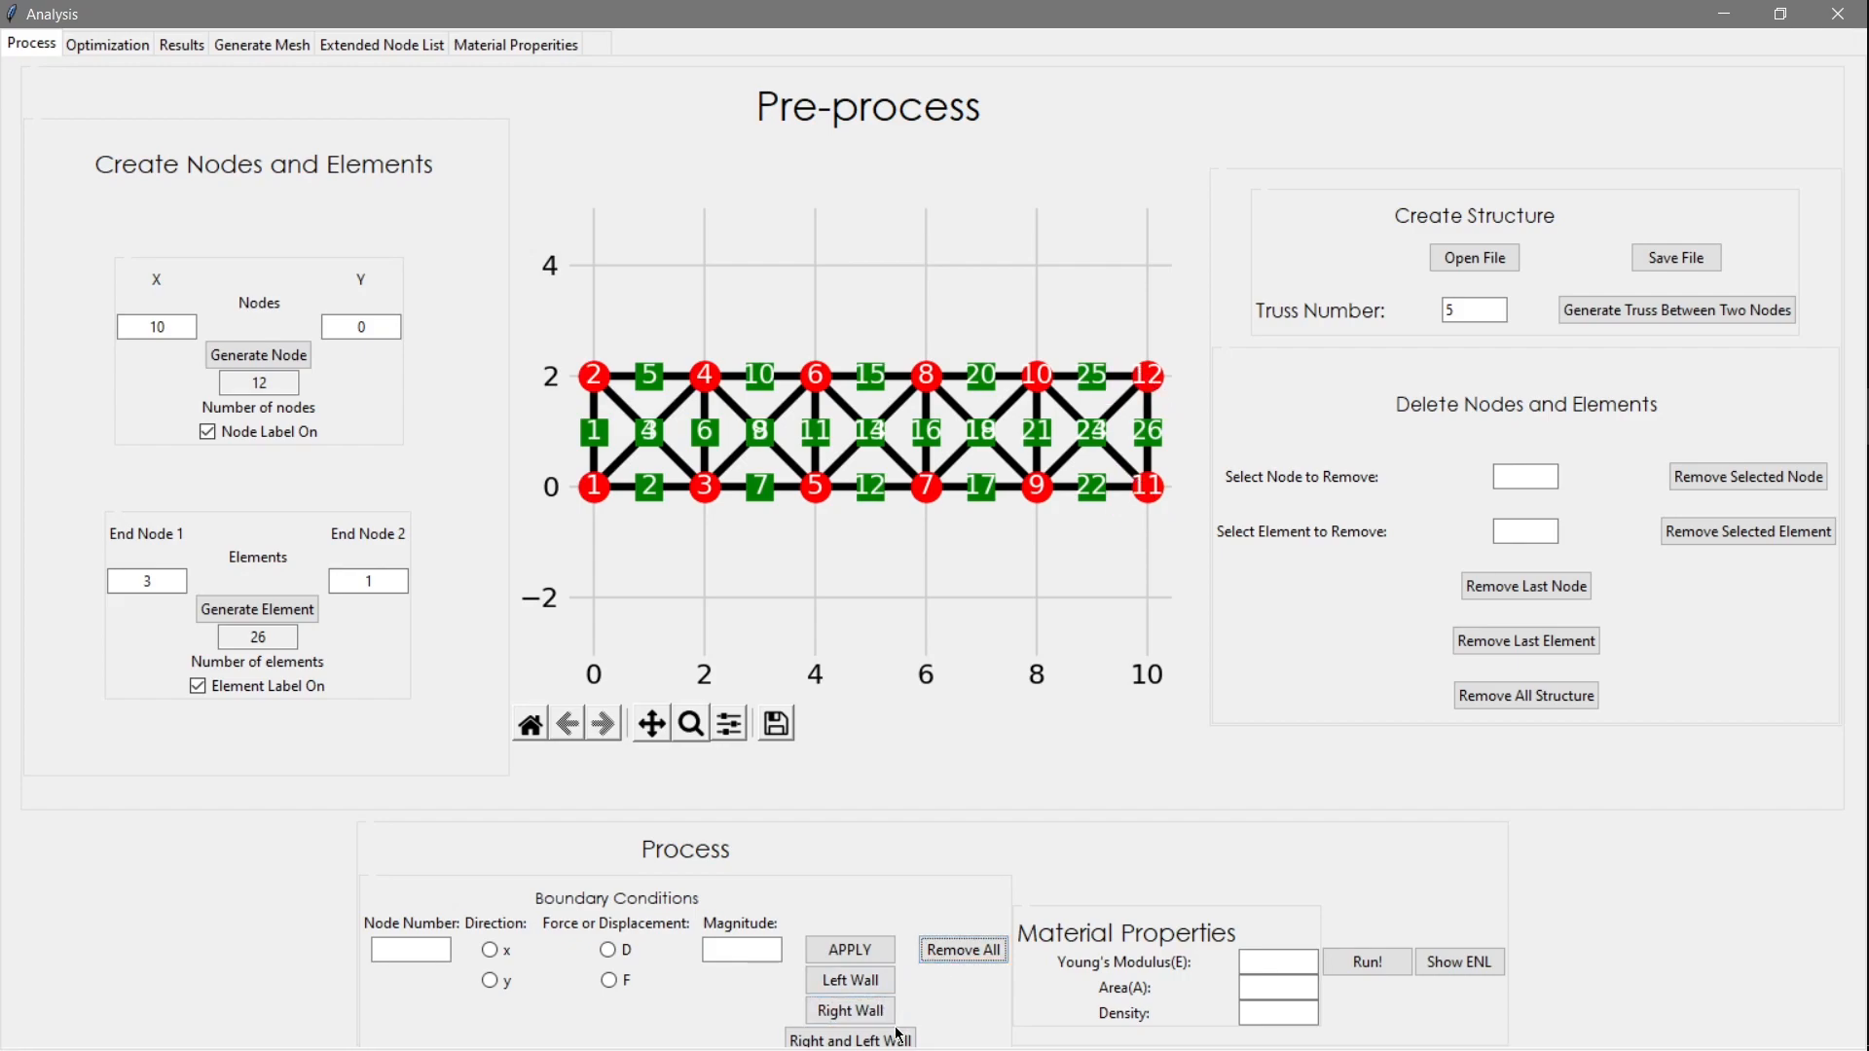
{"action": "left_click", "coordinate": [849, 1036]}
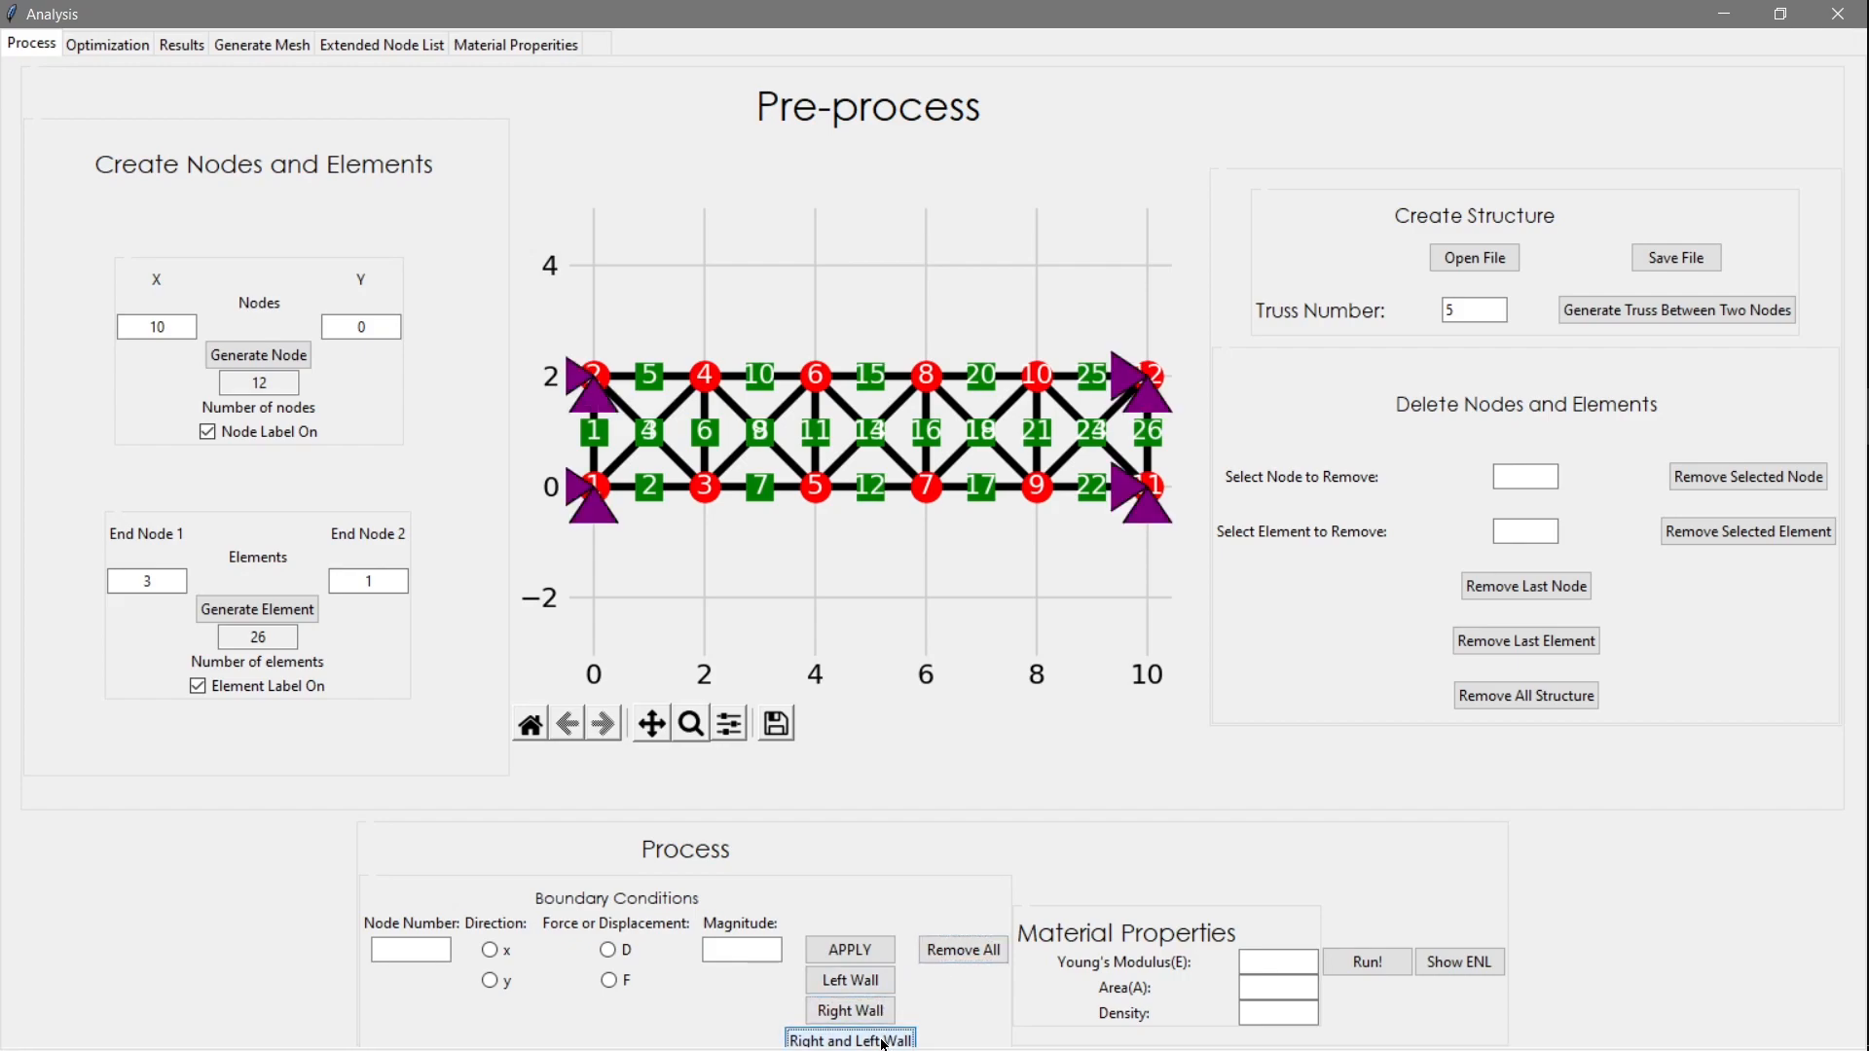
{"action": "left_click", "coordinate": [962, 949]}
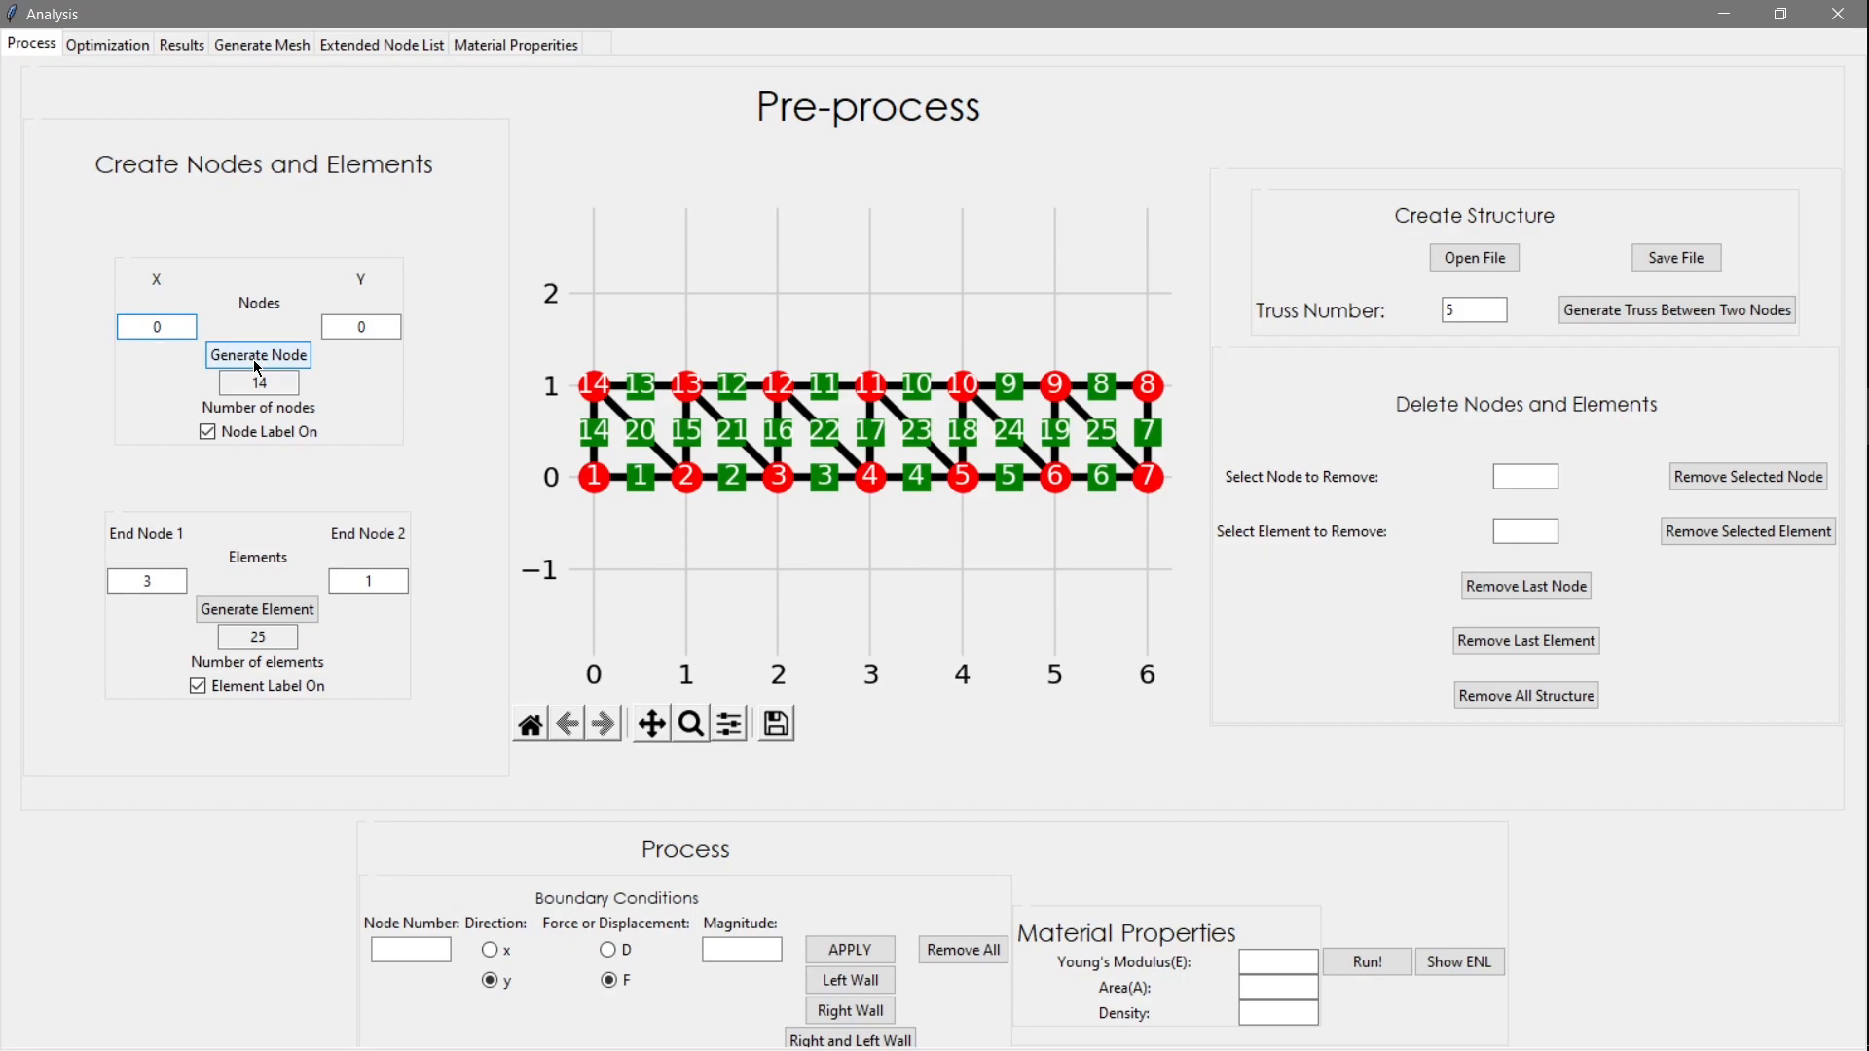
Dismiss a duplicate-node error at the origin, delete top-left node 14, and begin a new element
{"action": "left_click", "coordinate": [257, 355]}
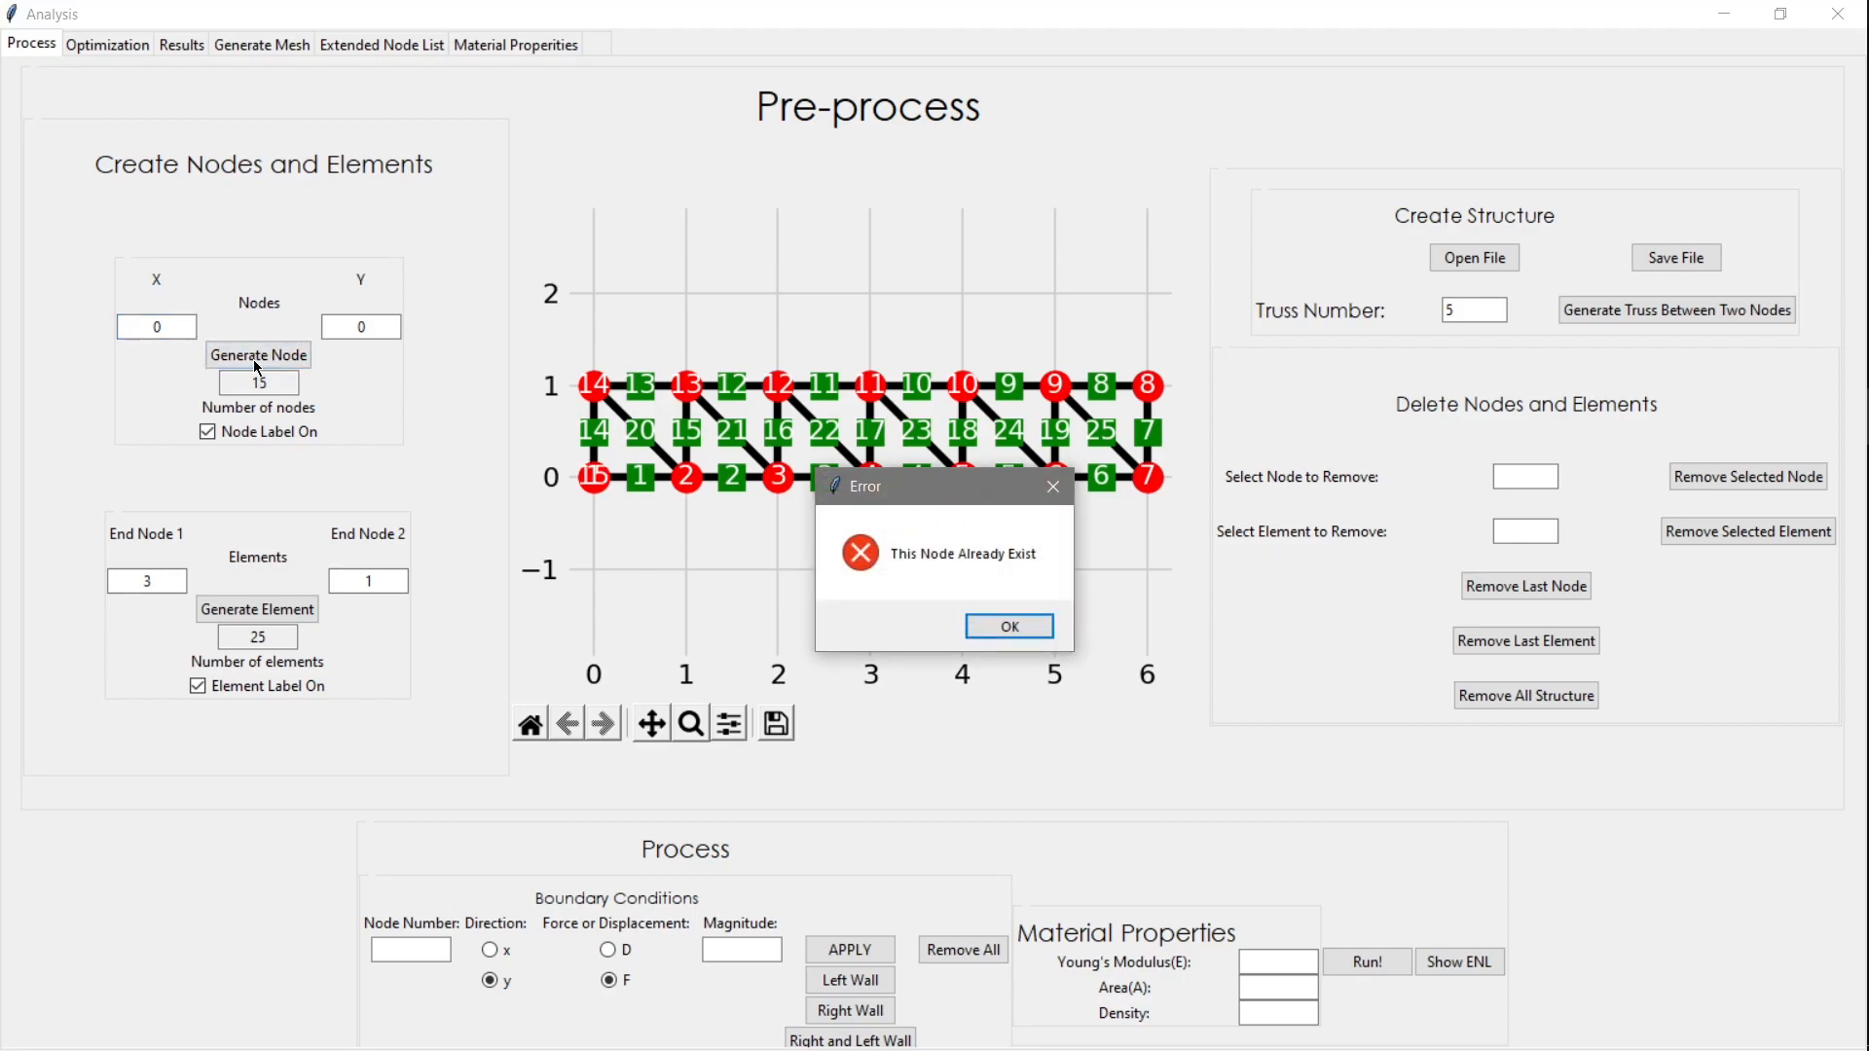
{"action": "mouse_move", "coordinate": [468, 436]}
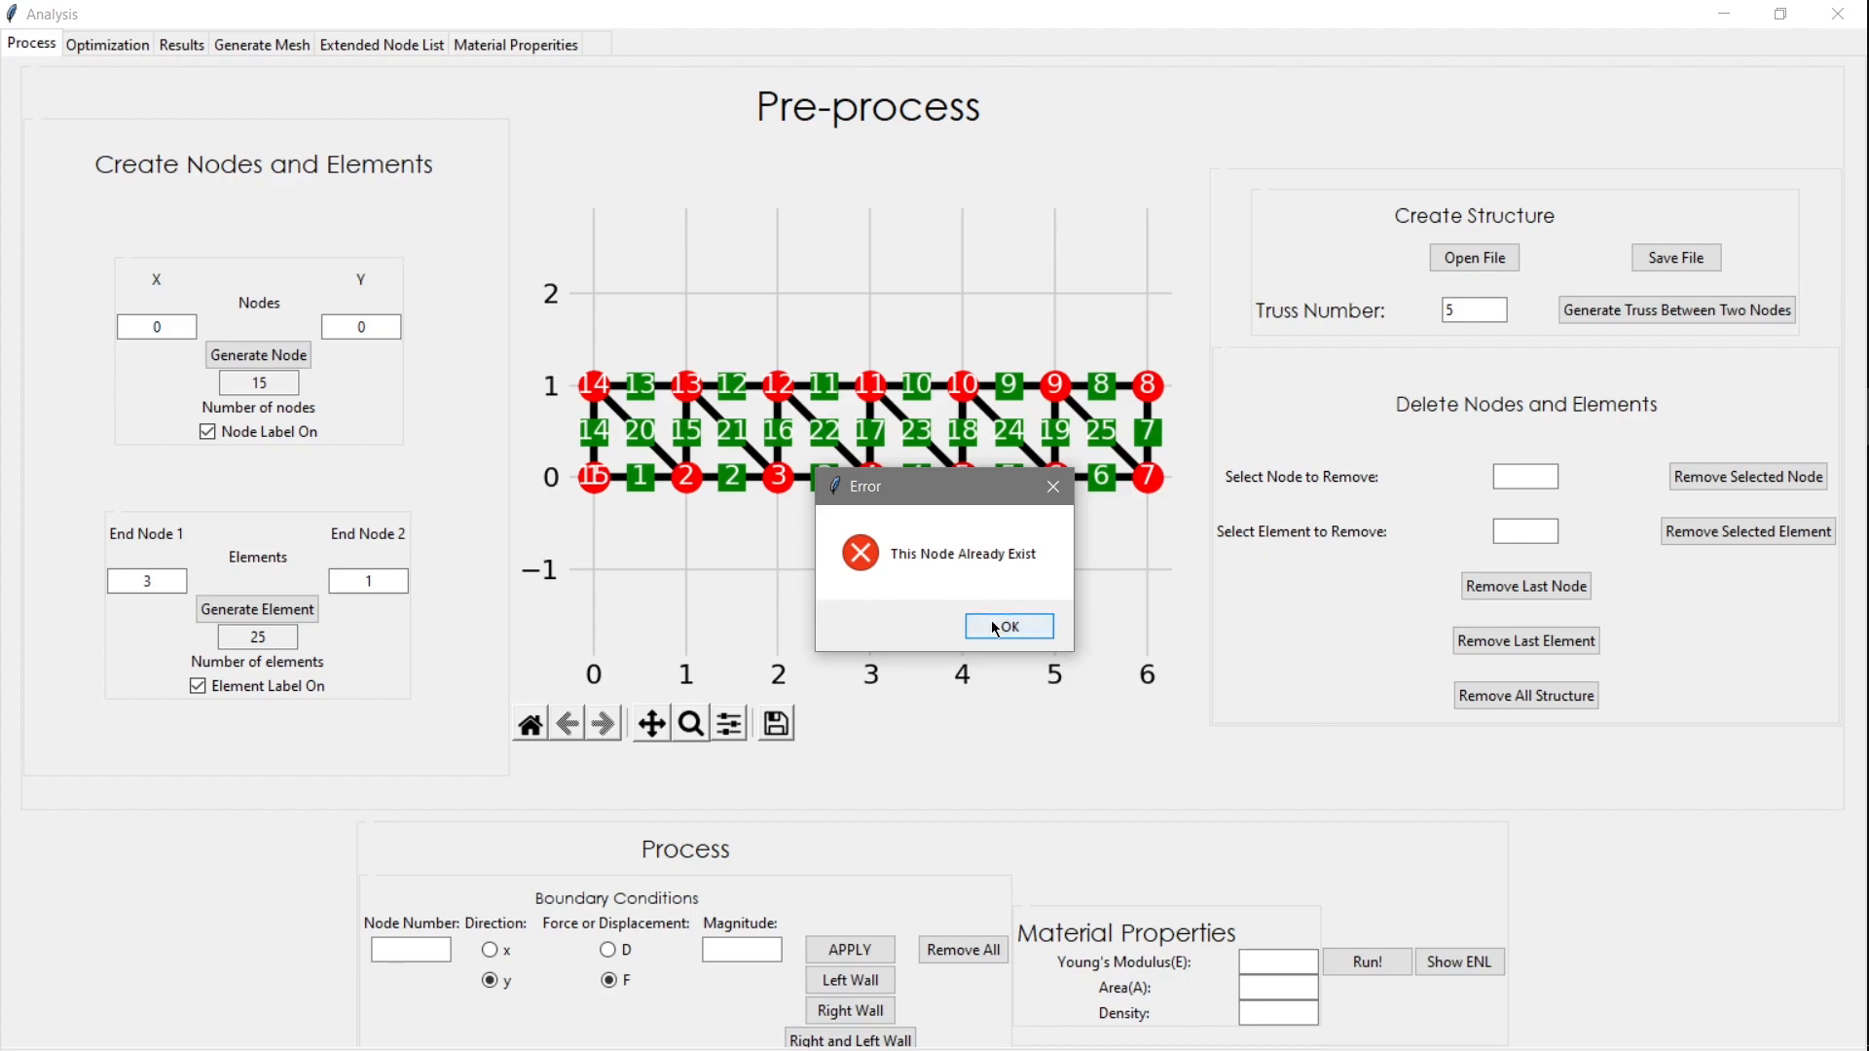
{"action": "left_click", "coordinate": [1008, 626]}
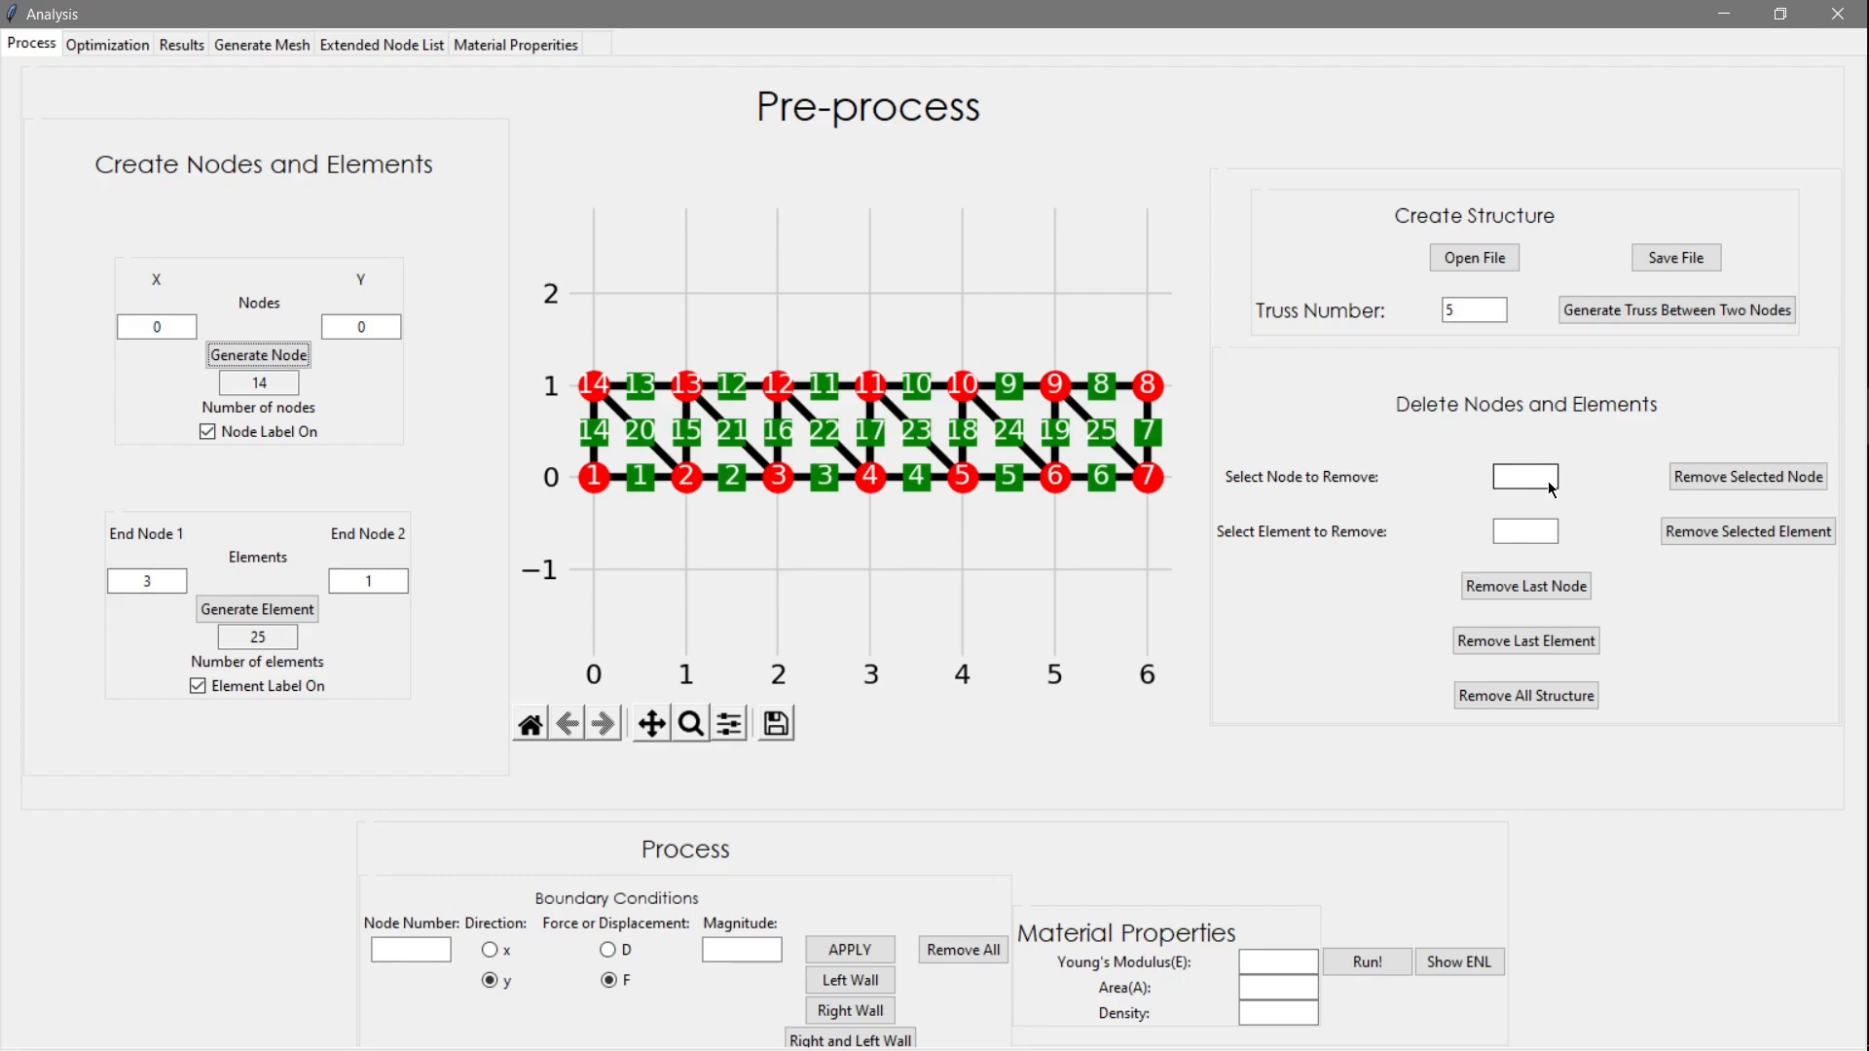
{"action": "type", "text": "14"}
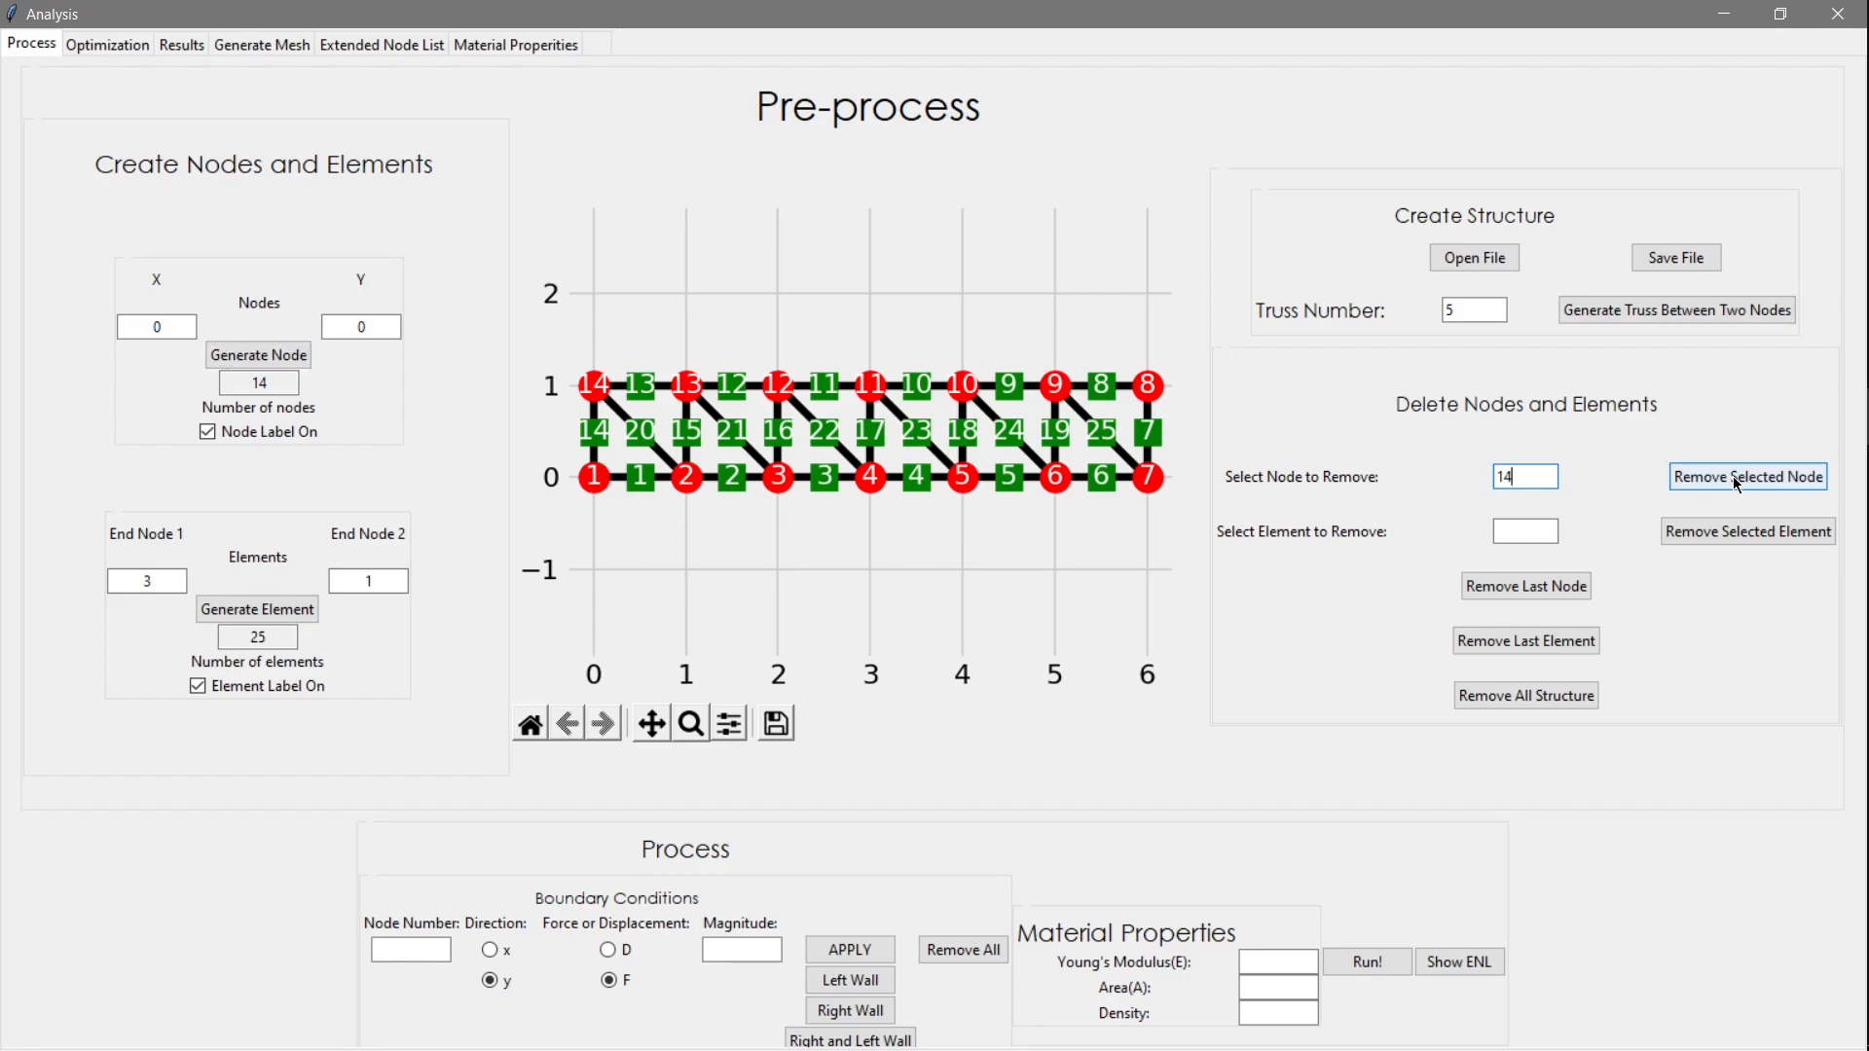
{"action": "left_click", "coordinate": [1746, 477]}
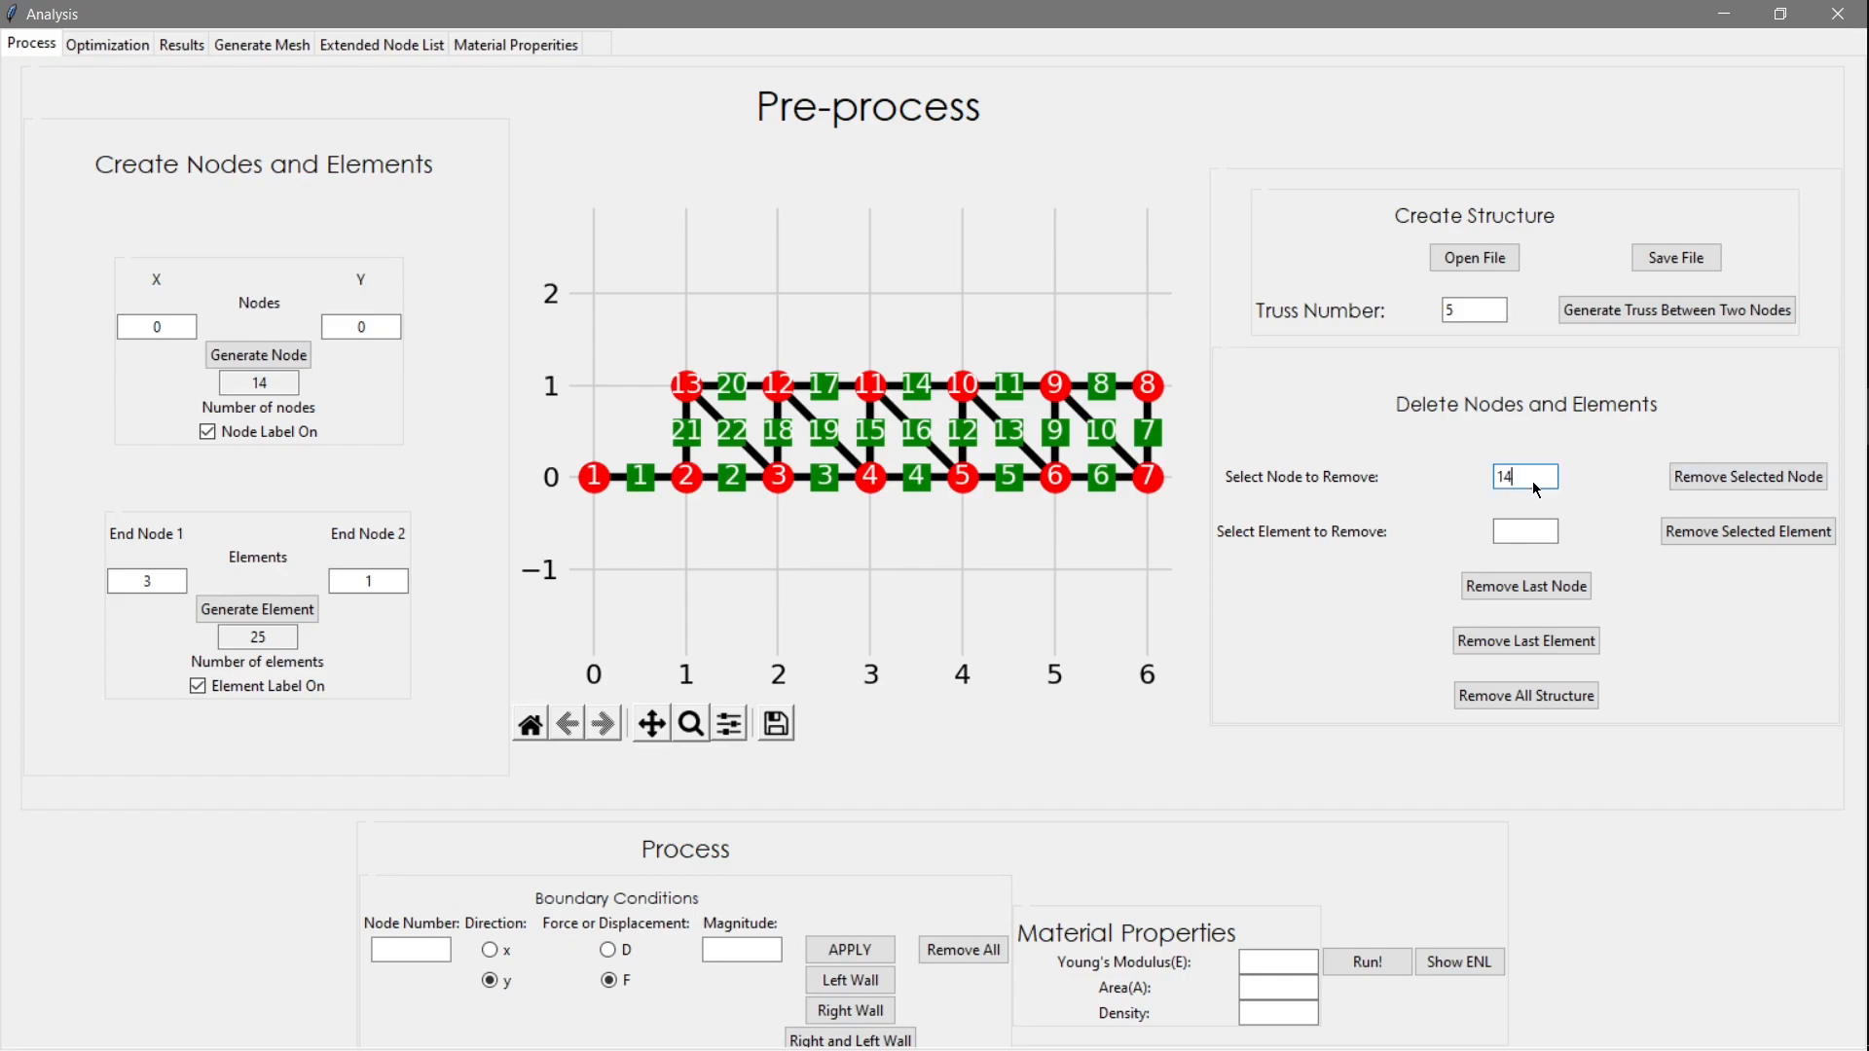
{"action": "left_click", "coordinate": [1746, 477]}
{"action": "type", "text": "12"}
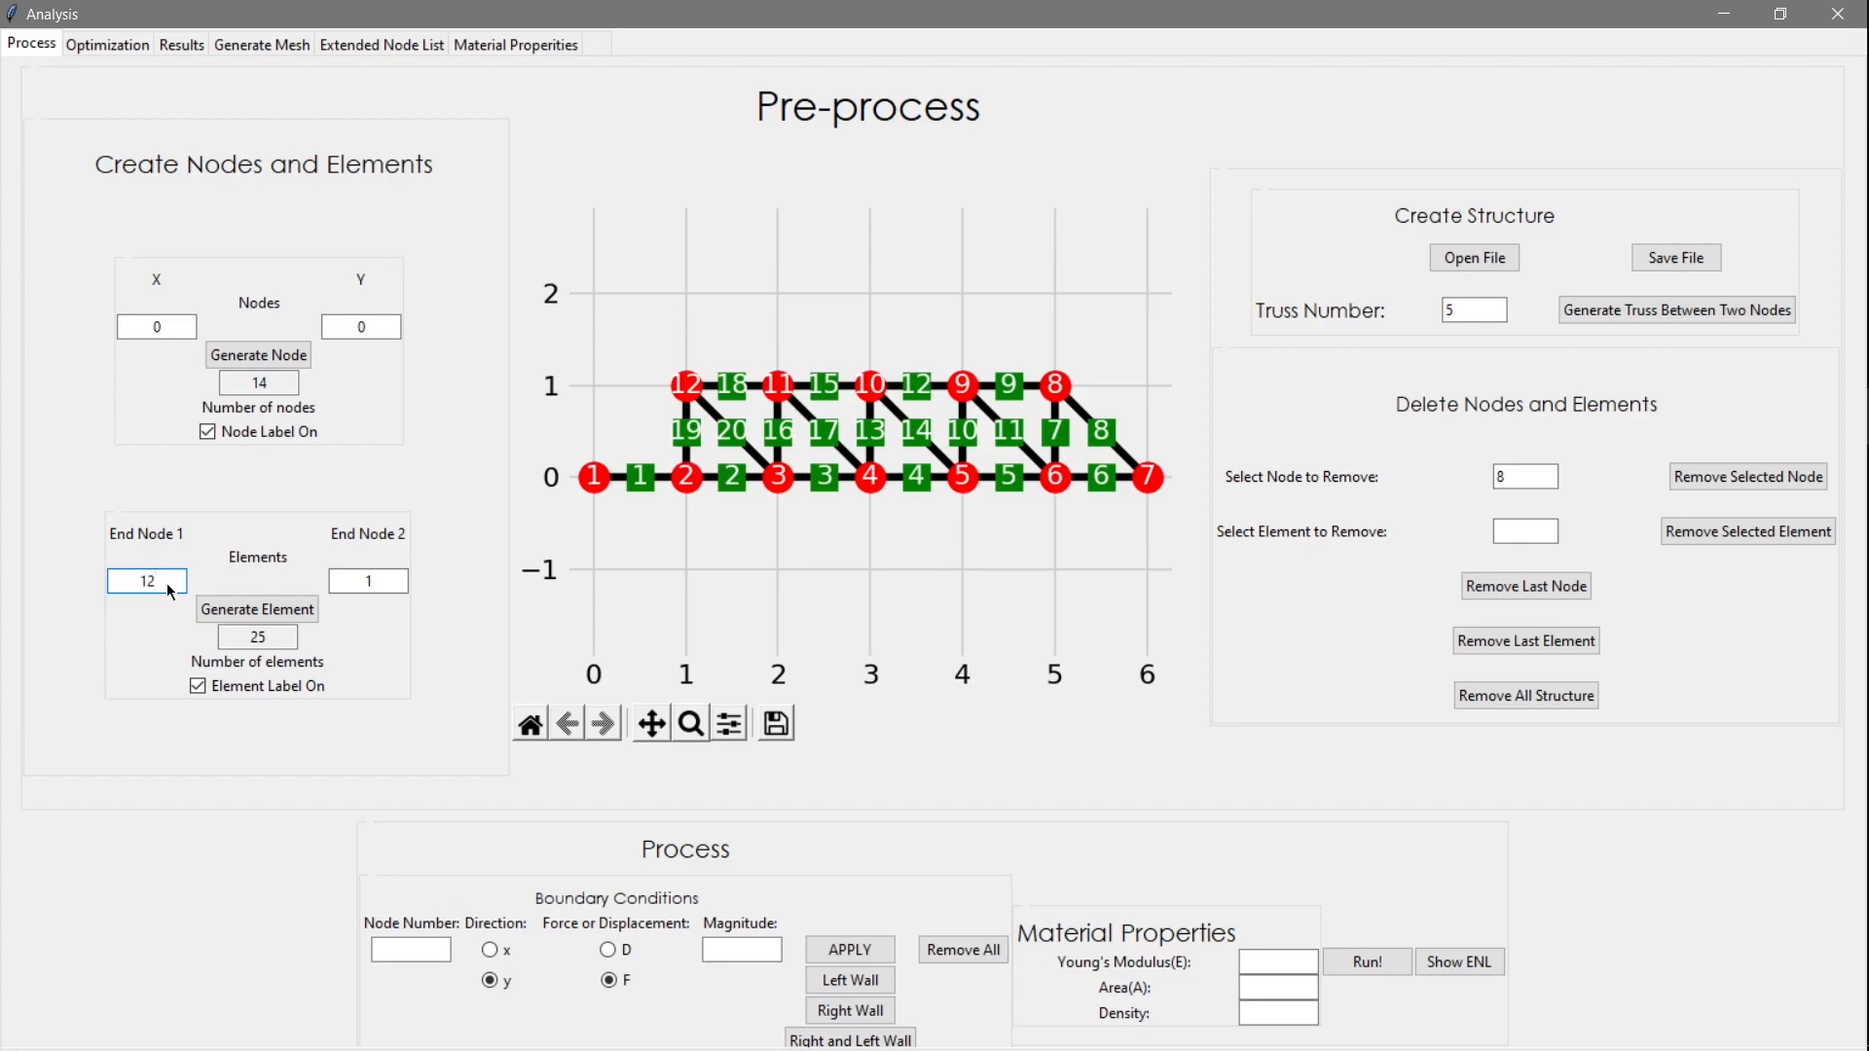
{"action": "left_click", "coordinate": [256, 609]}
{"action": "type", "text": "7"}
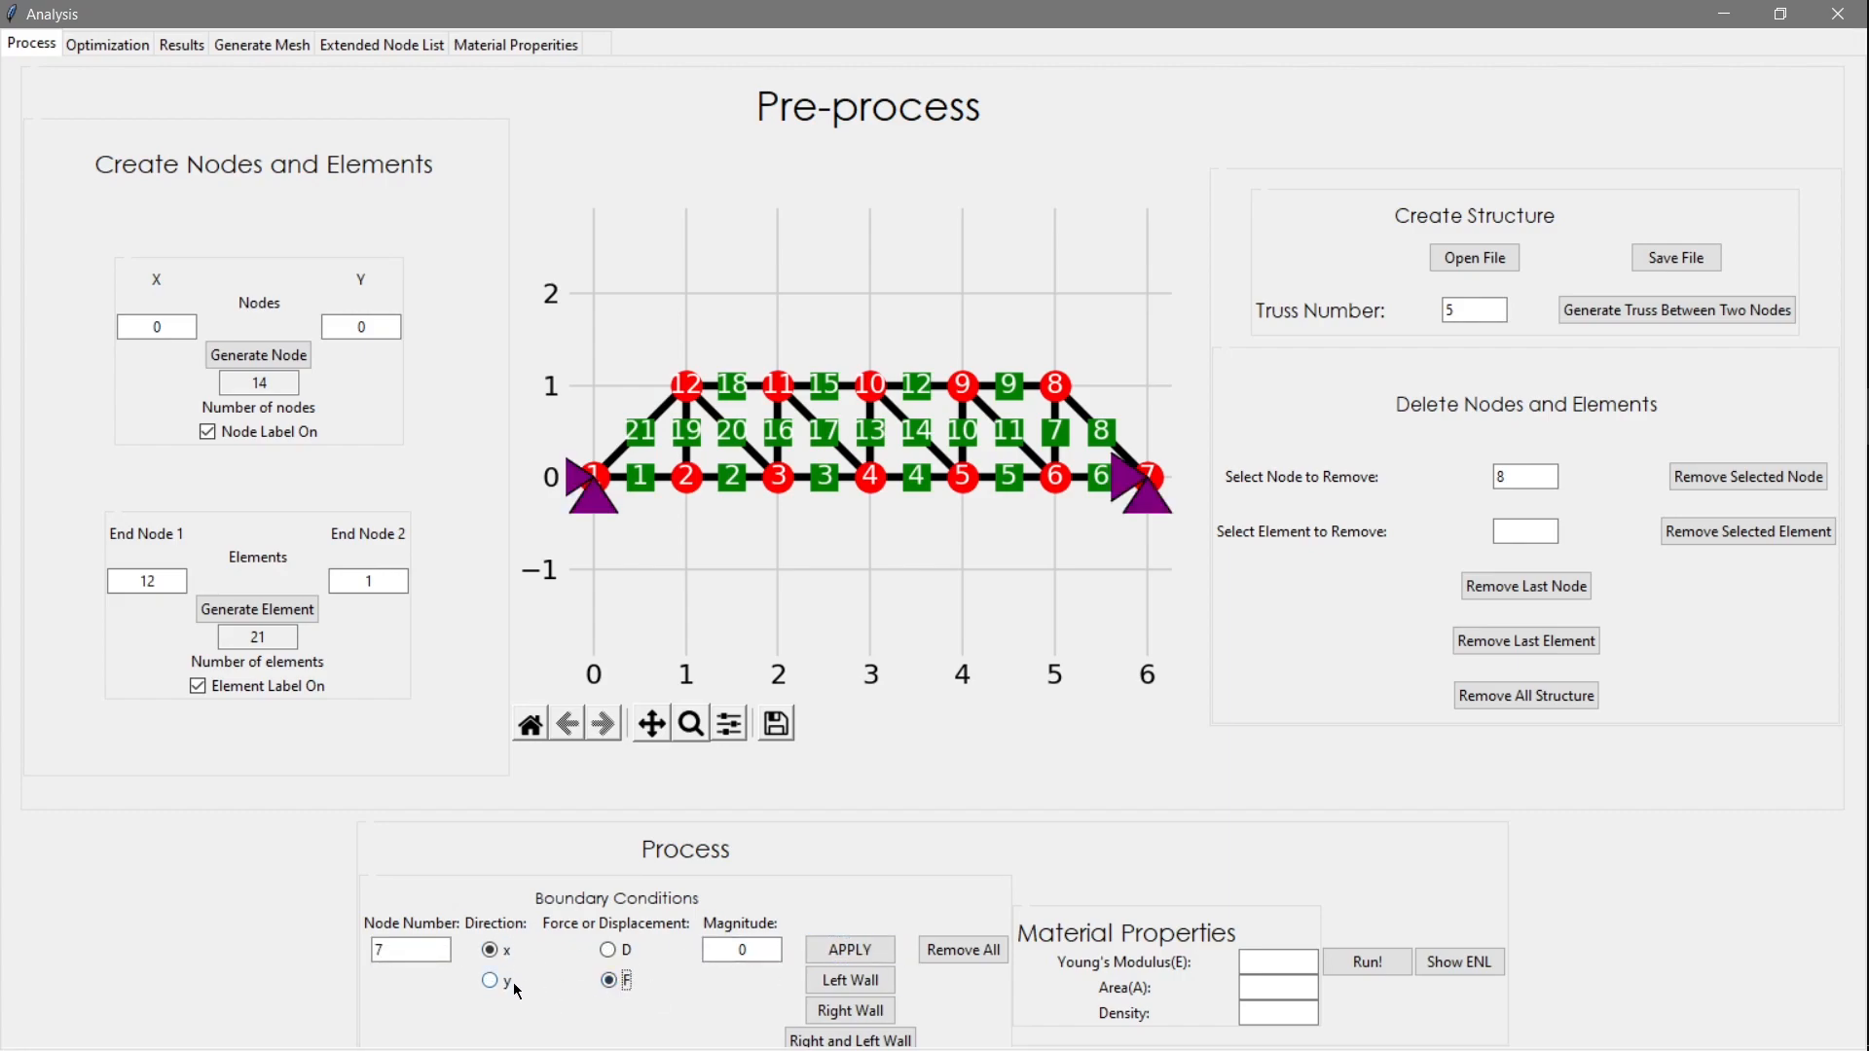
Set the load direction to y and choose node 4 to receive the -100000 N force
{"action": "left_click", "coordinate": [490, 980]}
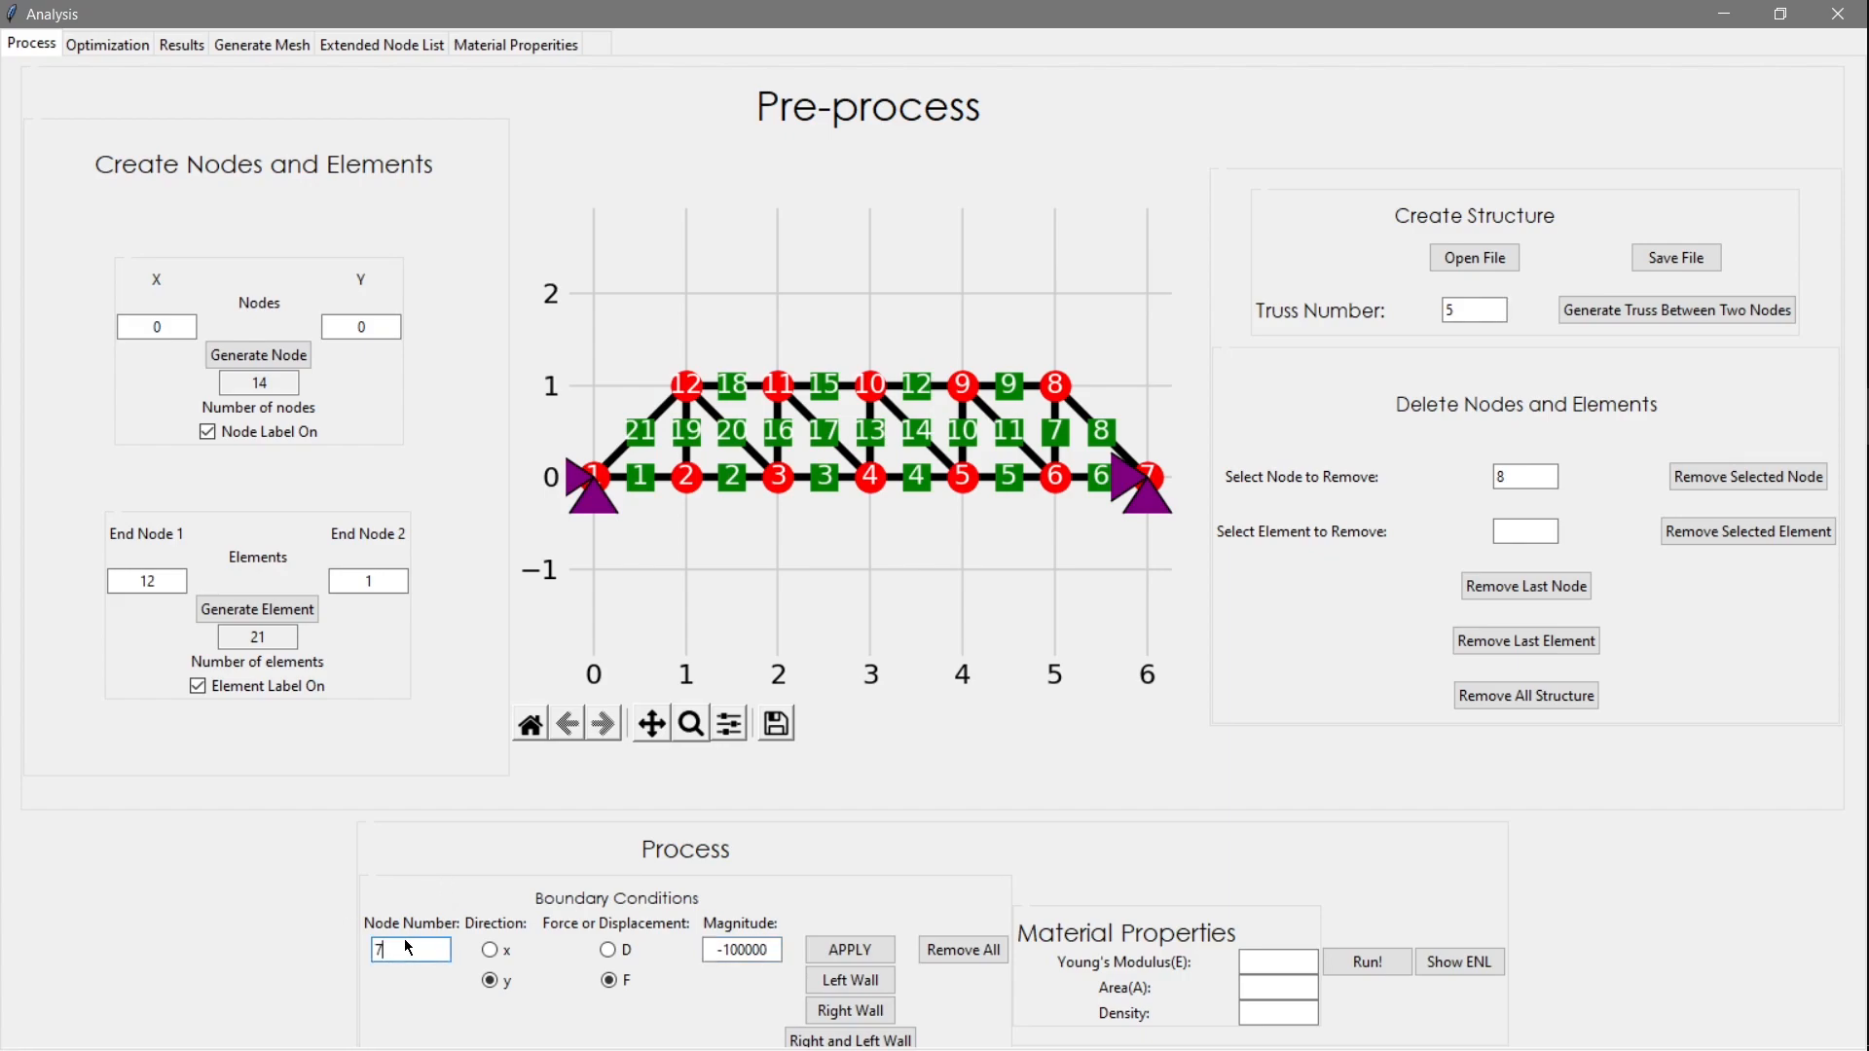
{"action": "left_click", "coordinate": [848, 949]}
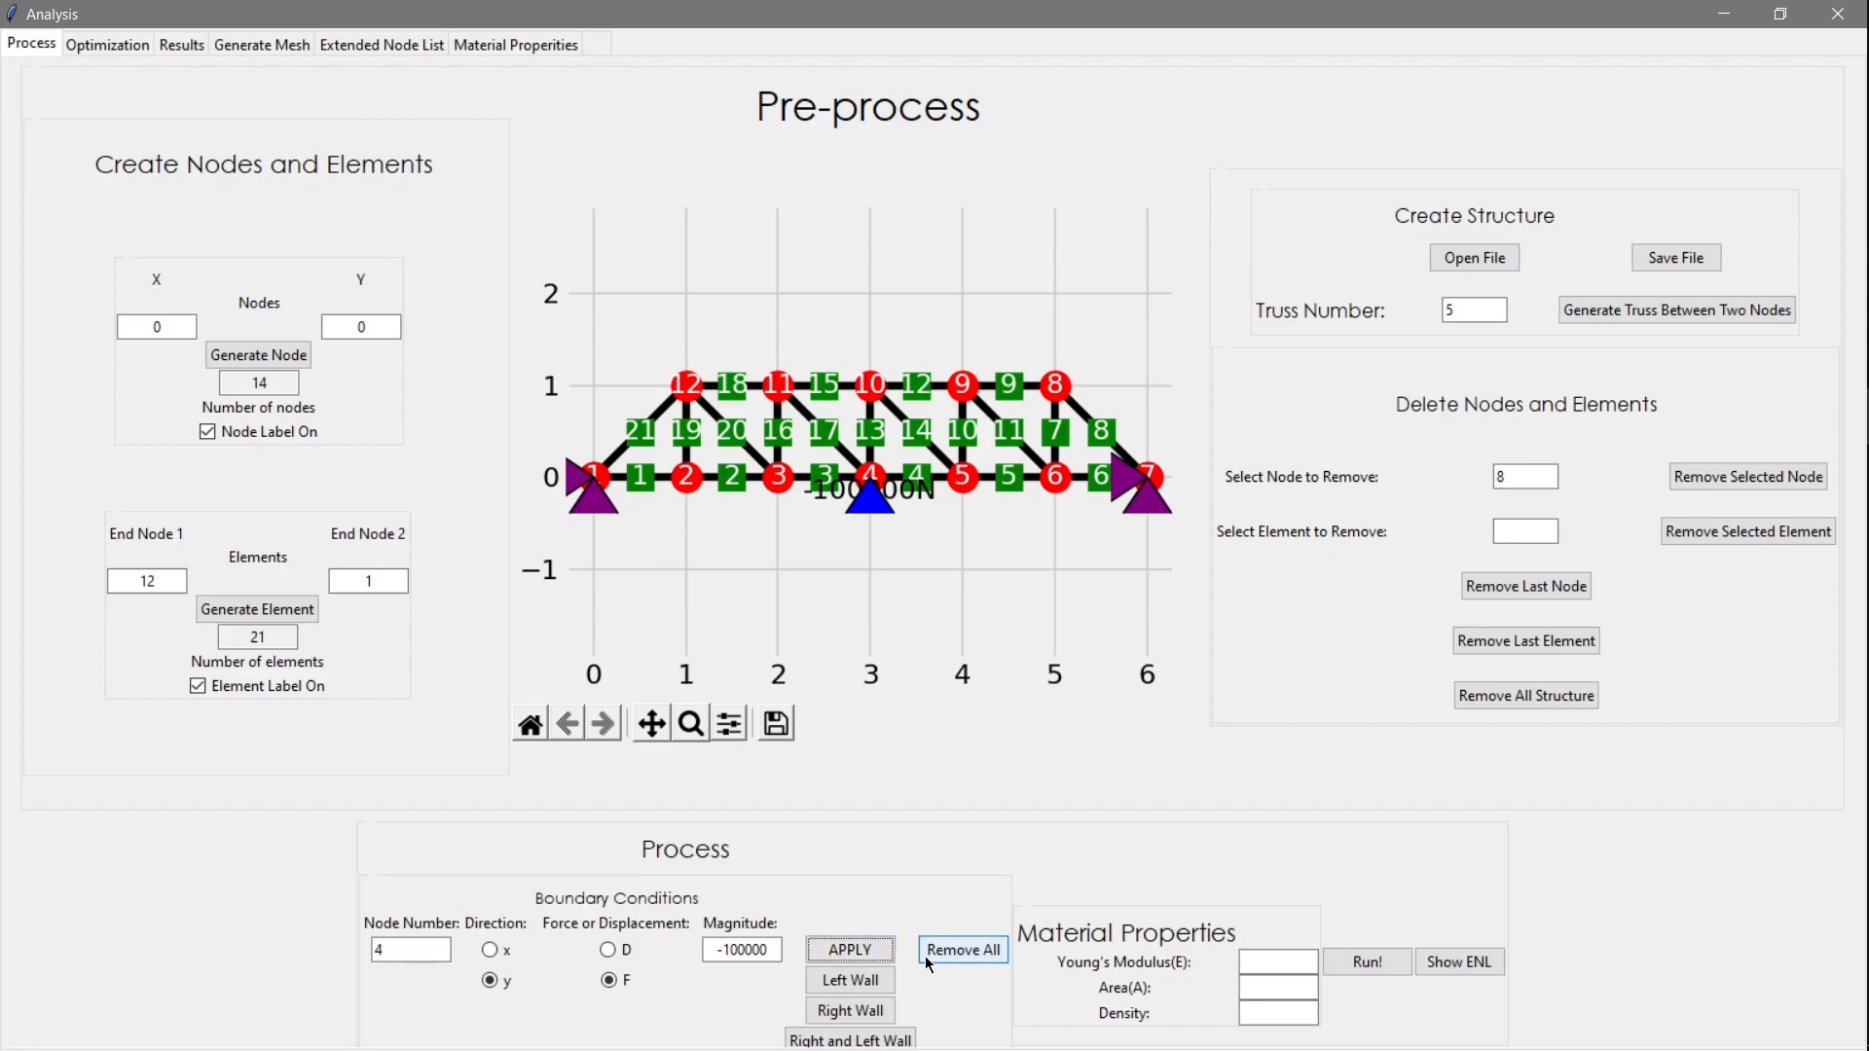
{"action": "mouse_move", "coordinate": [1055, 960]}
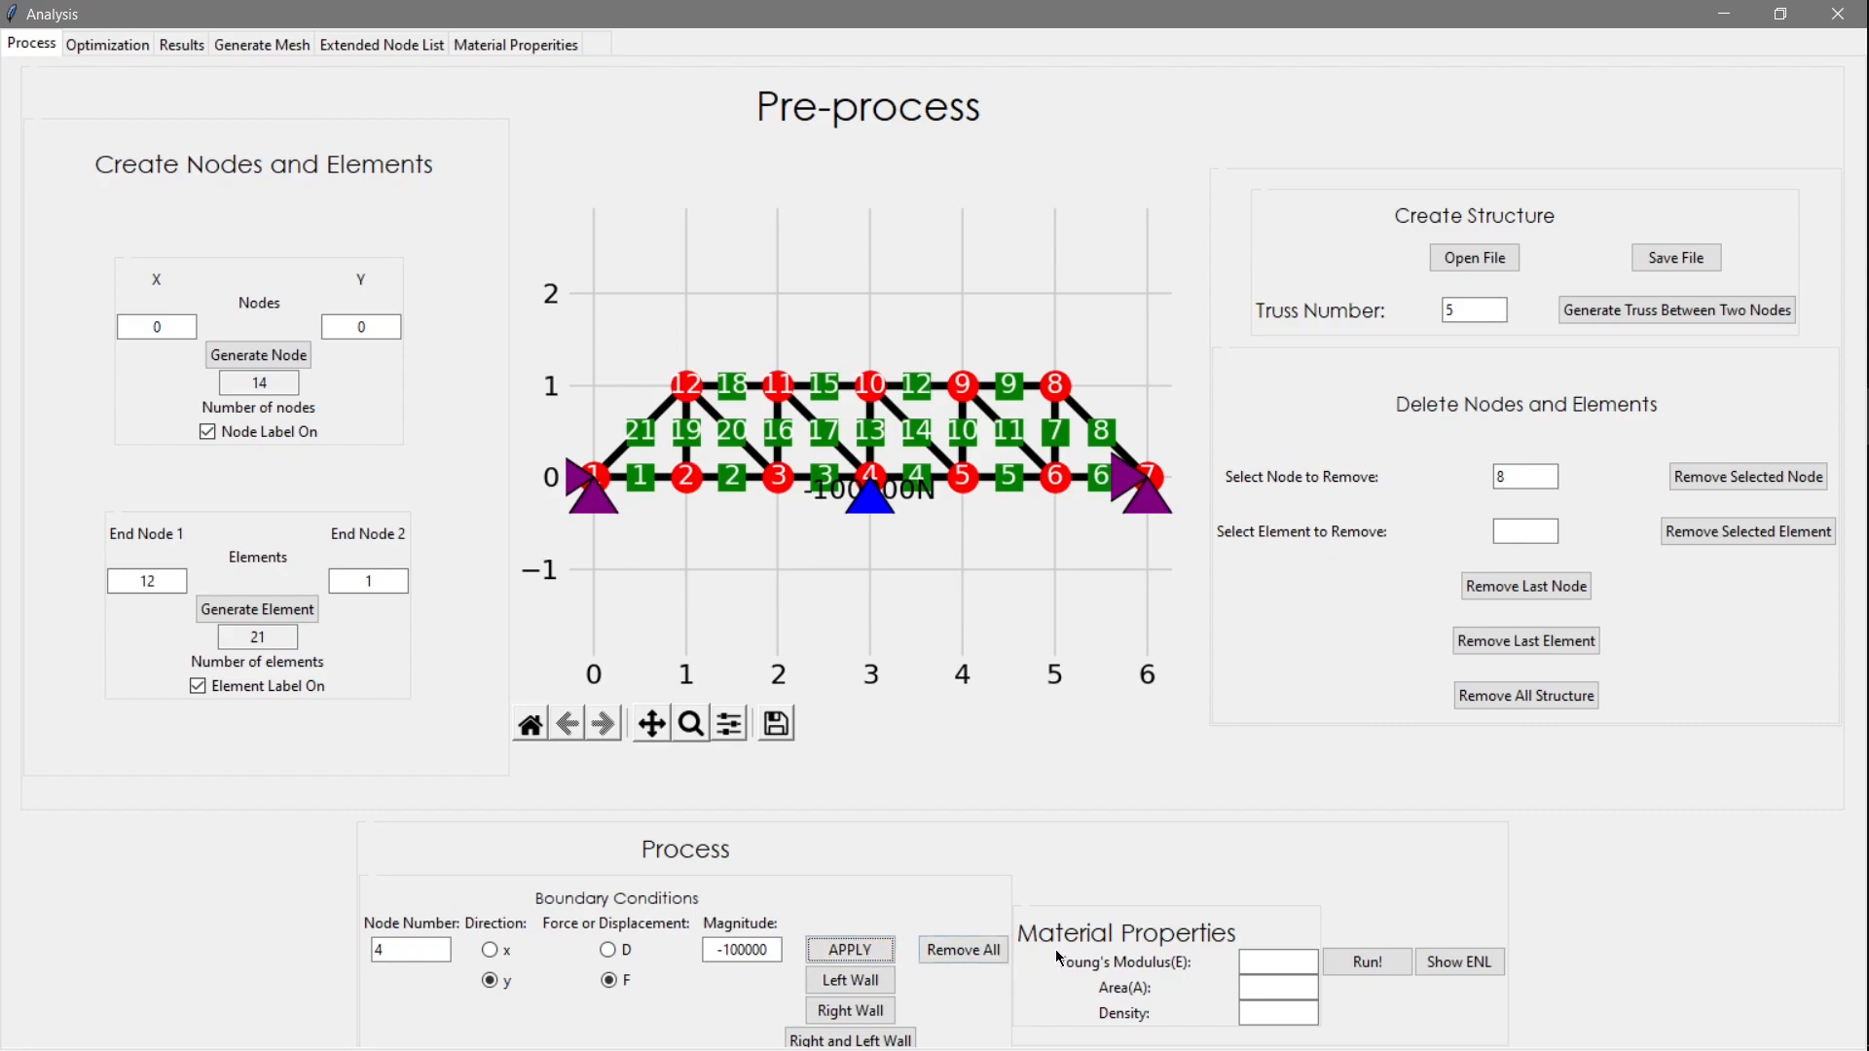
Browse the Material Properties reference values, then return to the Process tab
{"action": "left_click", "coordinate": [515, 44]}
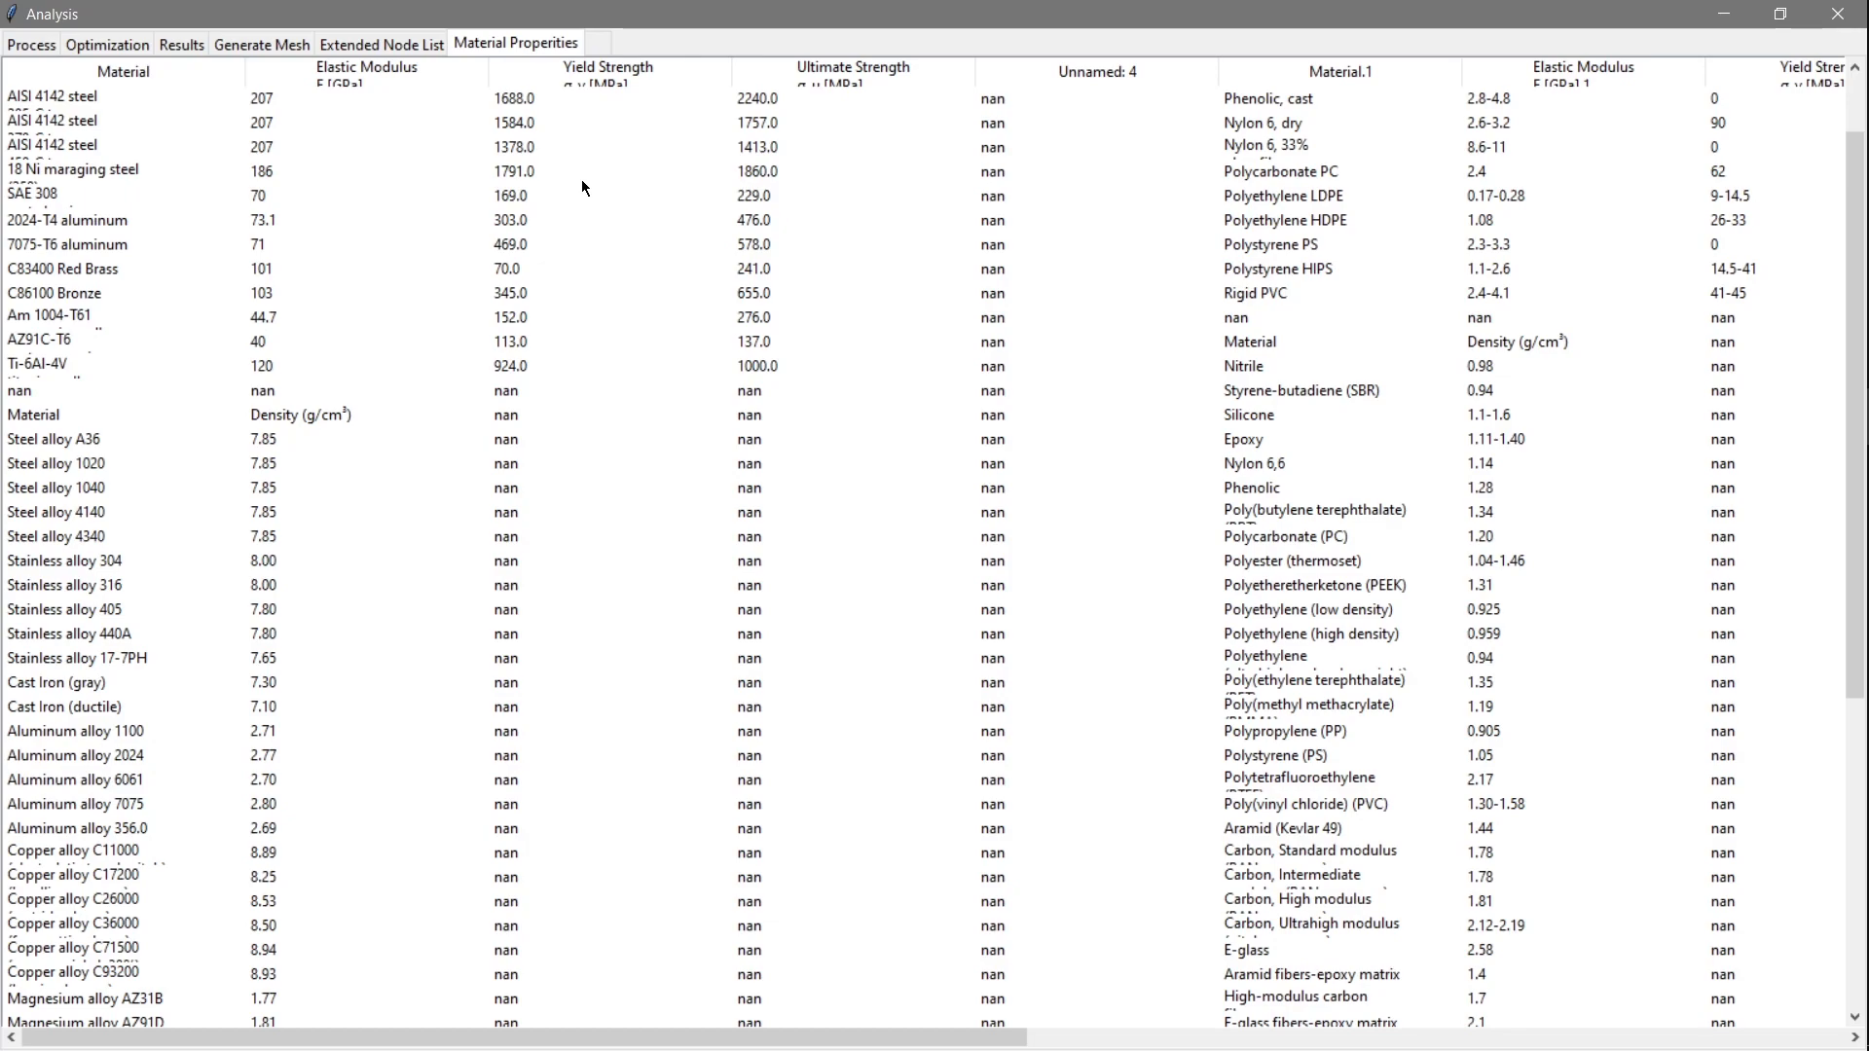
{"action": "scroll", "scroll_direction": "down", "scroll_amount": 3}
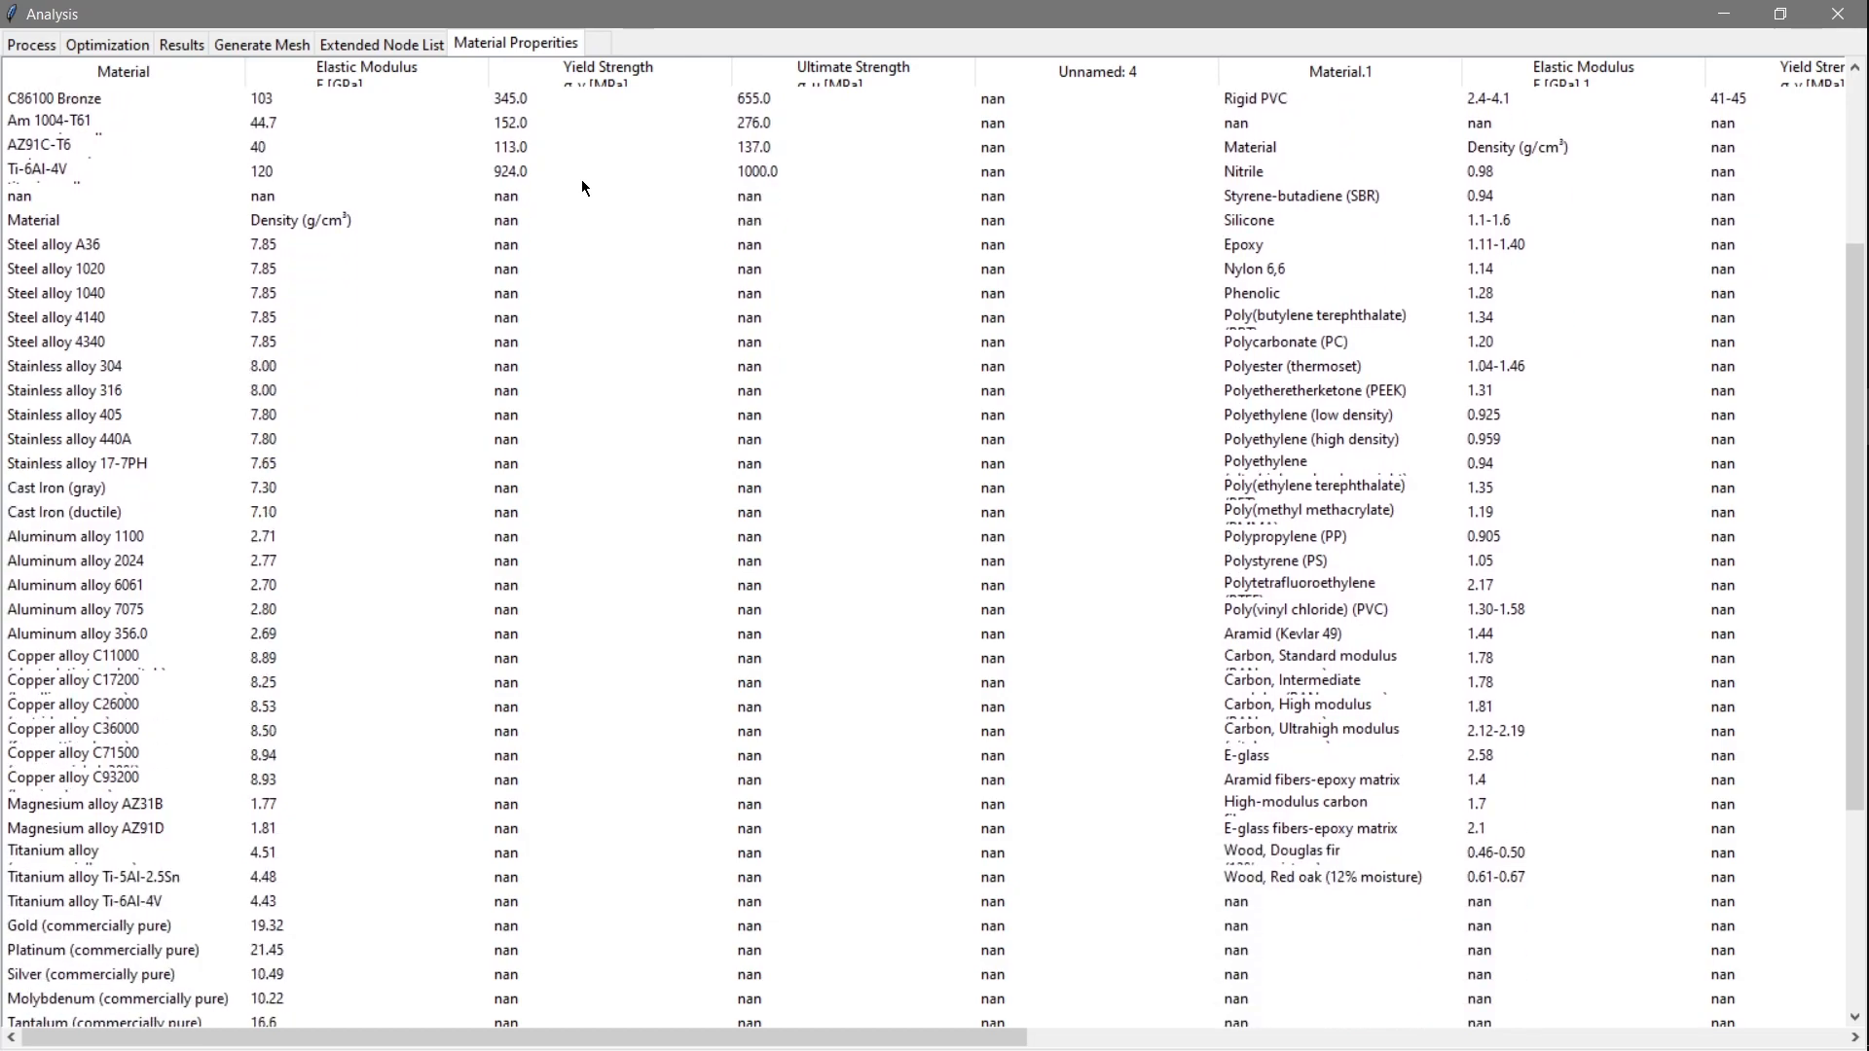
{"action": "left_click", "coordinate": [28, 44]}
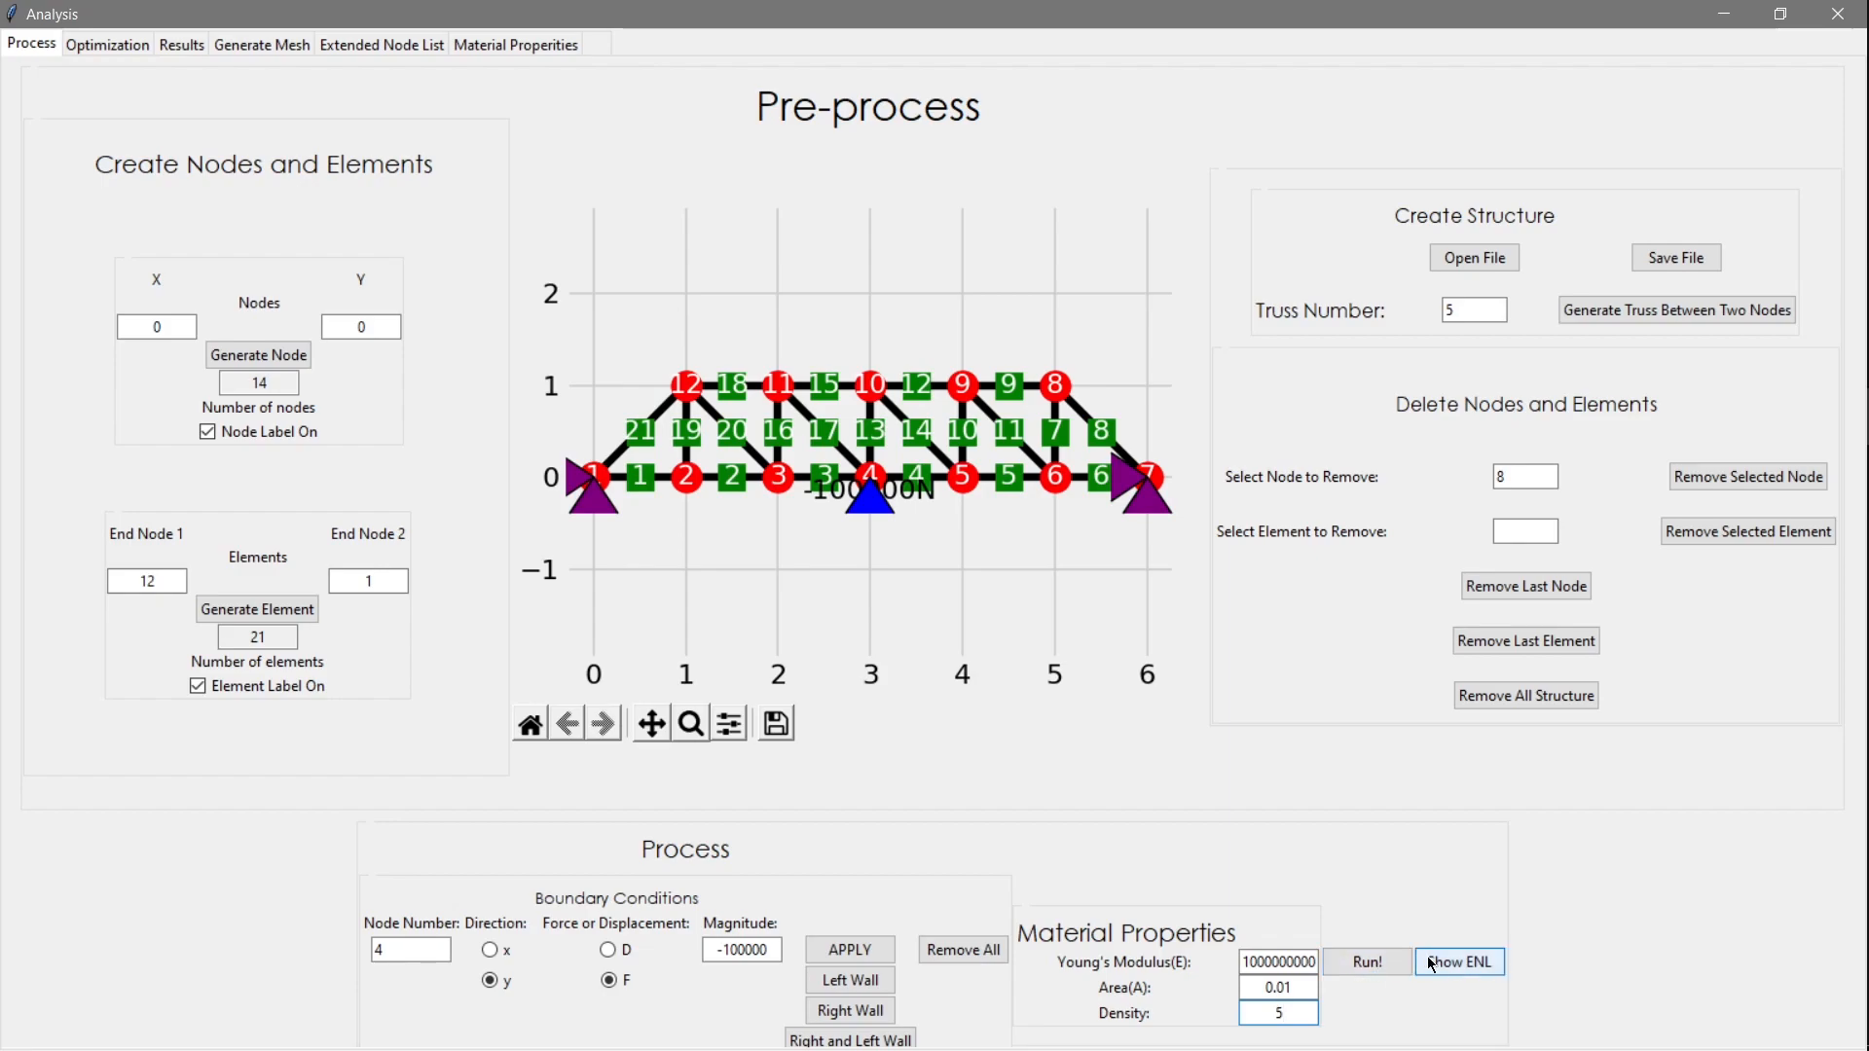
{"action": "mouse_move", "coordinate": [593, 331]}
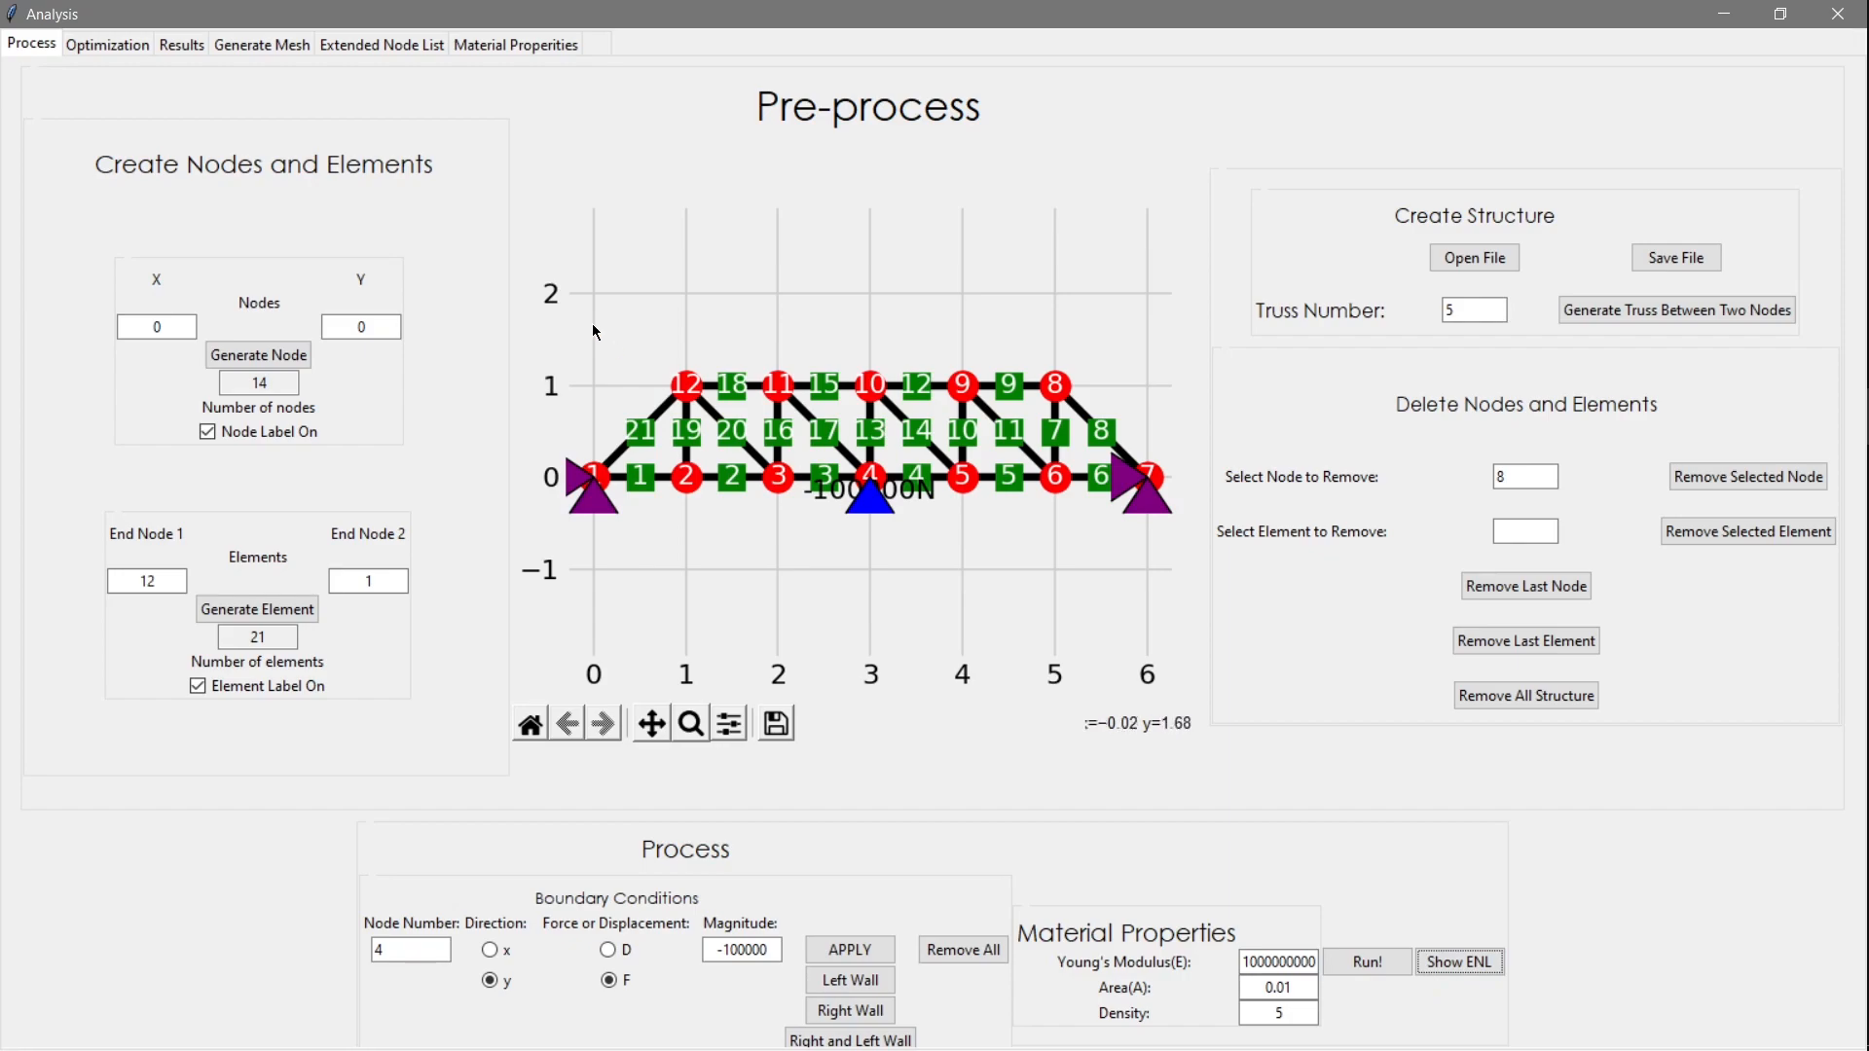
Inspect the Extended Node List, then view the displacement and stress plots in Results
{"action": "left_click", "coordinate": [382, 44]}
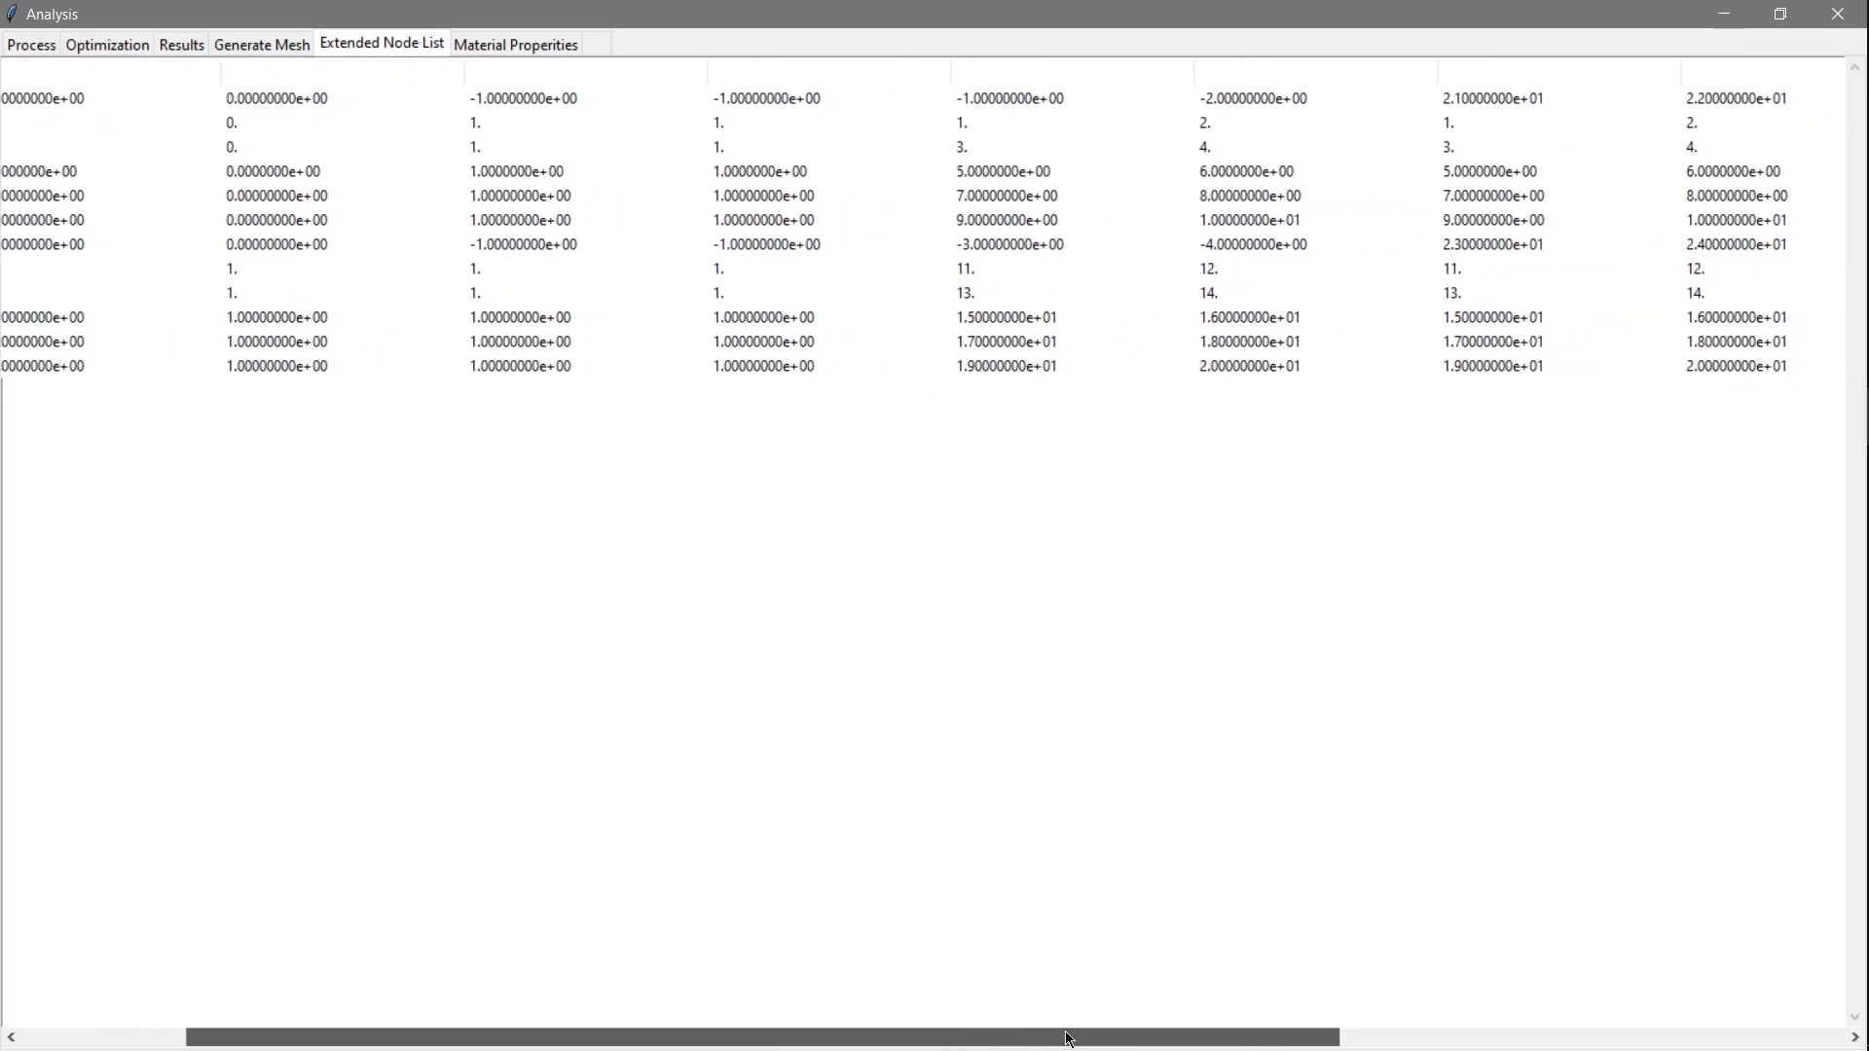
{"action": "scroll", "scroll_direction": "right", "scroll_amount": 3}
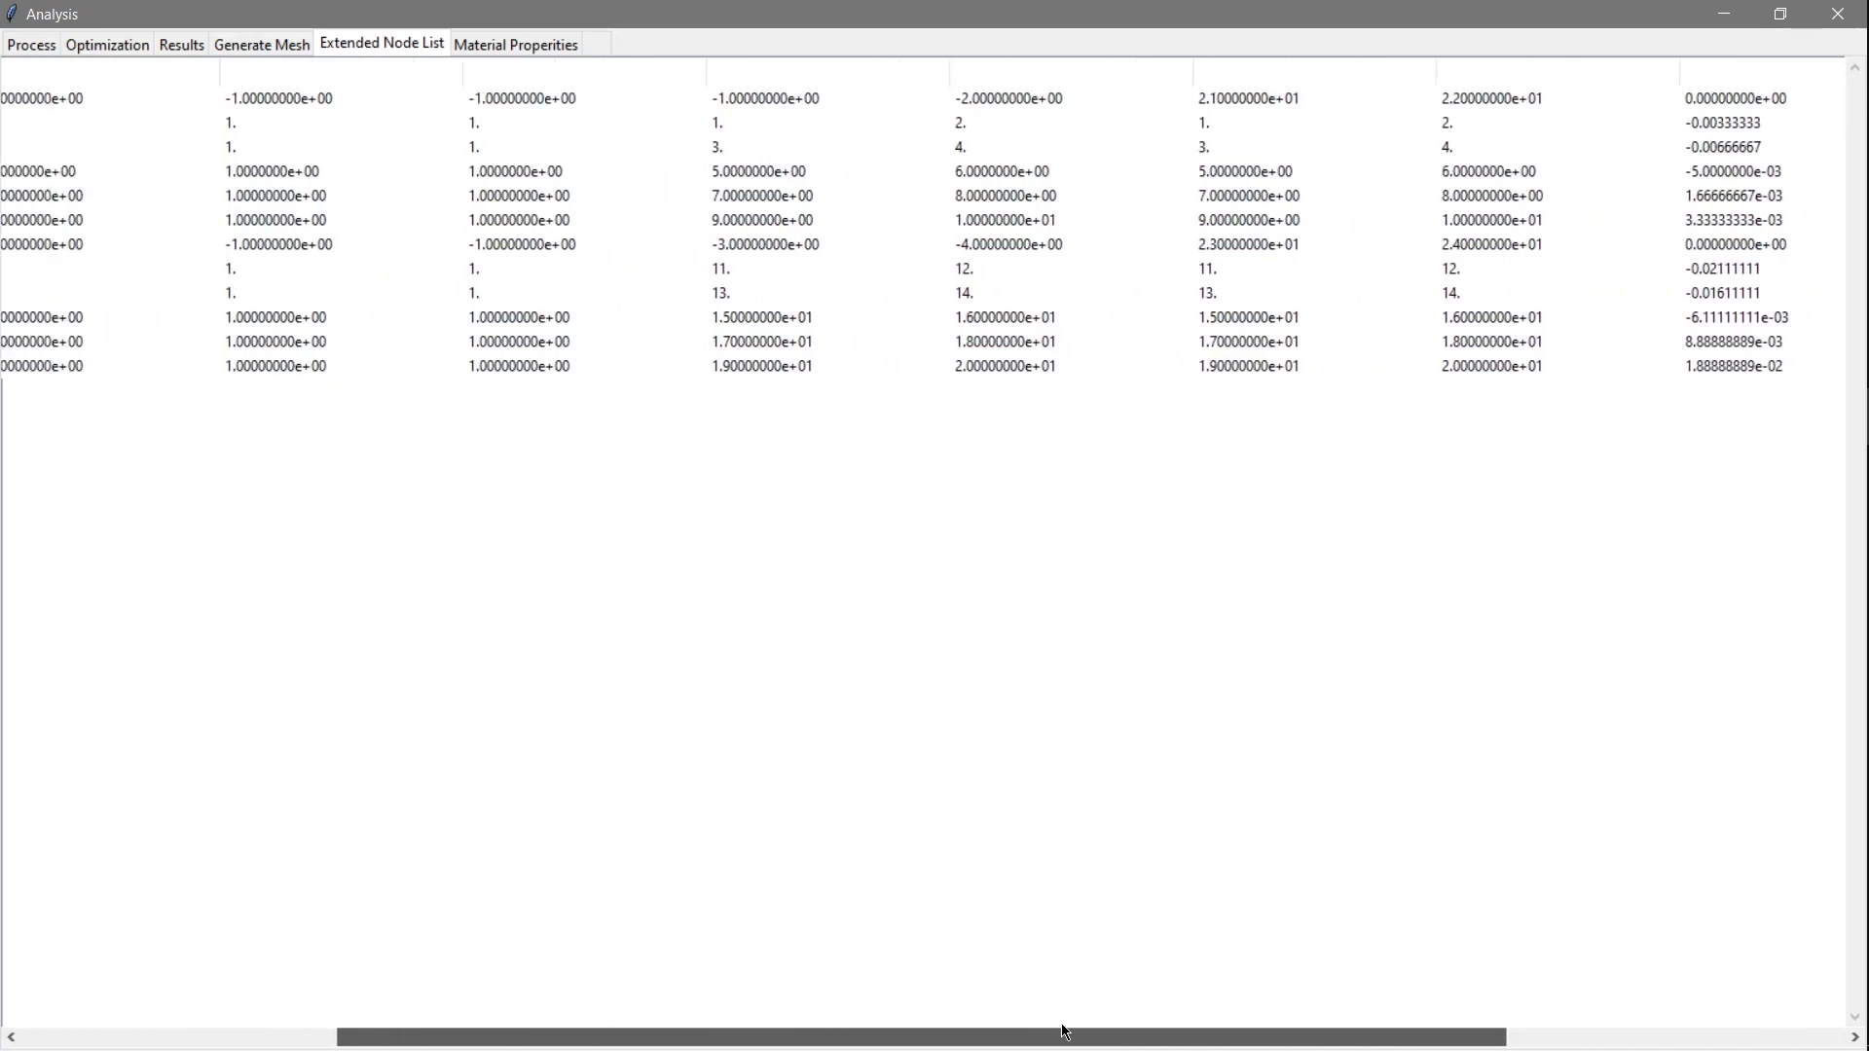
{"action": "left_click", "coordinate": [30, 44]}
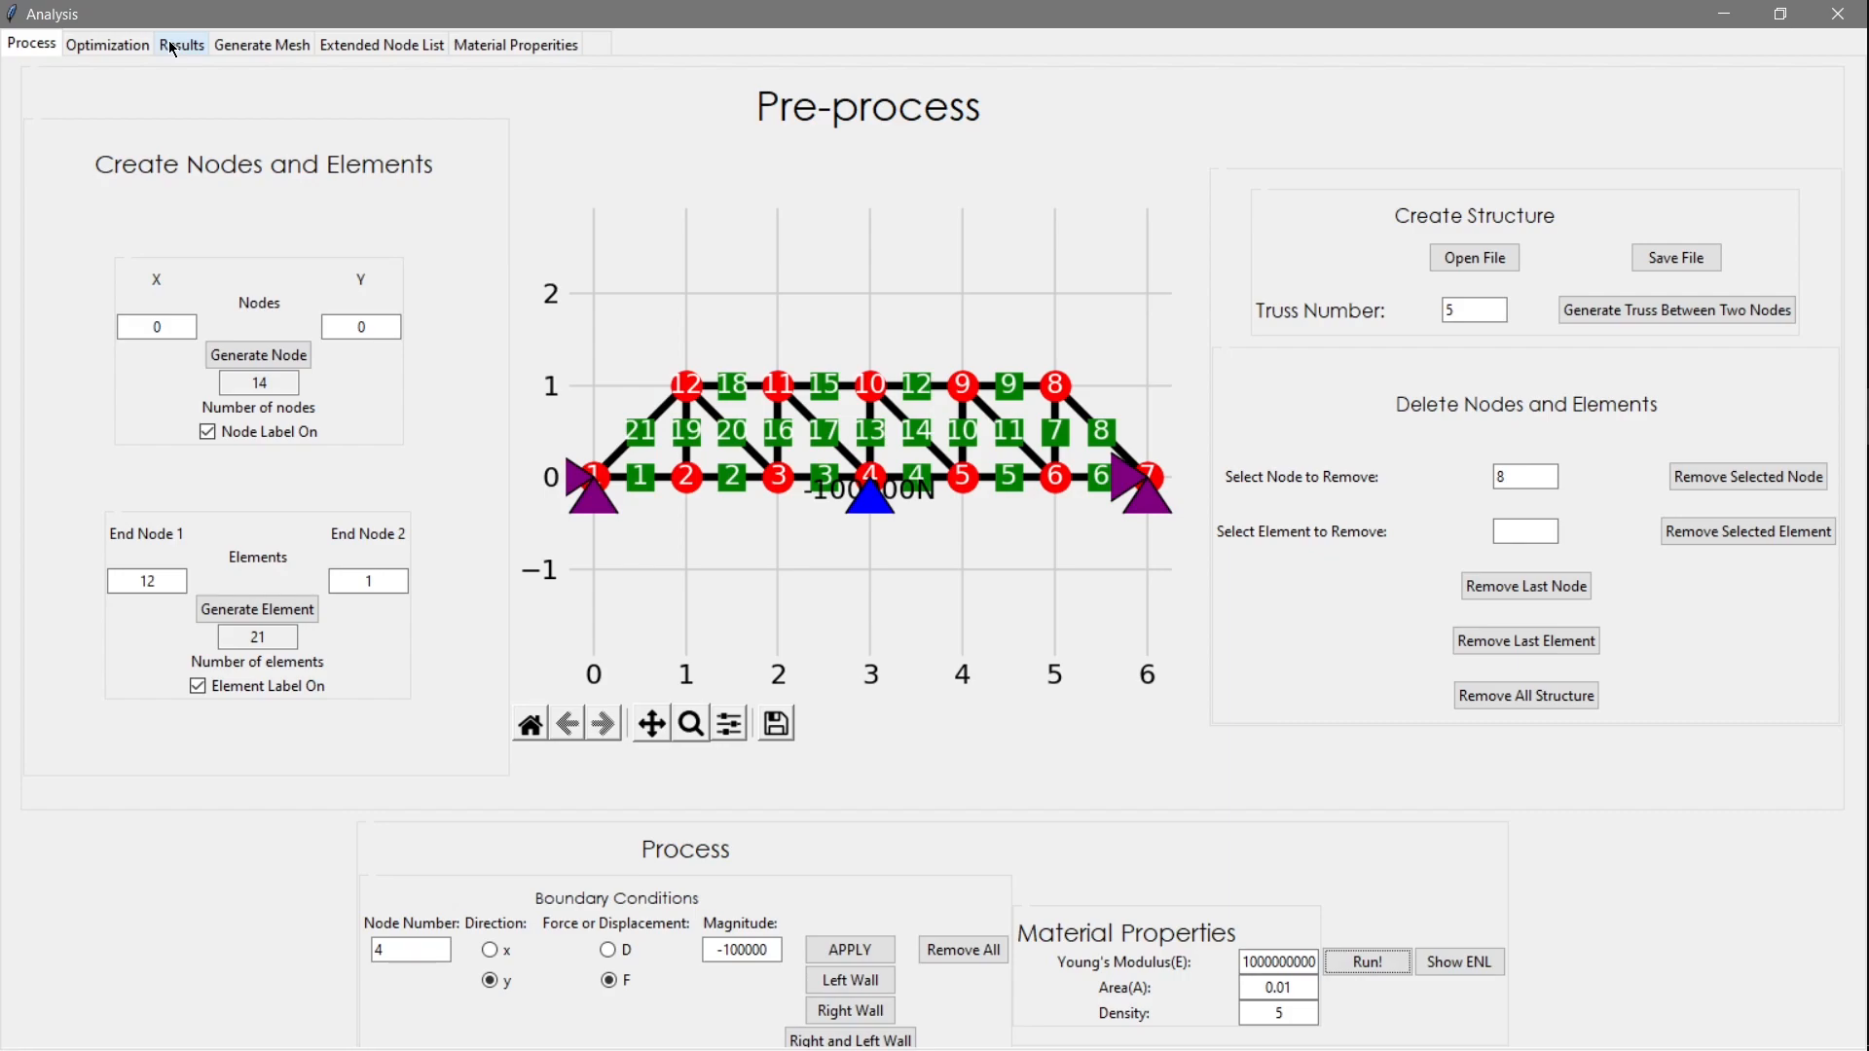
{"action": "left_click", "coordinate": [181, 43]}
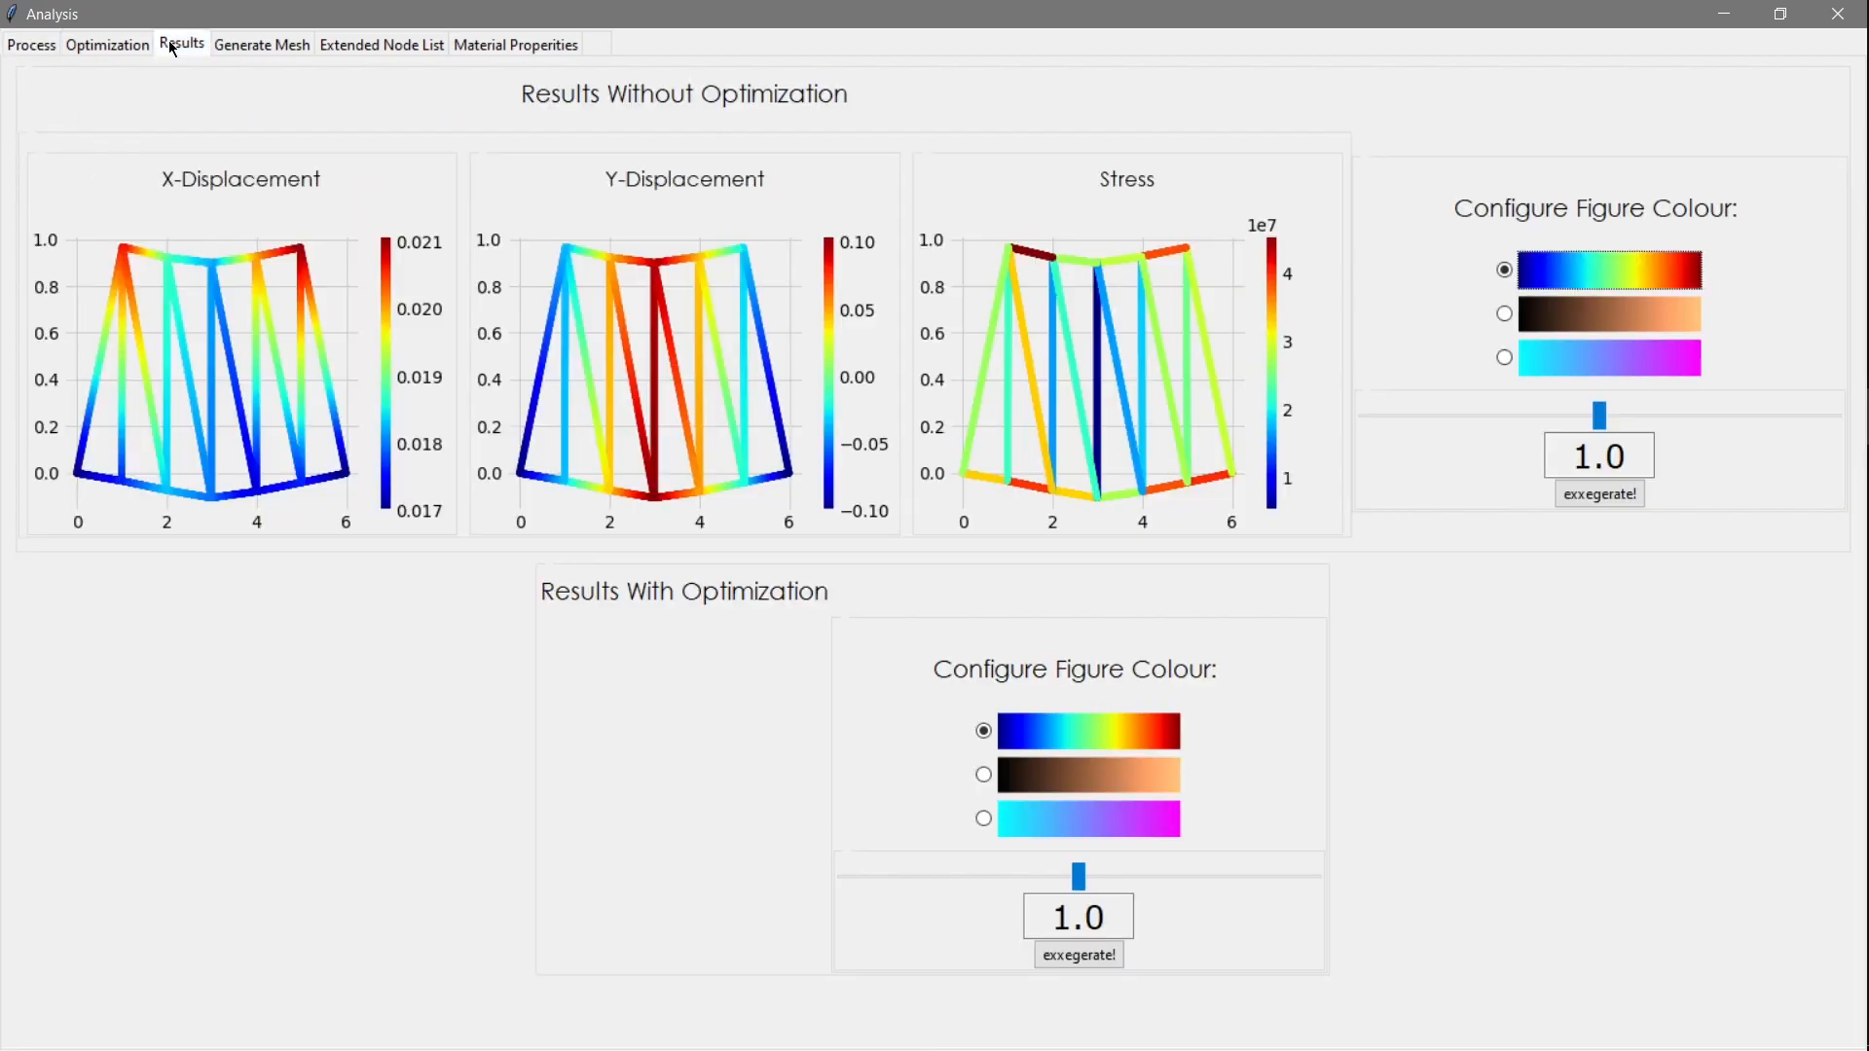
{"action": "left_click", "coordinate": [30, 44]}
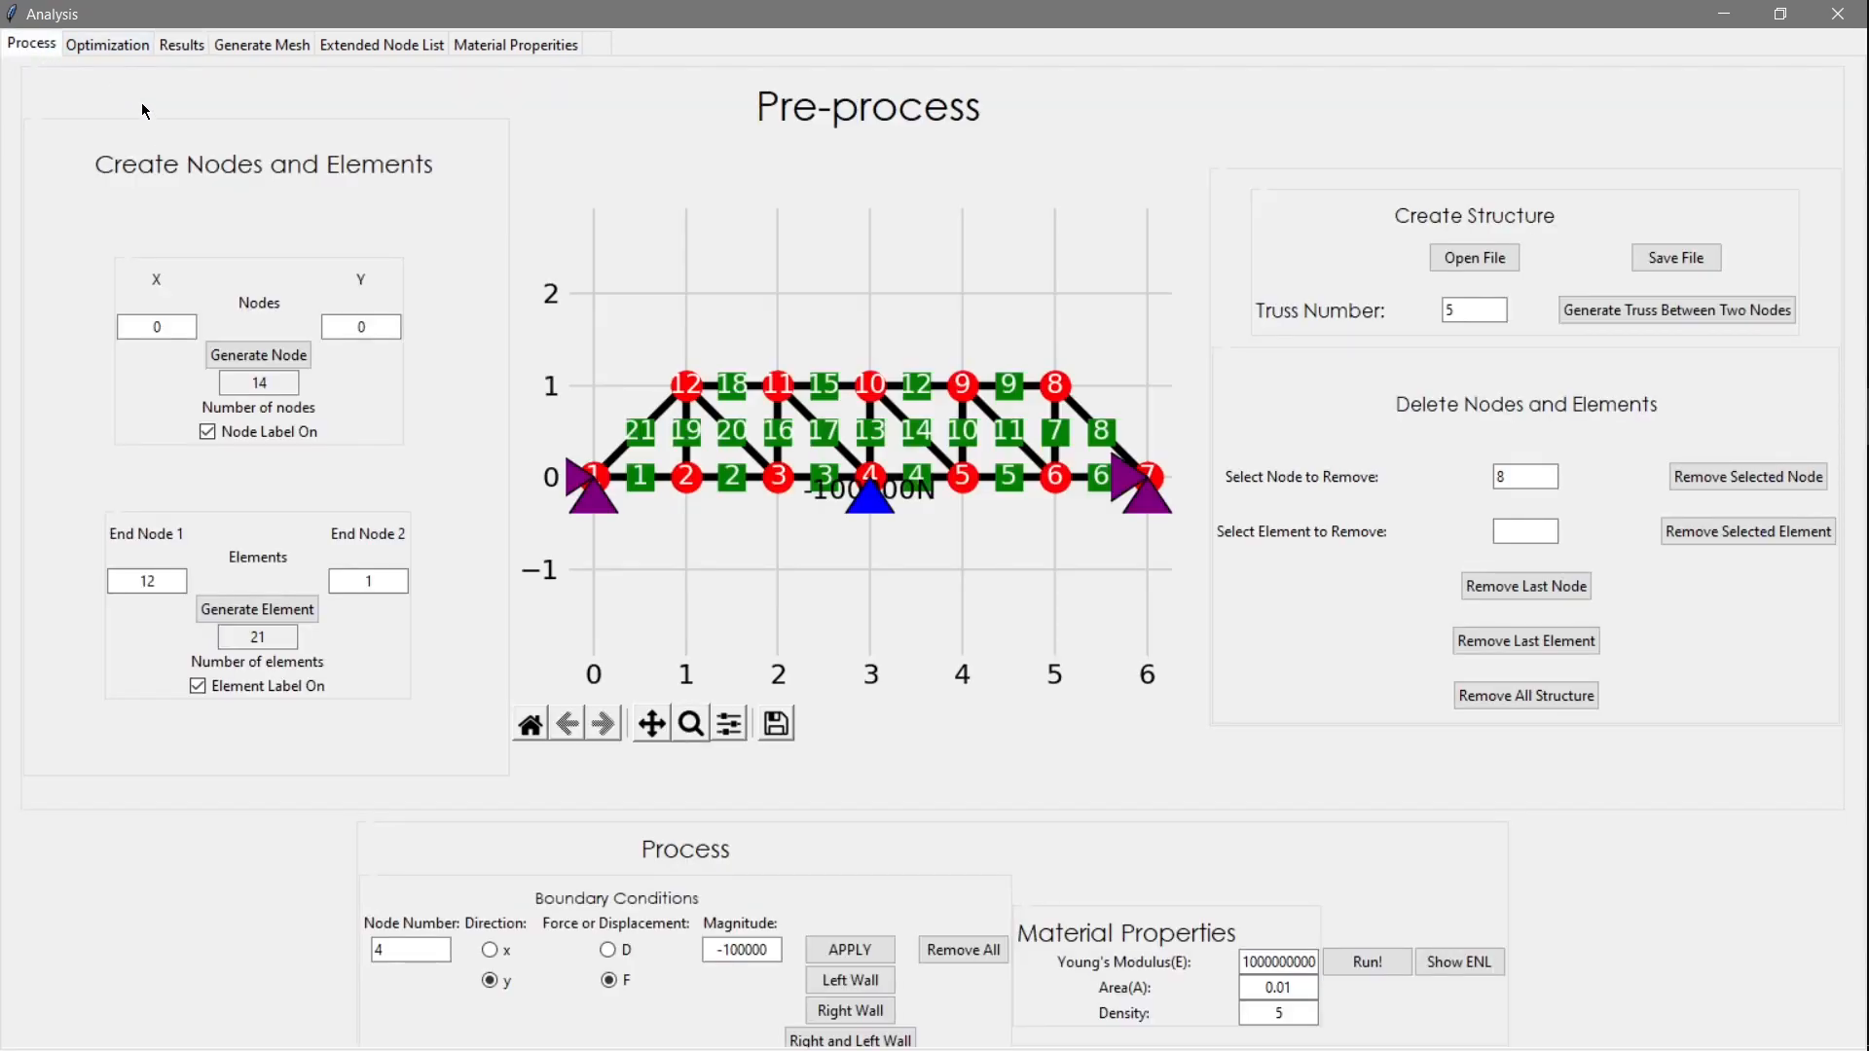
Optimize node 12 on the Optimization tab and dismiss its 0.113 score message
{"action": "left_click", "coordinate": [107, 44]}
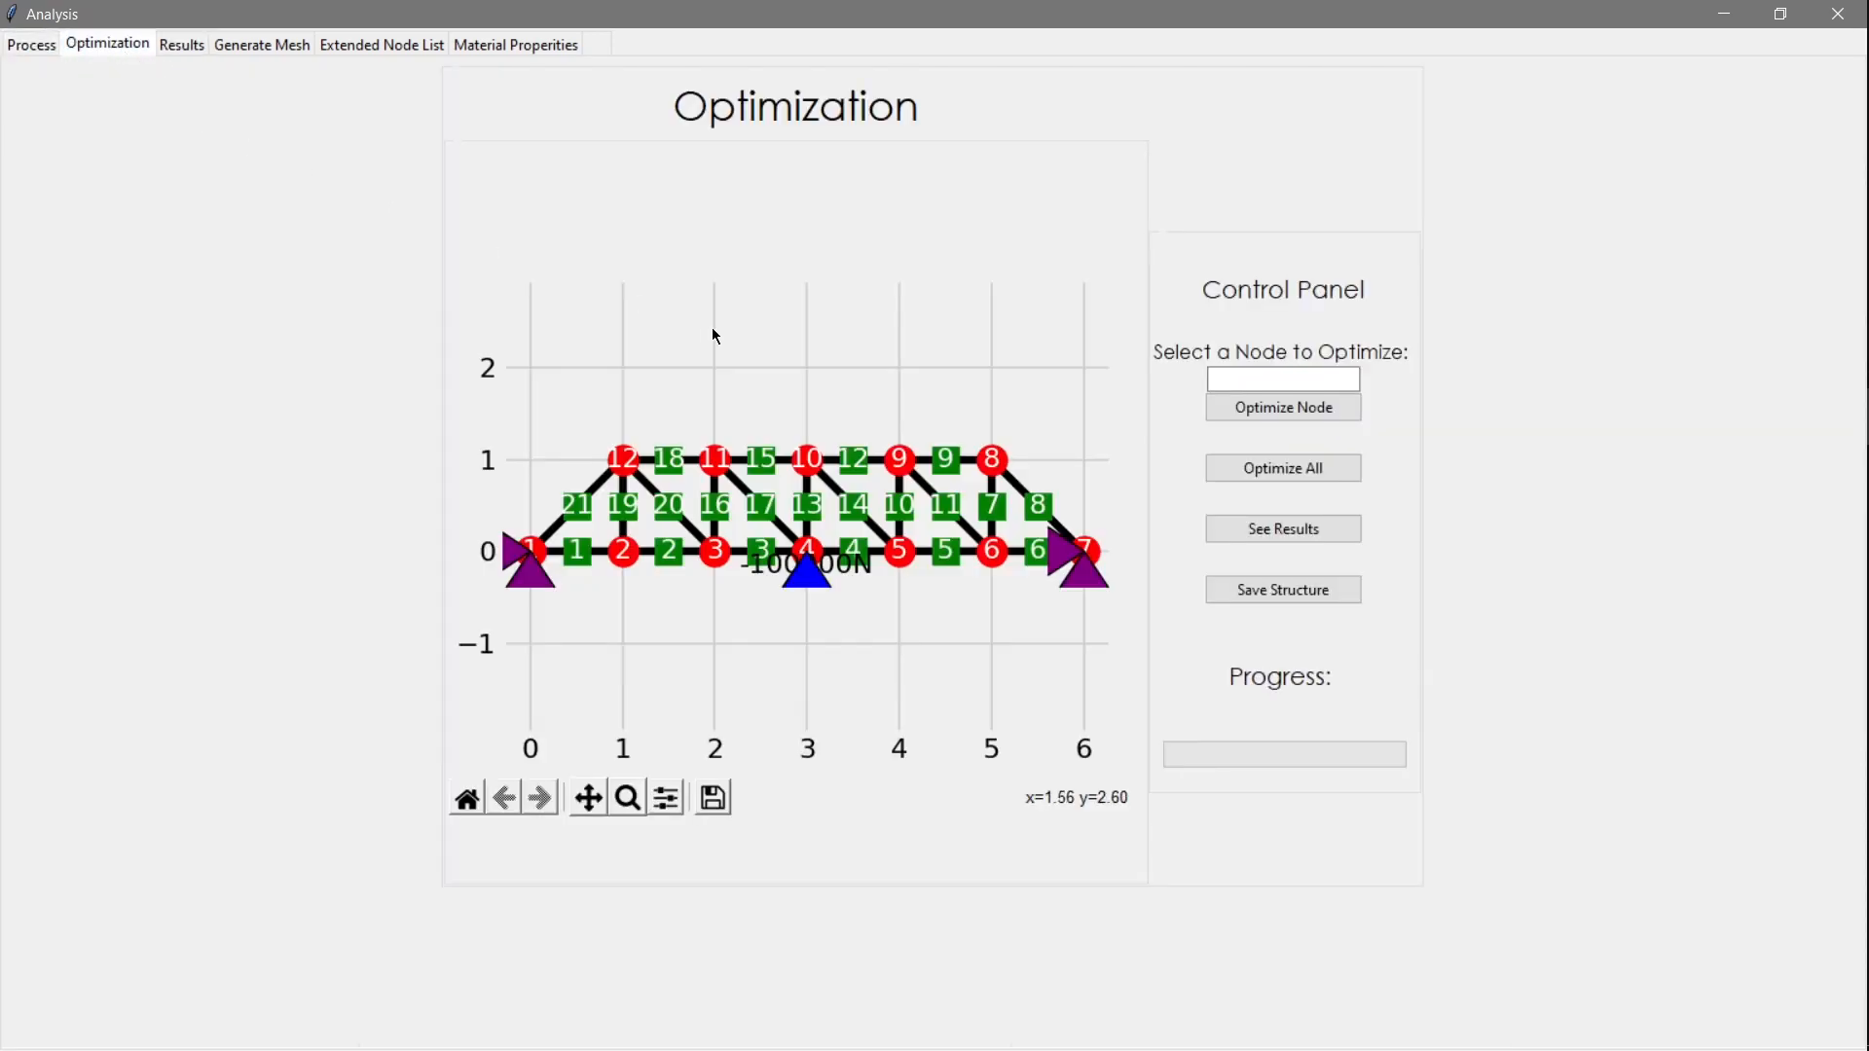
{"action": "type", "text": "12"}
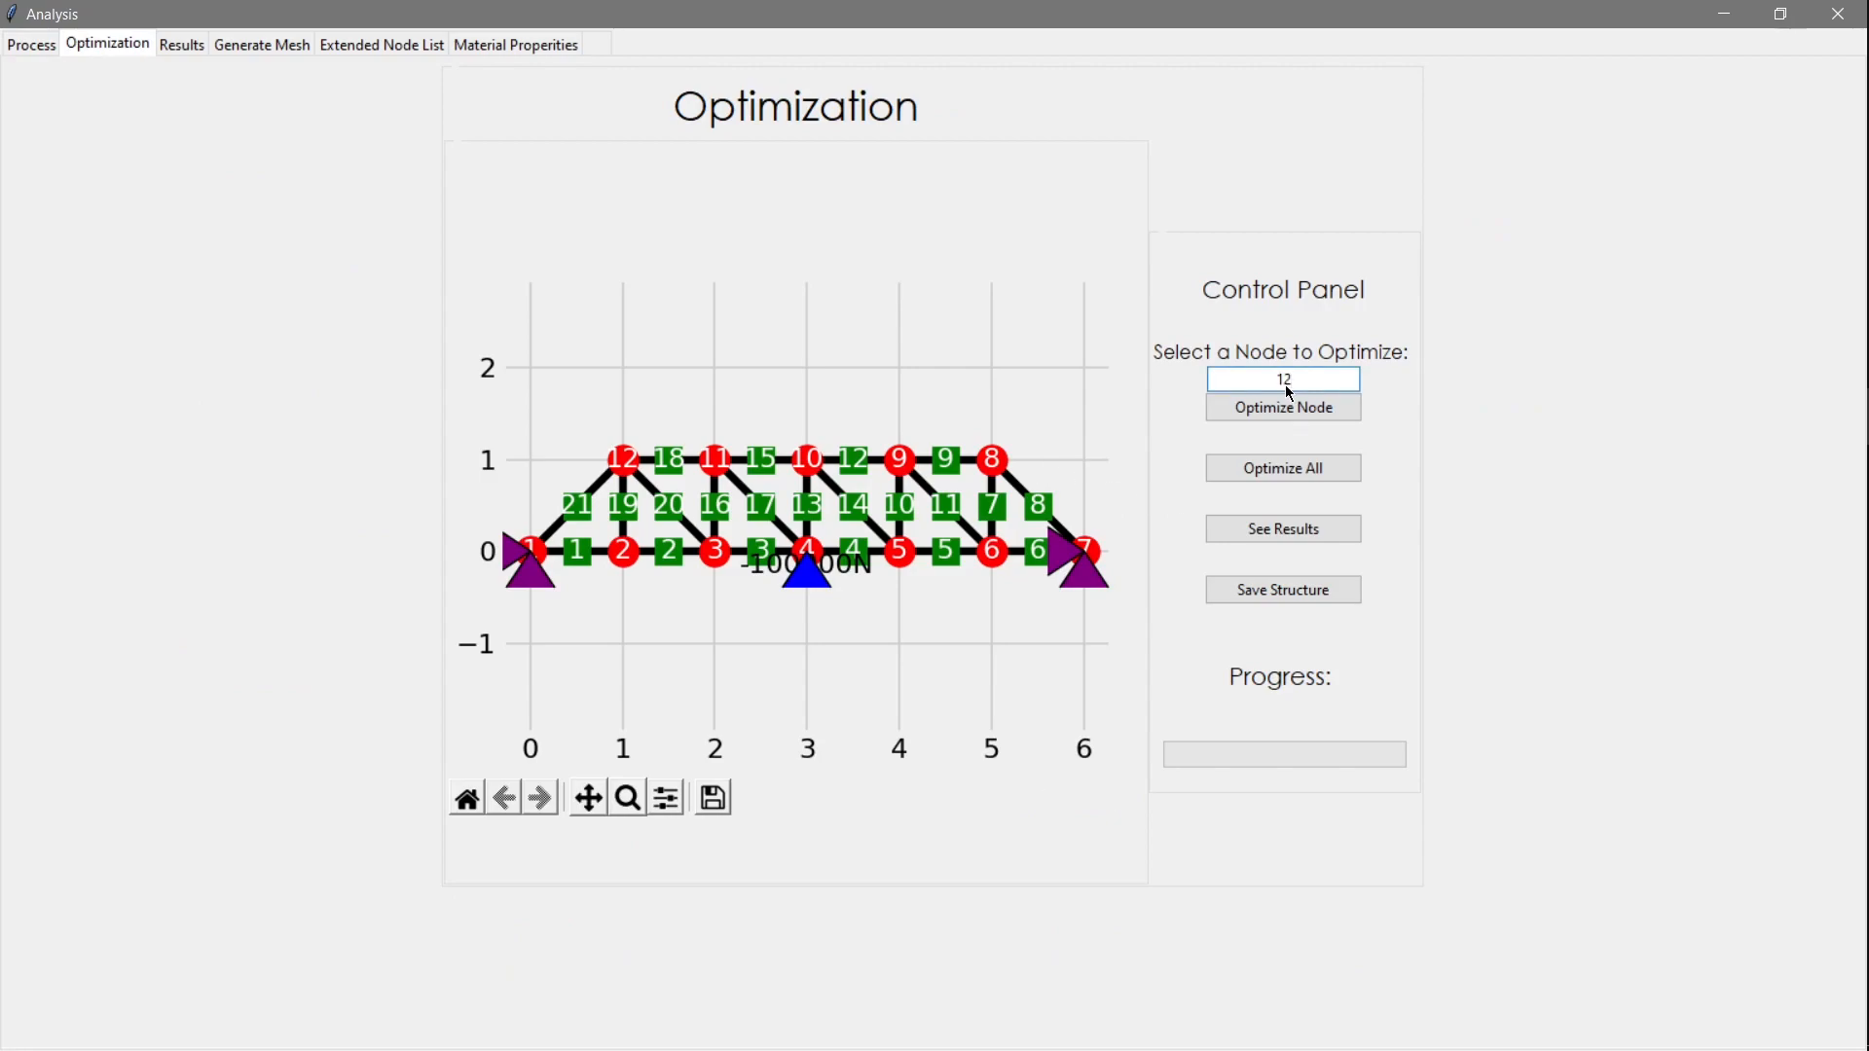
{"action": "left_click", "coordinate": [1283, 407]}
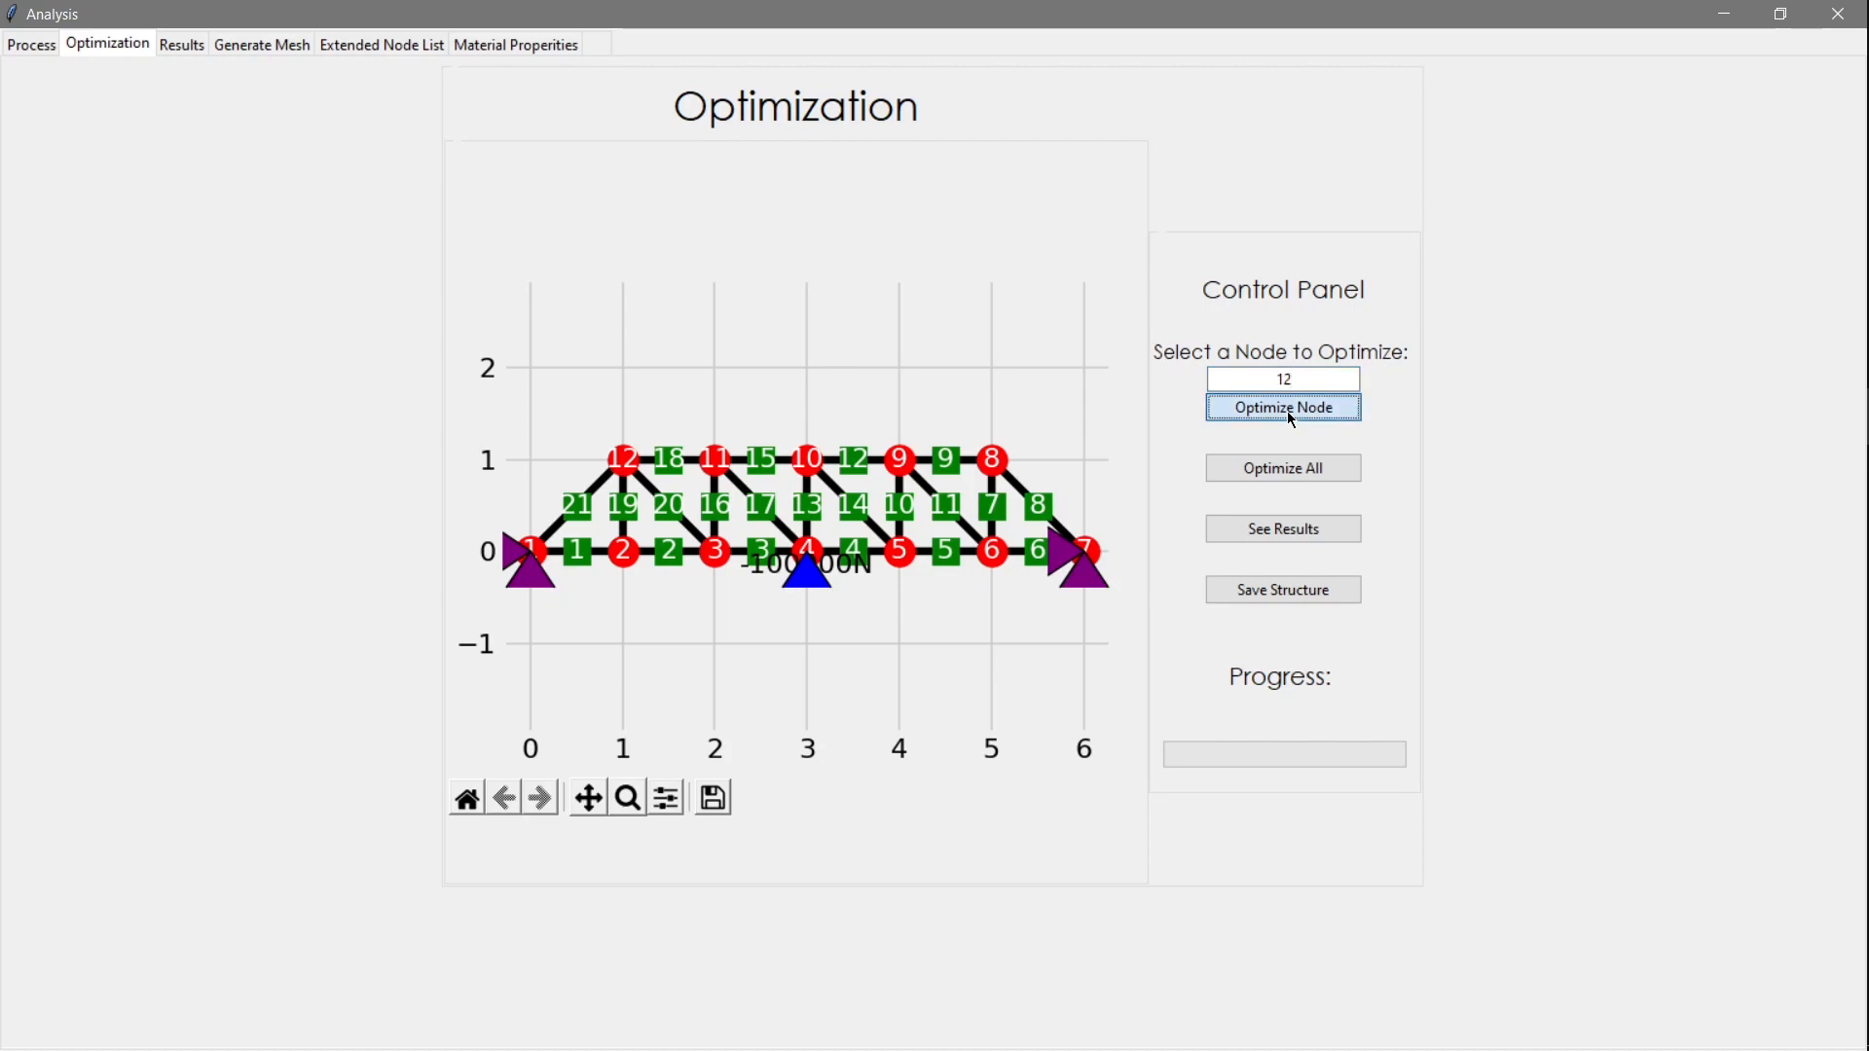
{"action": "left_click", "coordinate": [1283, 407]}
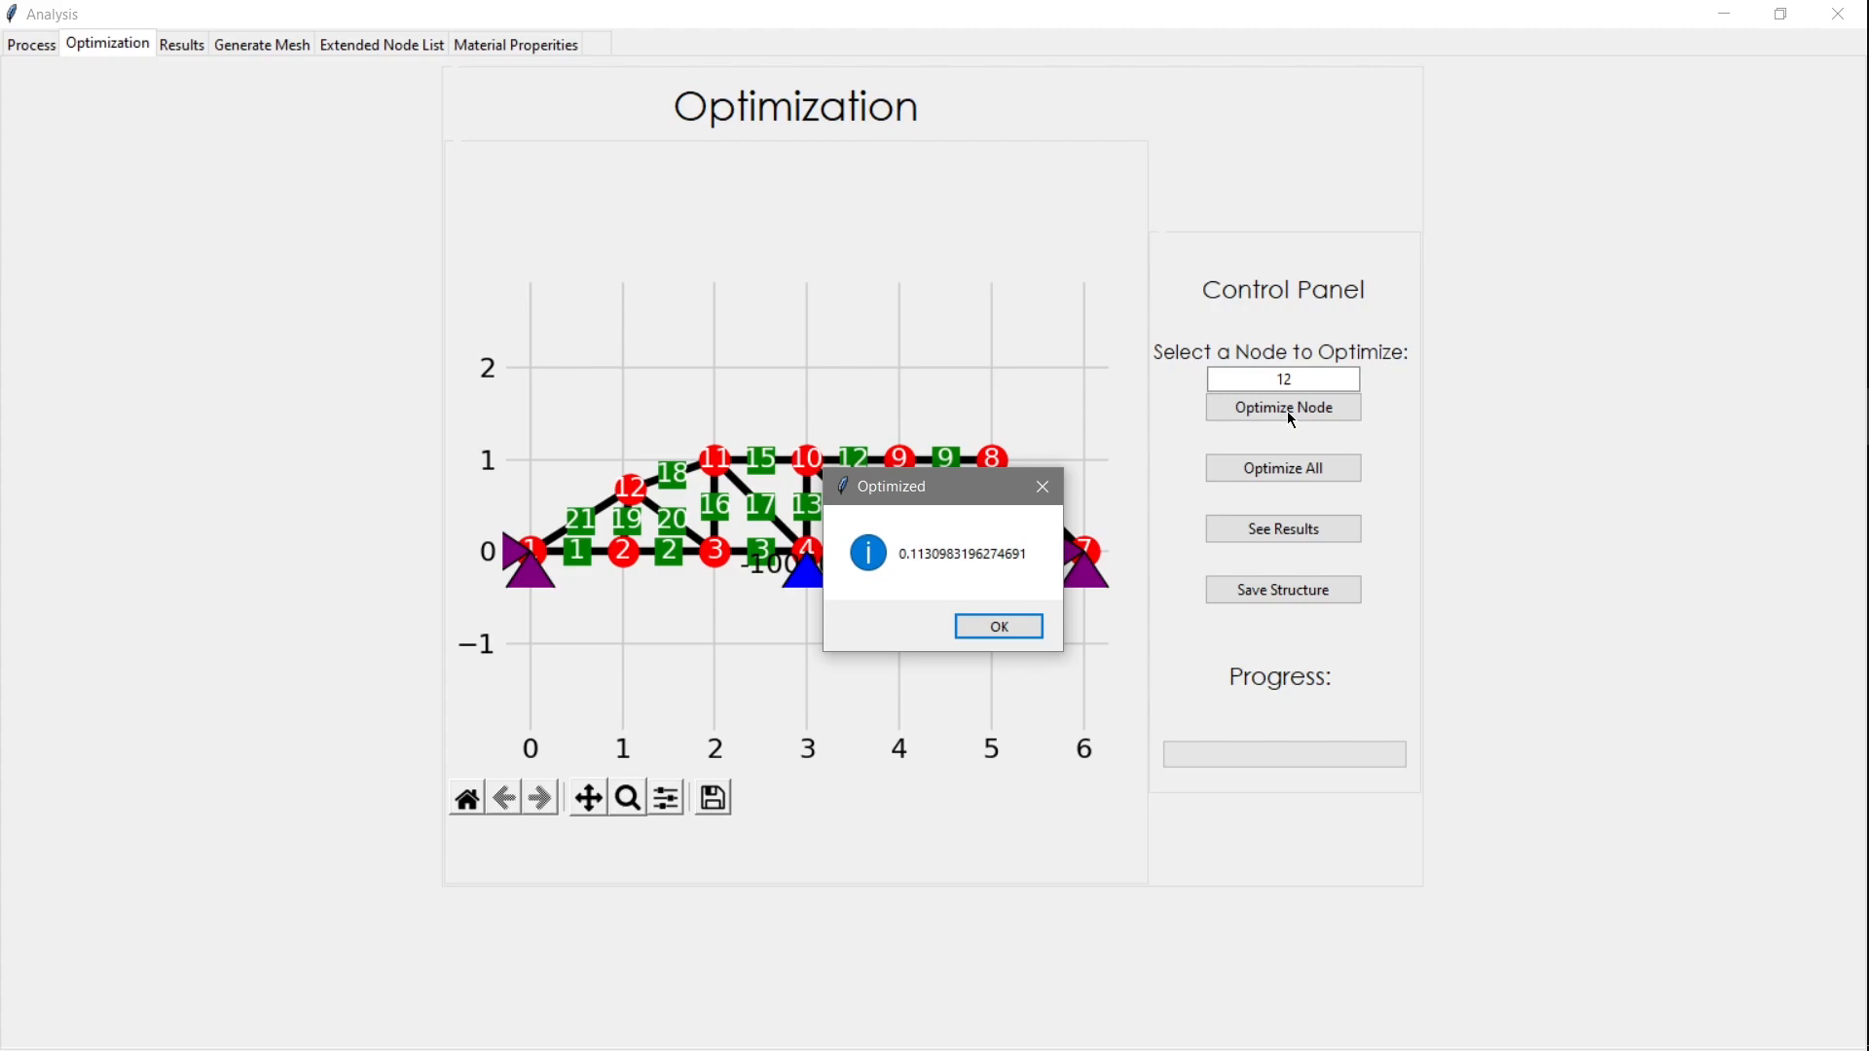
{"action": "left_click", "coordinate": [998, 626]}
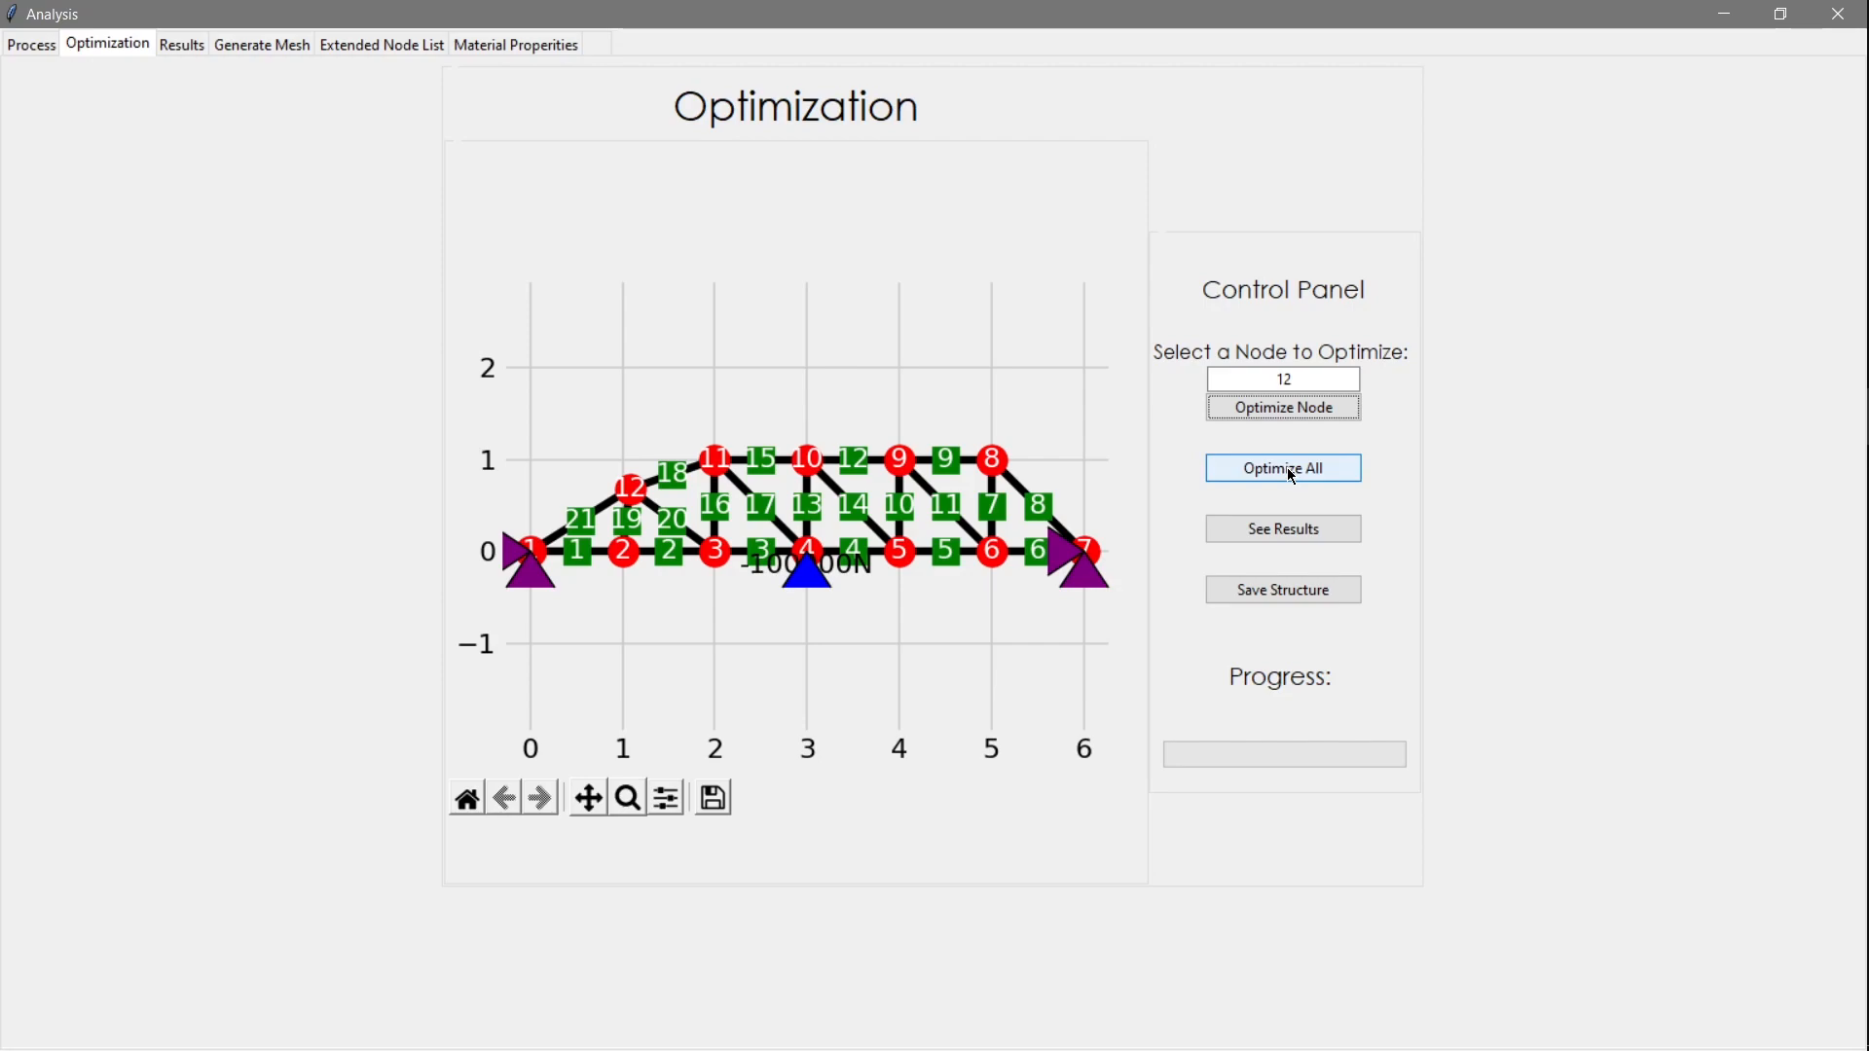
Run Optimize All for the whole truss and dismiss the total score message
{"action": "left_click", "coordinate": [1283, 467]}
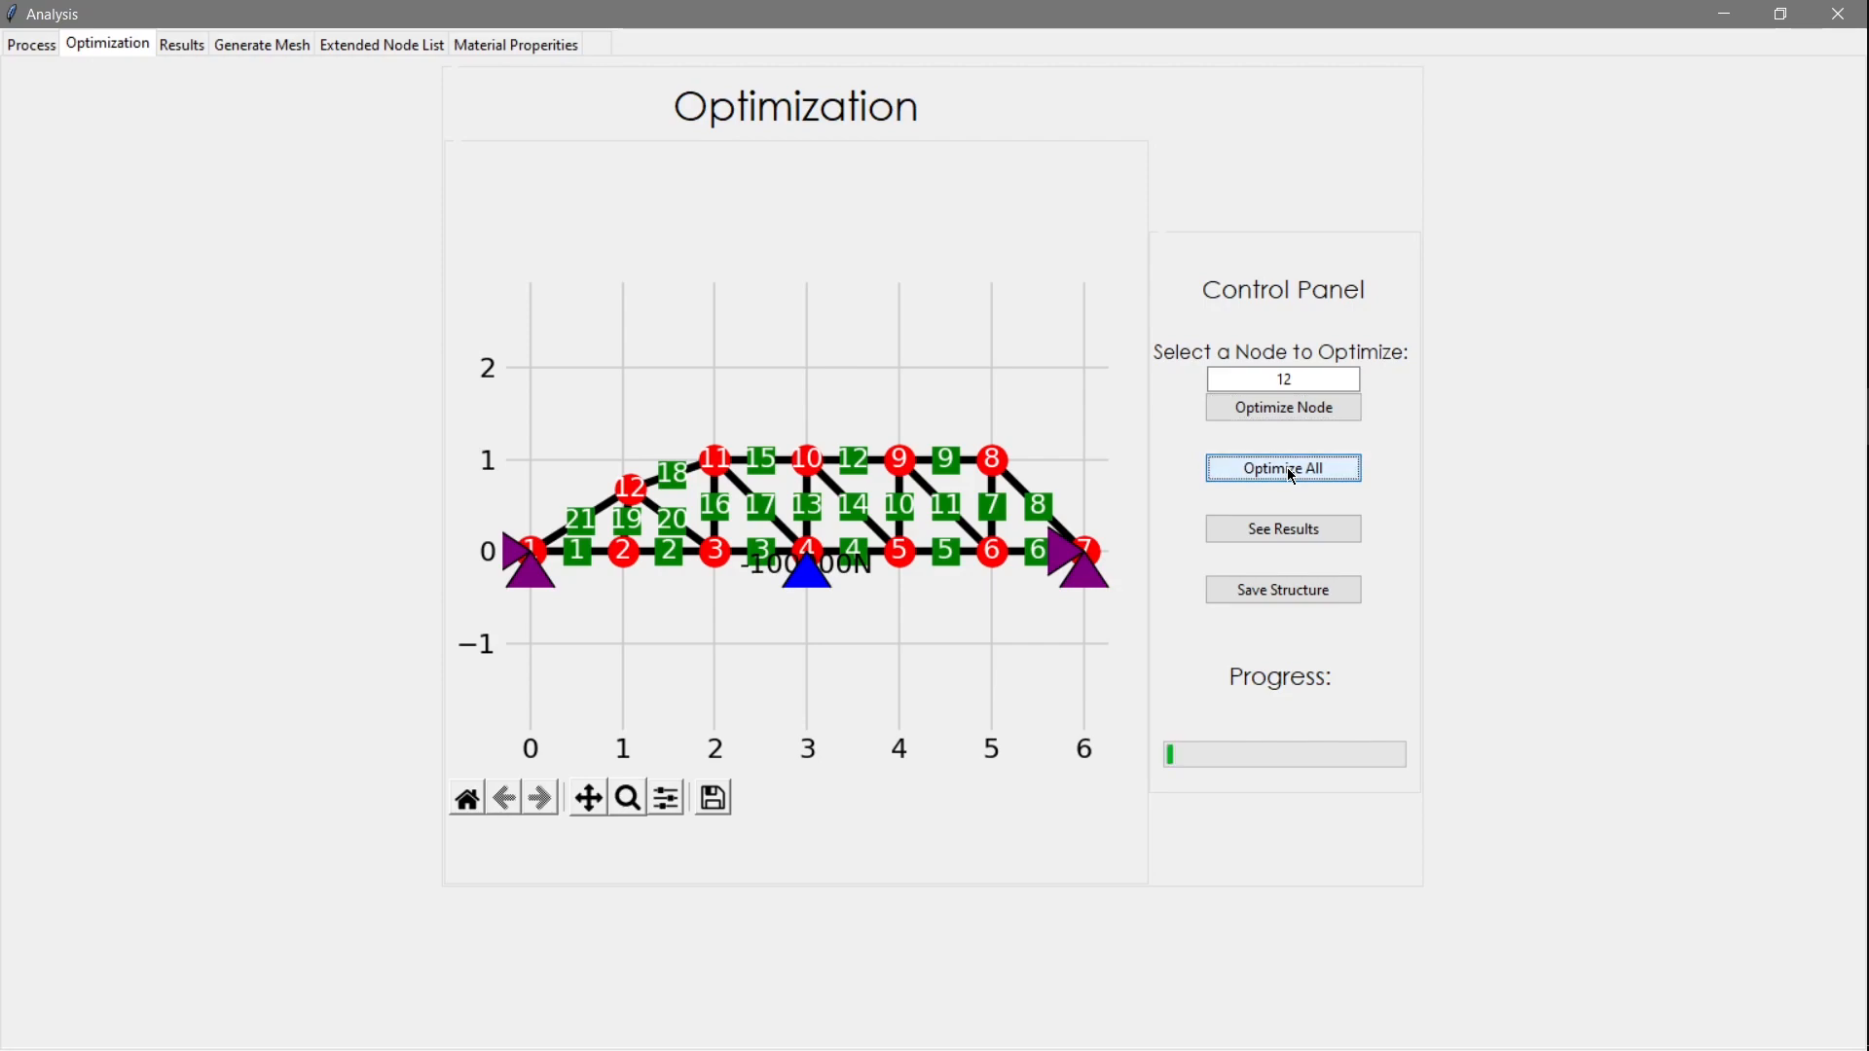
{"action": "left_click", "coordinate": [1283, 467]}
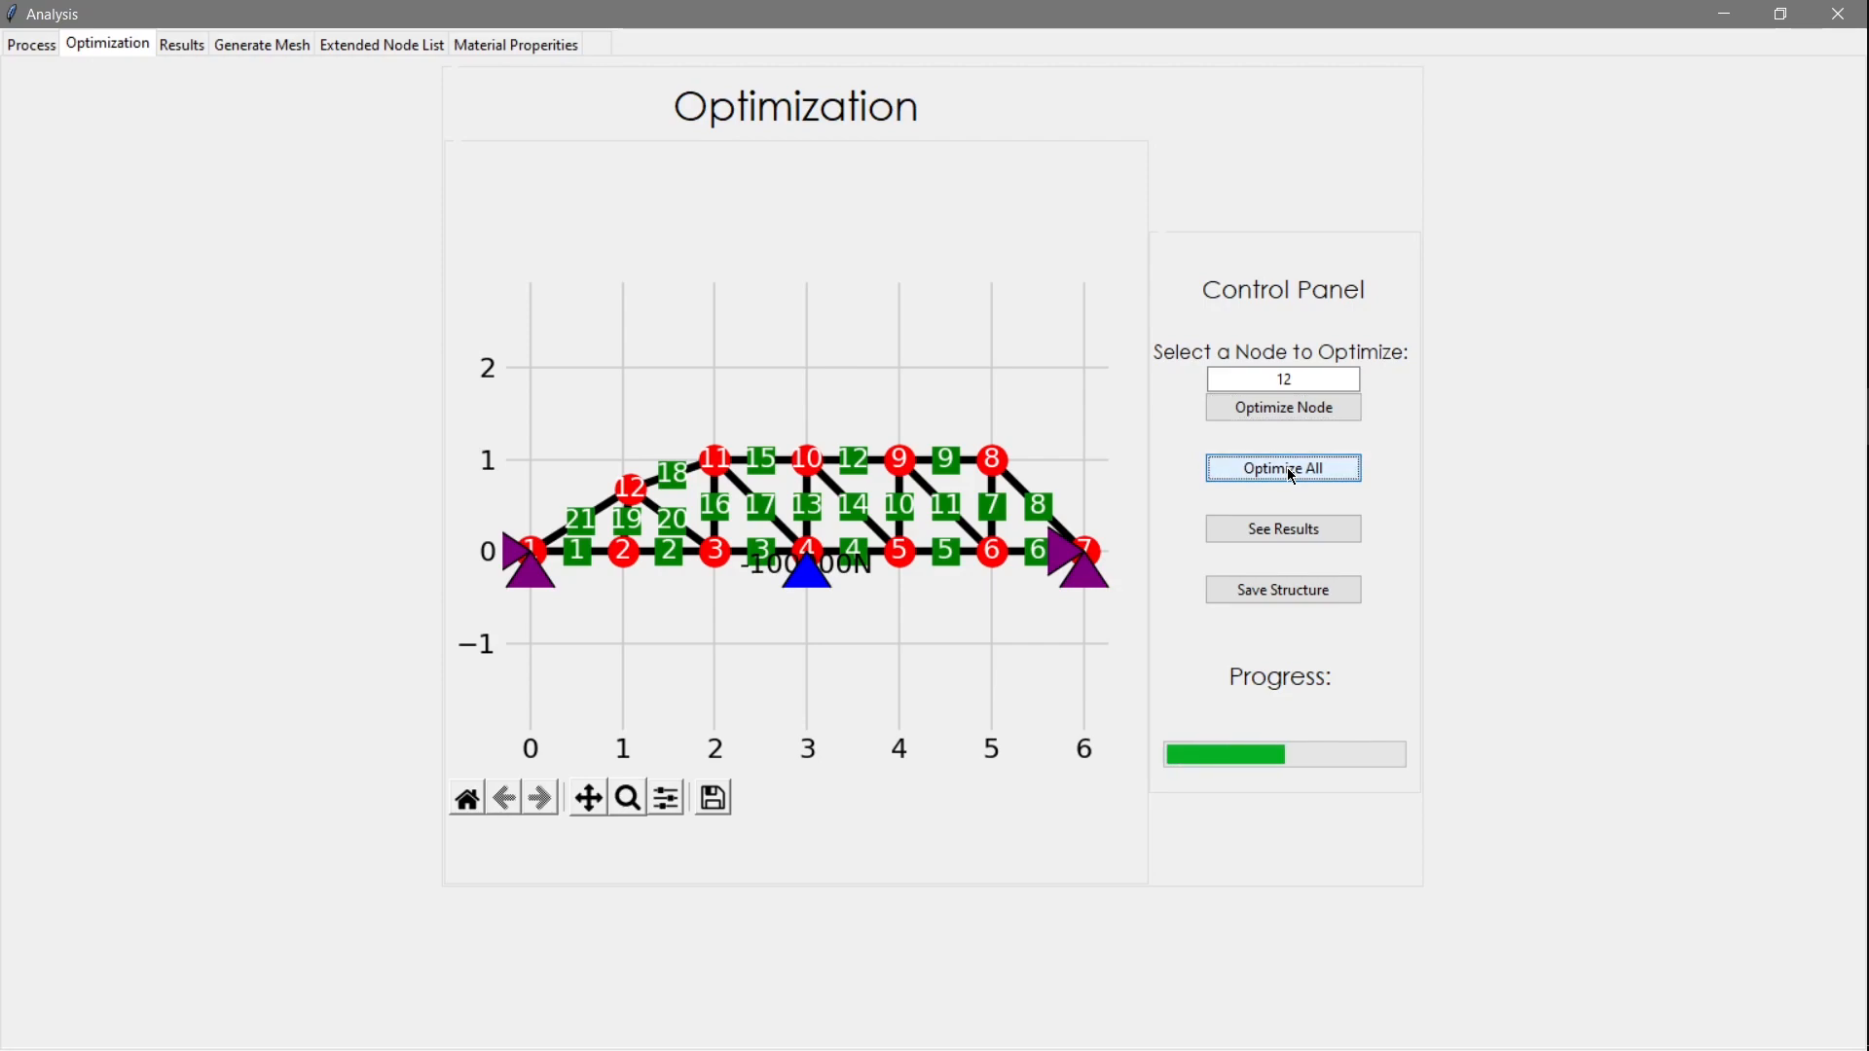
{"action": "left_click", "coordinate": [1283, 467]}
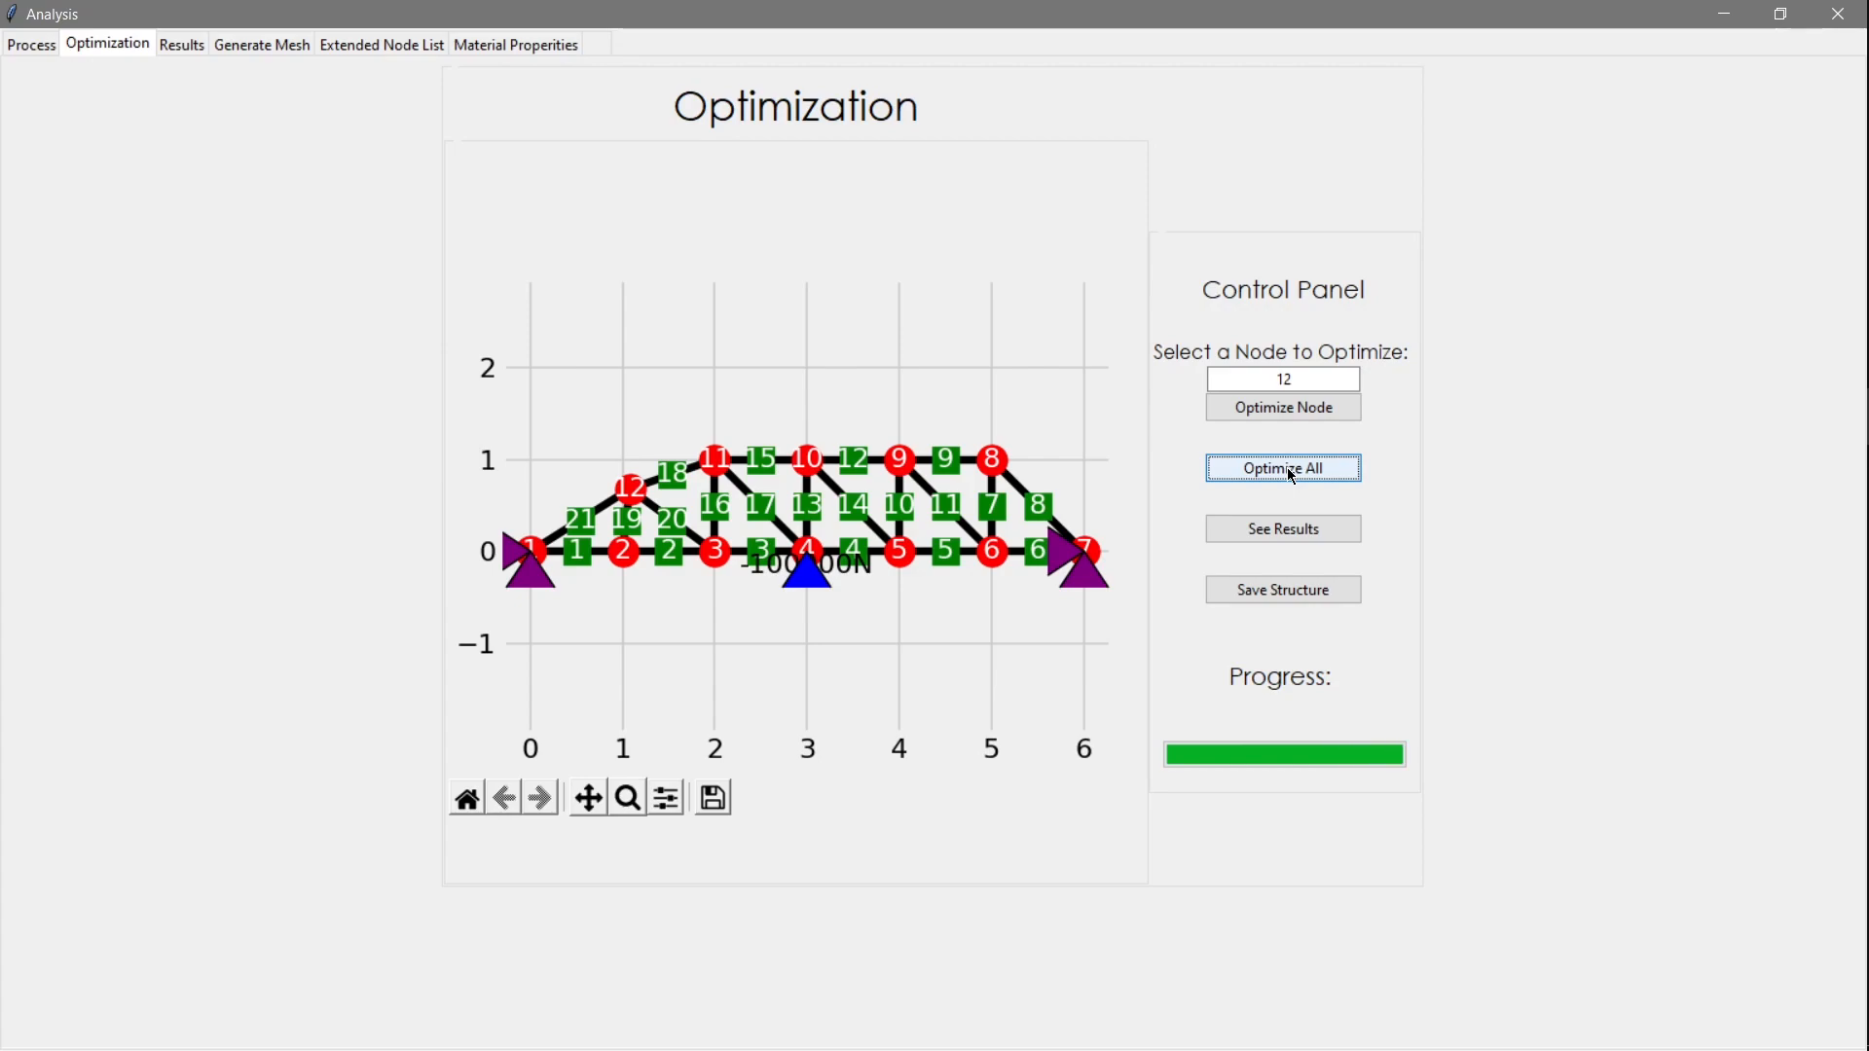
{"action": "left_click", "coordinate": [1283, 467]}
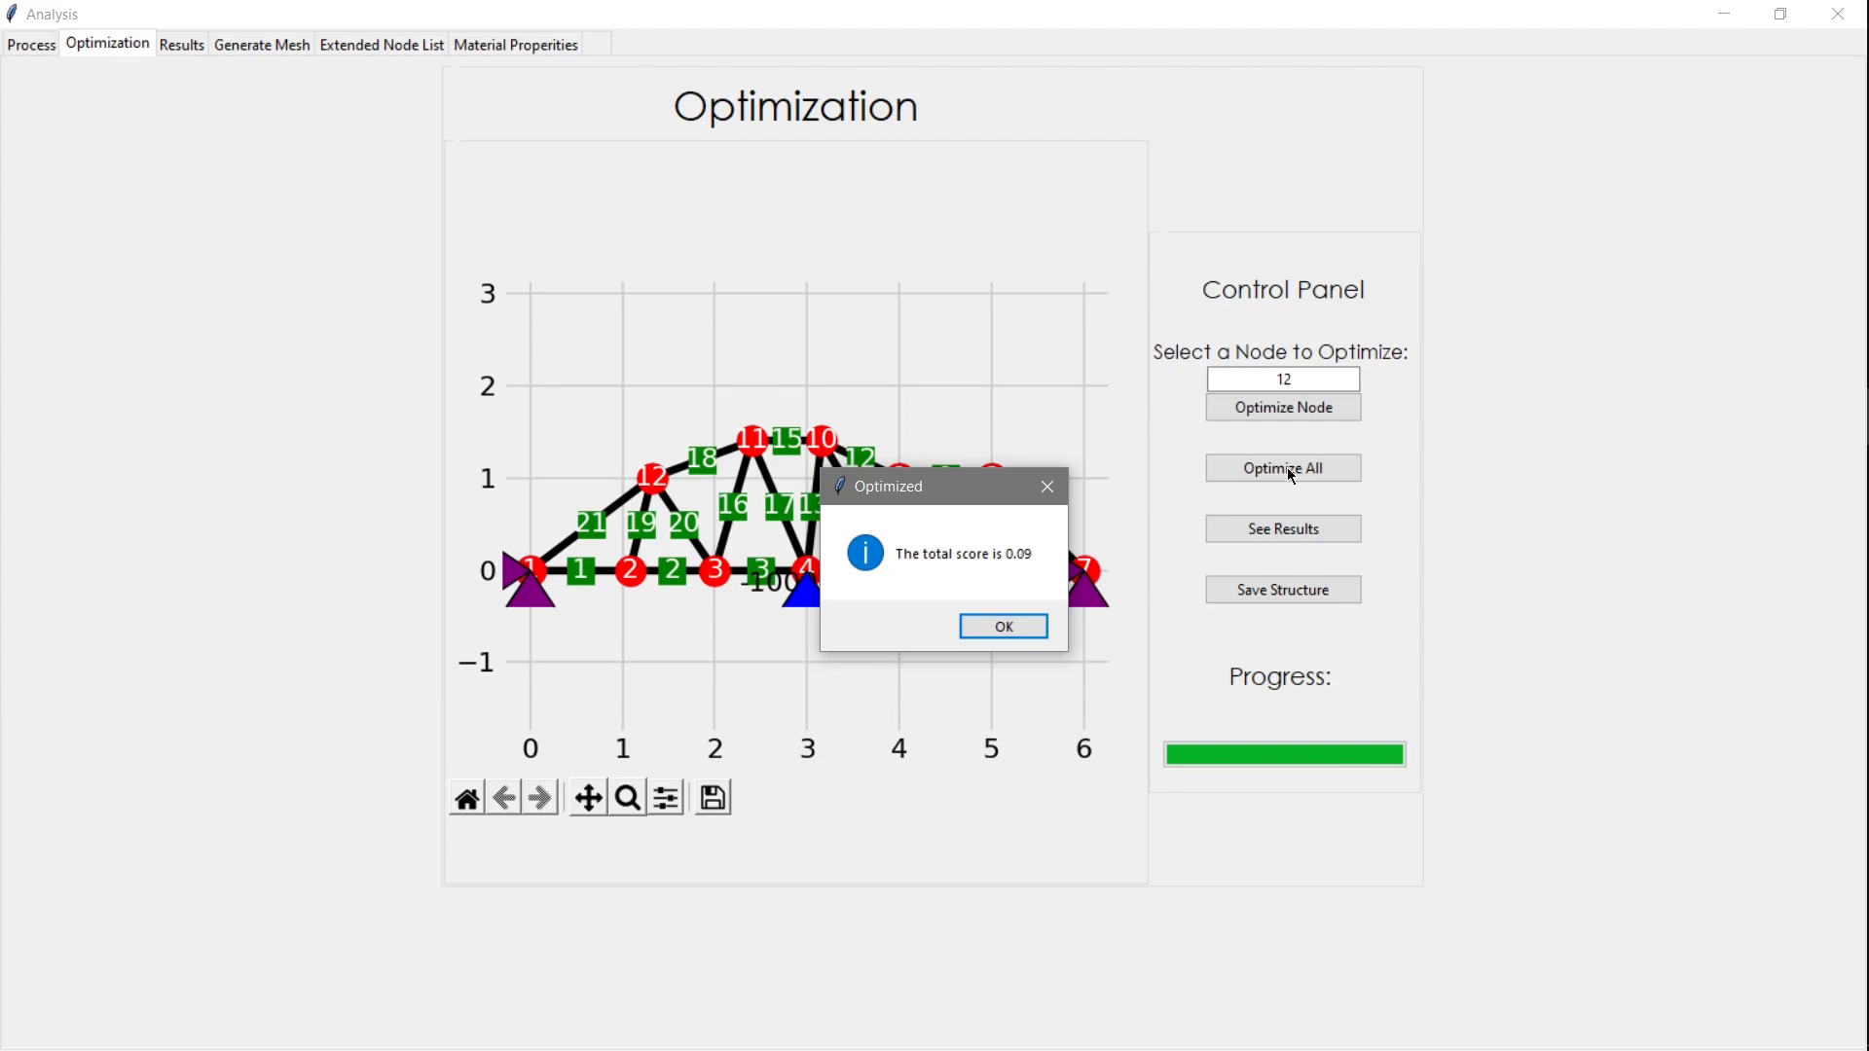
{"action": "left_click", "coordinate": [1001, 626]}
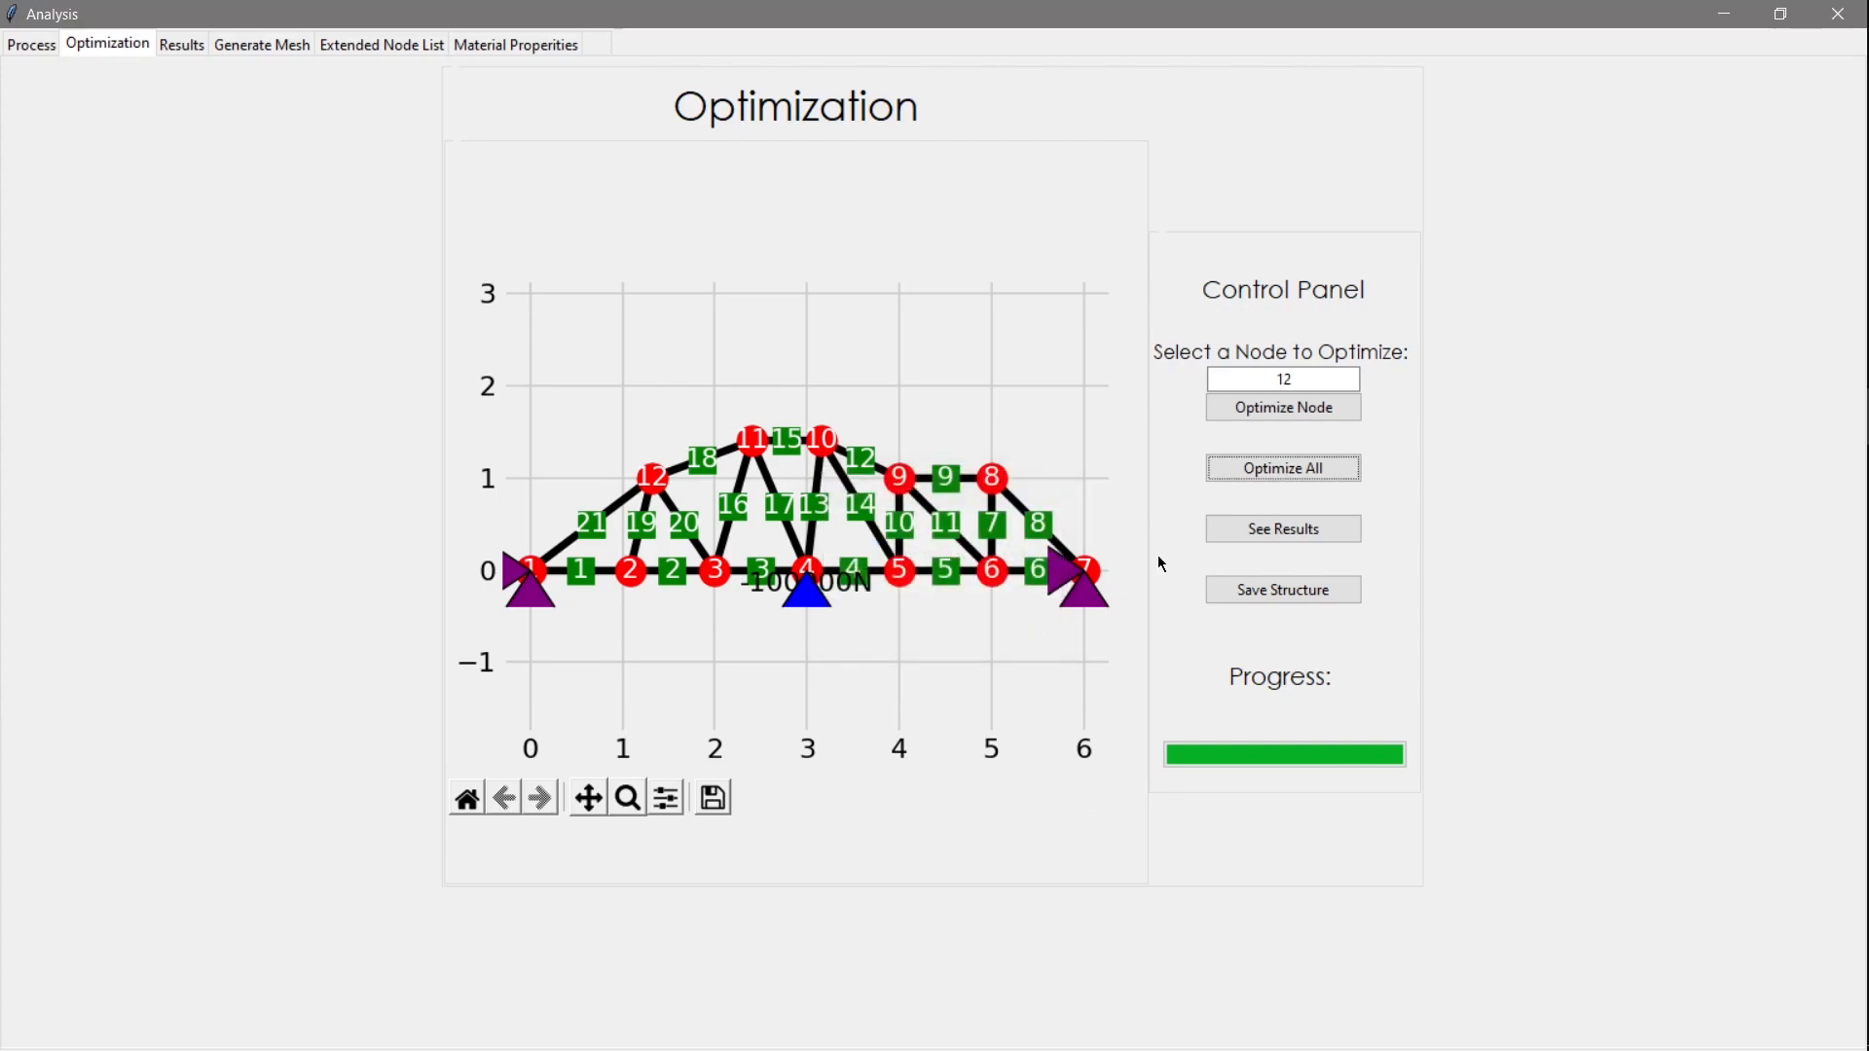
Repeat Optimize All several more times, dismissing the score message in between
{"action": "left_click", "coordinate": [1283, 468]}
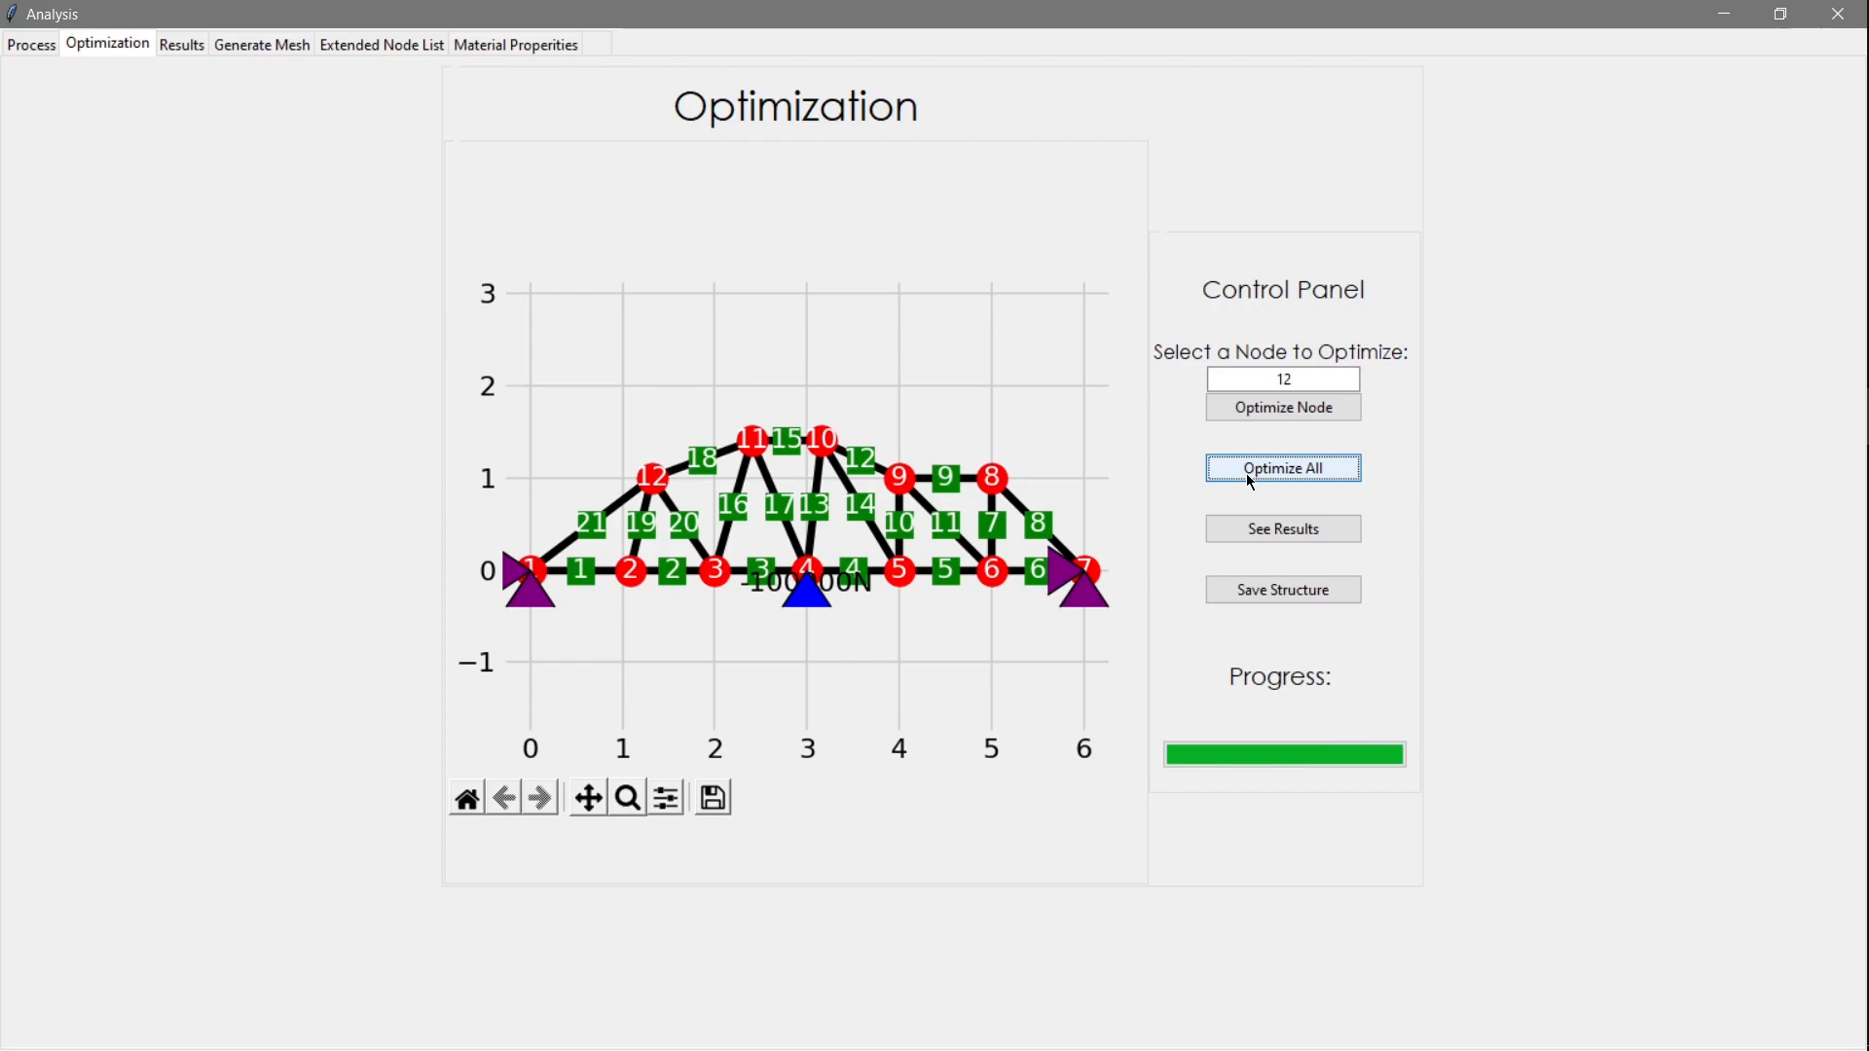
{"action": "left_click", "coordinate": [1283, 467]}
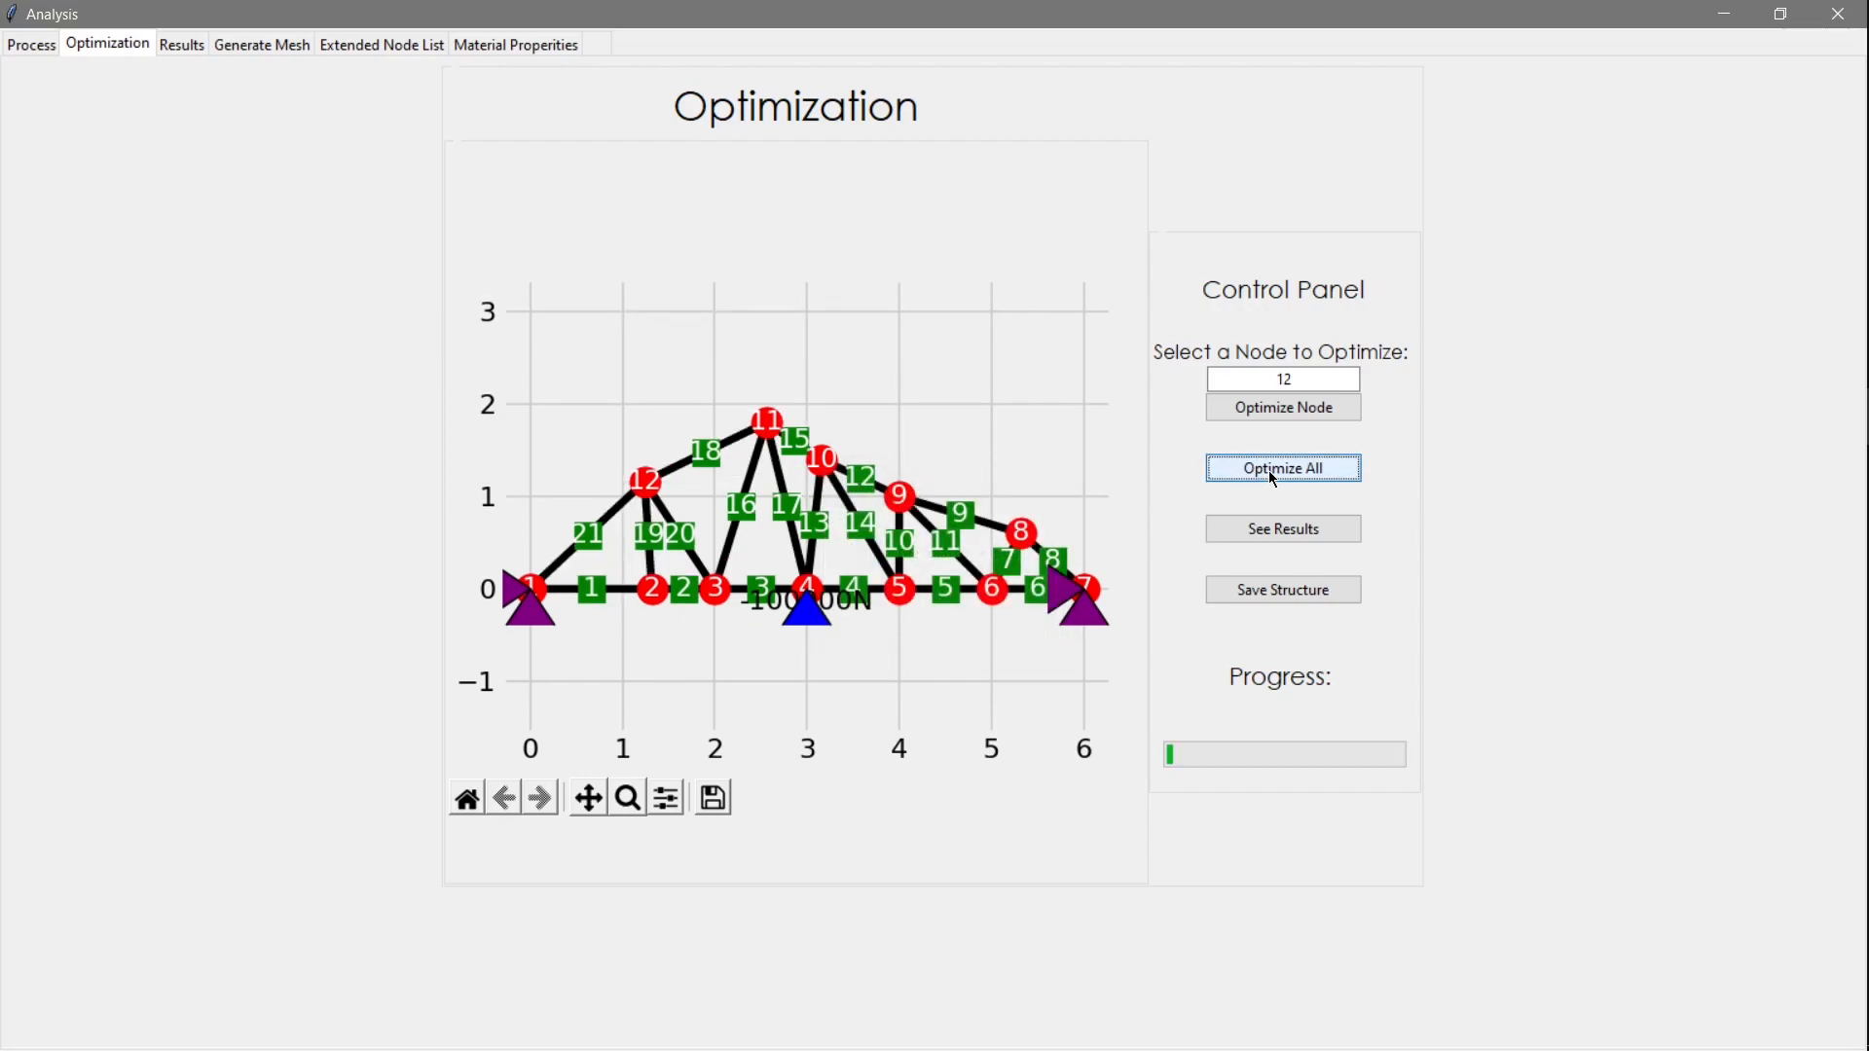
{"action": "left_click", "coordinate": [1283, 468]}
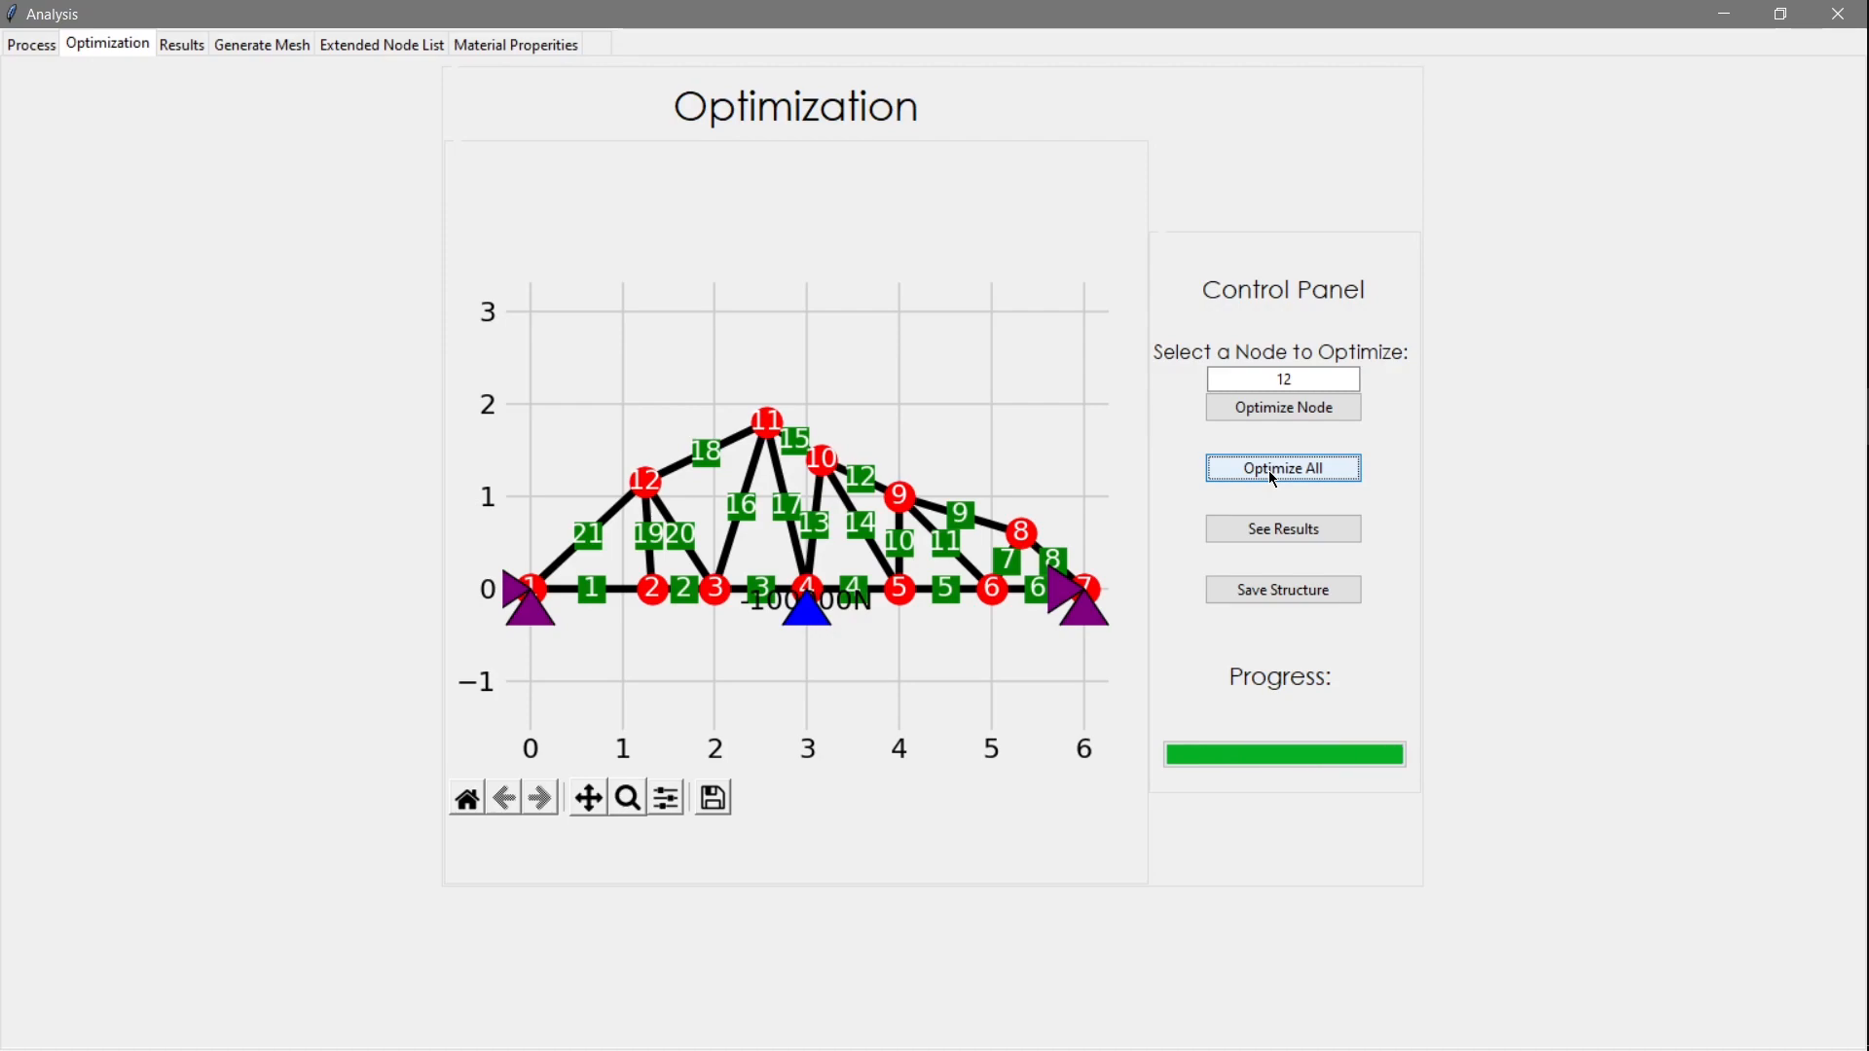
{"action": "left_click", "coordinate": [1281, 467]}
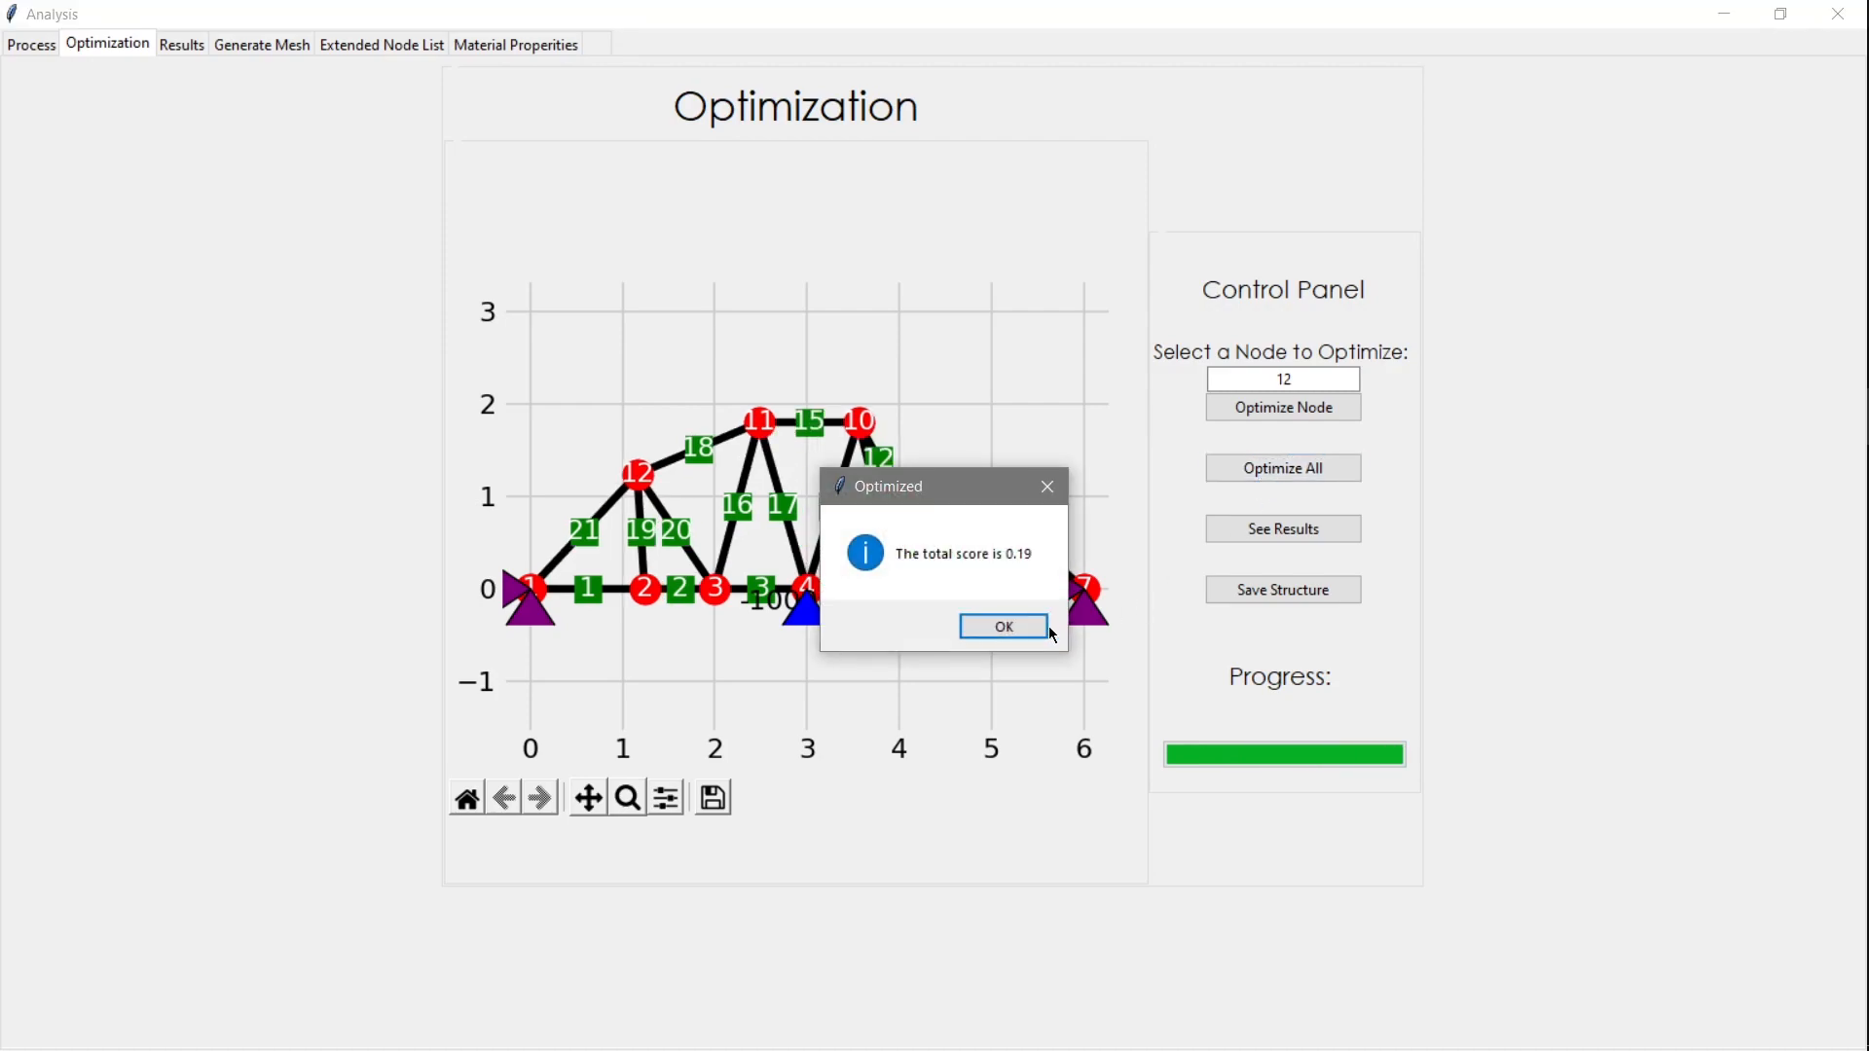
{"action": "left_click", "coordinate": [1001, 626]}
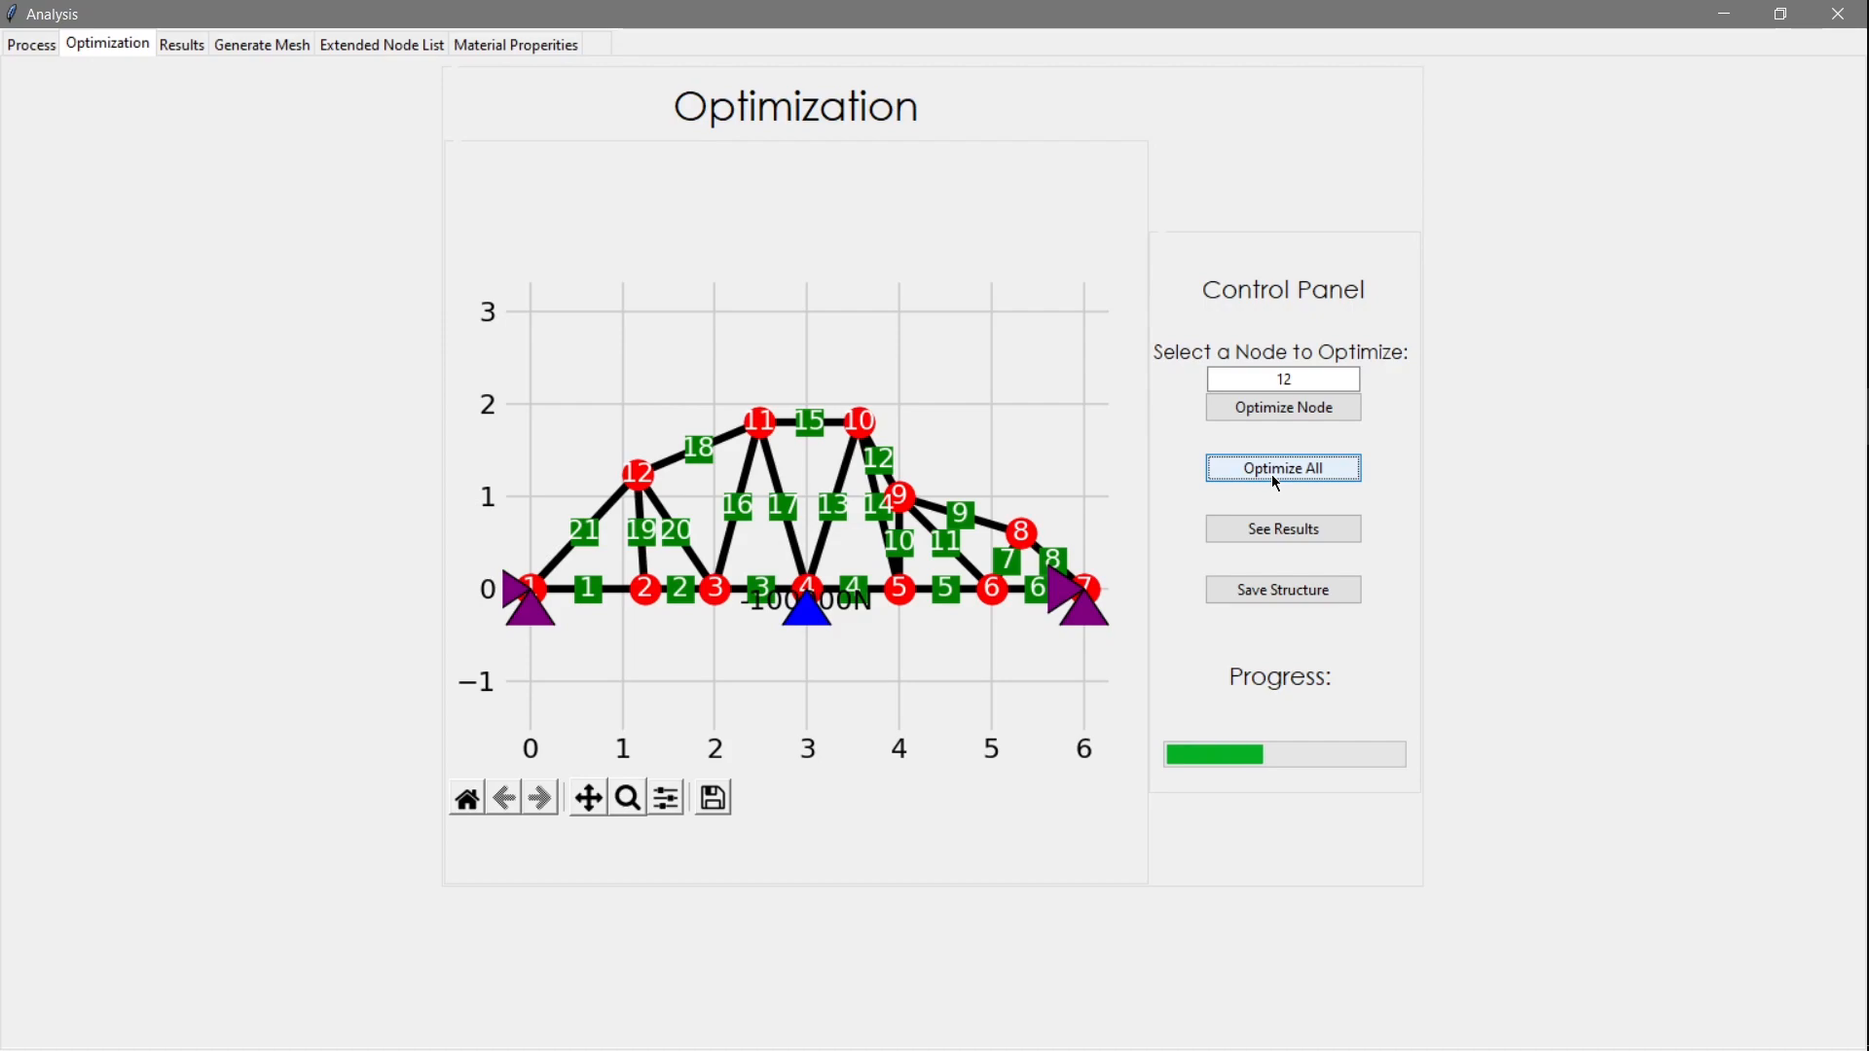
{"action": "left_click", "coordinate": [1283, 467]}
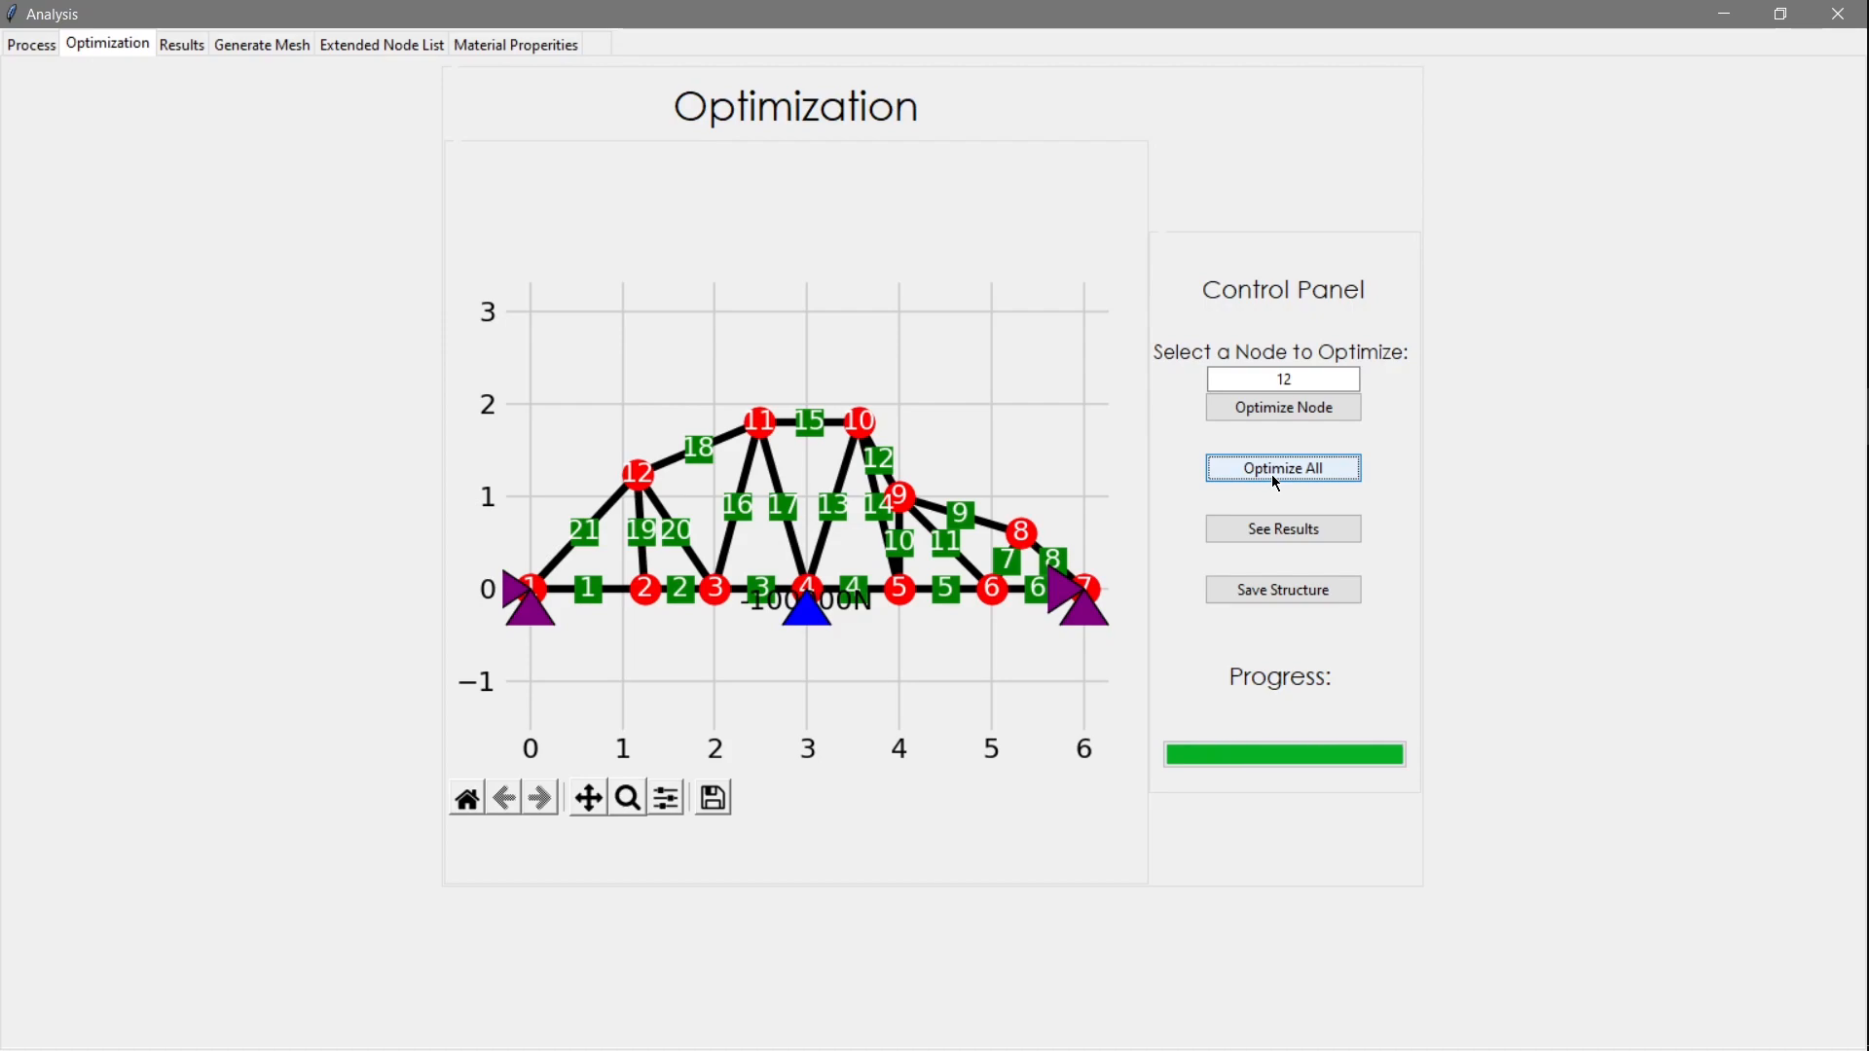
{"action": "left_click", "coordinate": [1281, 467]}
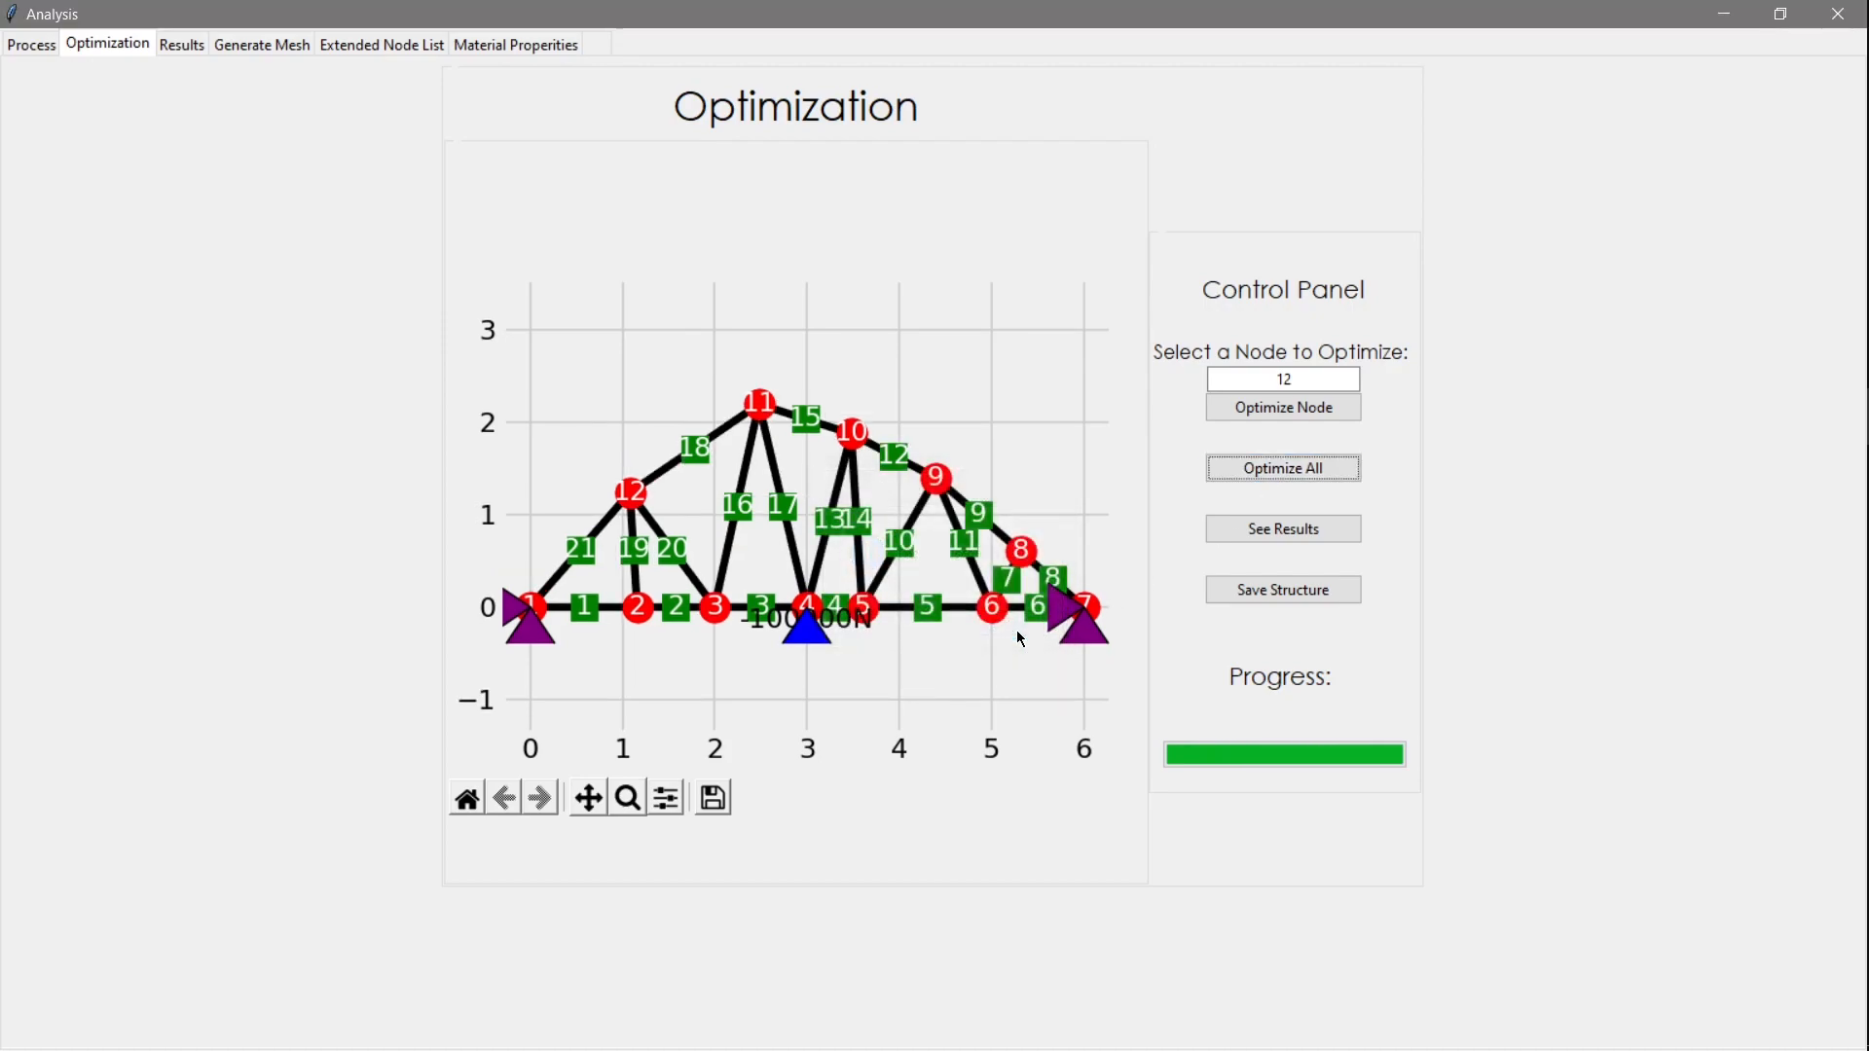
{"action": "mouse_move", "coordinate": [1058, 625]}
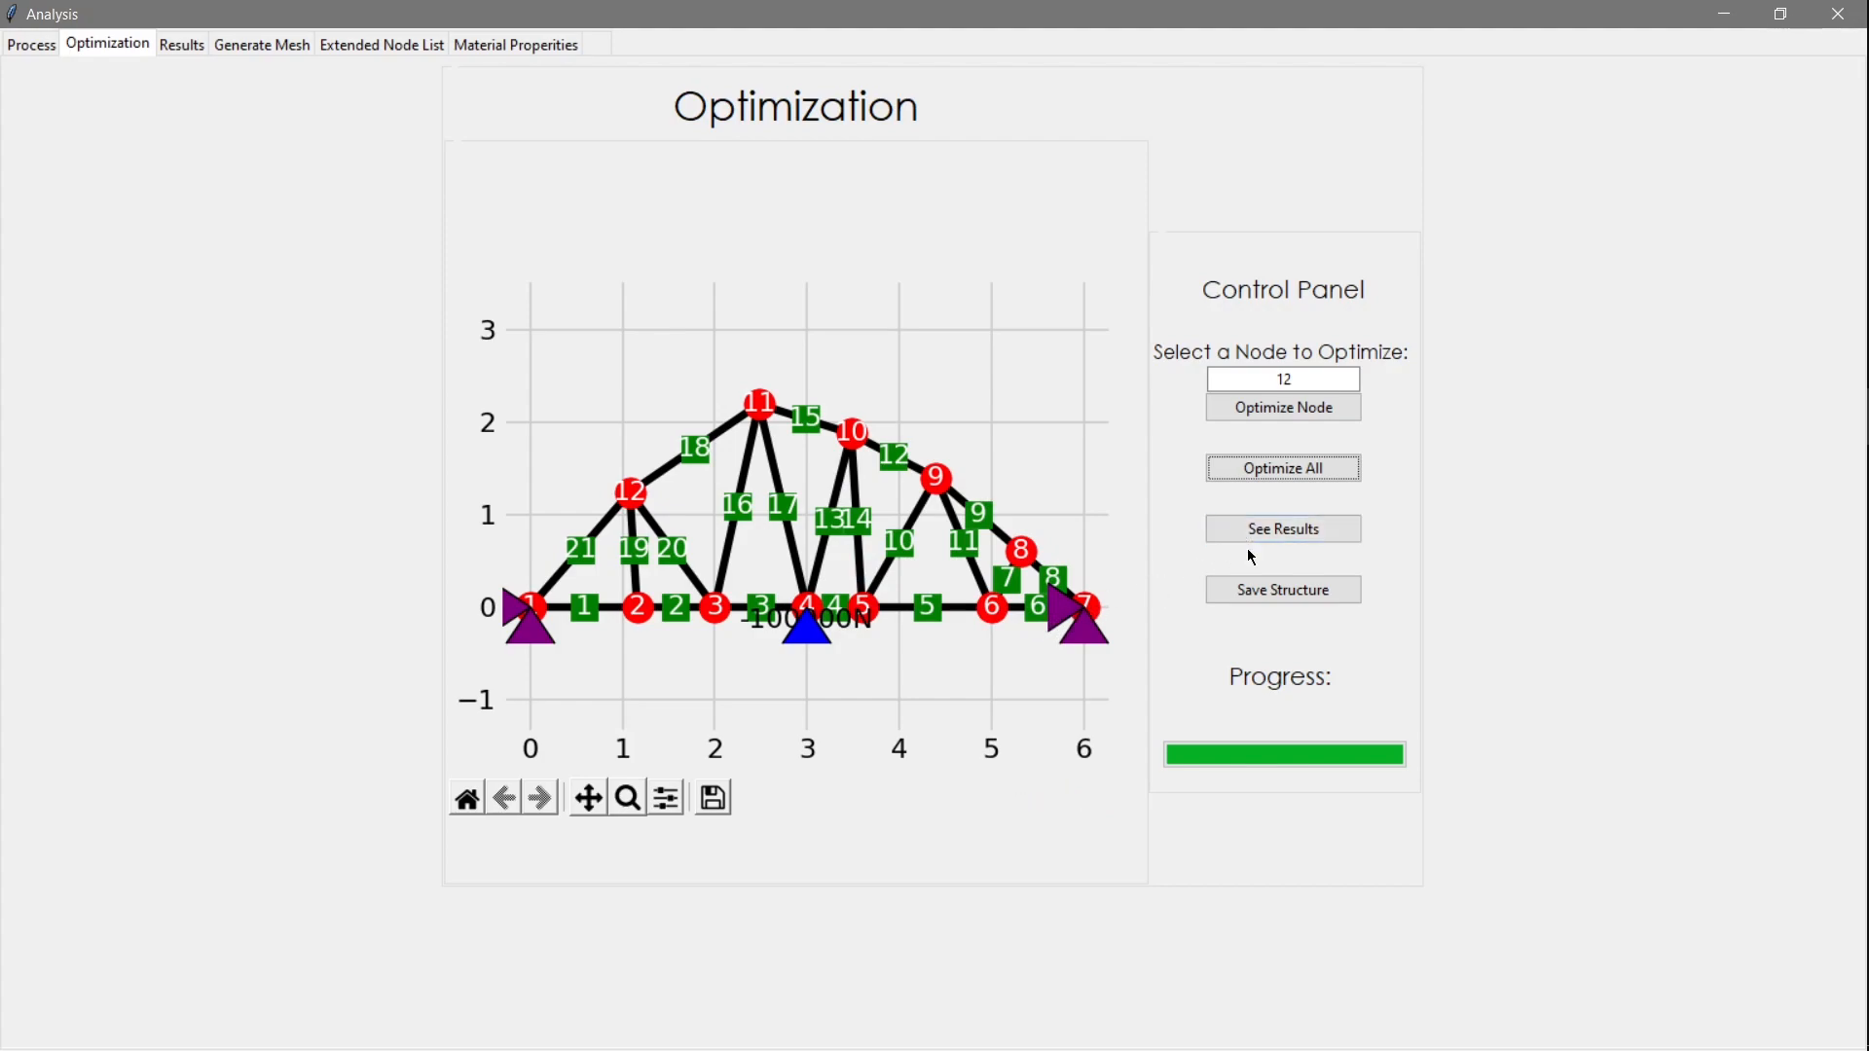
{"action": "mouse_move", "coordinate": [1283, 590]}
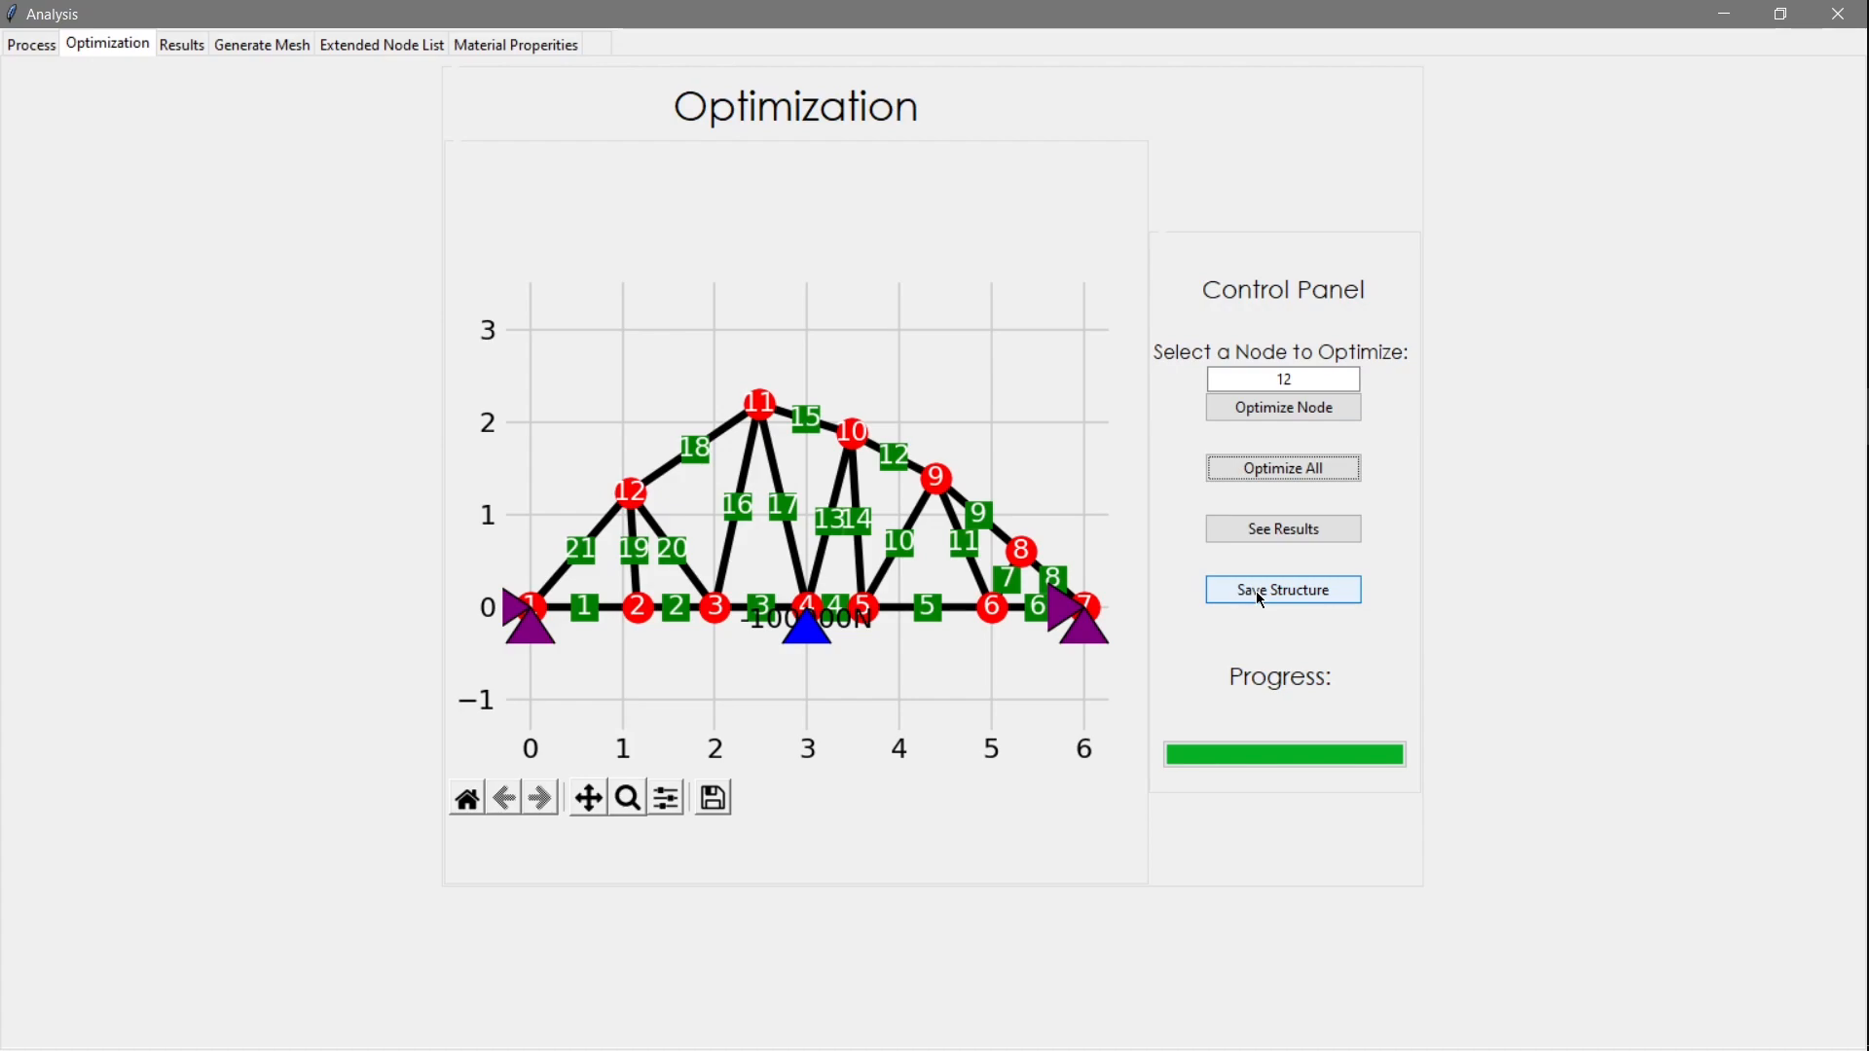
{"action": "mouse_move", "coordinate": [1283, 527]}
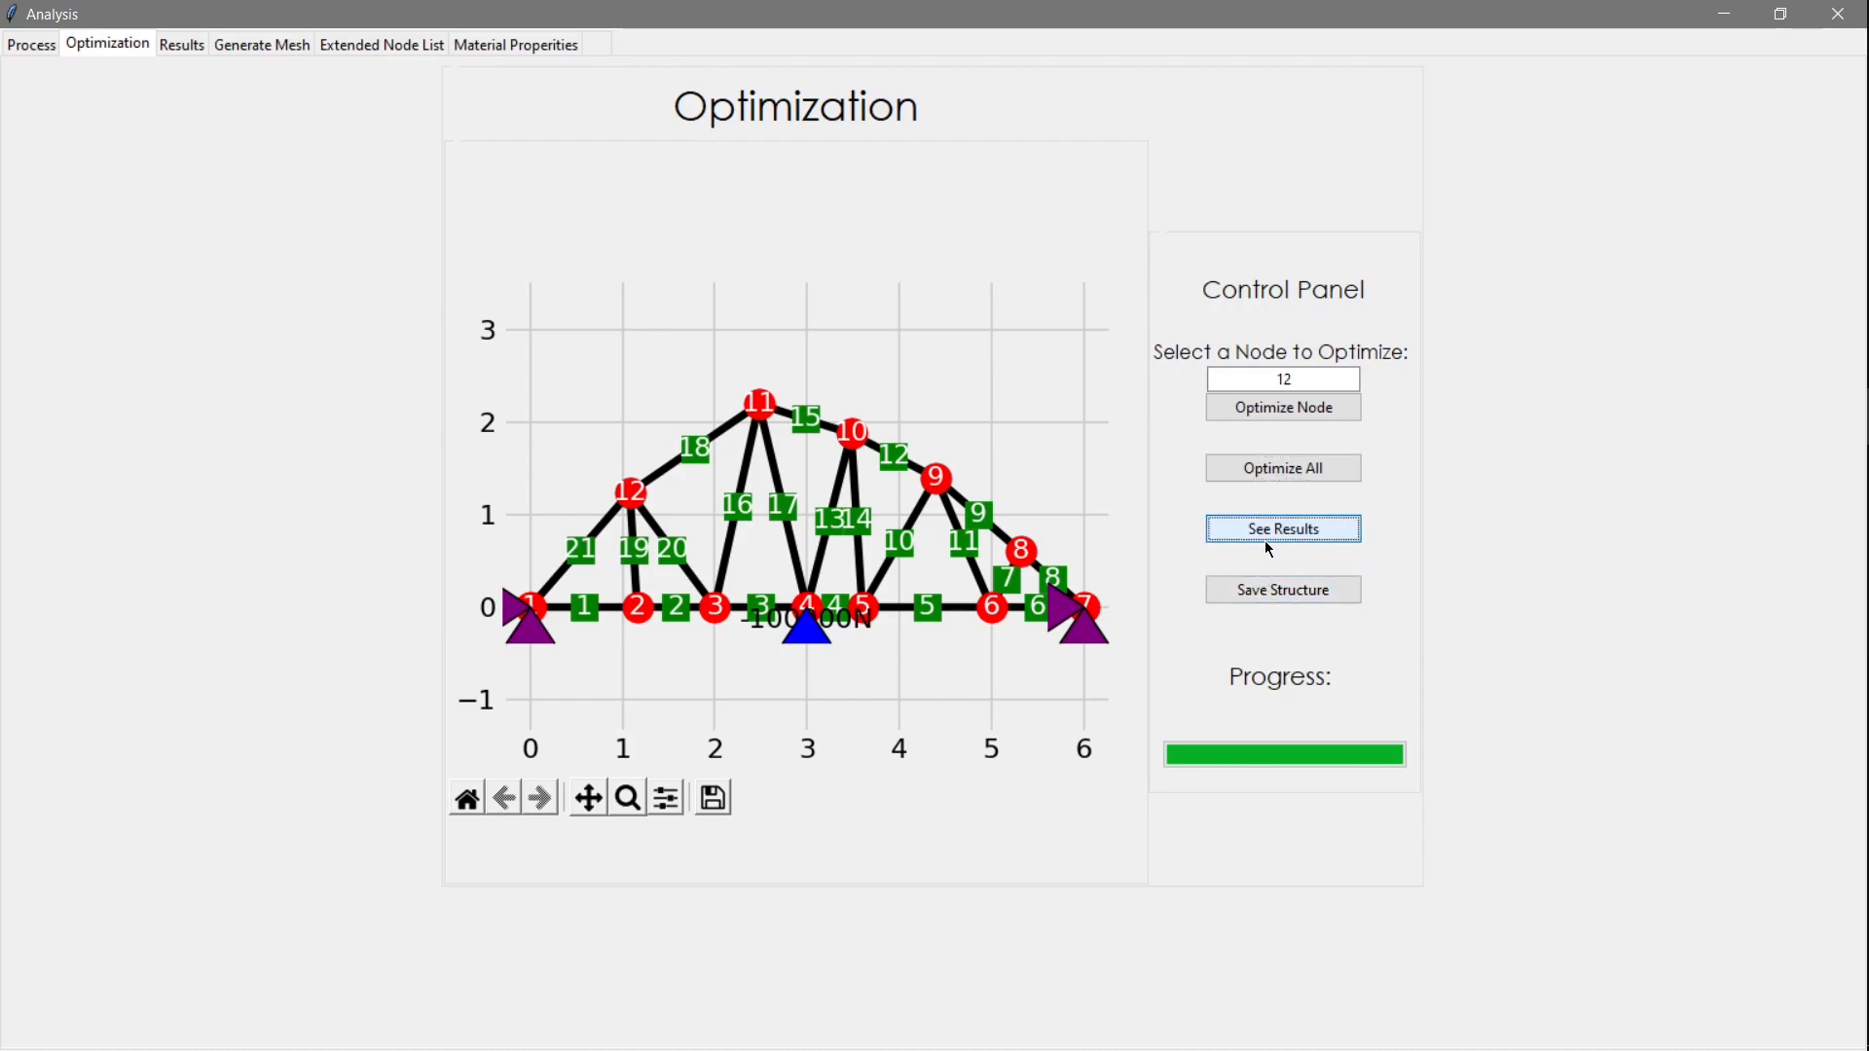
Show displacement and stress results for the original versus the optimized truss
{"action": "left_click", "coordinate": [1283, 529]}
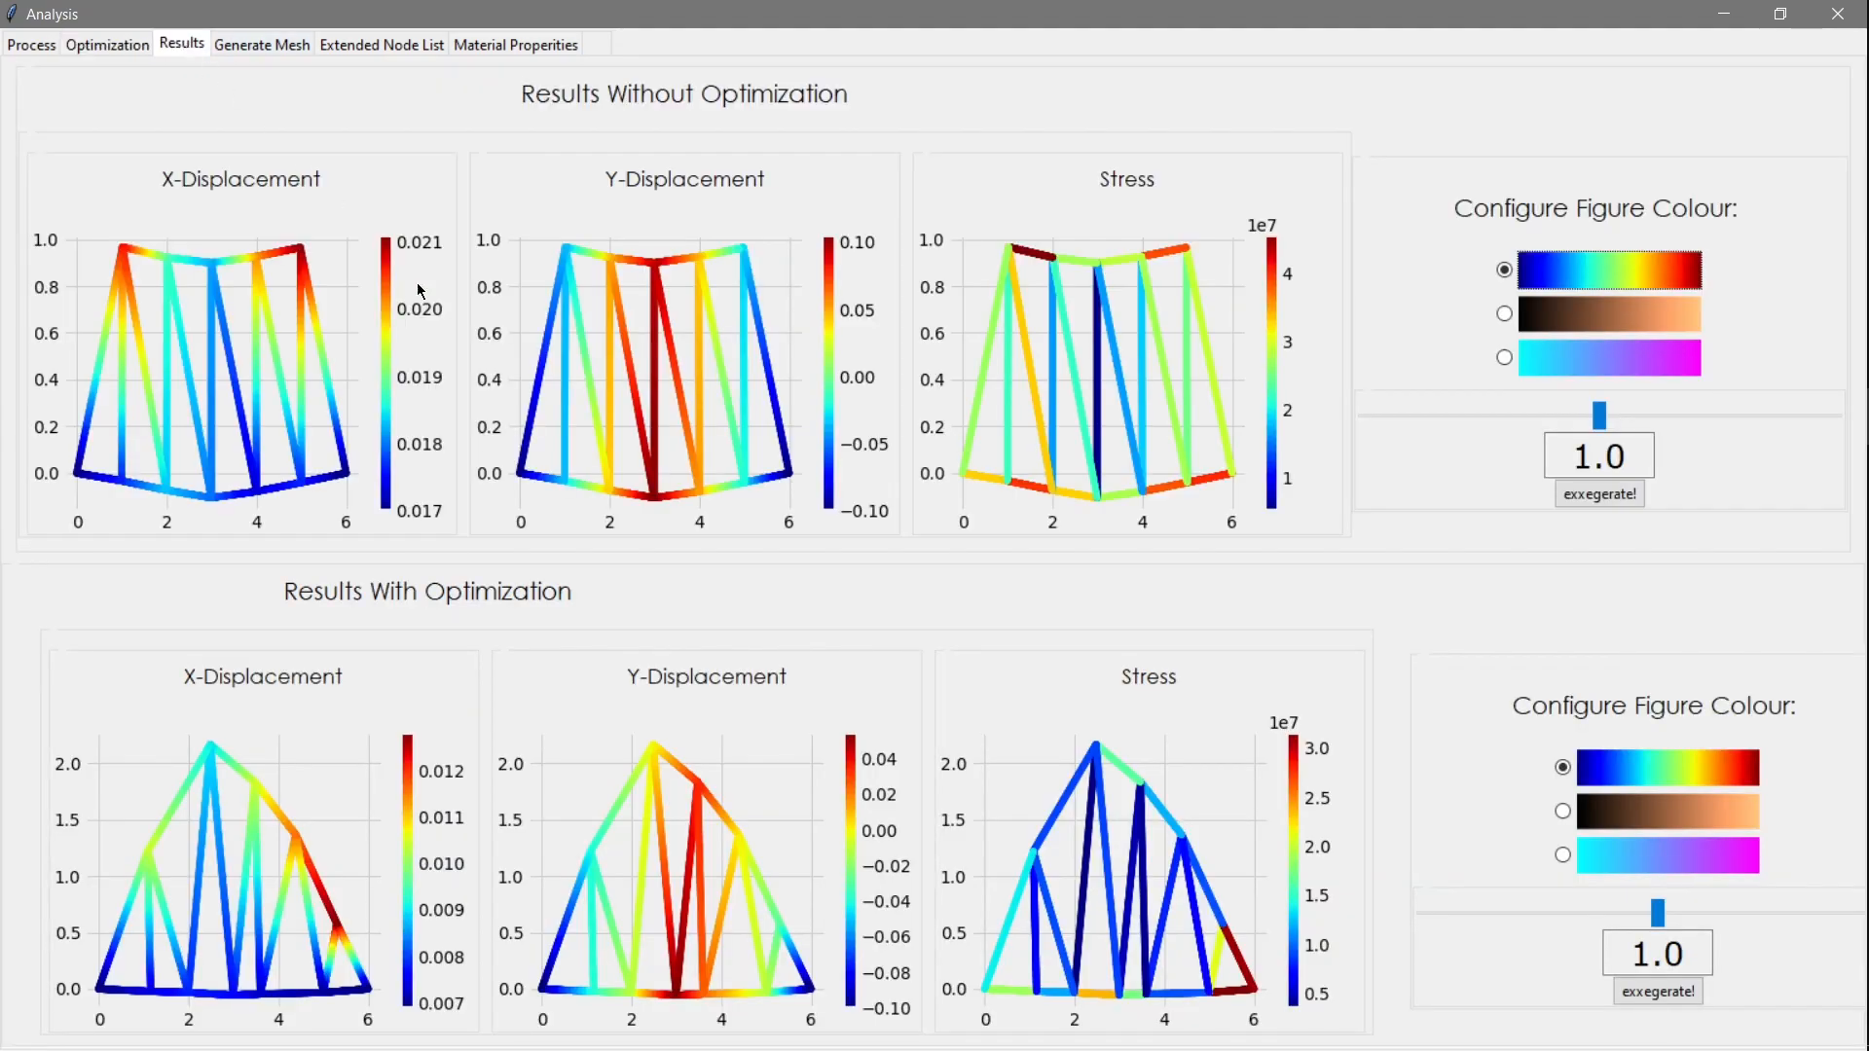
{"action": "mouse_move", "coordinate": [747, 623]}
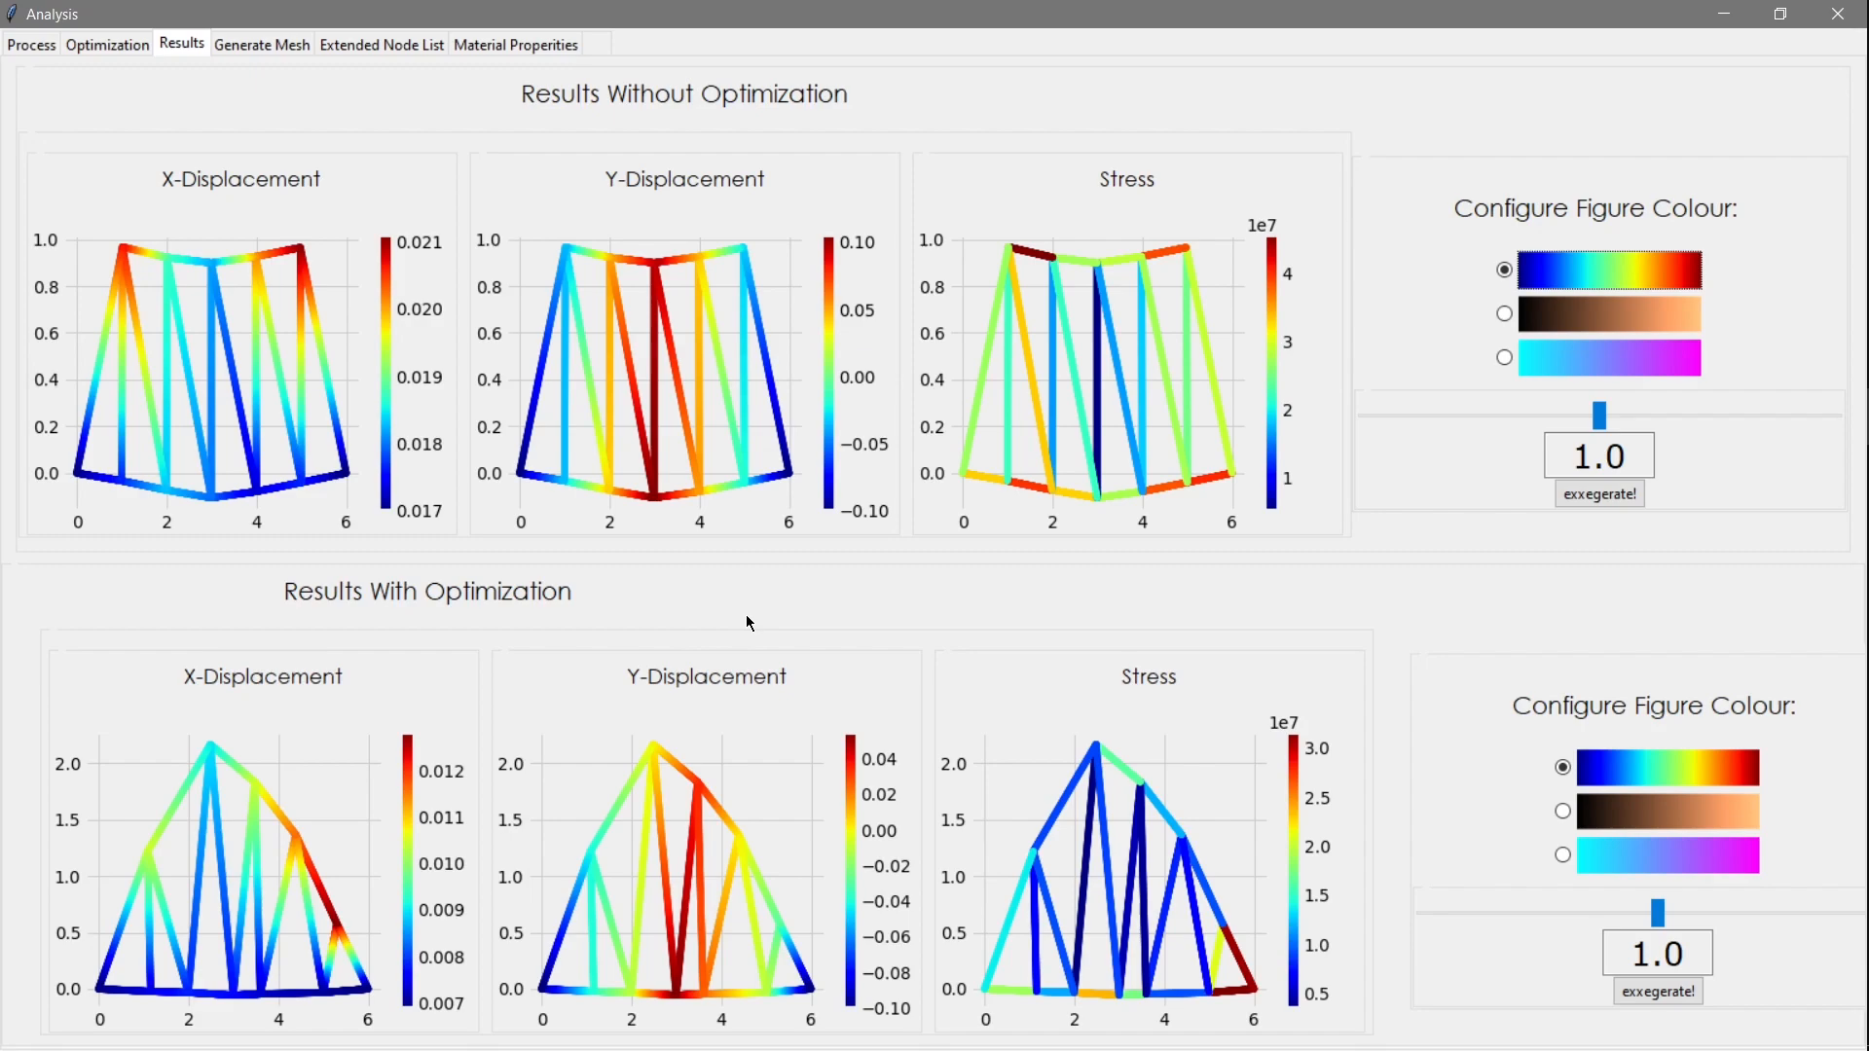
{"action": "left_click", "coordinate": [260, 44]}
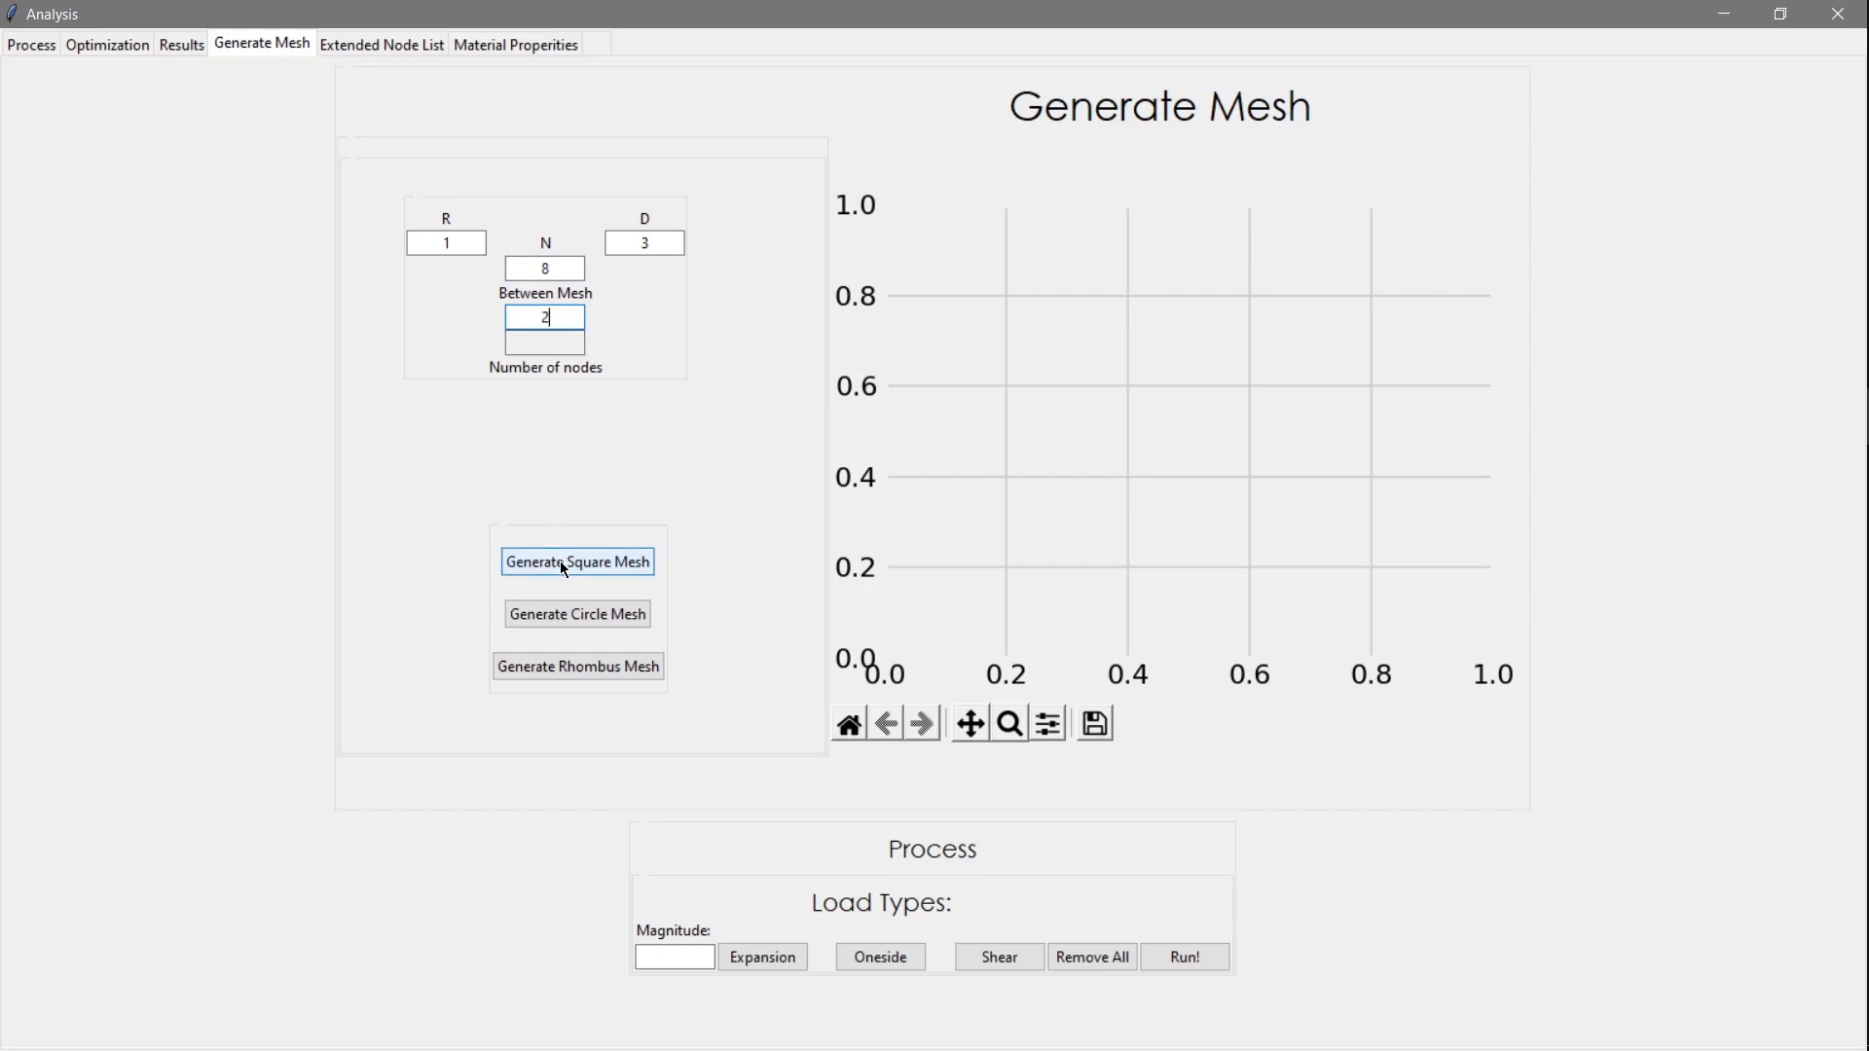
Generate the 32-node square mesh, briefly try the circle variant, then restore the square mesh
{"action": "left_click", "coordinate": [578, 561]}
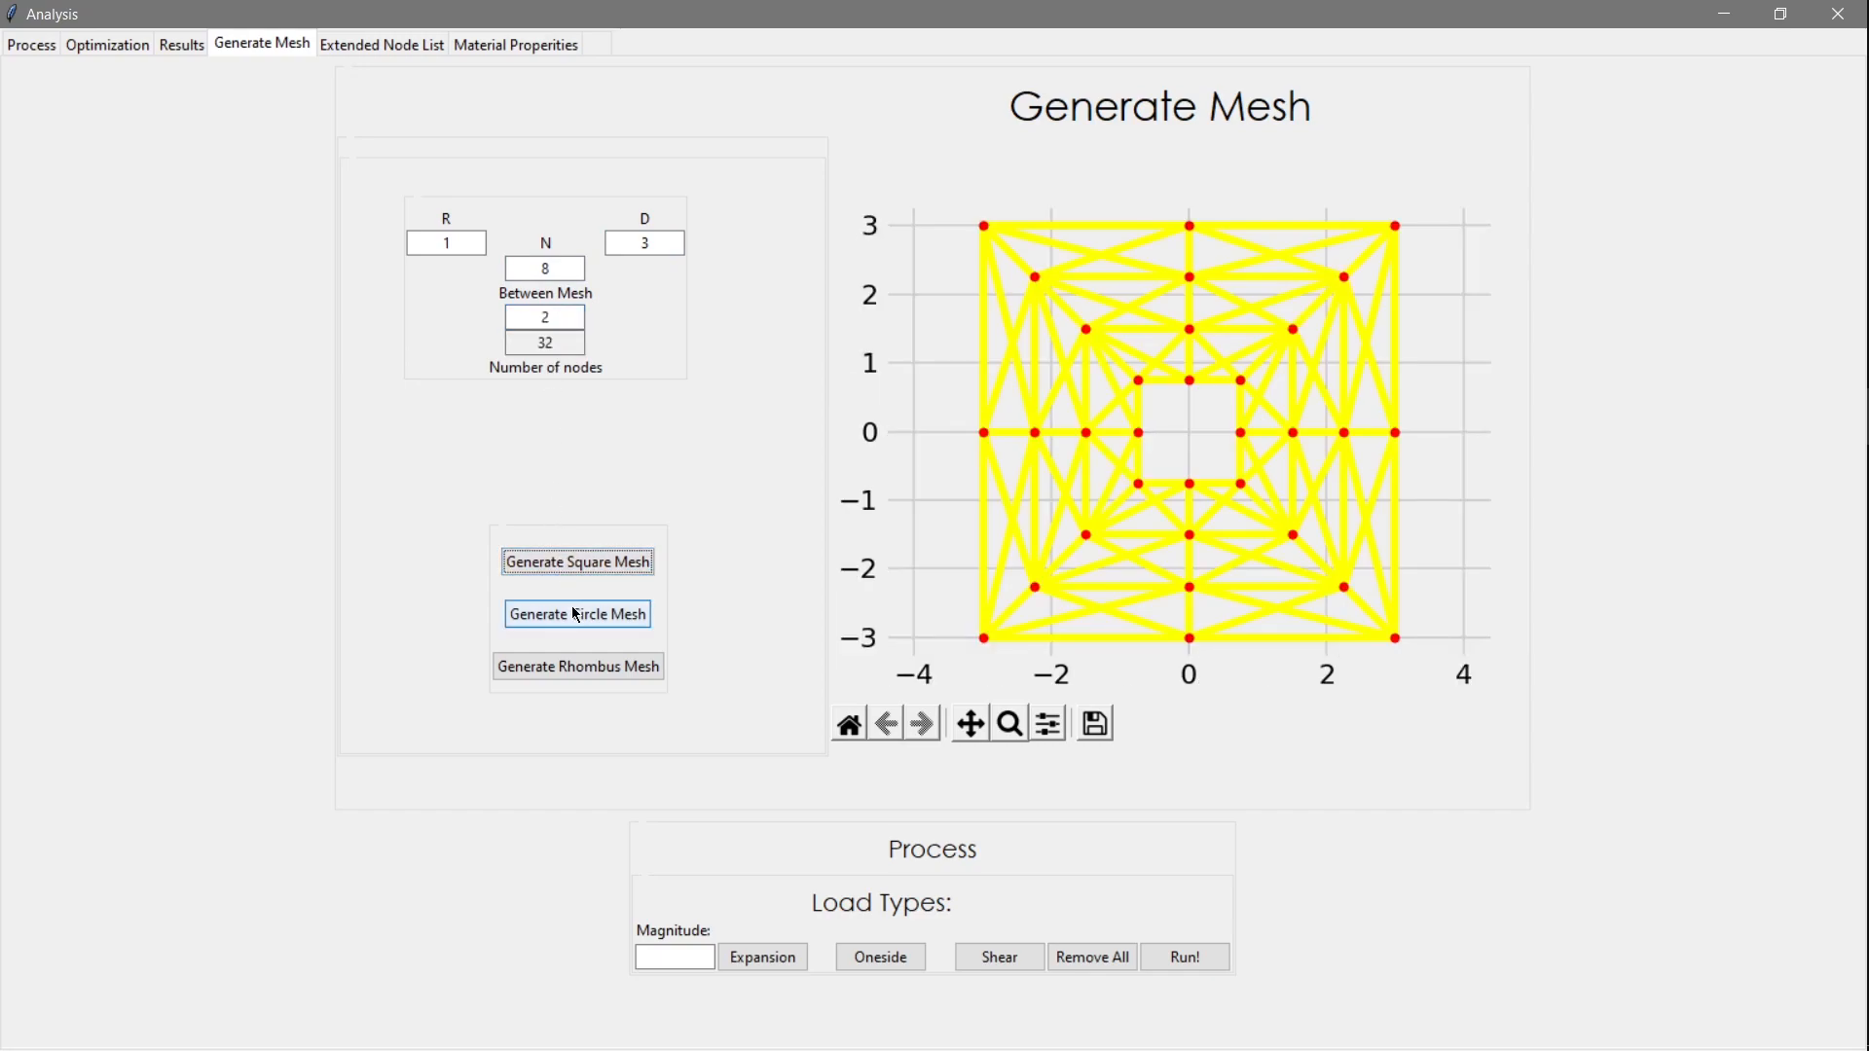
{"action": "left_click", "coordinate": [577, 664]}
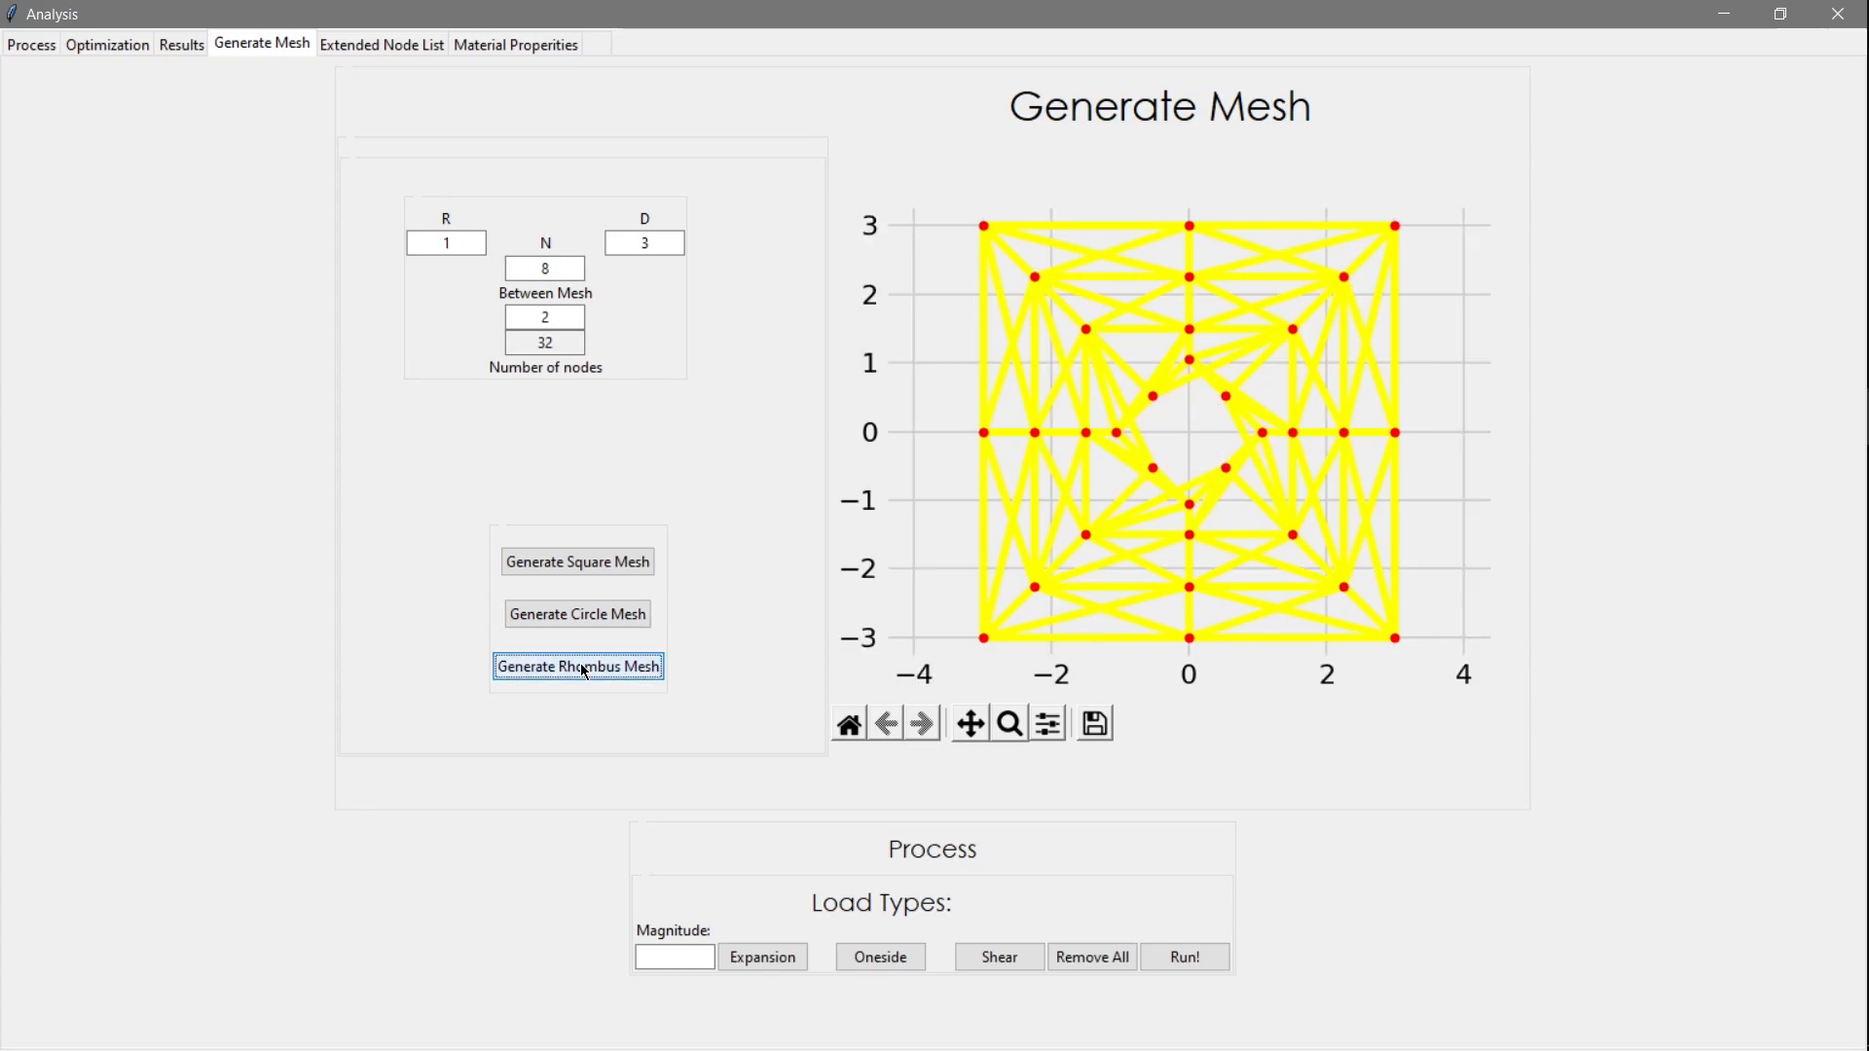
{"action": "left_click", "coordinate": [577, 561]}
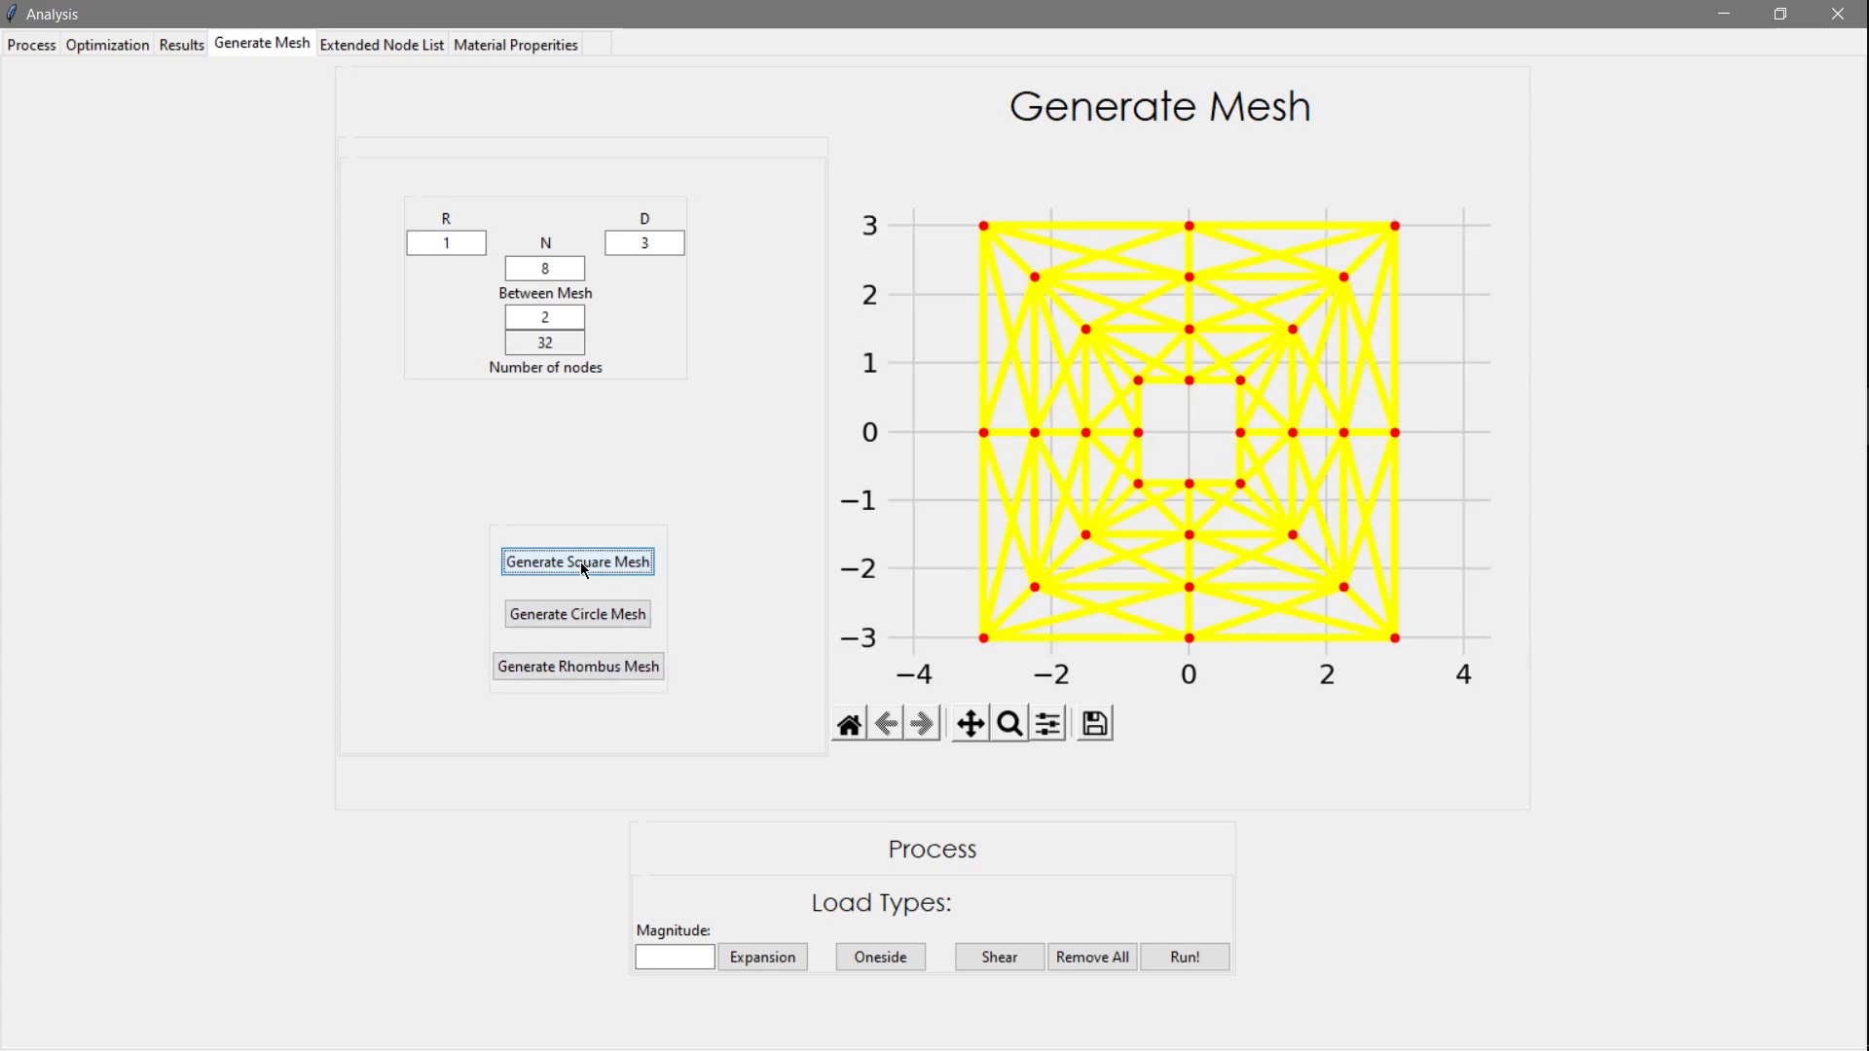
{"action": "mouse_move", "coordinate": [1230, 389]}
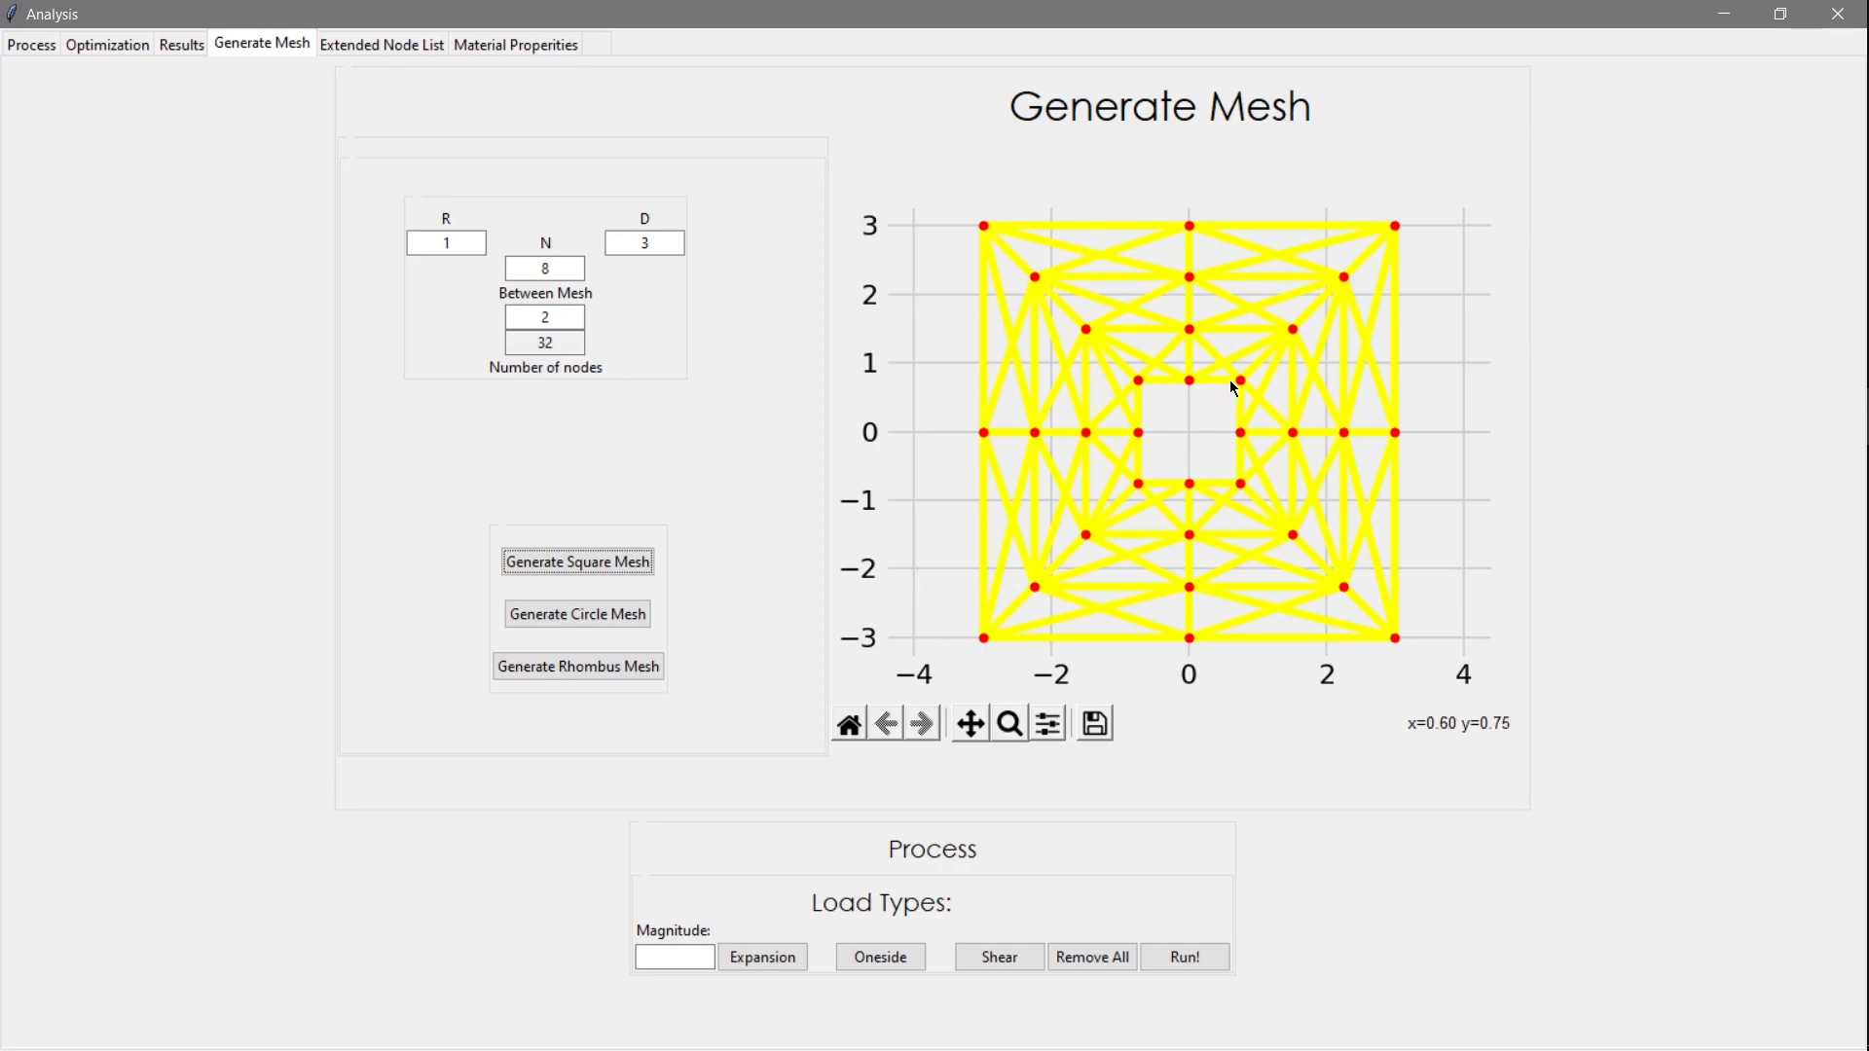
{"action": "mouse_move", "coordinate": [1188, 673]}
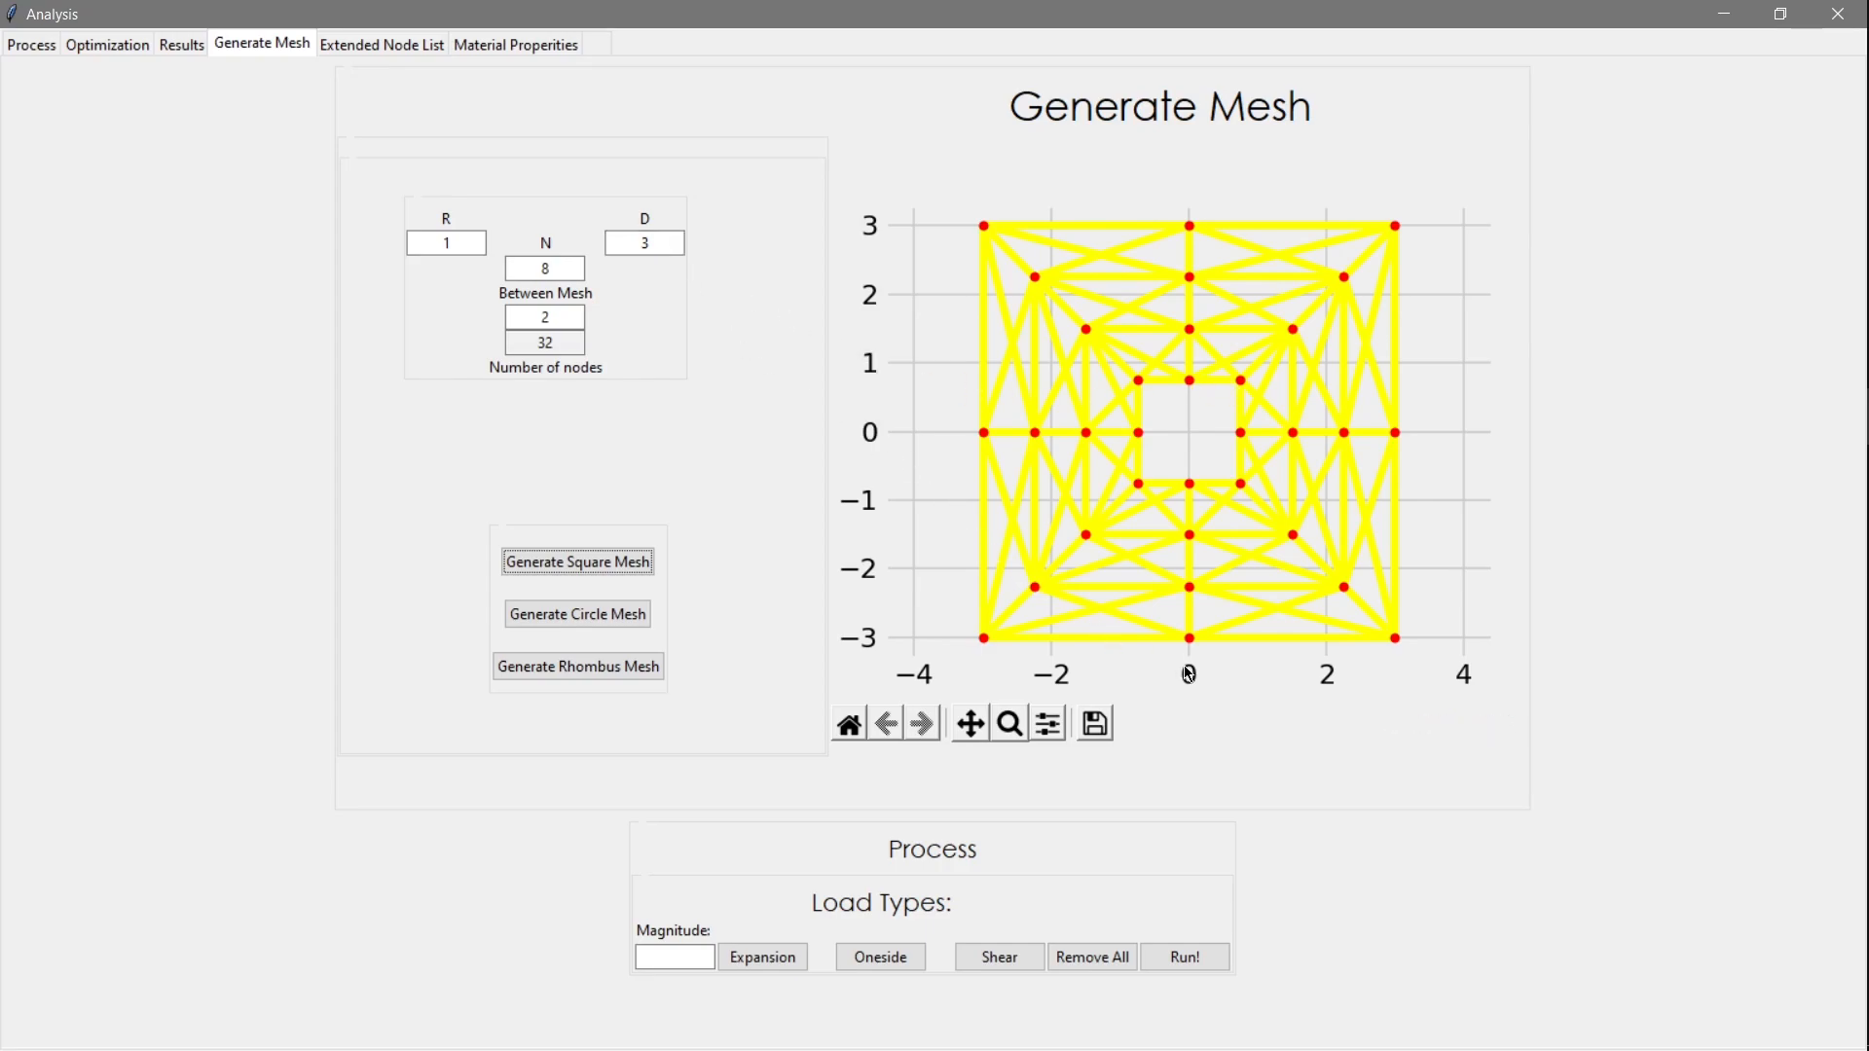
{"action": "mouse_move", "coordinate": [1189, 668]}
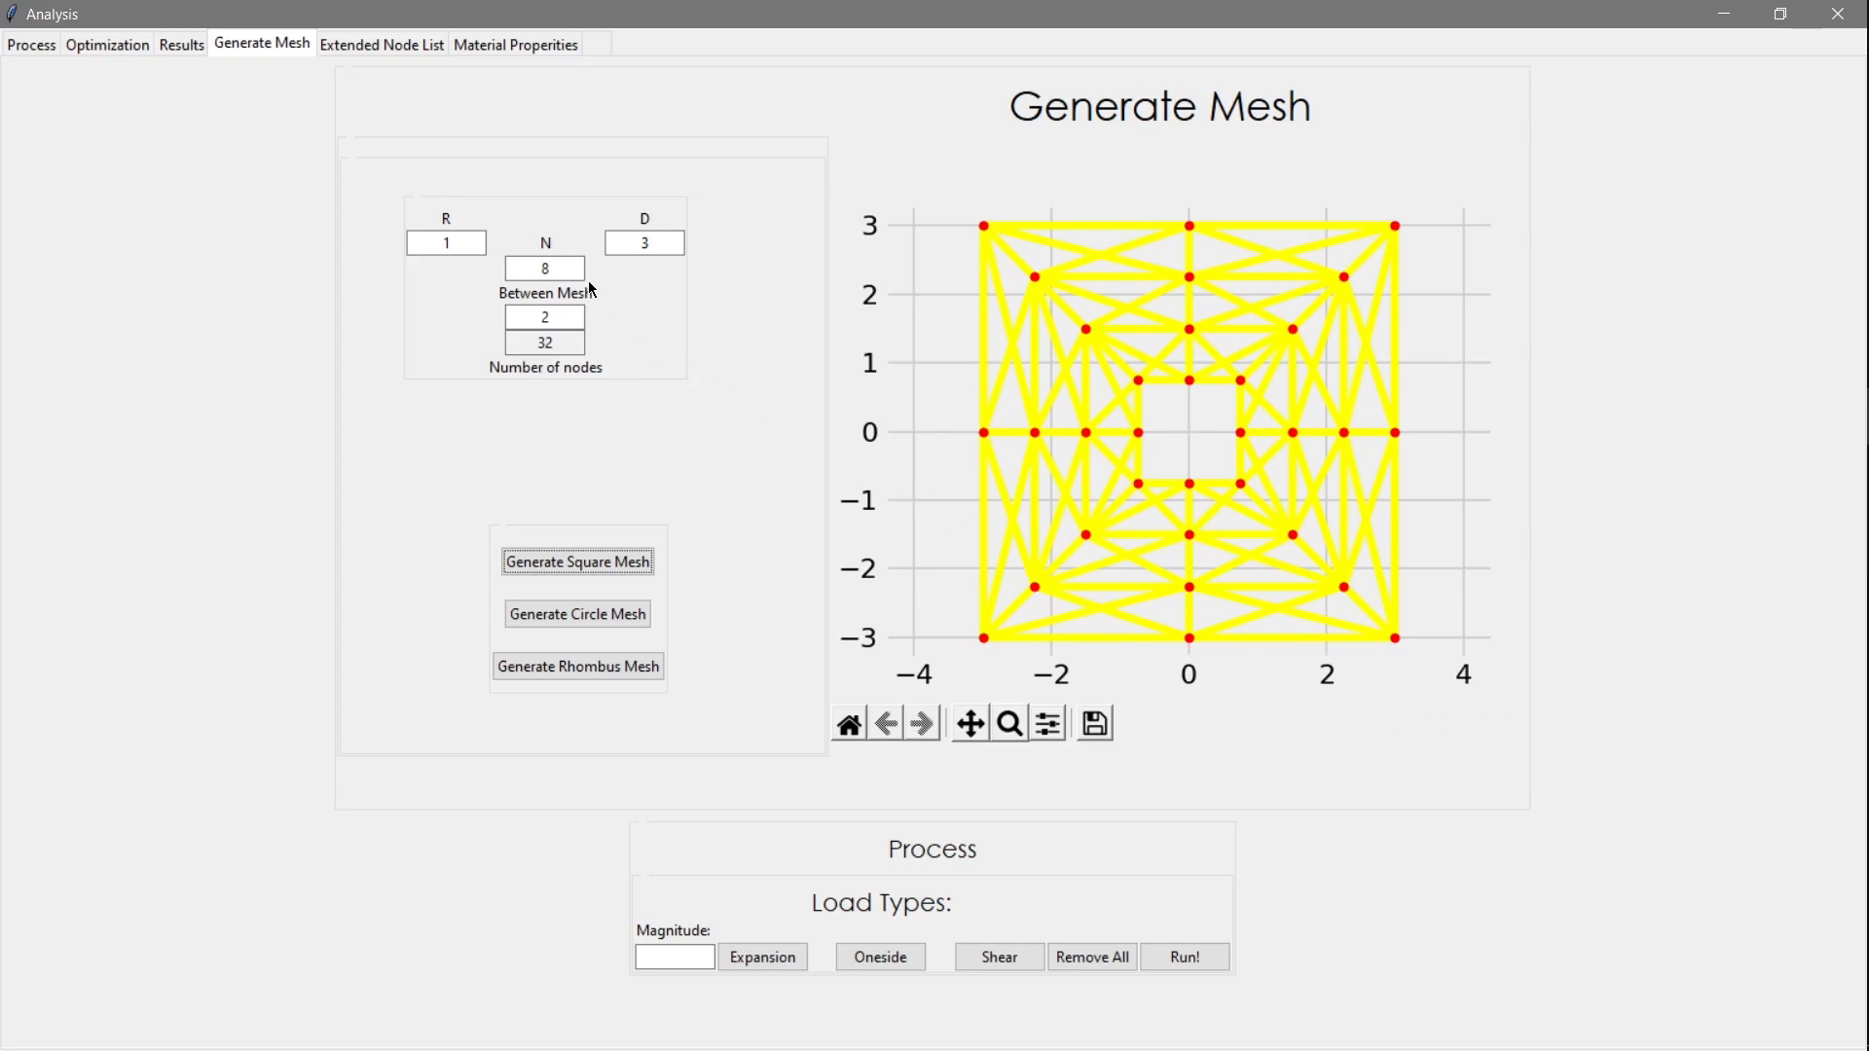
{"action": "mouse_move", "coordinate": [1238, 439]}
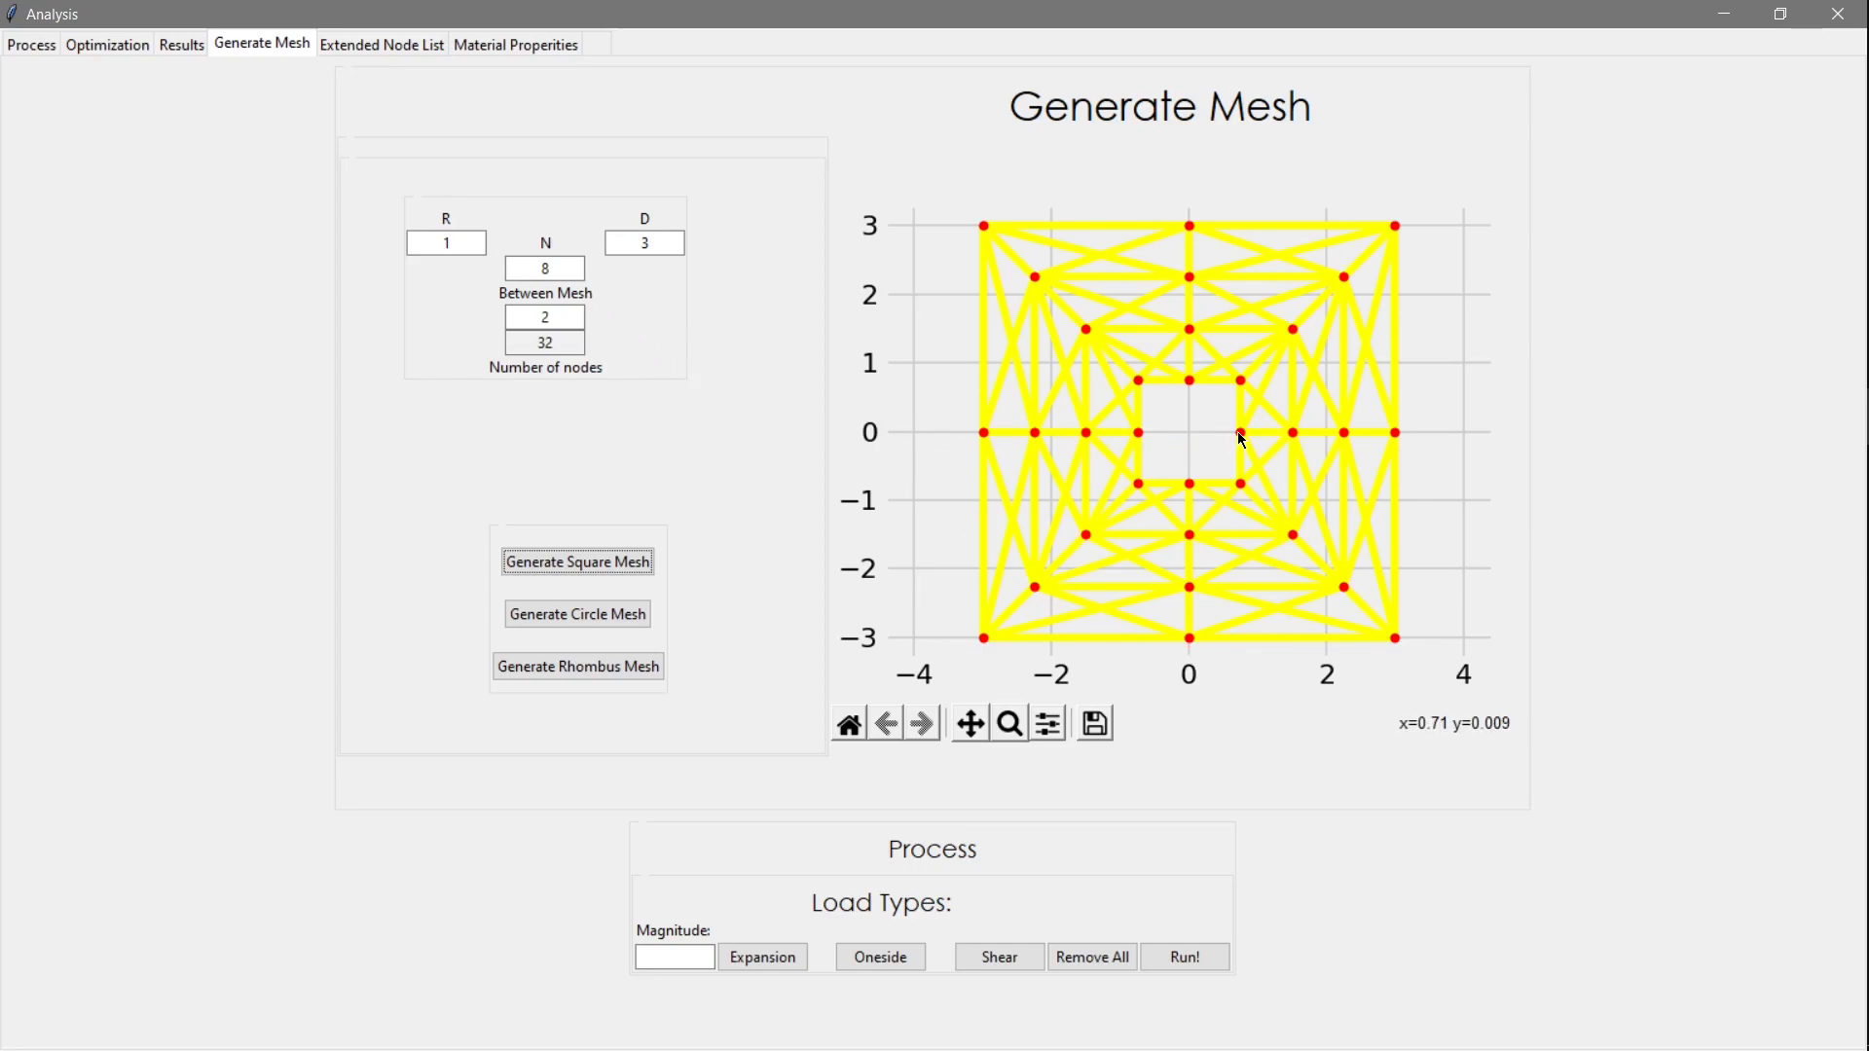
{"action": "mouse_move", "coordinate": [1145, 480]}
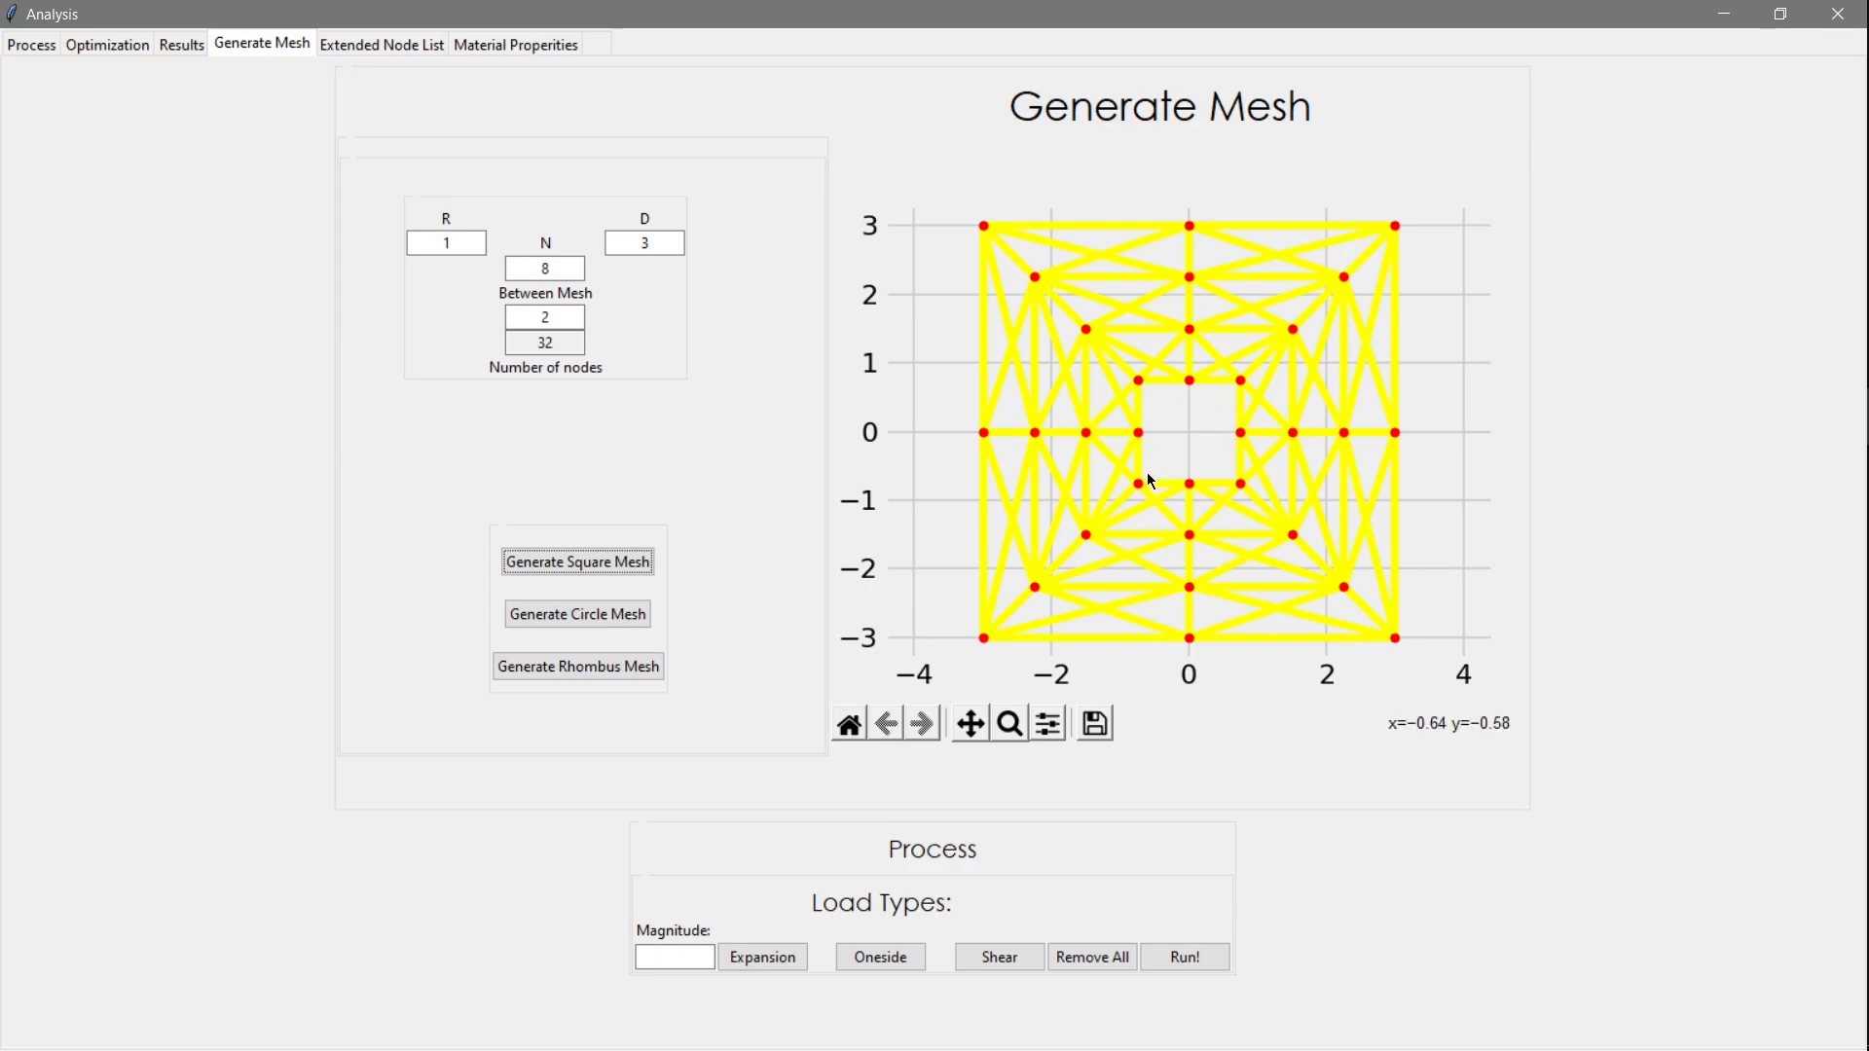
{"action": "mouse_move", "coordinate": [1121, 437]}
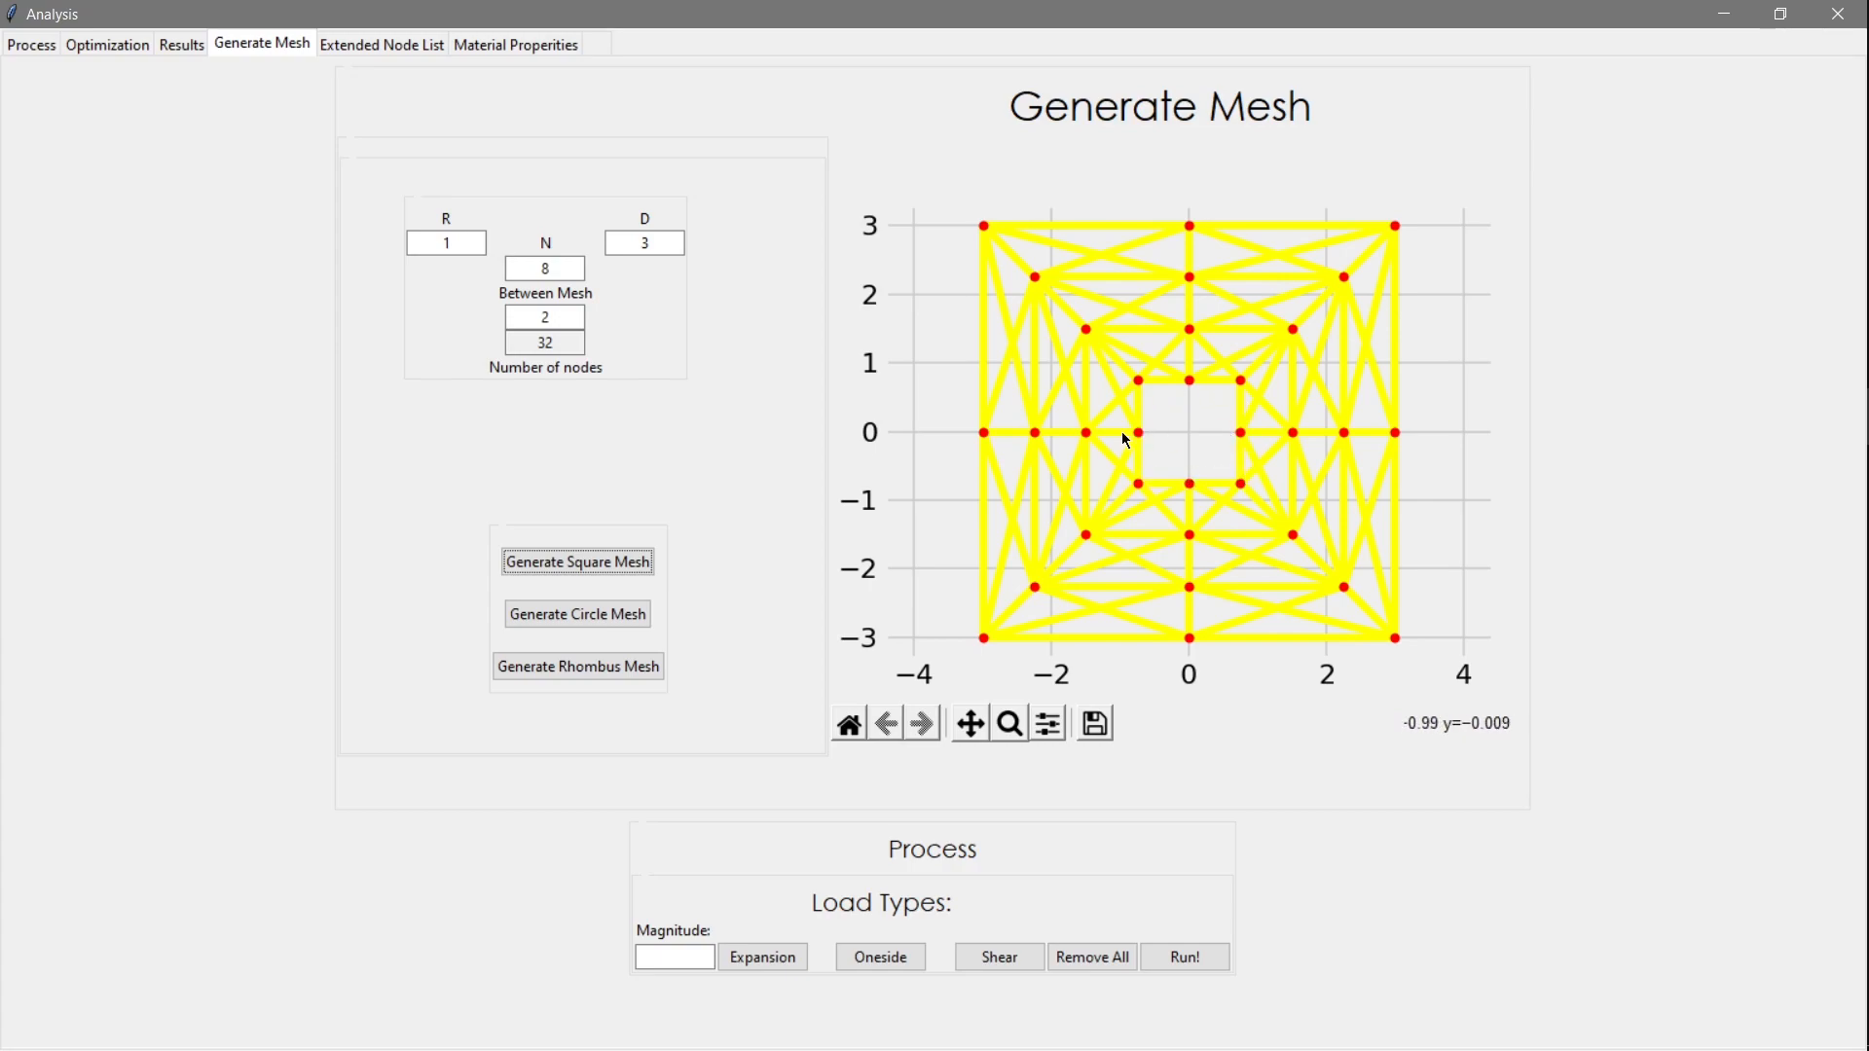
{"action": "mouse_move", "coordinate": [1131, 445]}
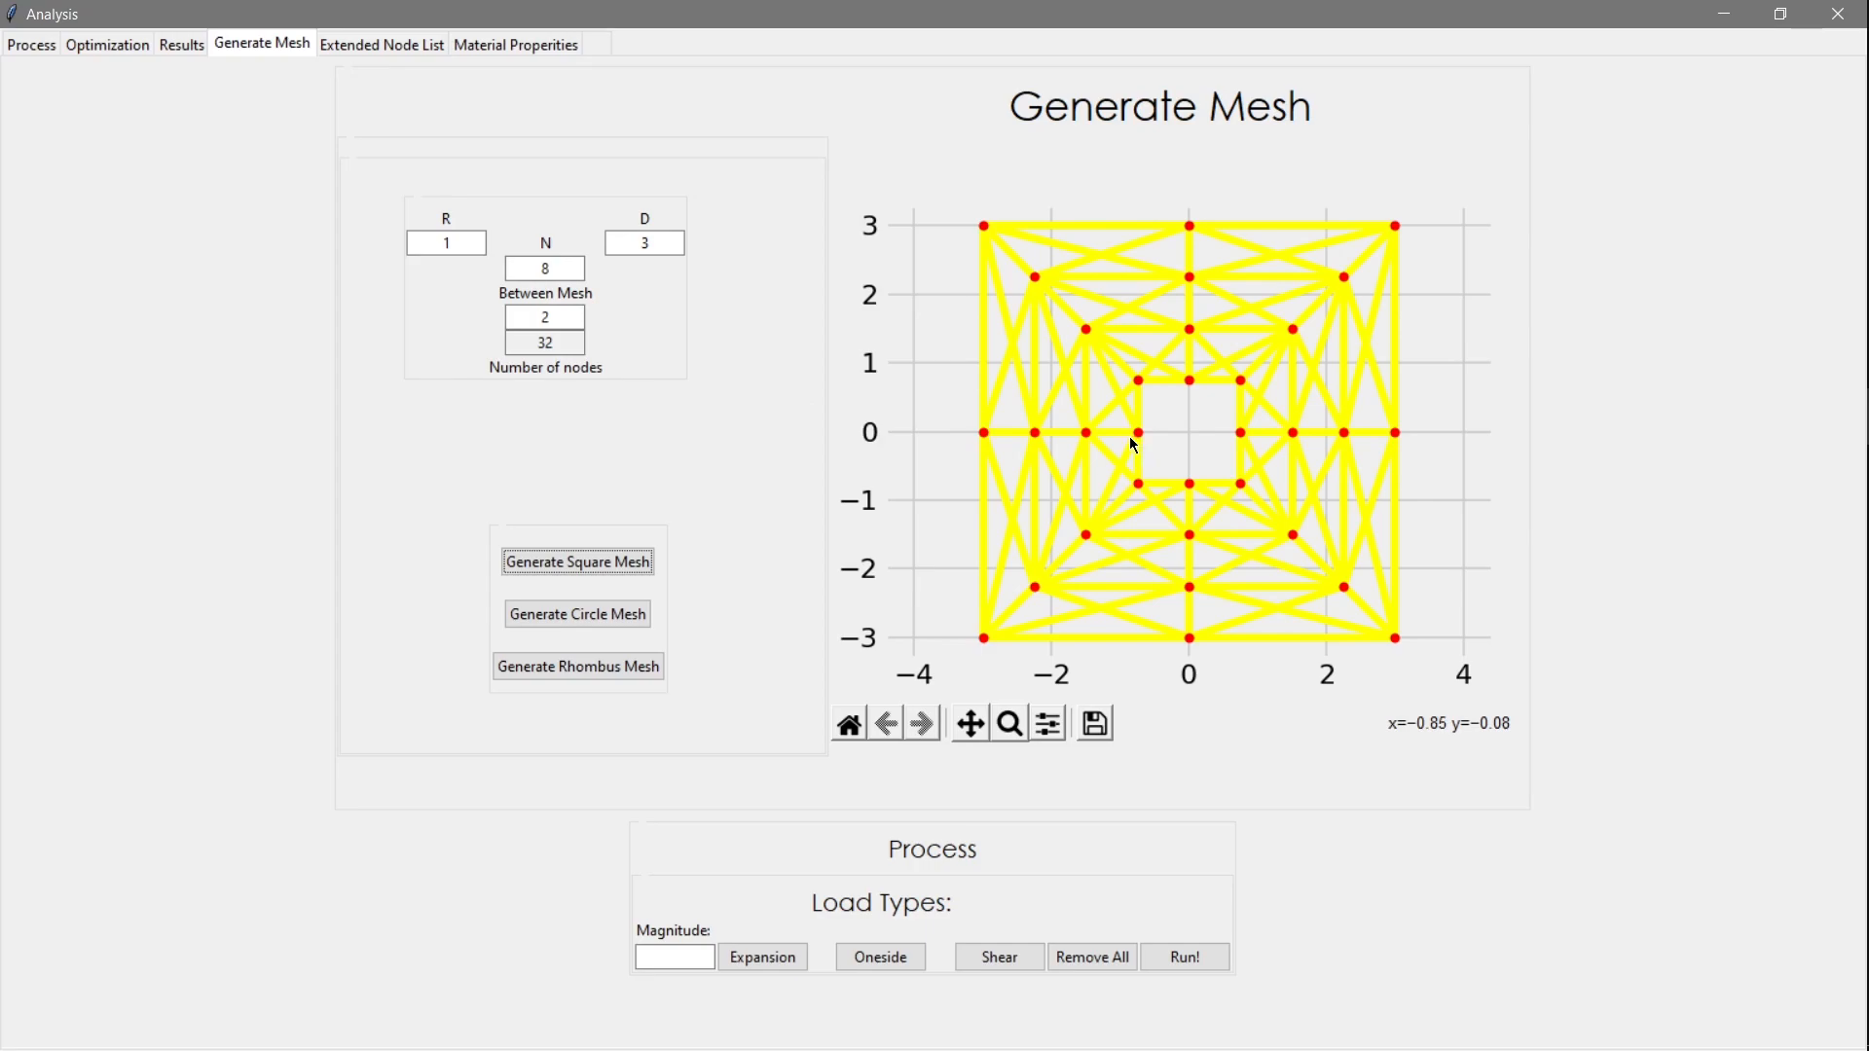
{"action": "mouse_move", "coordinate": [1083, 484]}
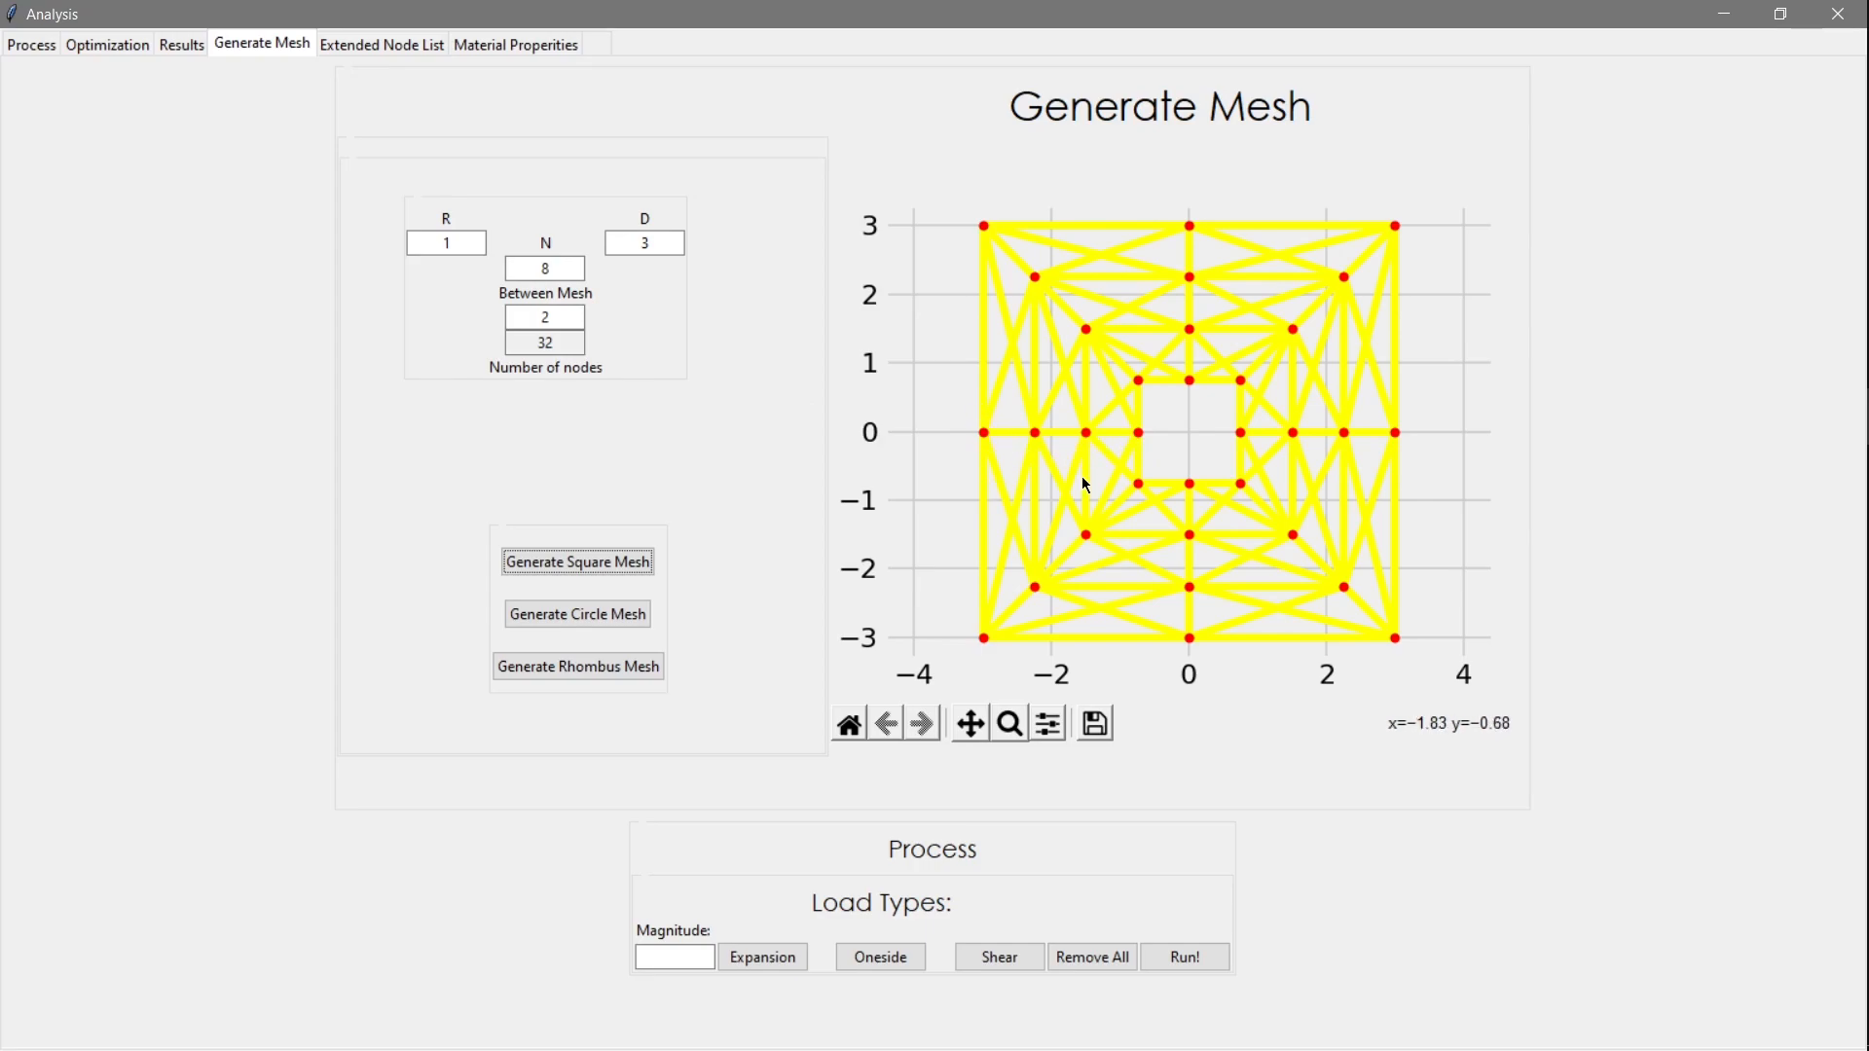
With magnitude 100000, try Expansion, Remove All and Oneside, then apply the Shear load
{"action": "left_click", "coordinate": [672, 956]}
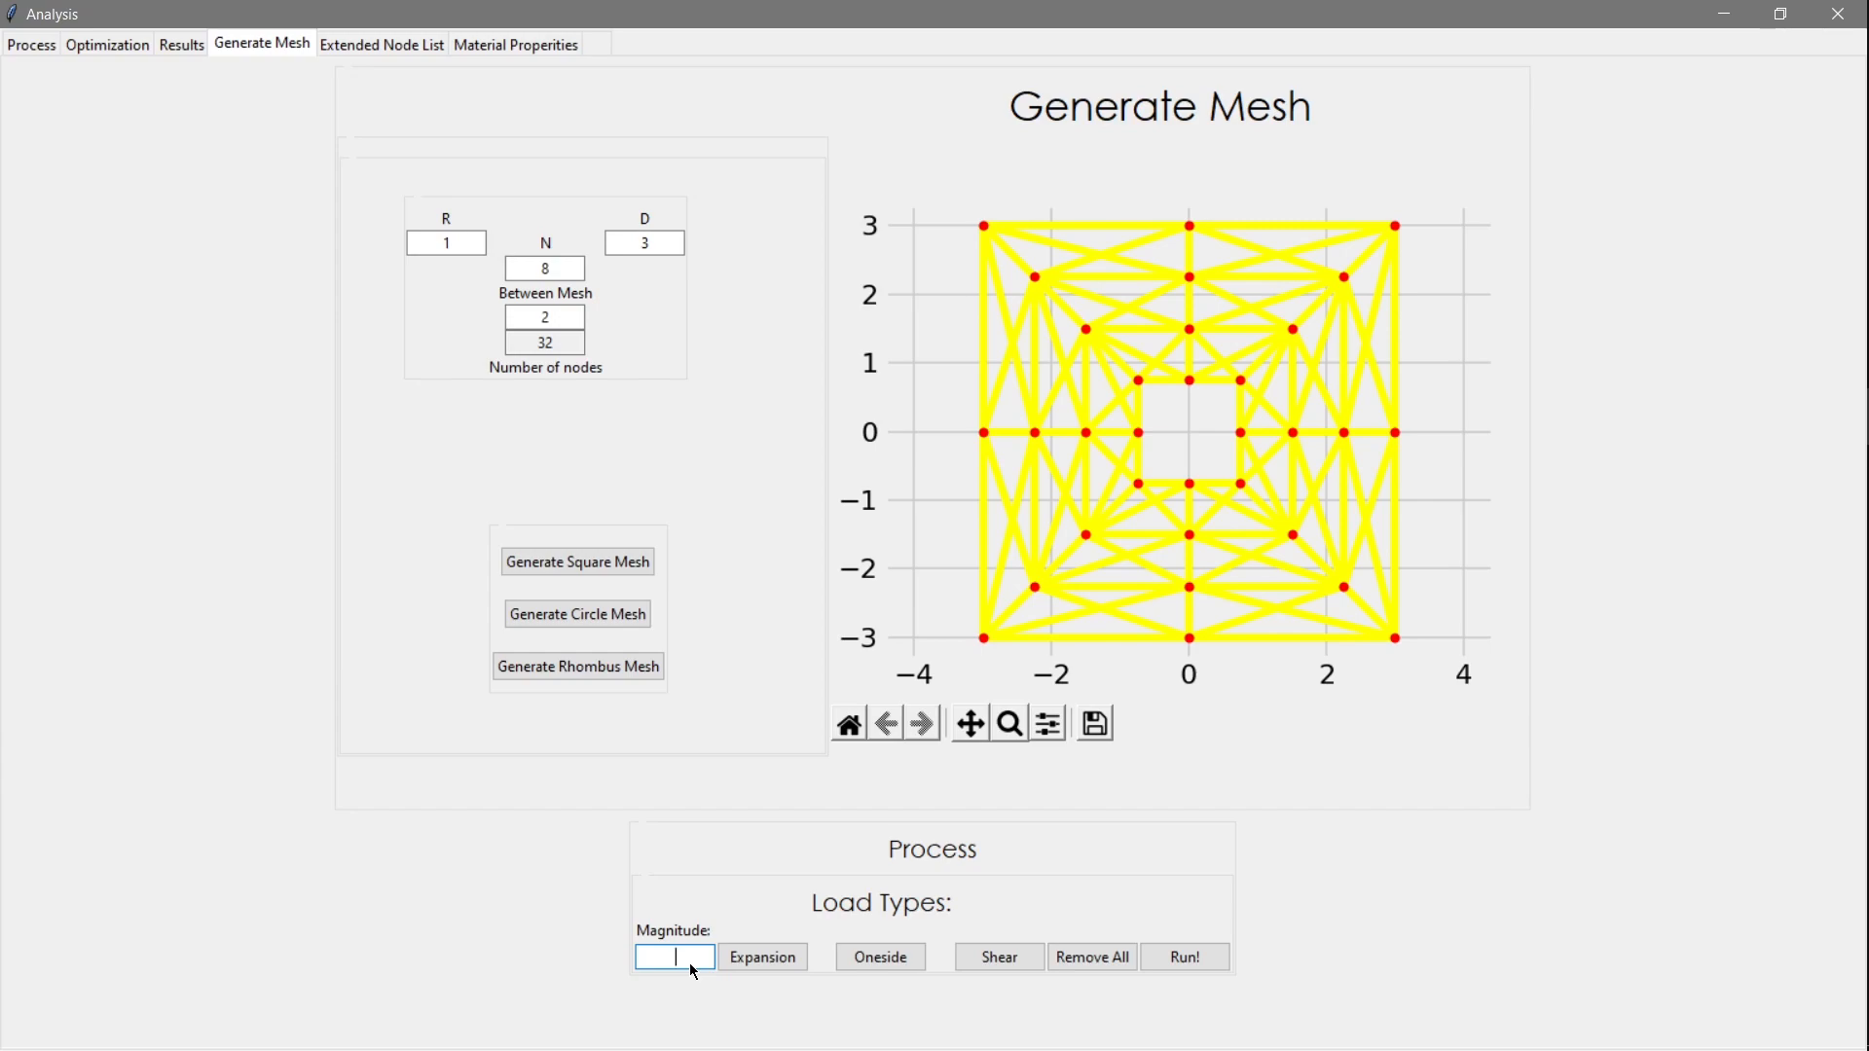
{"action": "type", "text": "100000"}
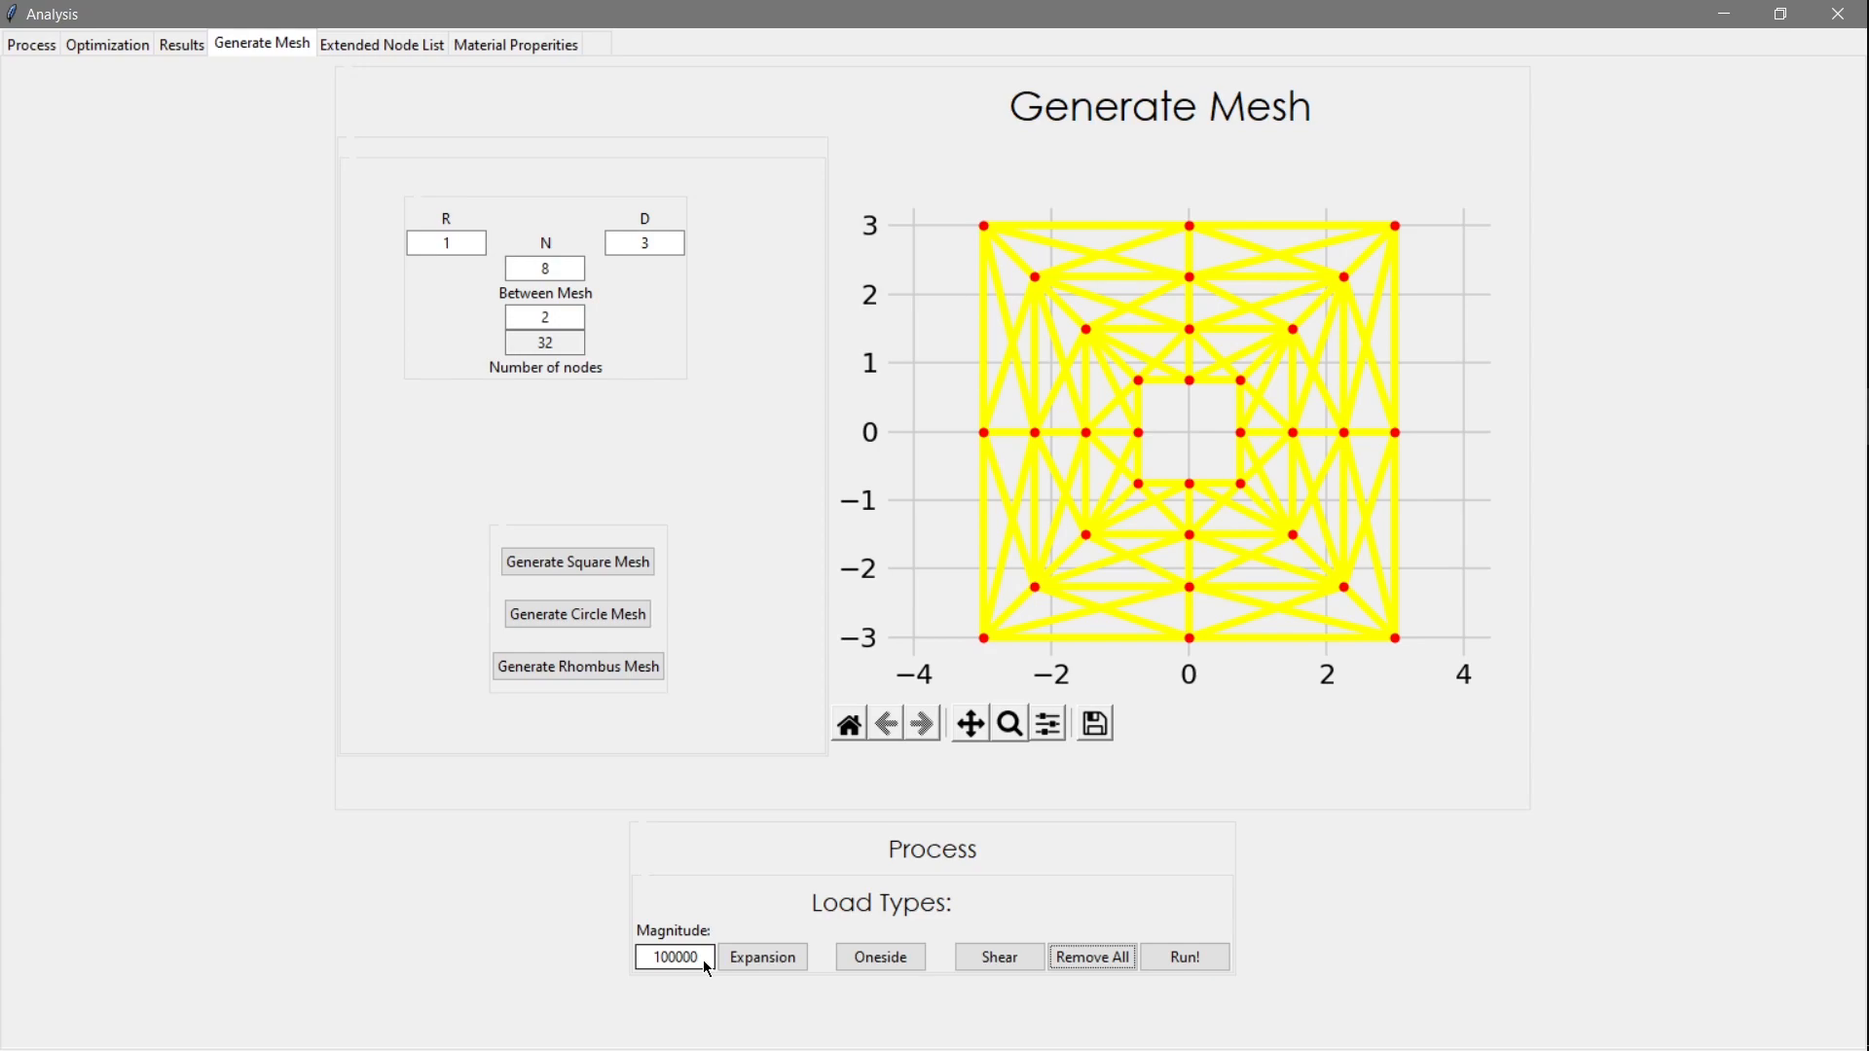
{"action": "left_click", "coordinate": [761, 956]}
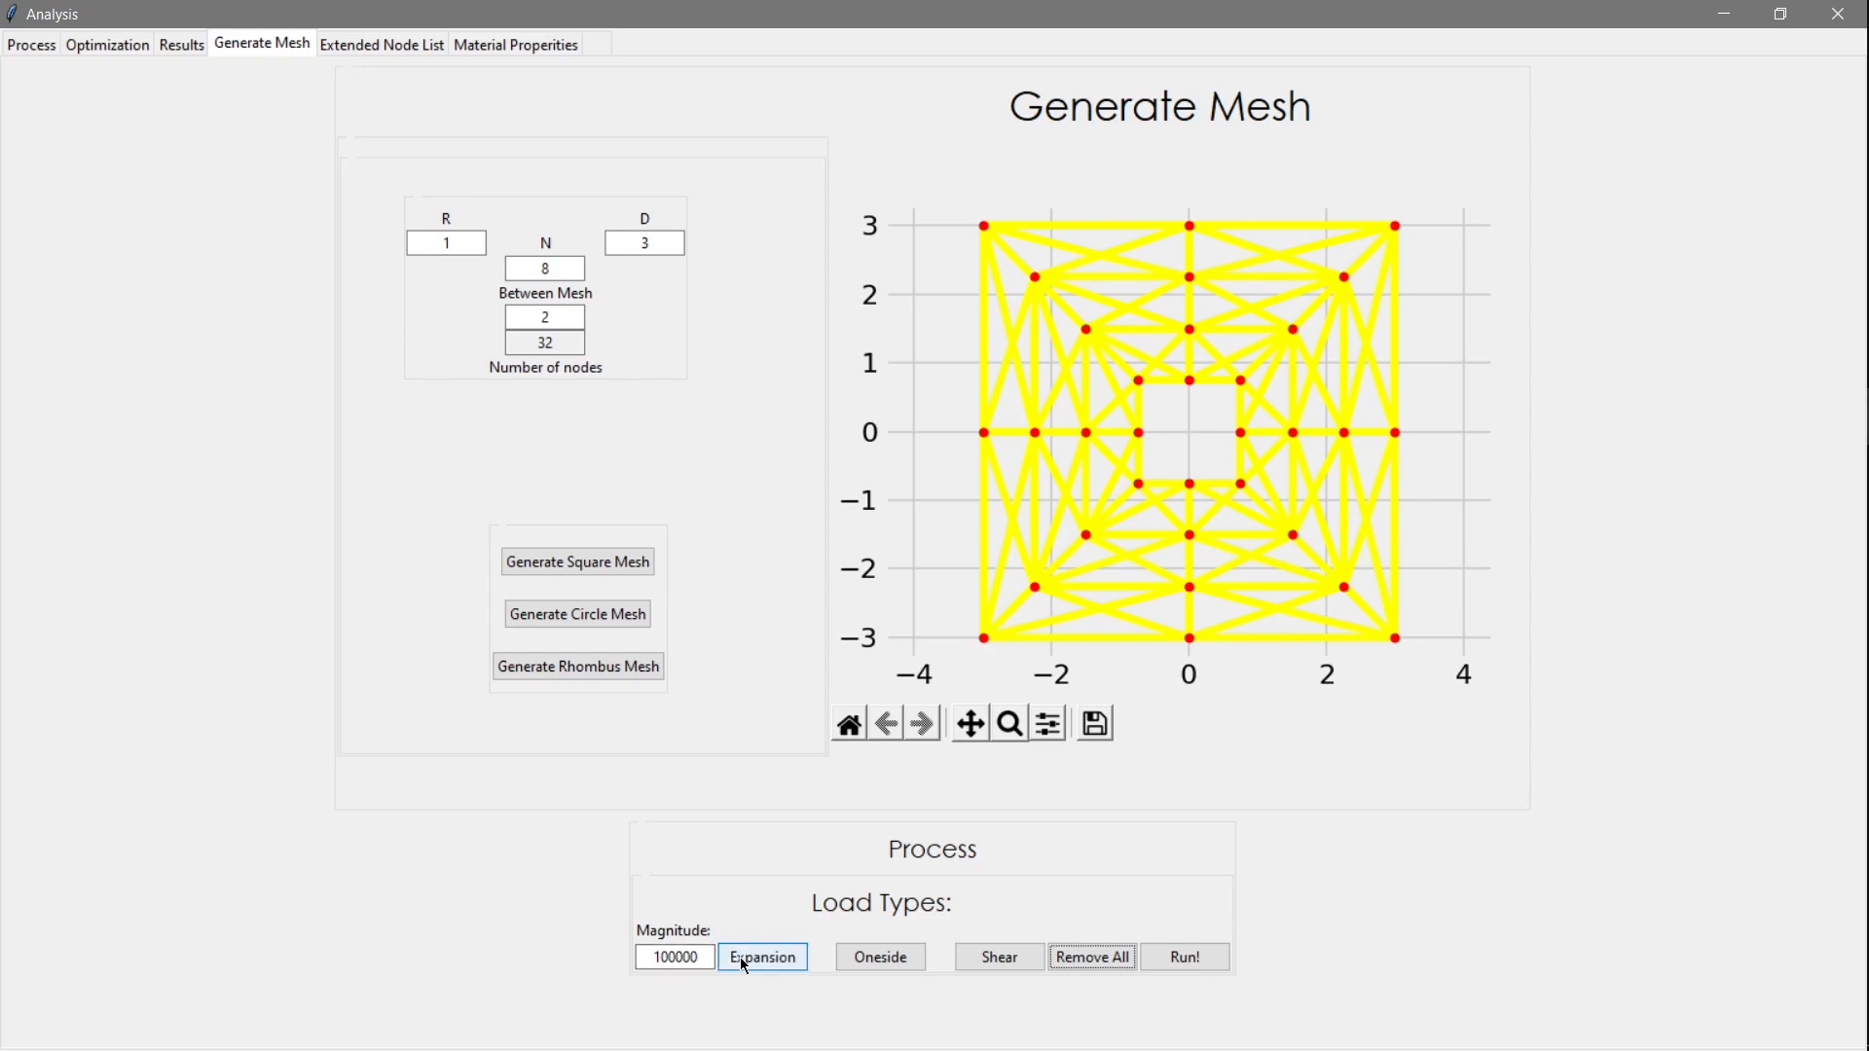
{"action": "left_click", "coordinate": [761, 955]}
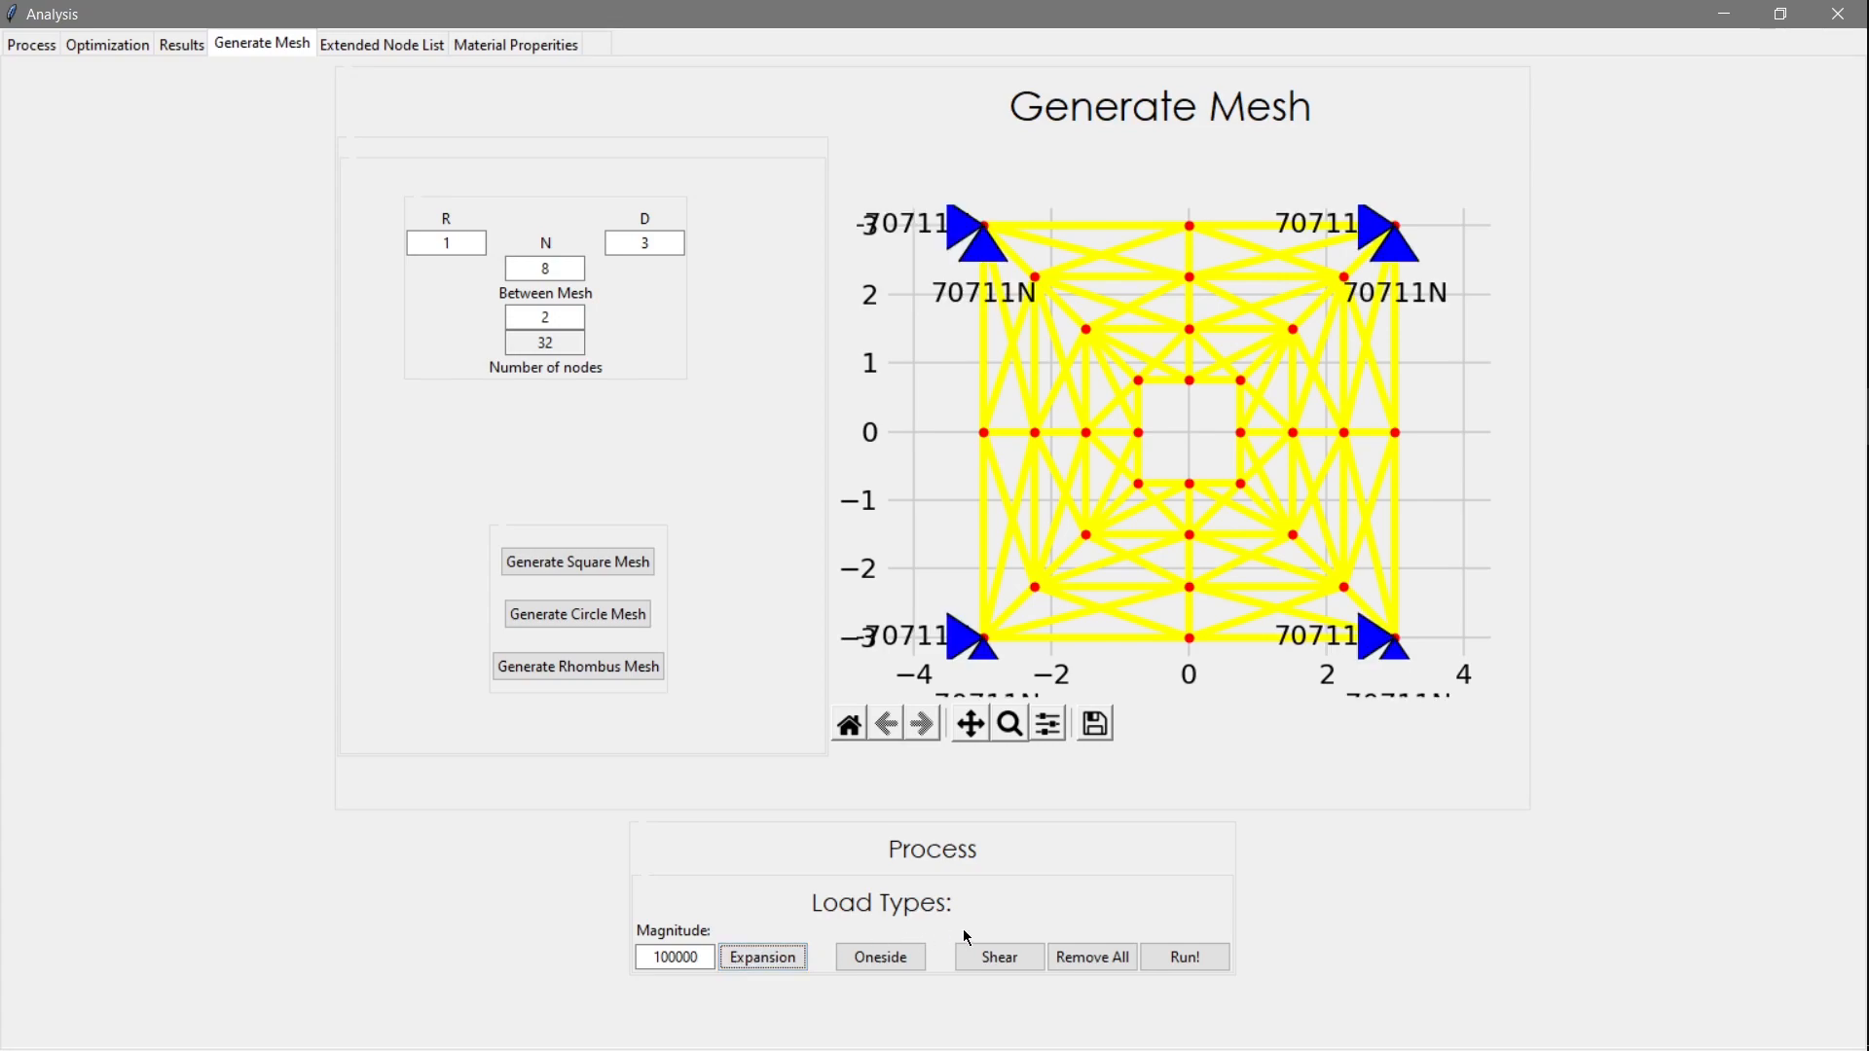
{"action": "left_click", "coordinate": [1090, 956]}
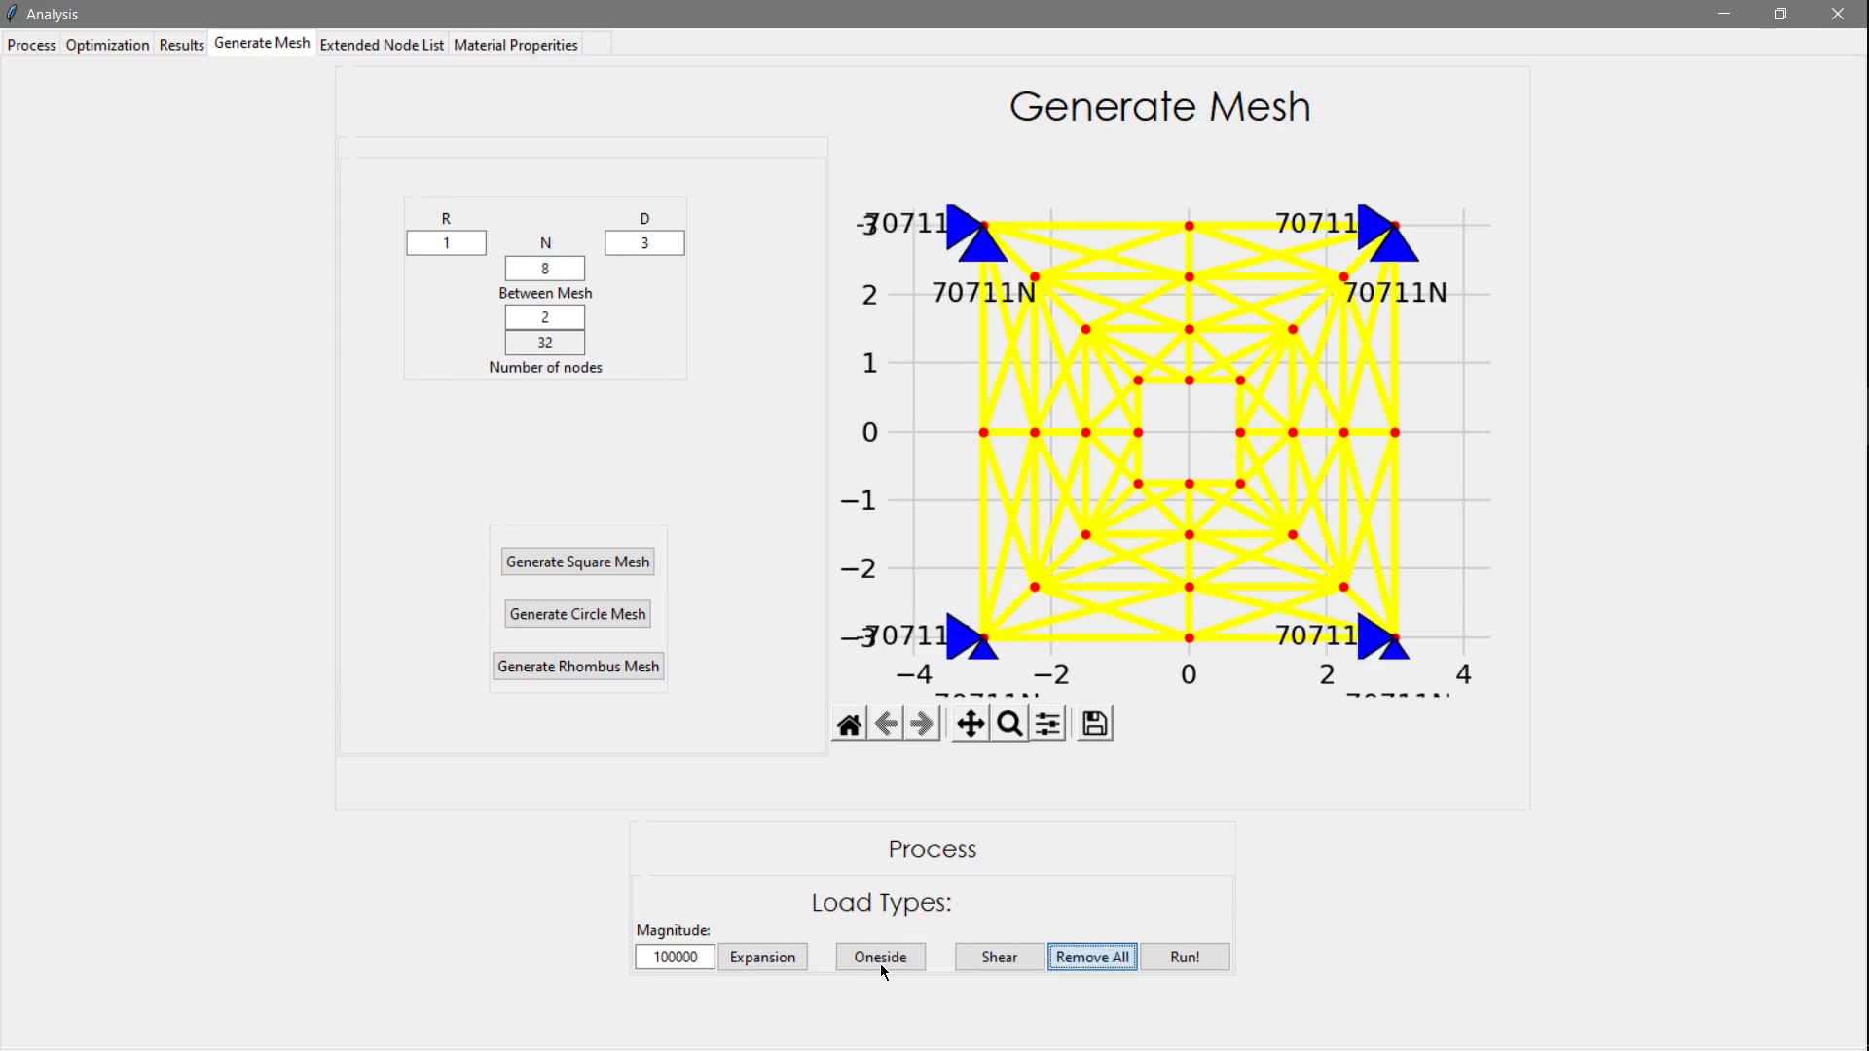
{"action": "left_click", "coordinate": [997, 956]}
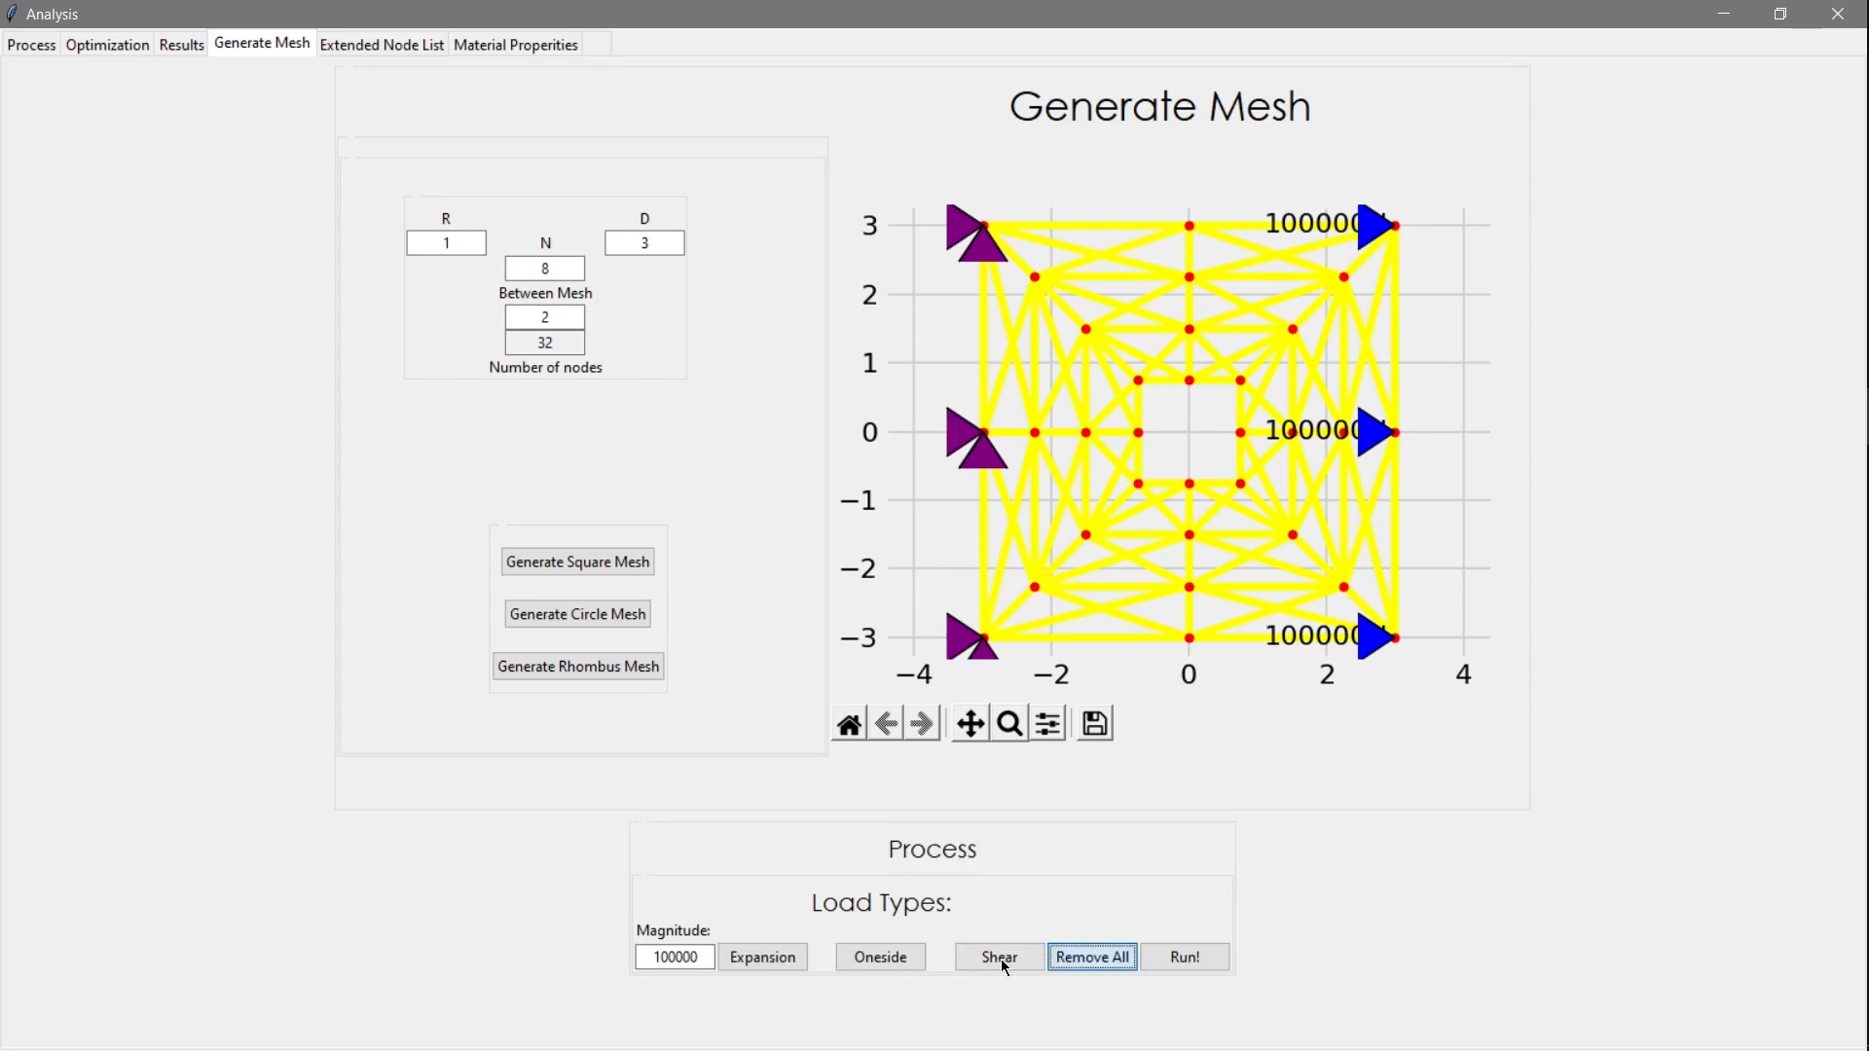
{"action": "left_click", "coordinate": [998, 956]}
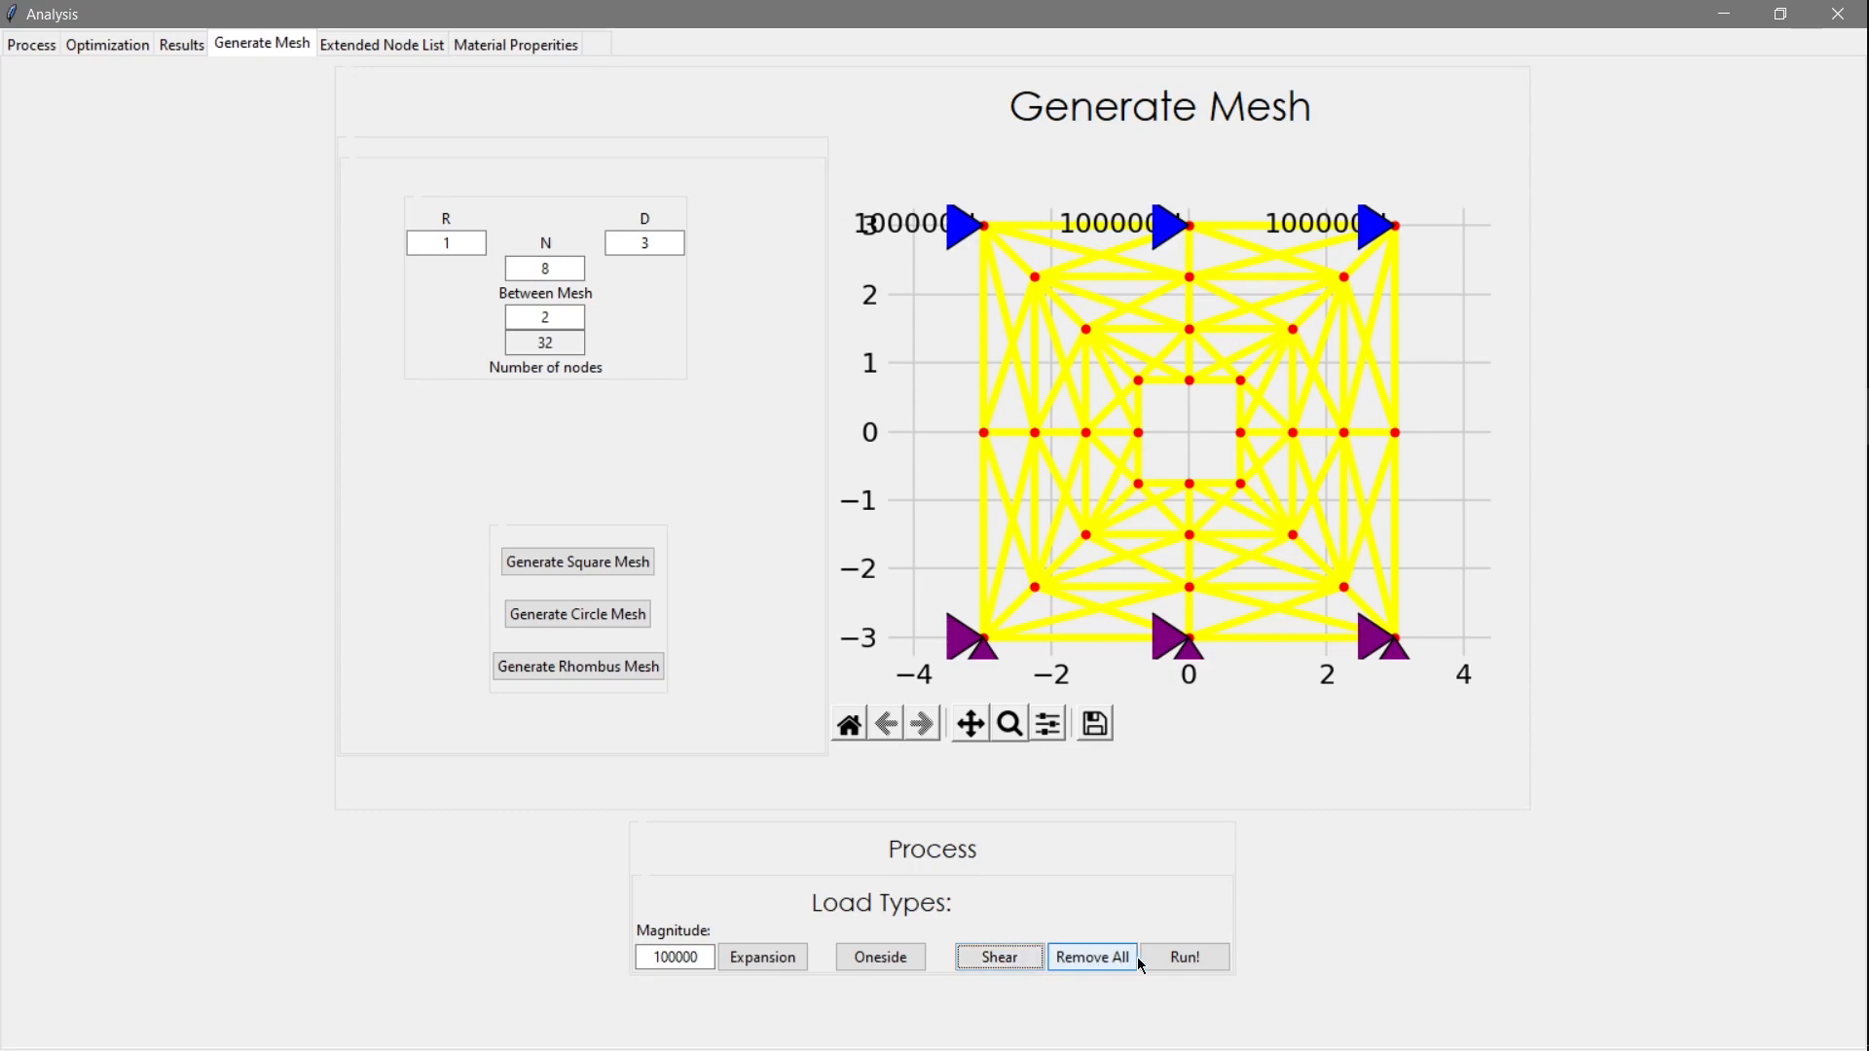
Run the analysis and show the deformation exaggerated by 10.12
{"action": "left_click", "coordinate": [1182, 956]}
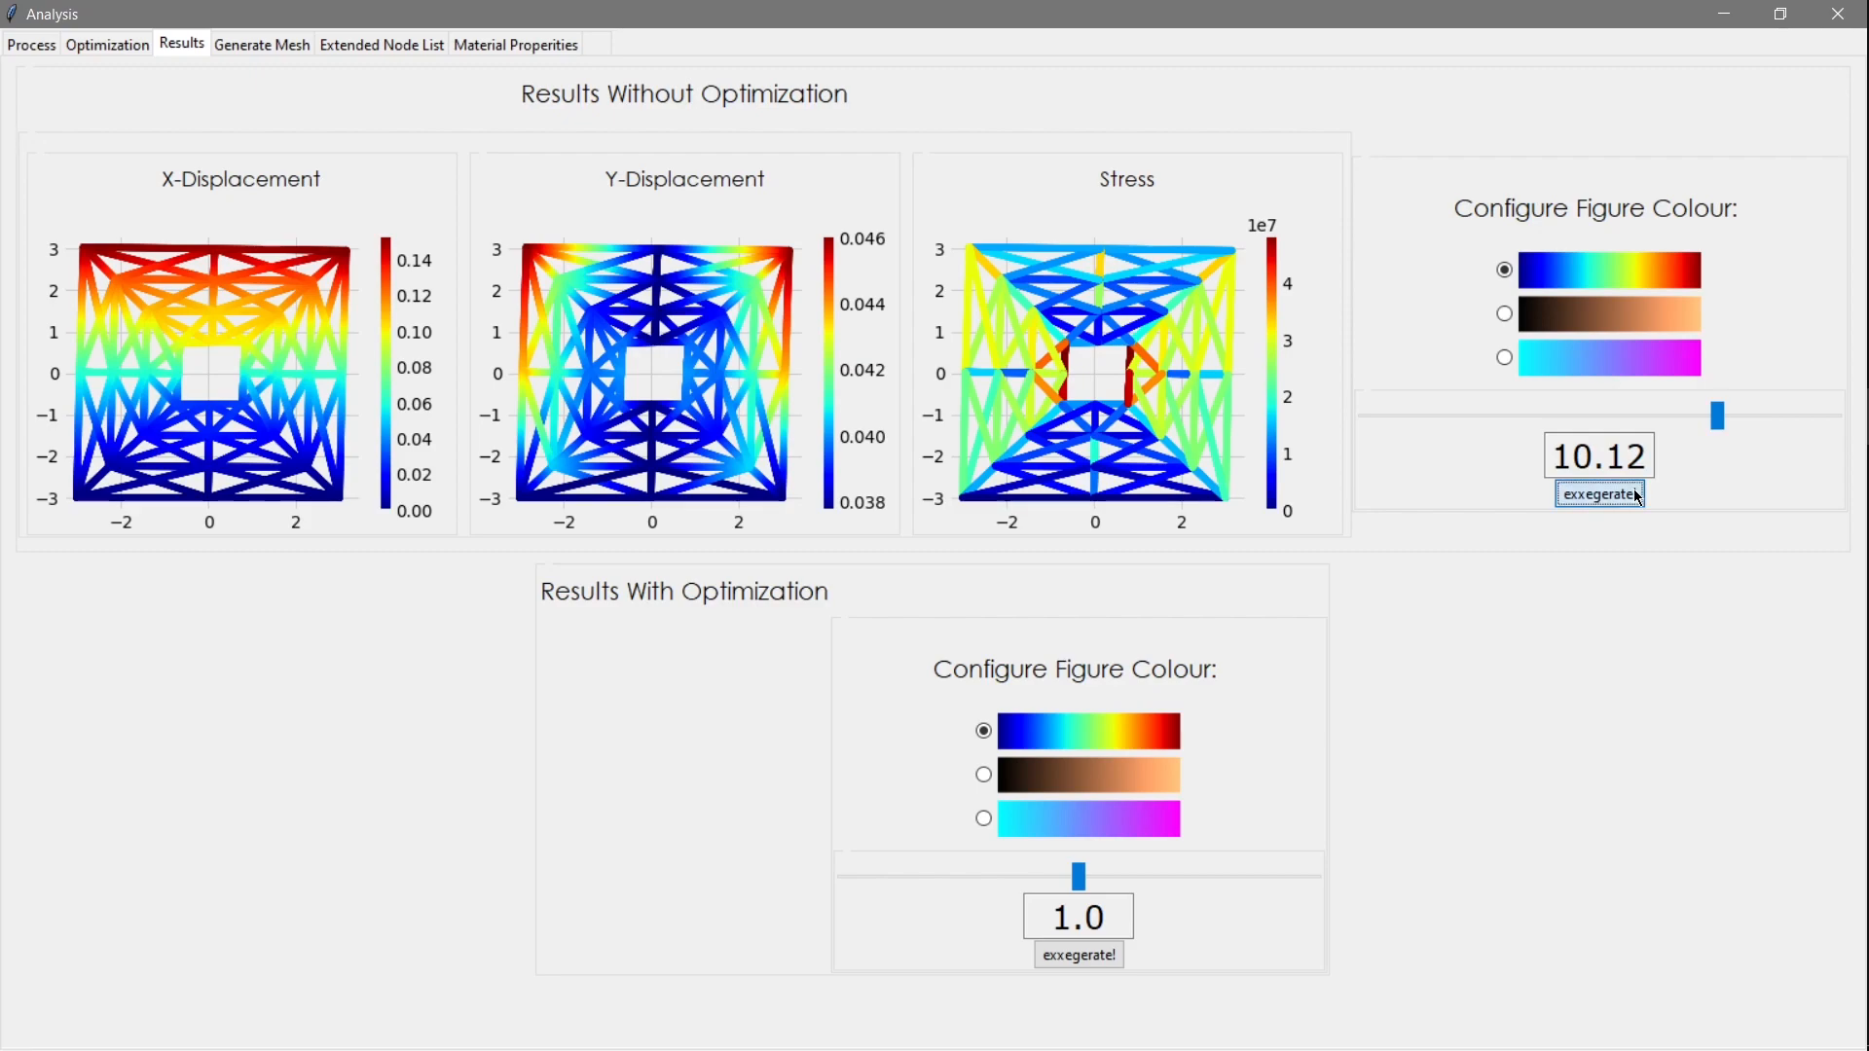
{"action": "left_click", "coordinate": [1599, 493]}
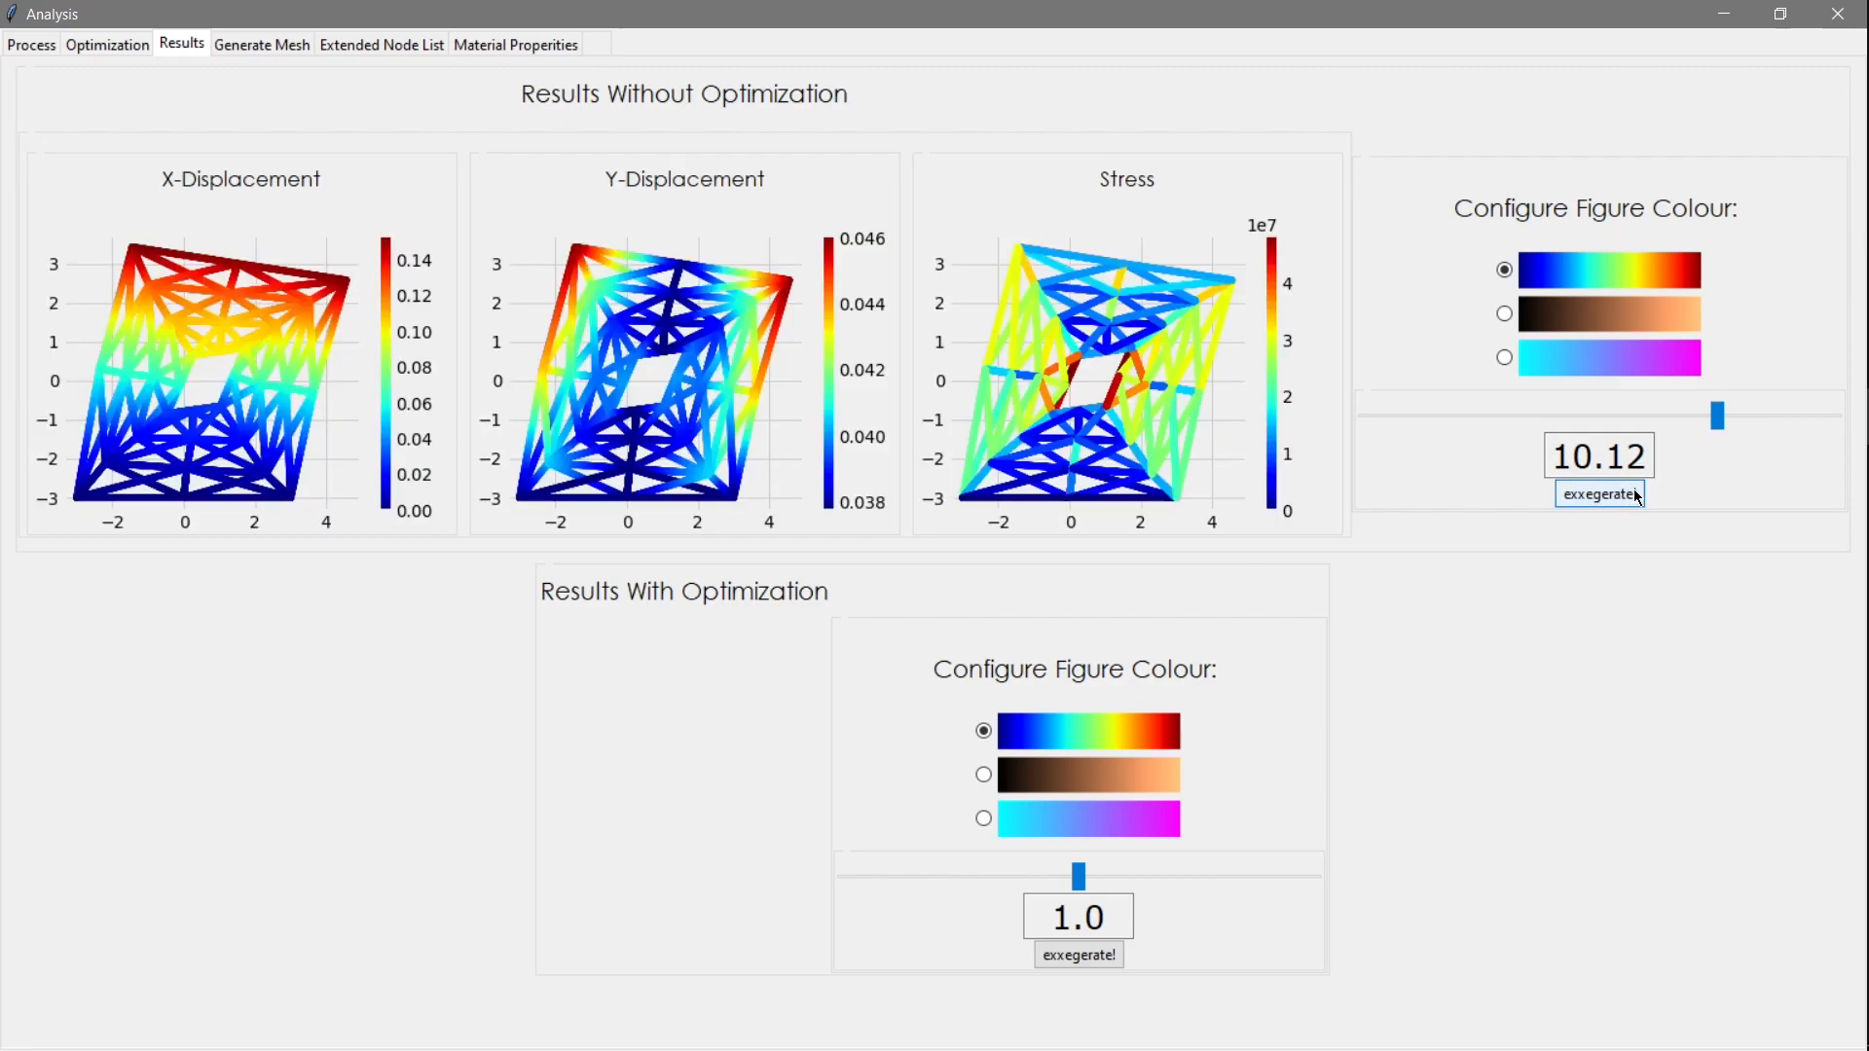